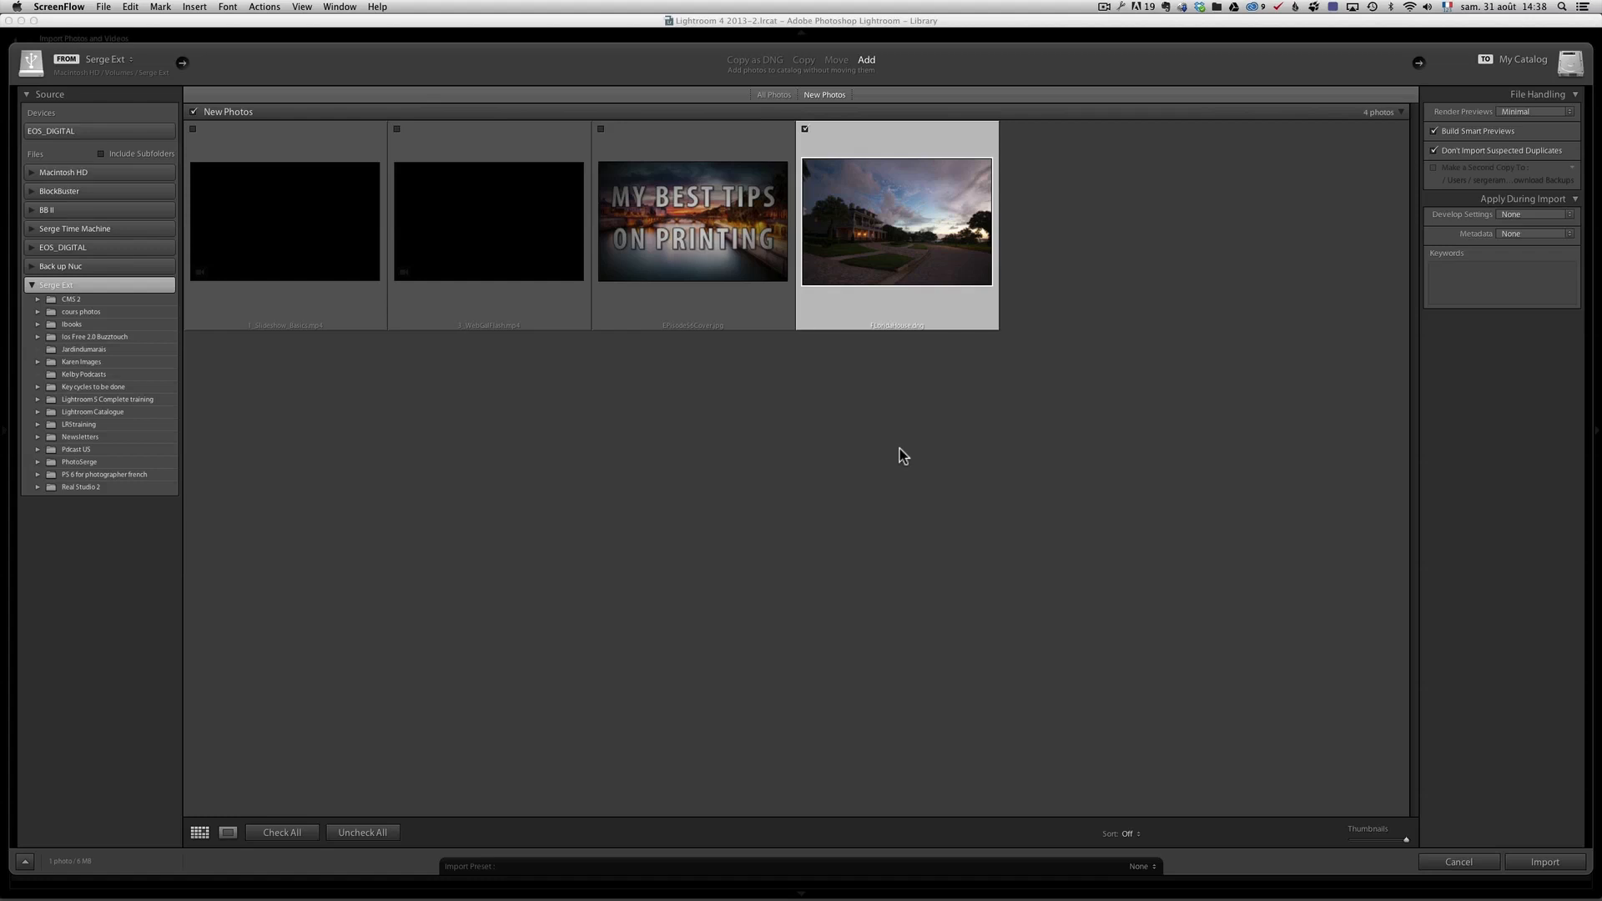
{"action": "mouse_move", "coordinate": [1465, 86]}
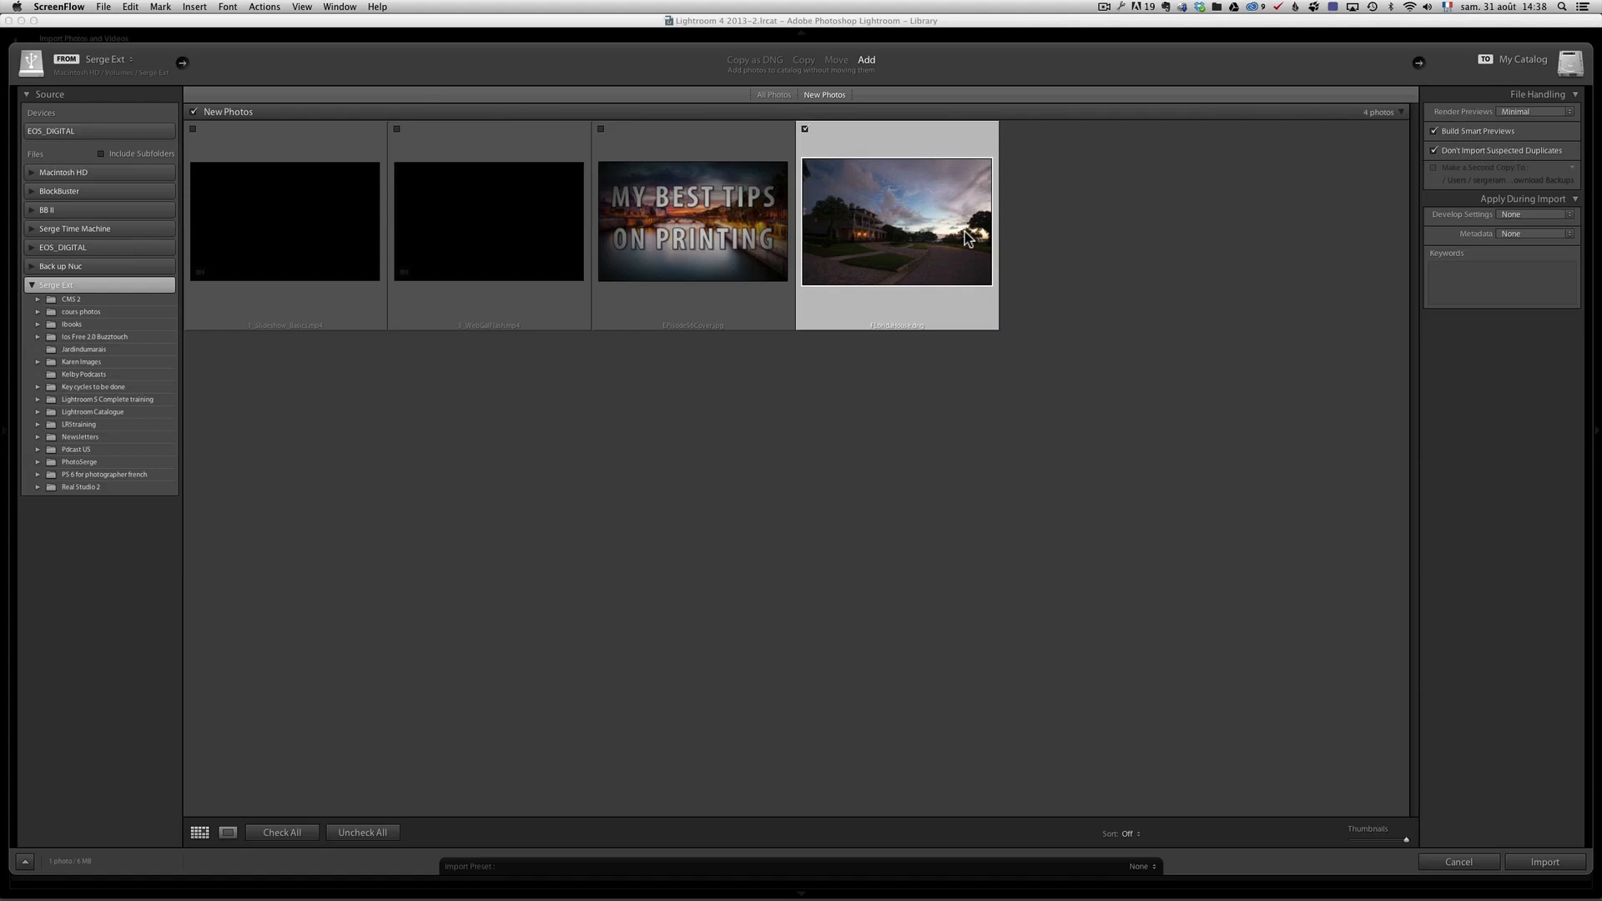
{"action": "mouse_move", "coordinate": [851, 186]}
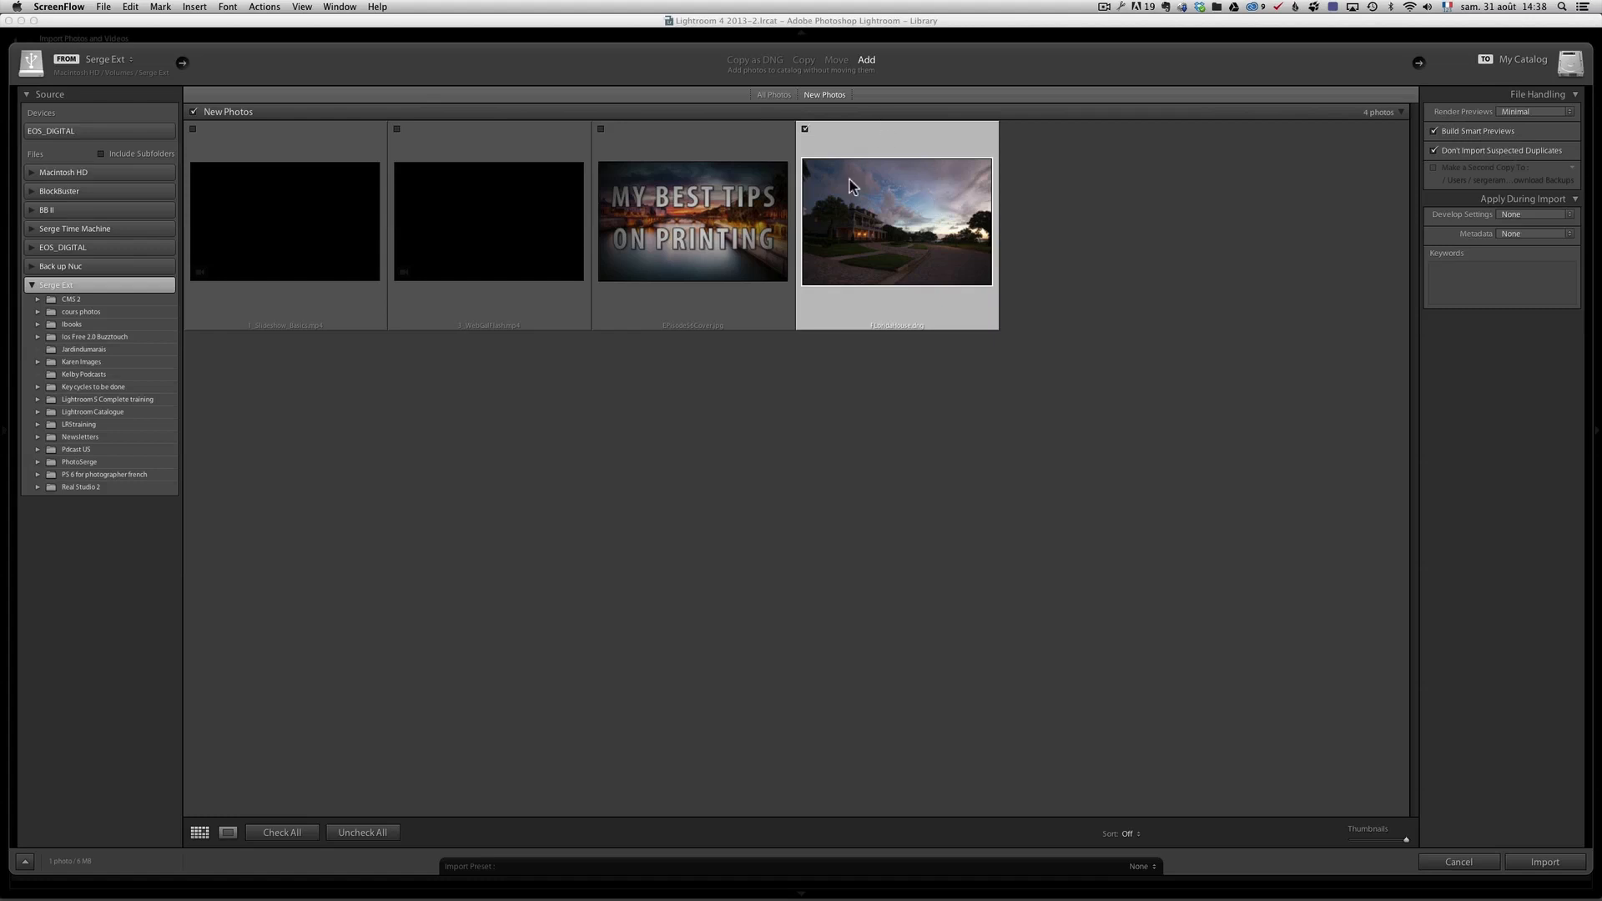
{"action": "mouse_move", "coordinate": [910, 274]}
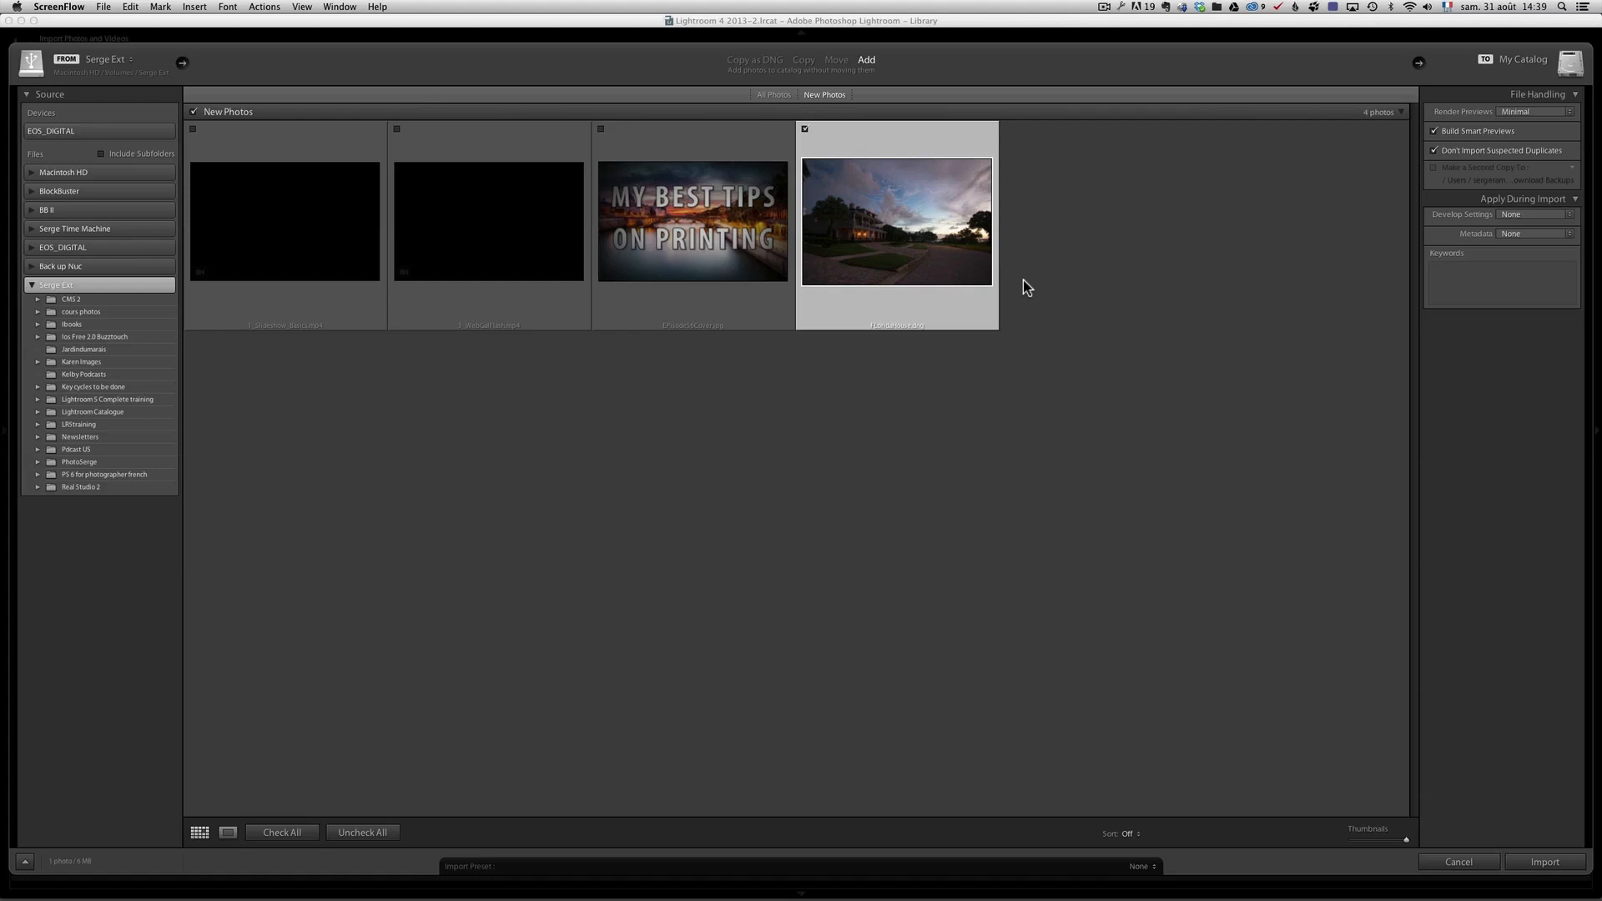
{"action": "mouse_move", "coordinate": [993, 249]}
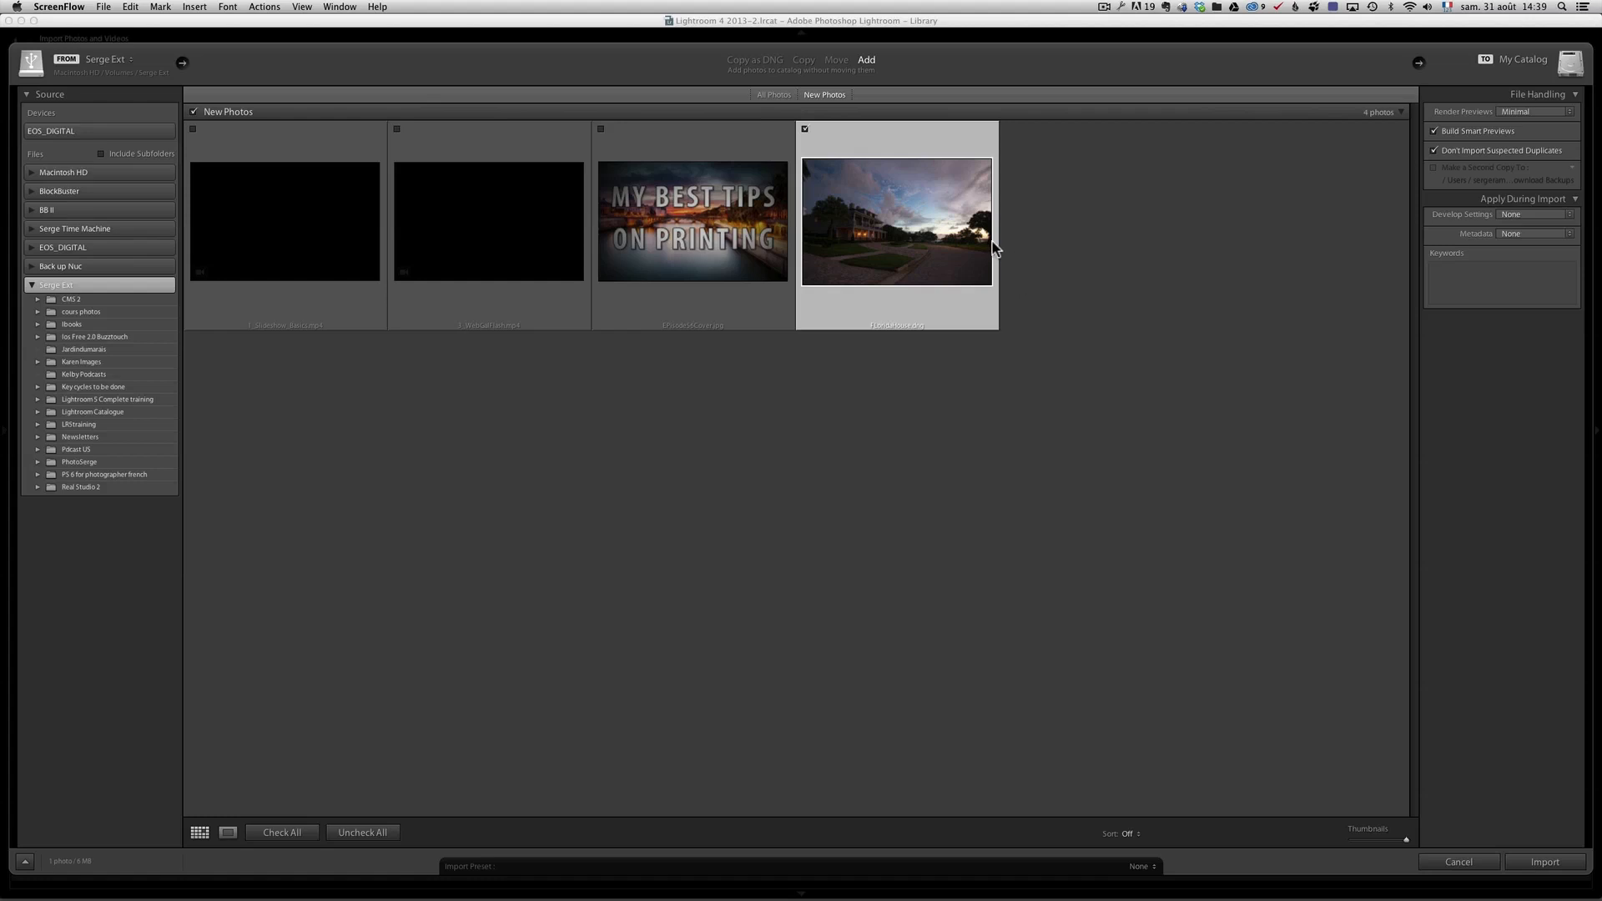
{"action": "mouse_move", "coordinate": [979, 251]}
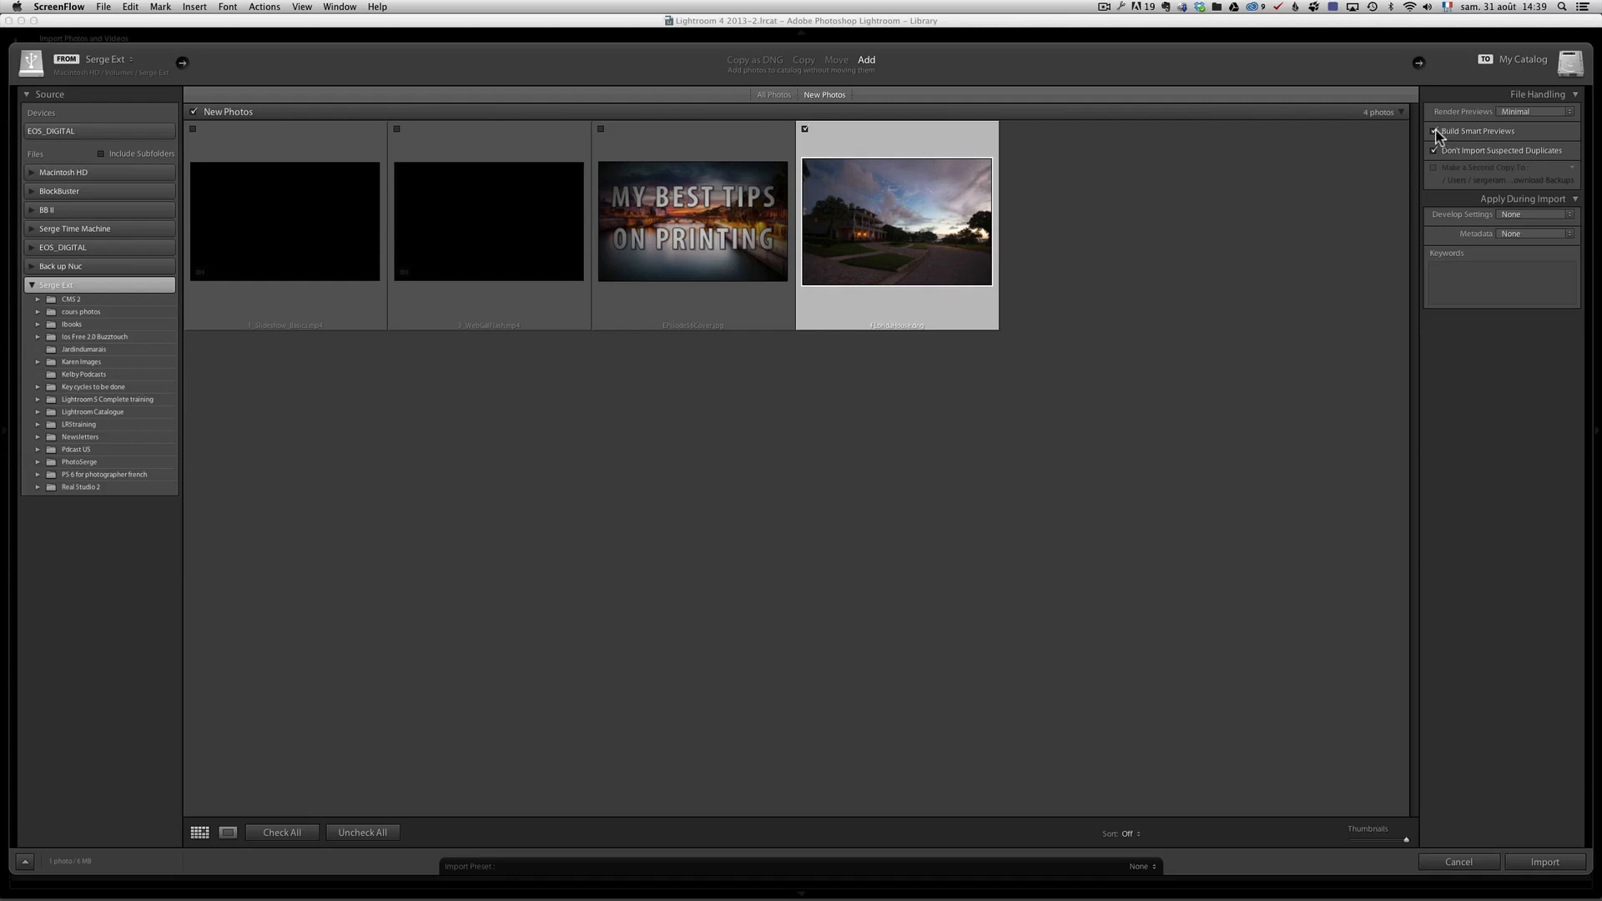
Import FloridaHouse.dng with smart previews built and open it in Loupe view.
{"action": "left_click", "coordinate": [1435, 131]}
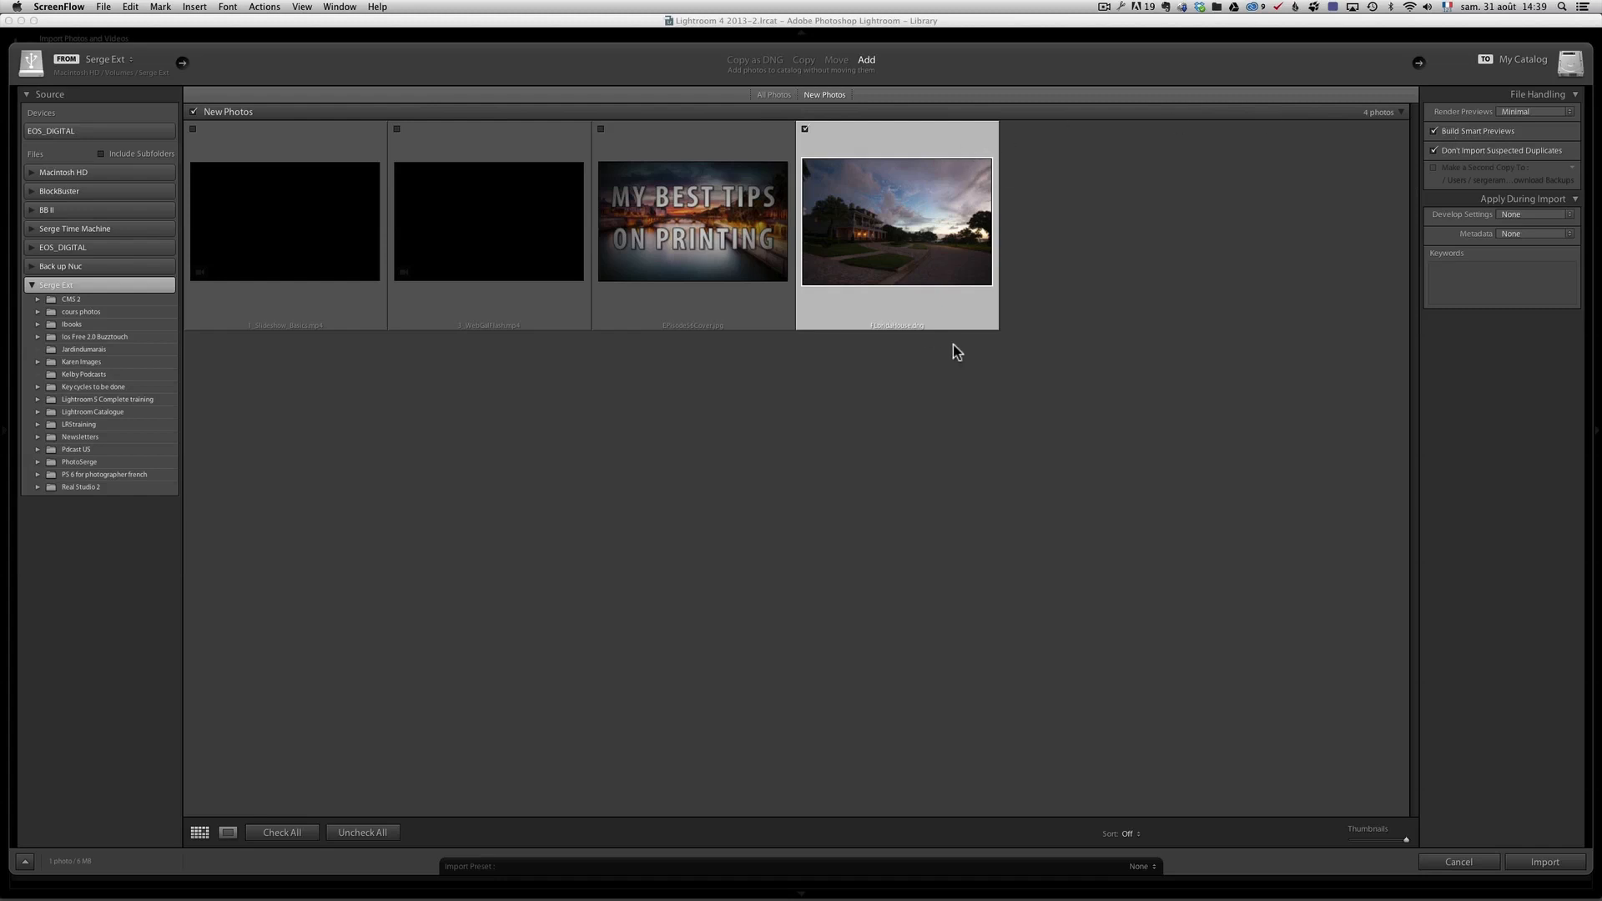
{"action": "mouse_move", "coordinate": [946, 240]}
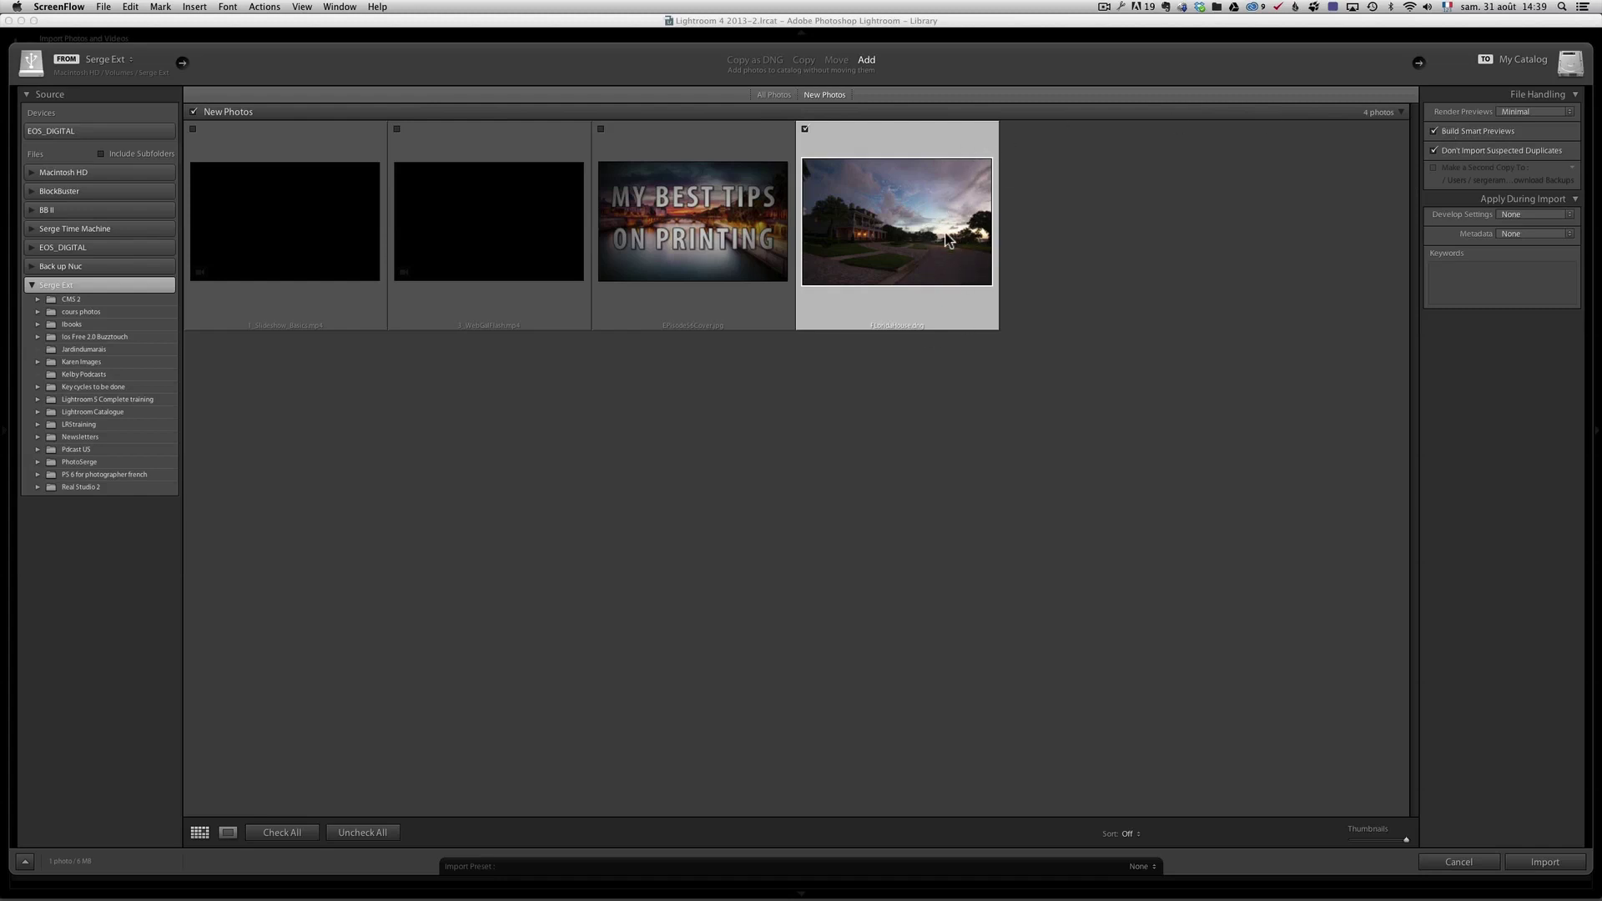
{"action": "mouse_move", "coordinate": [1472, 828]}
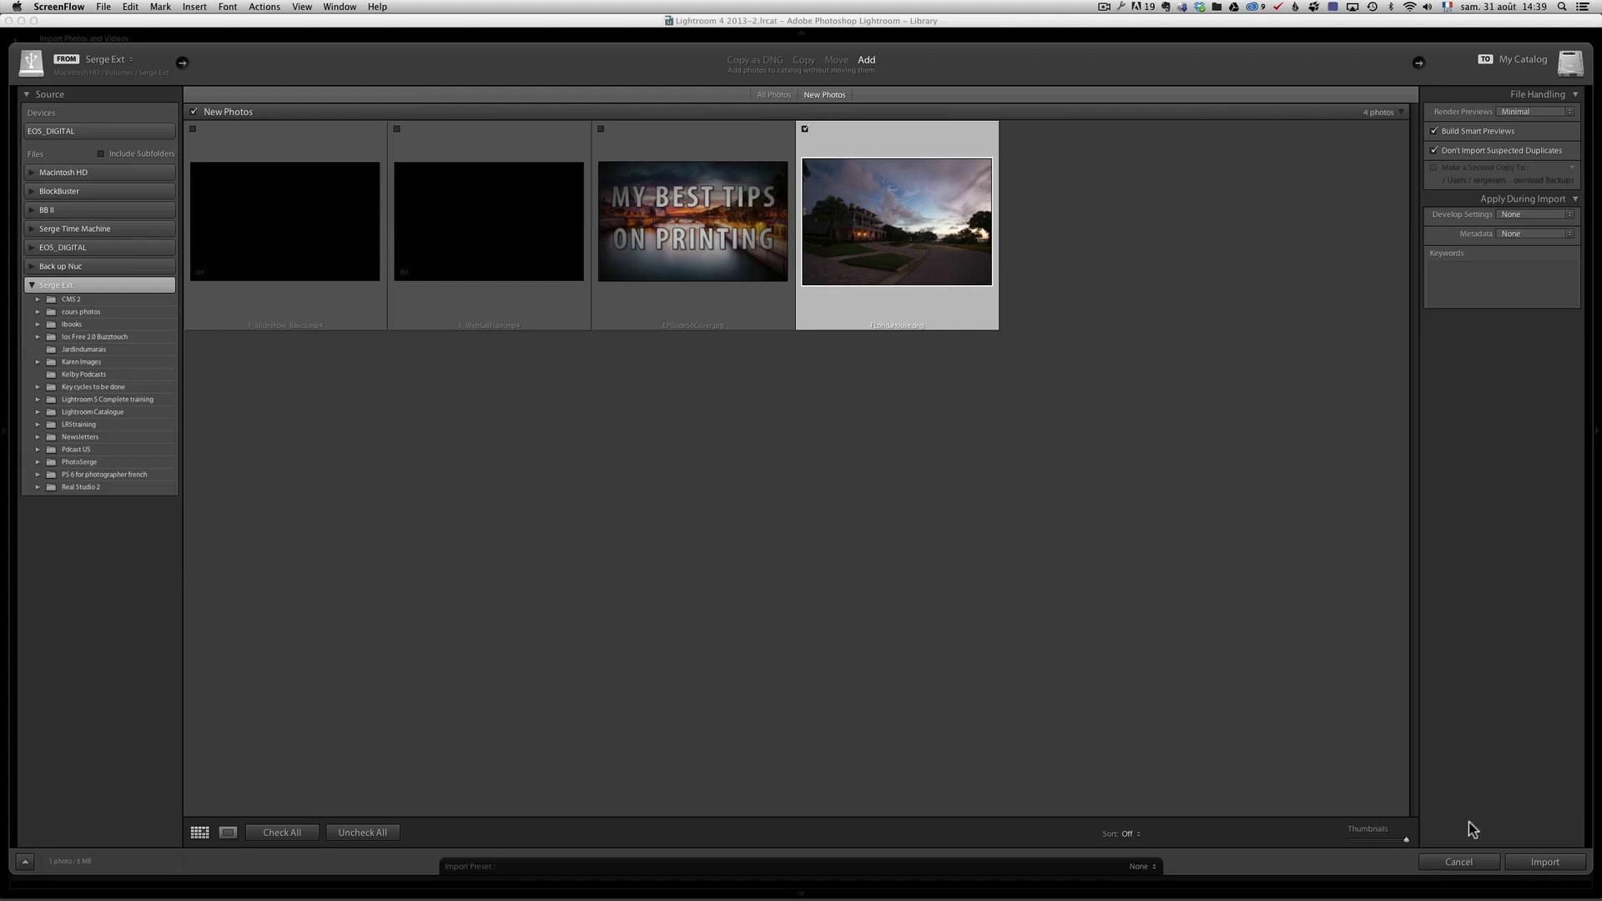
{"action": "left_click", "coordinate": [1544, 861]}
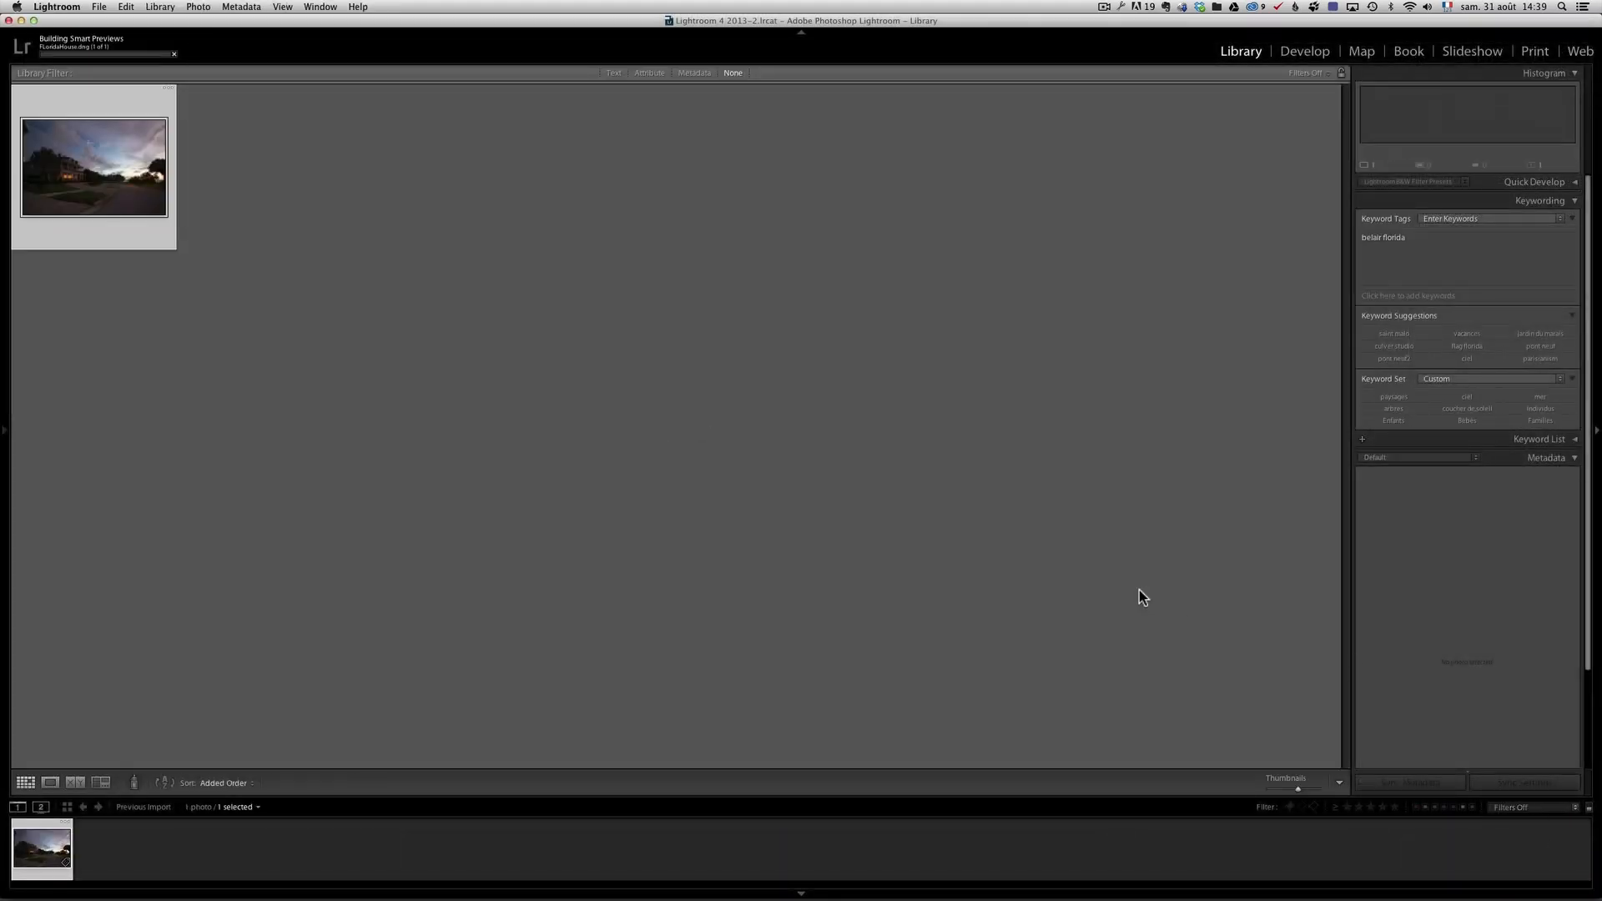
{"action": "double_click", "coordinate": [94, 167]}
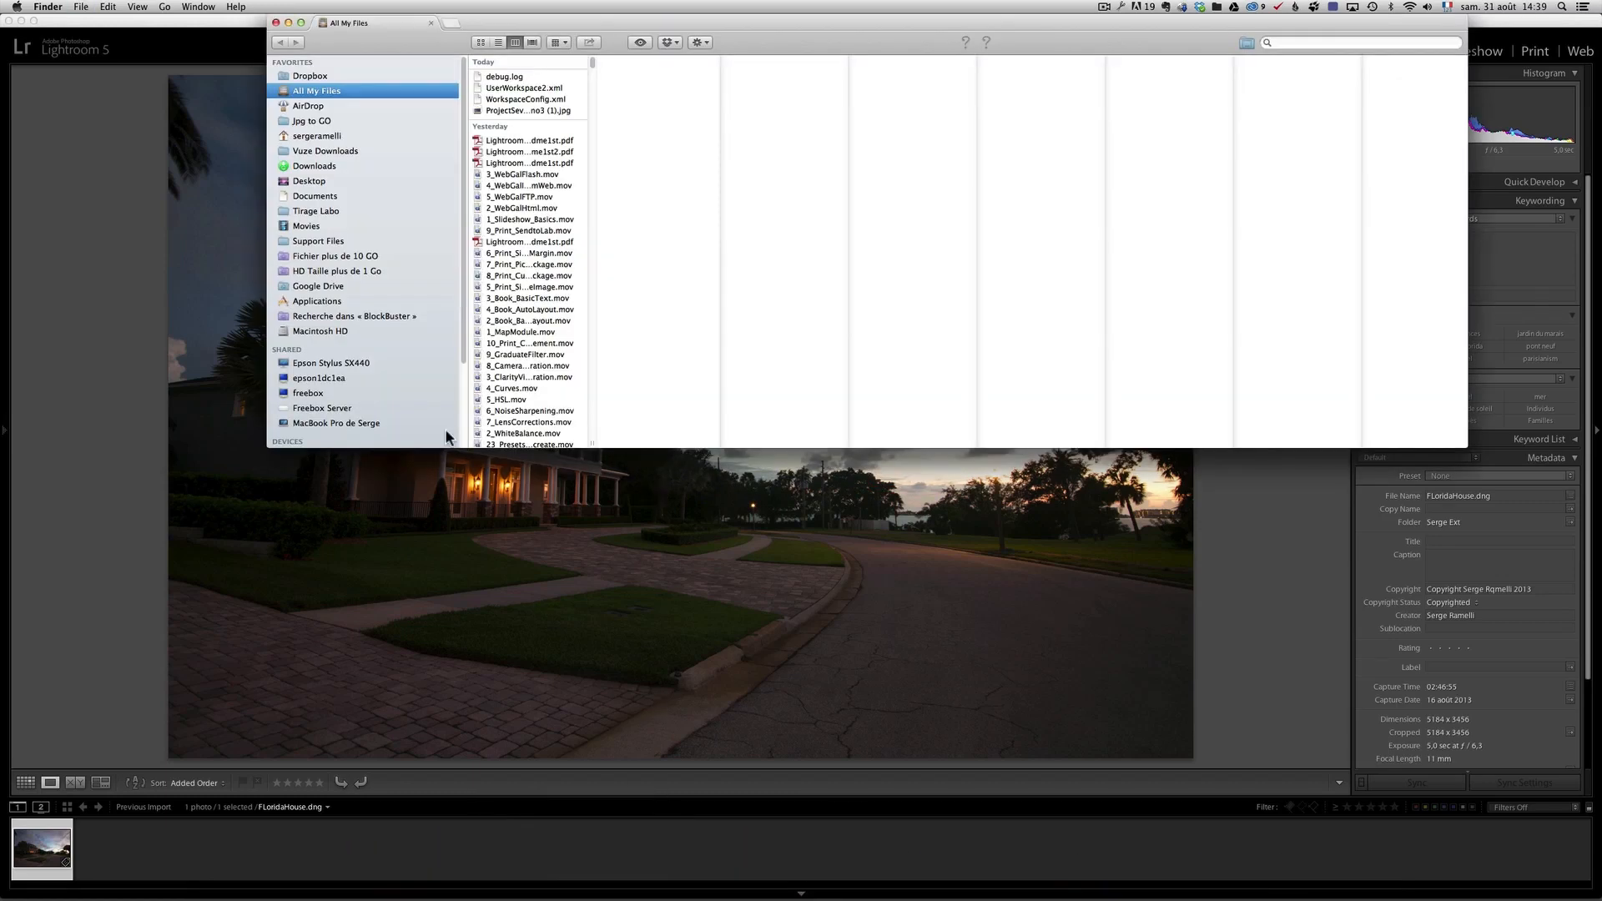
{"action": "scroll", "scroll_direction": "down", "scroll_amount": 3}
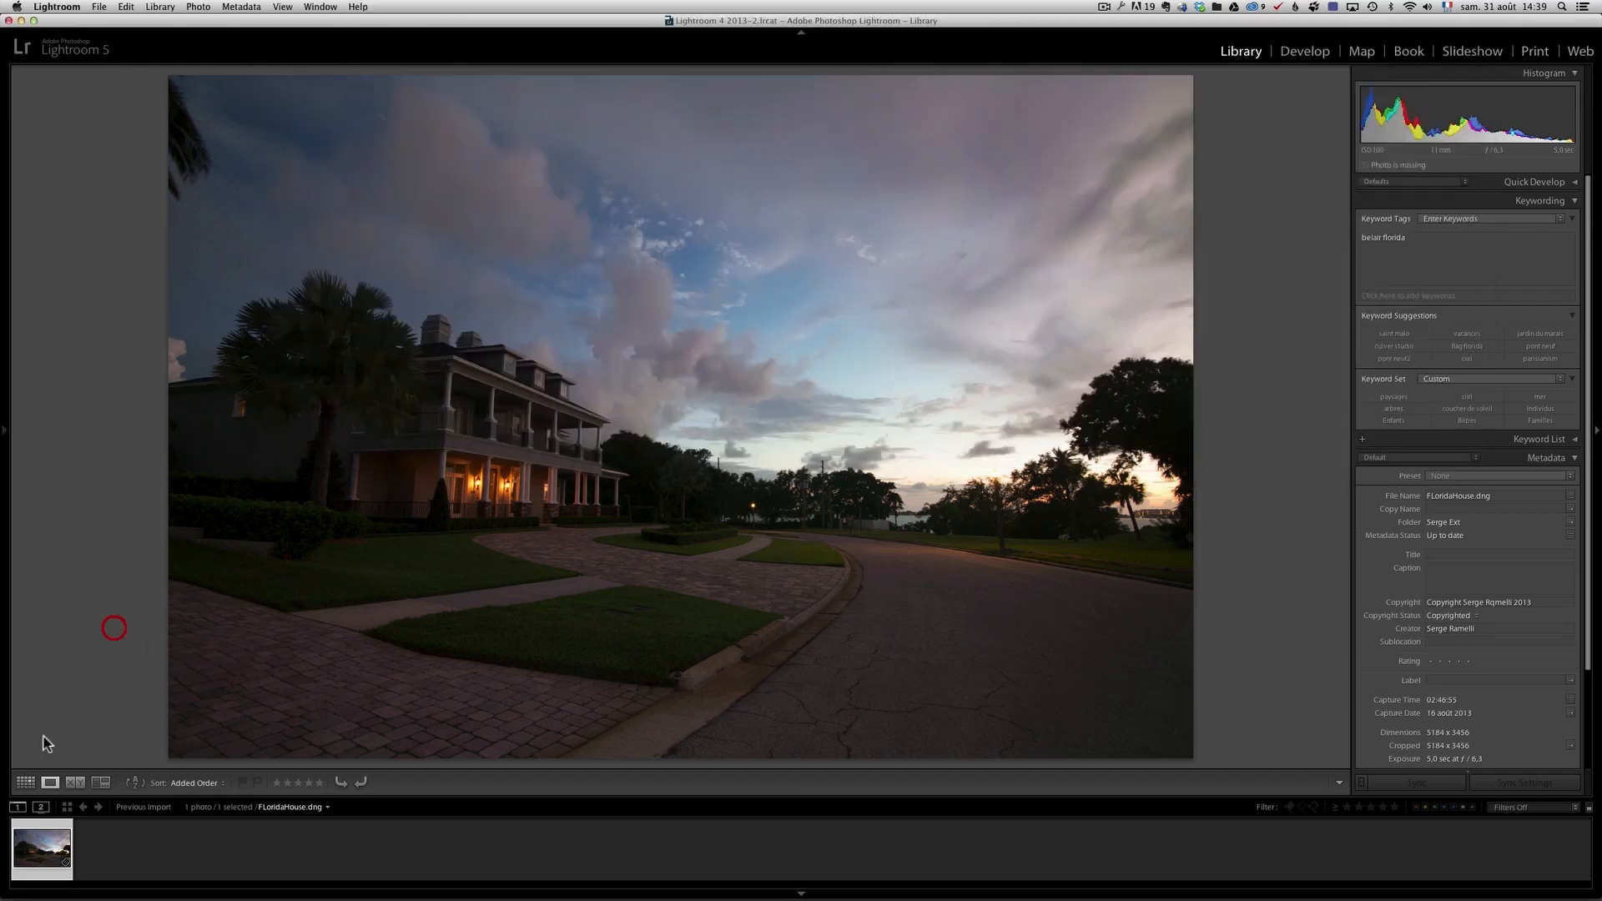
{"action": "mouse_move", "coordinate": [25, 433]}
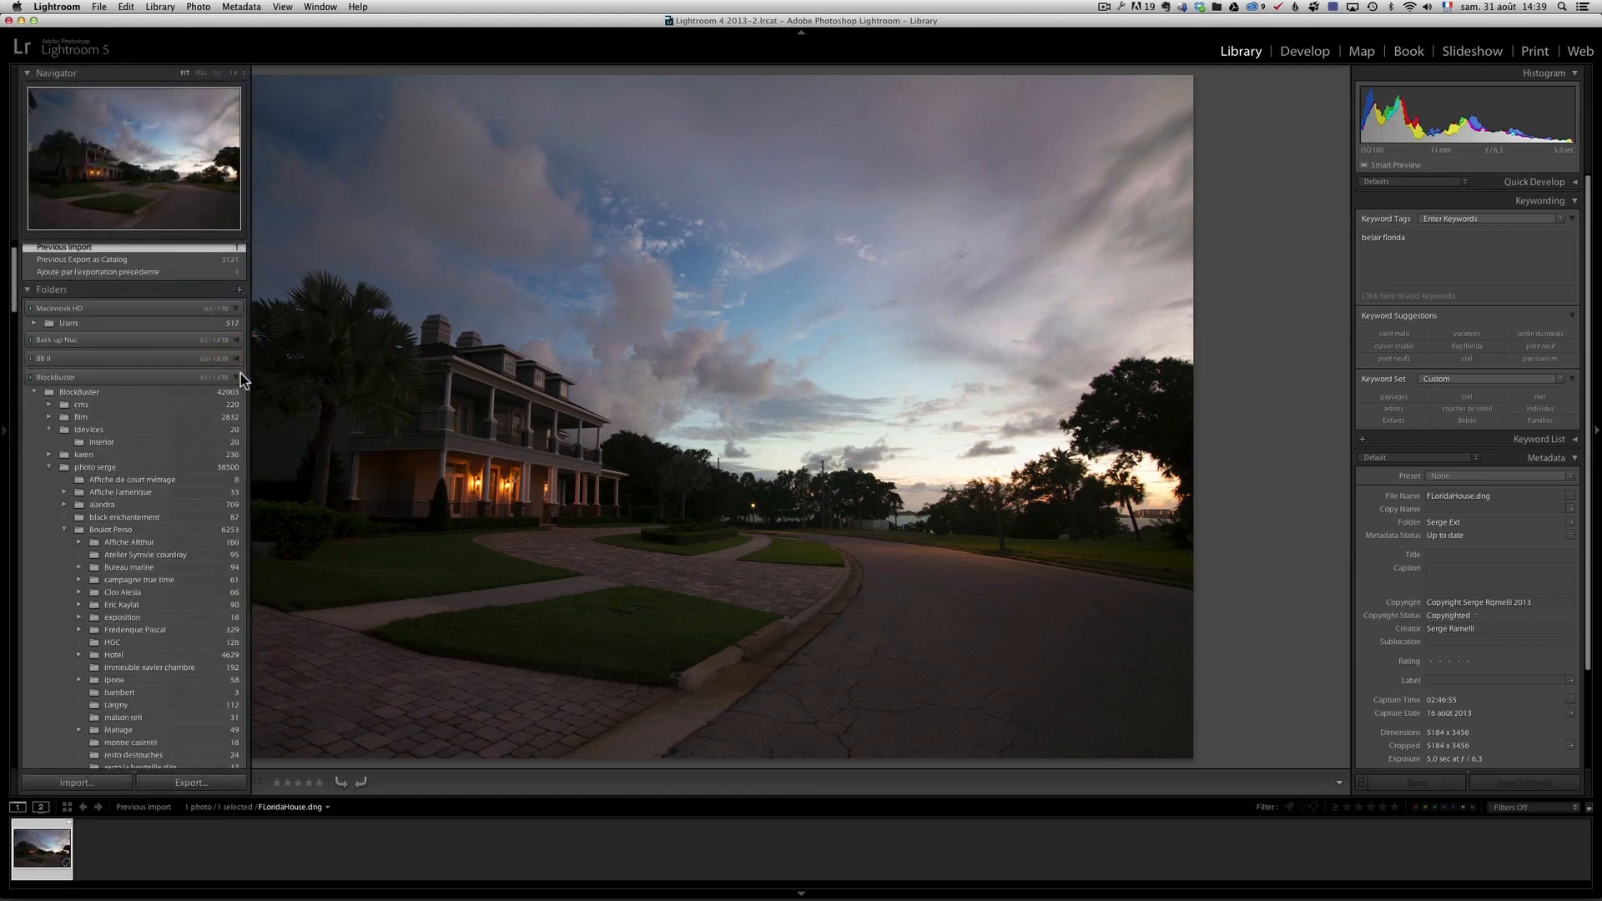
{"action": "left_click", "coordinate": [33, 391]}
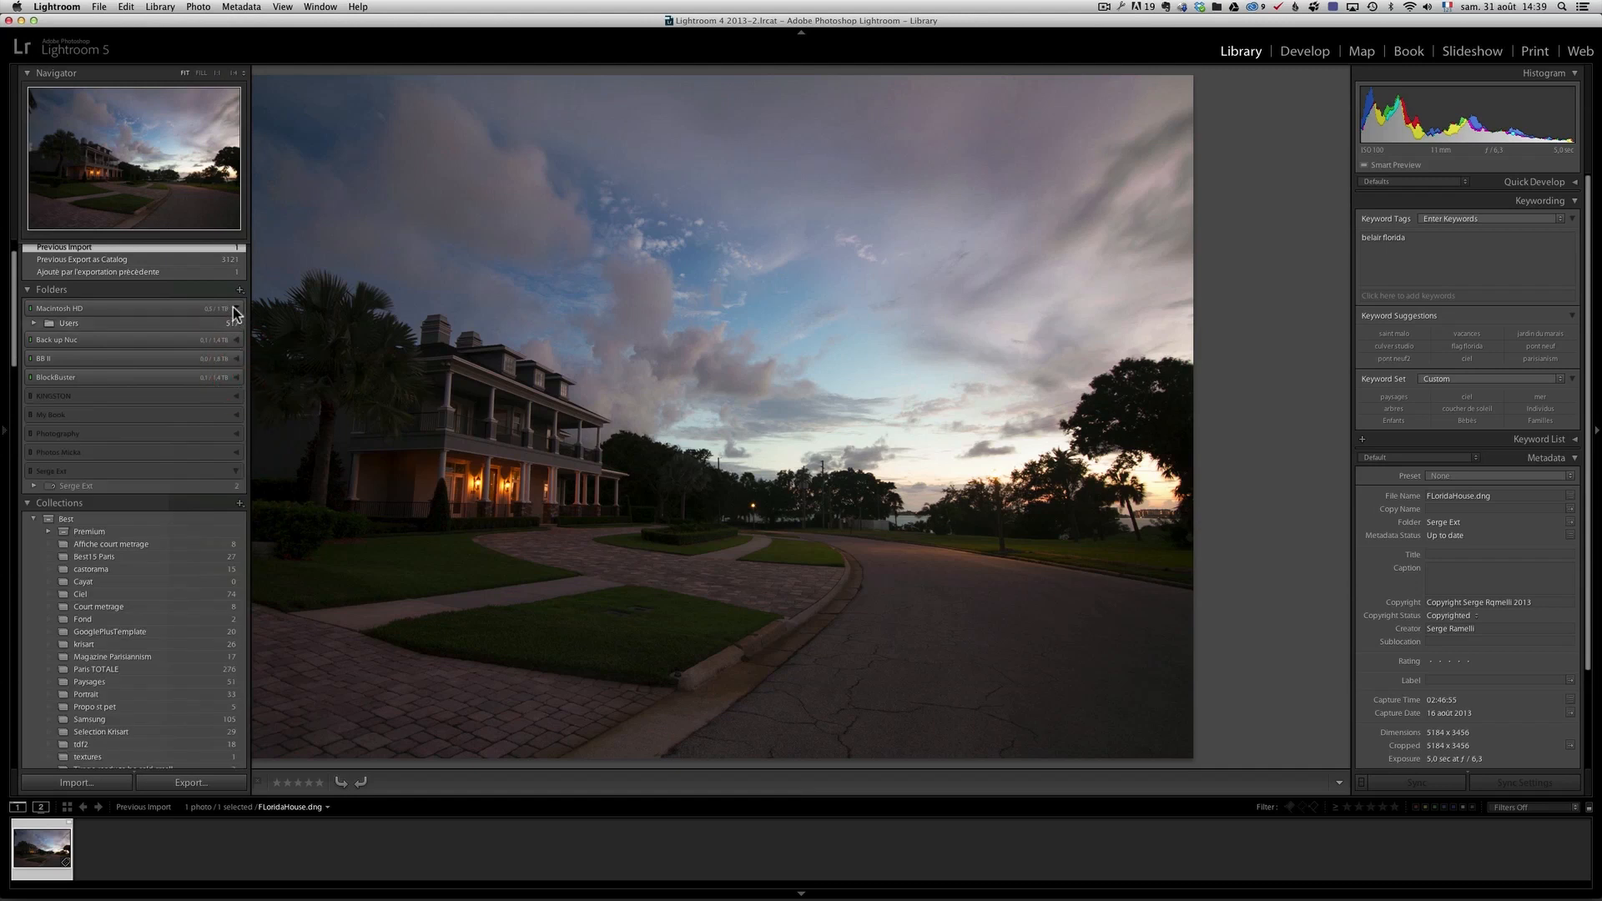
{"action": "left_click", "coordinate": [34, 322]}
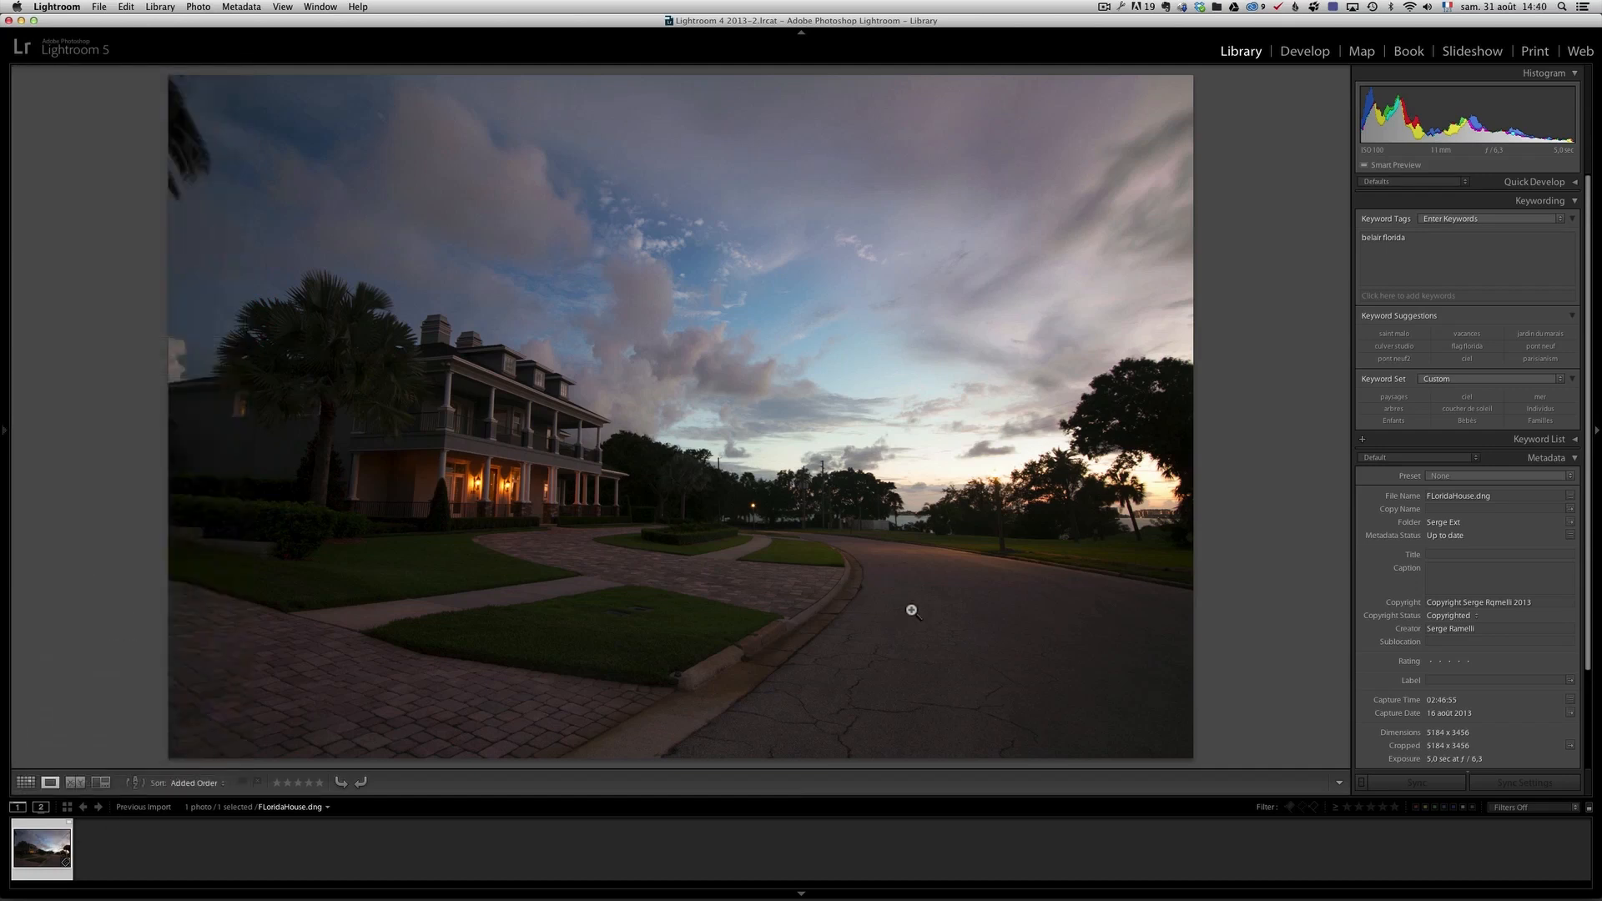
{"action": "mouse_move", "coordinate": [1151, 502]}
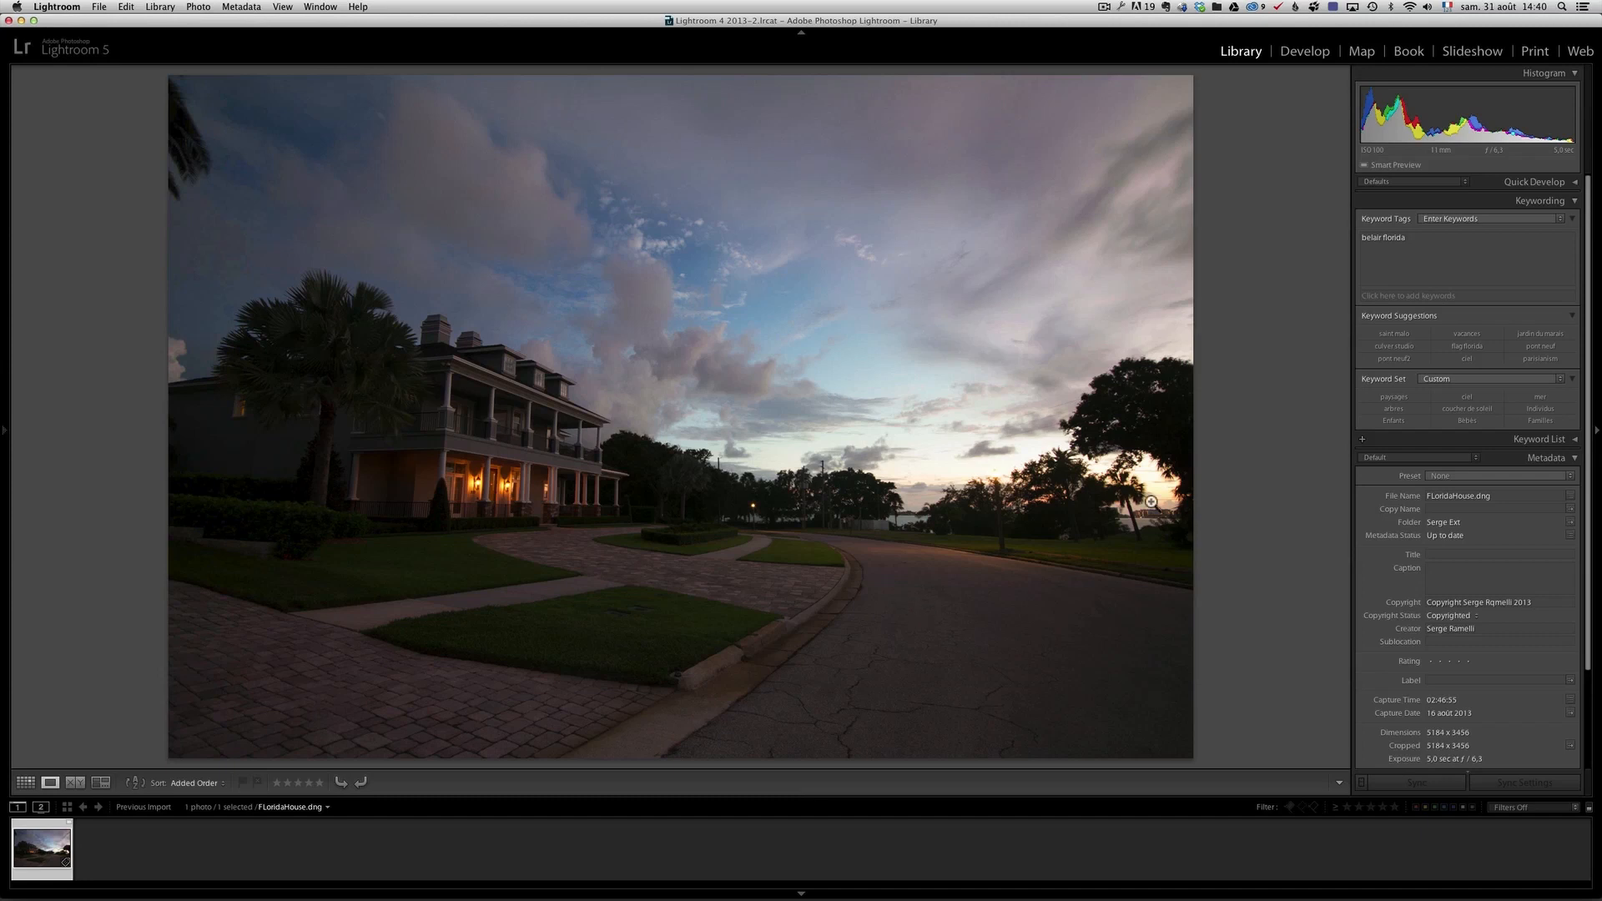
{"action": "left_click", "coordinate": [1305, 51]}
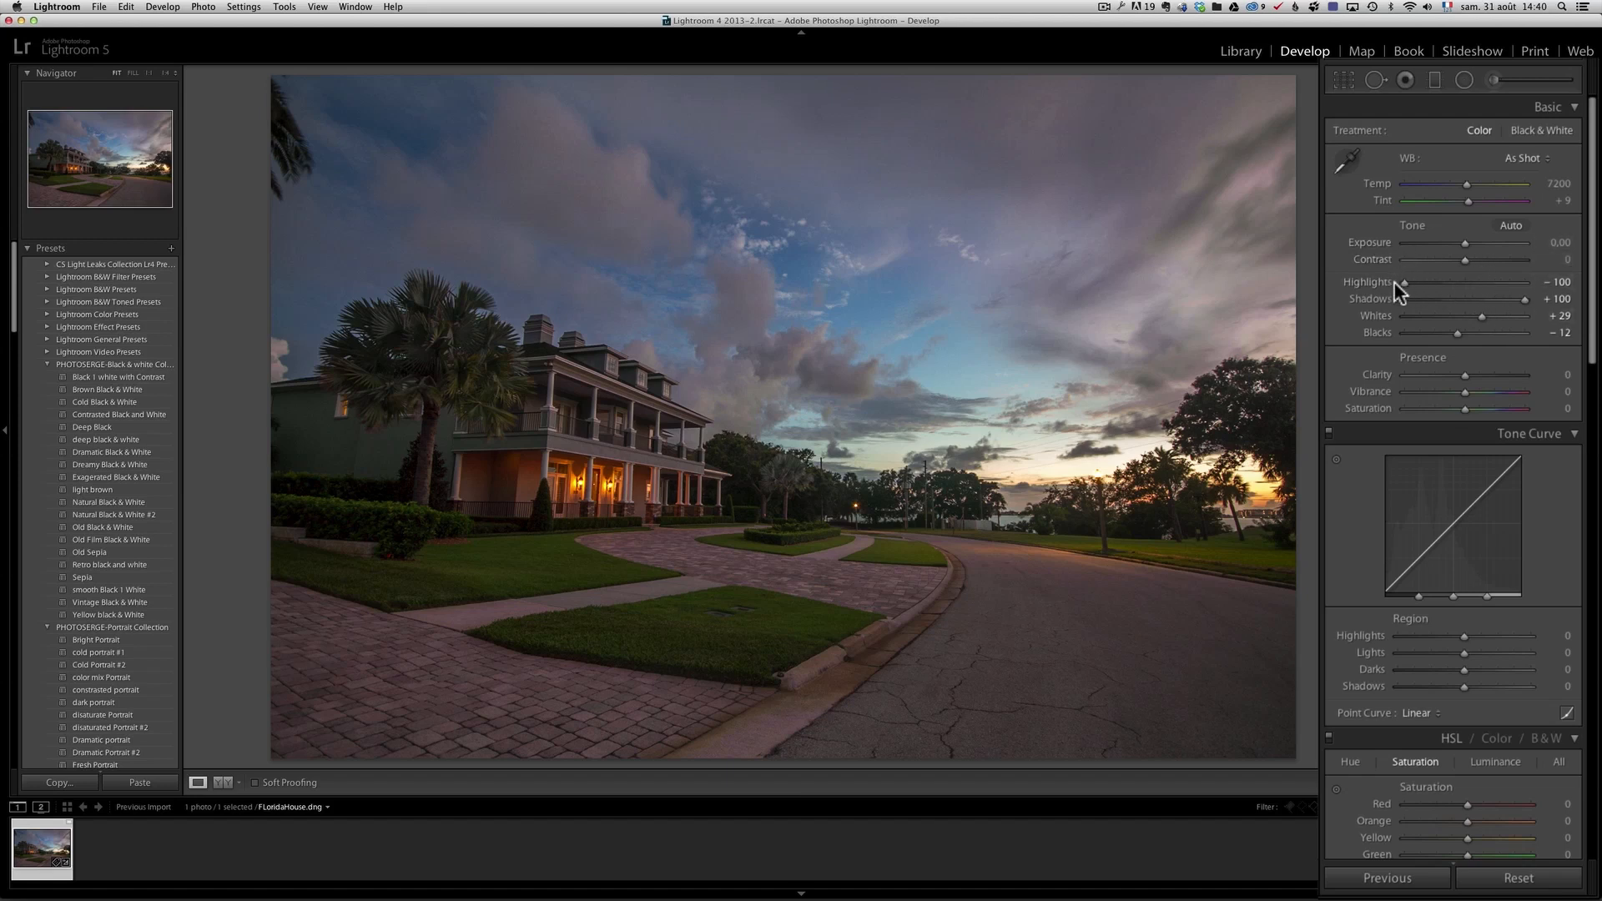
{"action": "mouse_move", "coordinate": [1579, 317]}
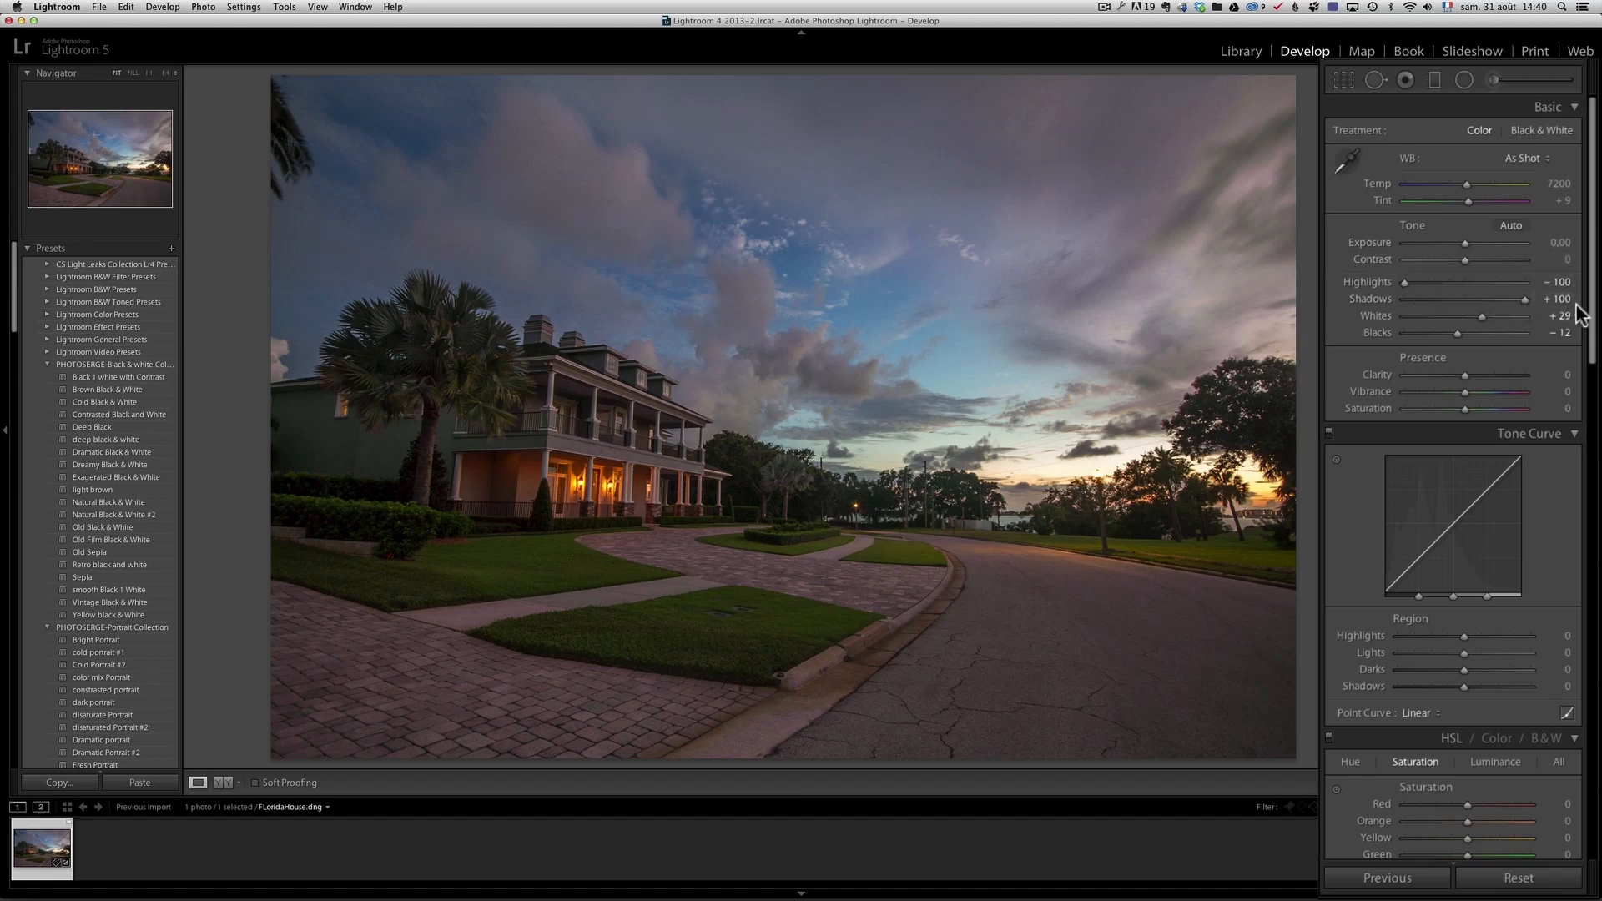
{"action": "mouse_move", "coordinate": [1497, 297]}
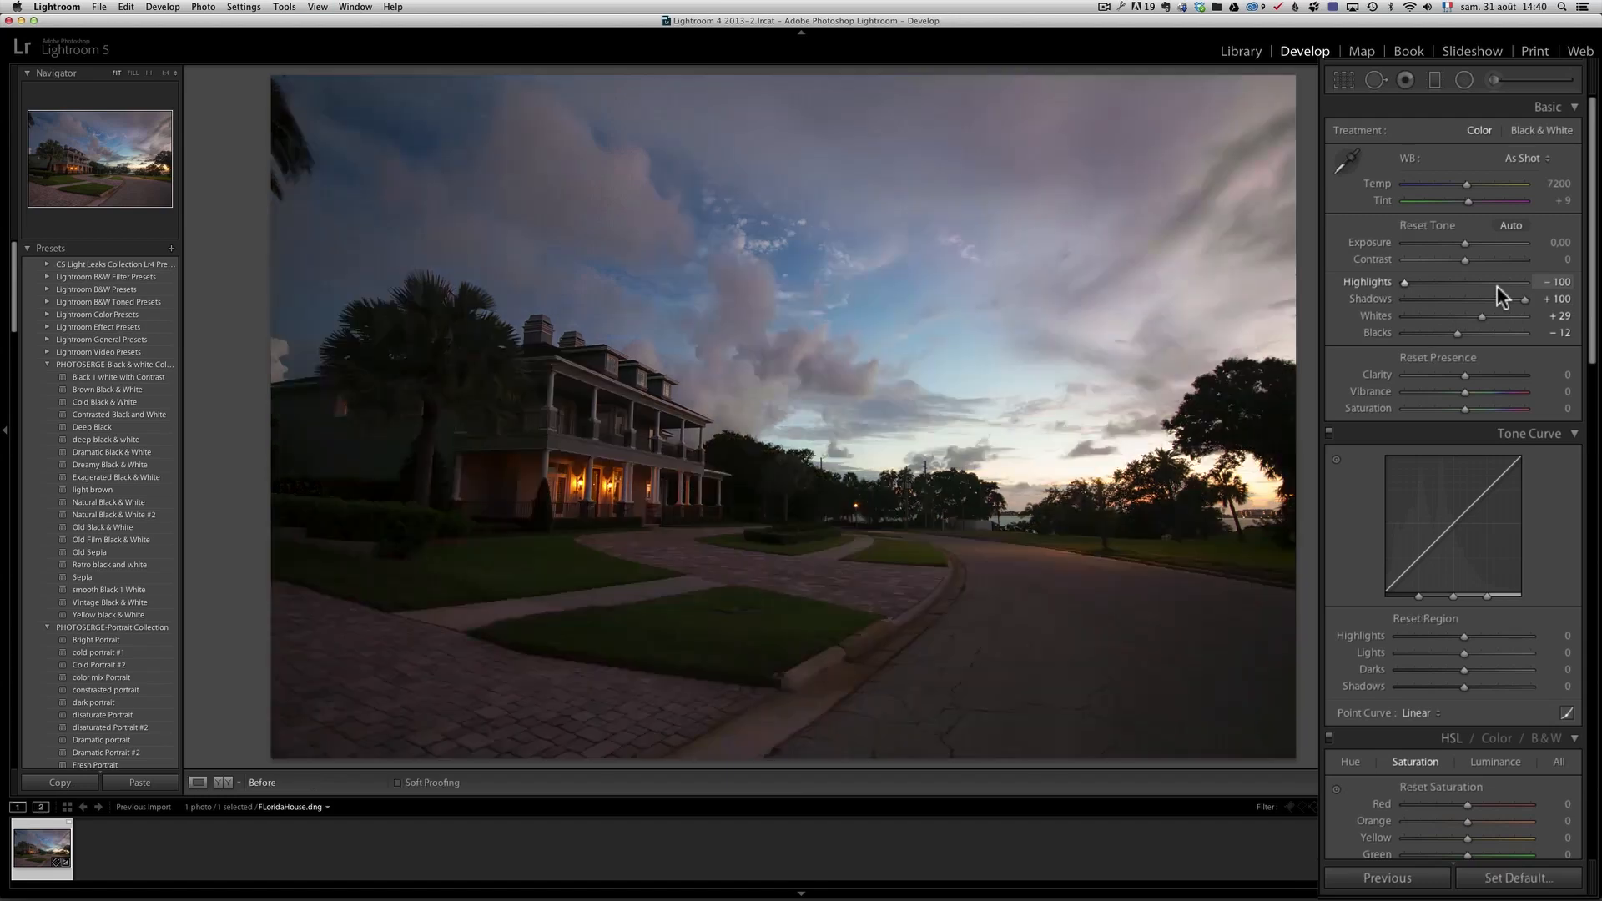
Toggle between the edited and unedited house photo, ending on the Before view.
{"action": "left_click", "coordinate": [223, 783]}
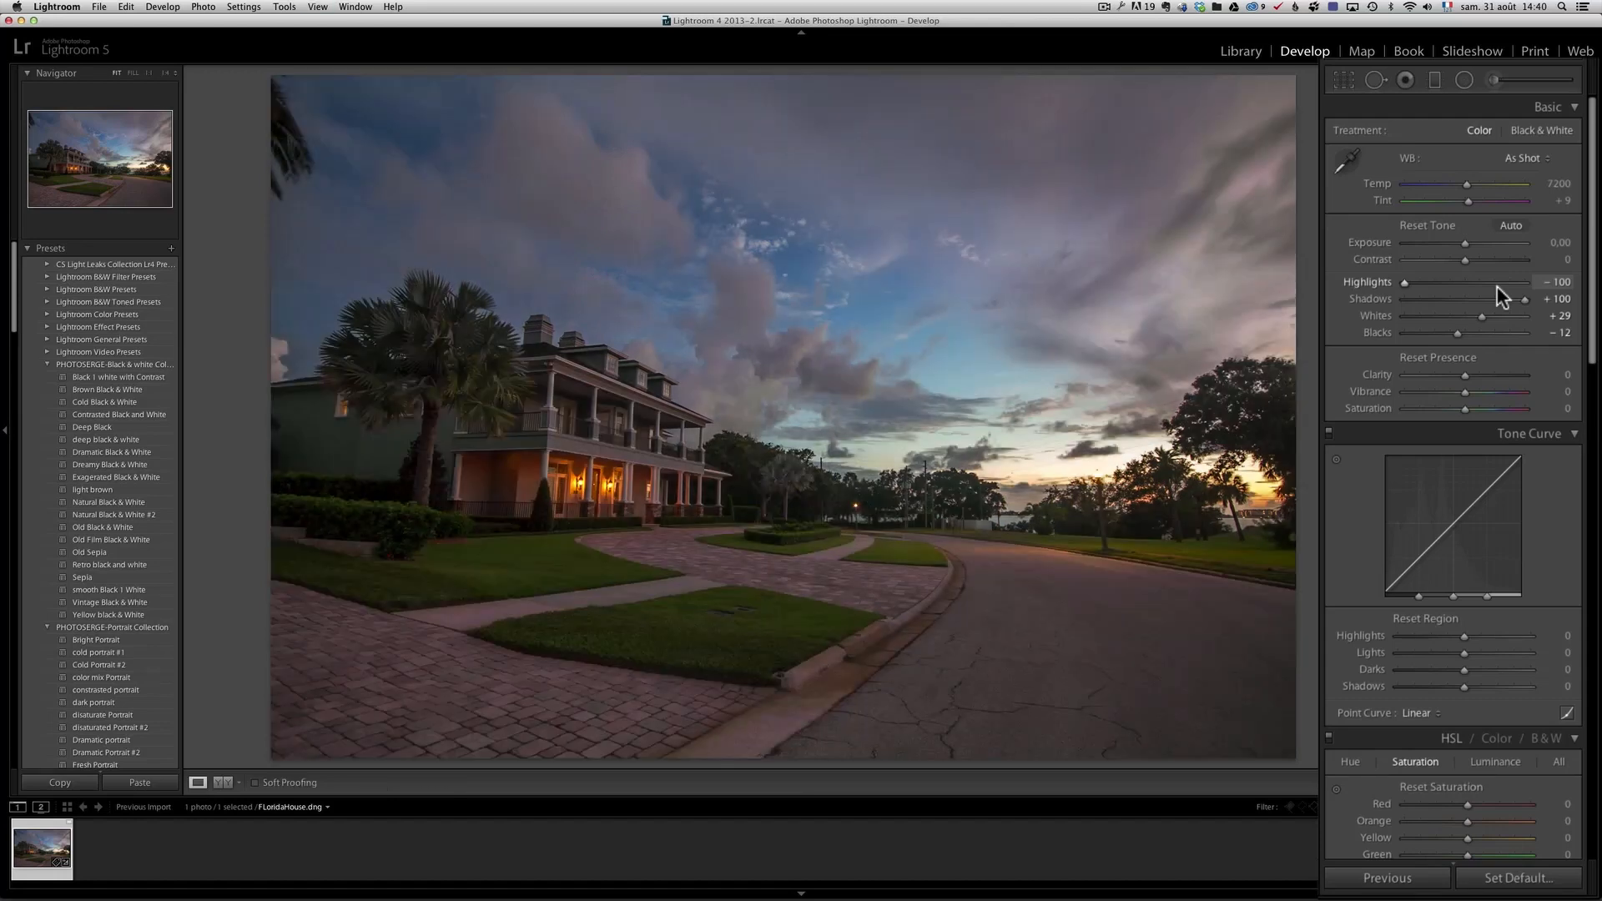
{"action": "left_click", "coordinate": [213, 783]}
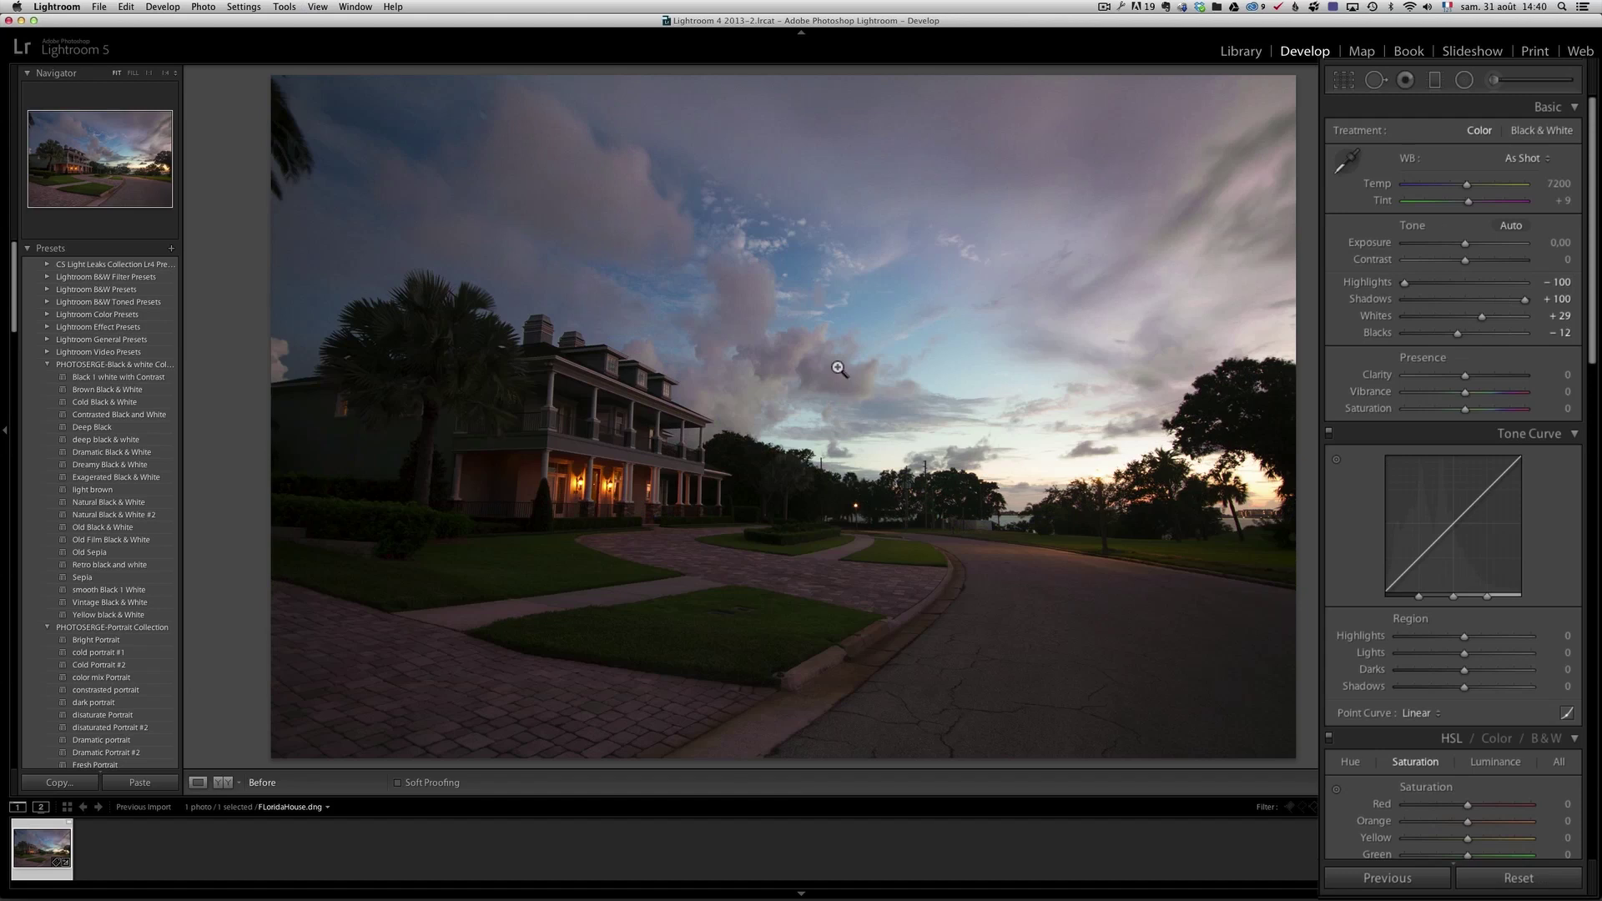
{"action": "mouse_move", "coordinate": [571, 451]}
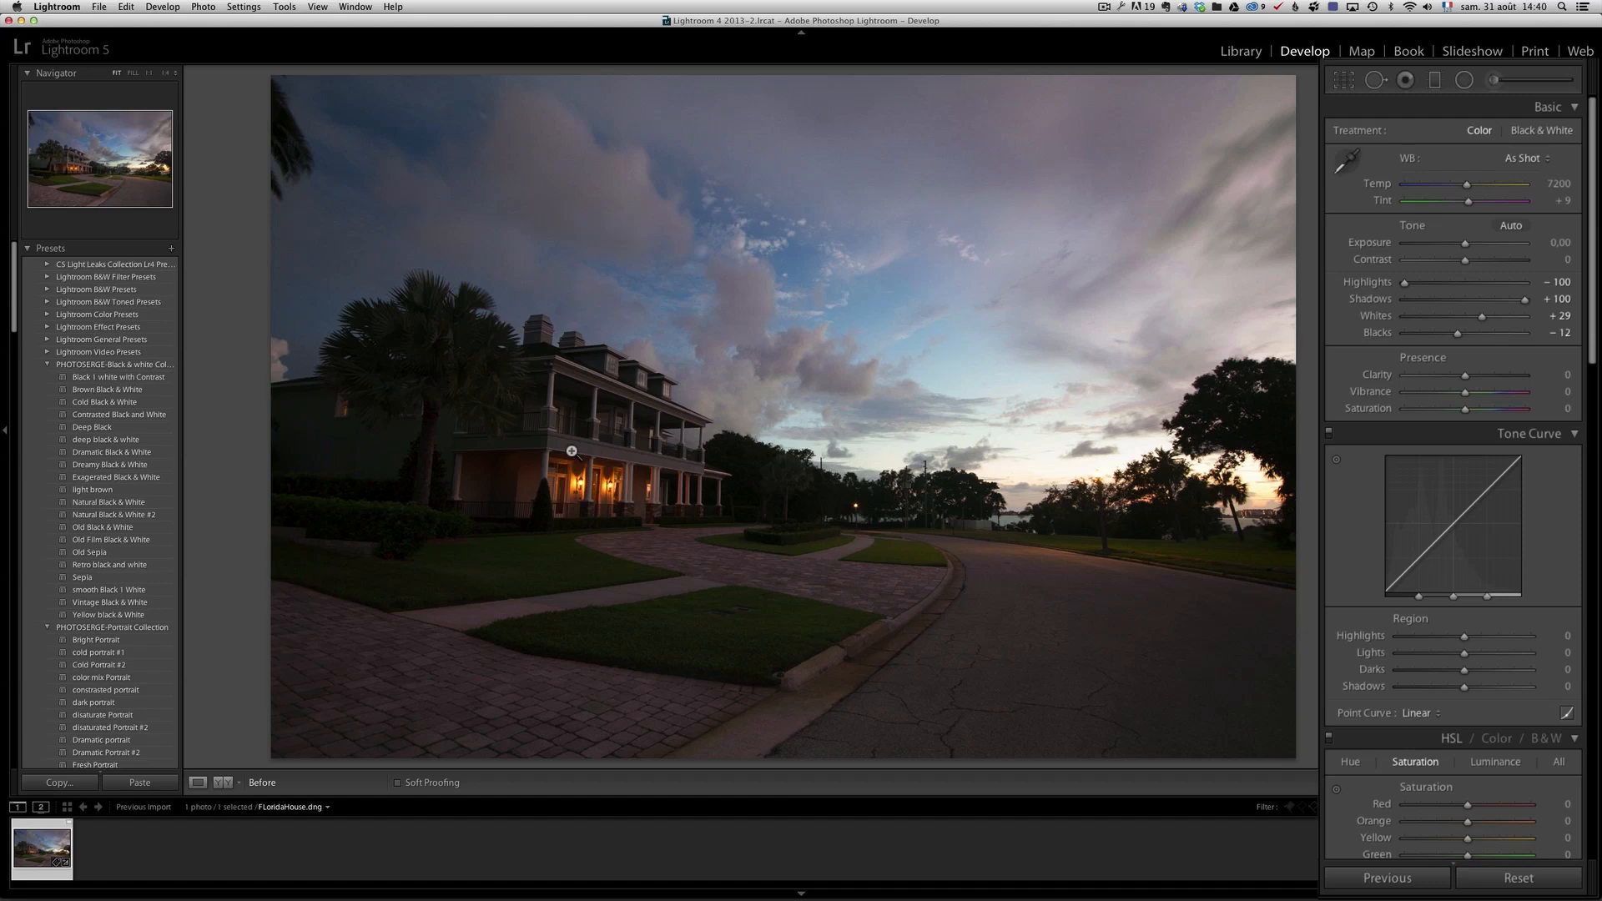
{"action": "mouse_move", "coordinate": [875, 277]}
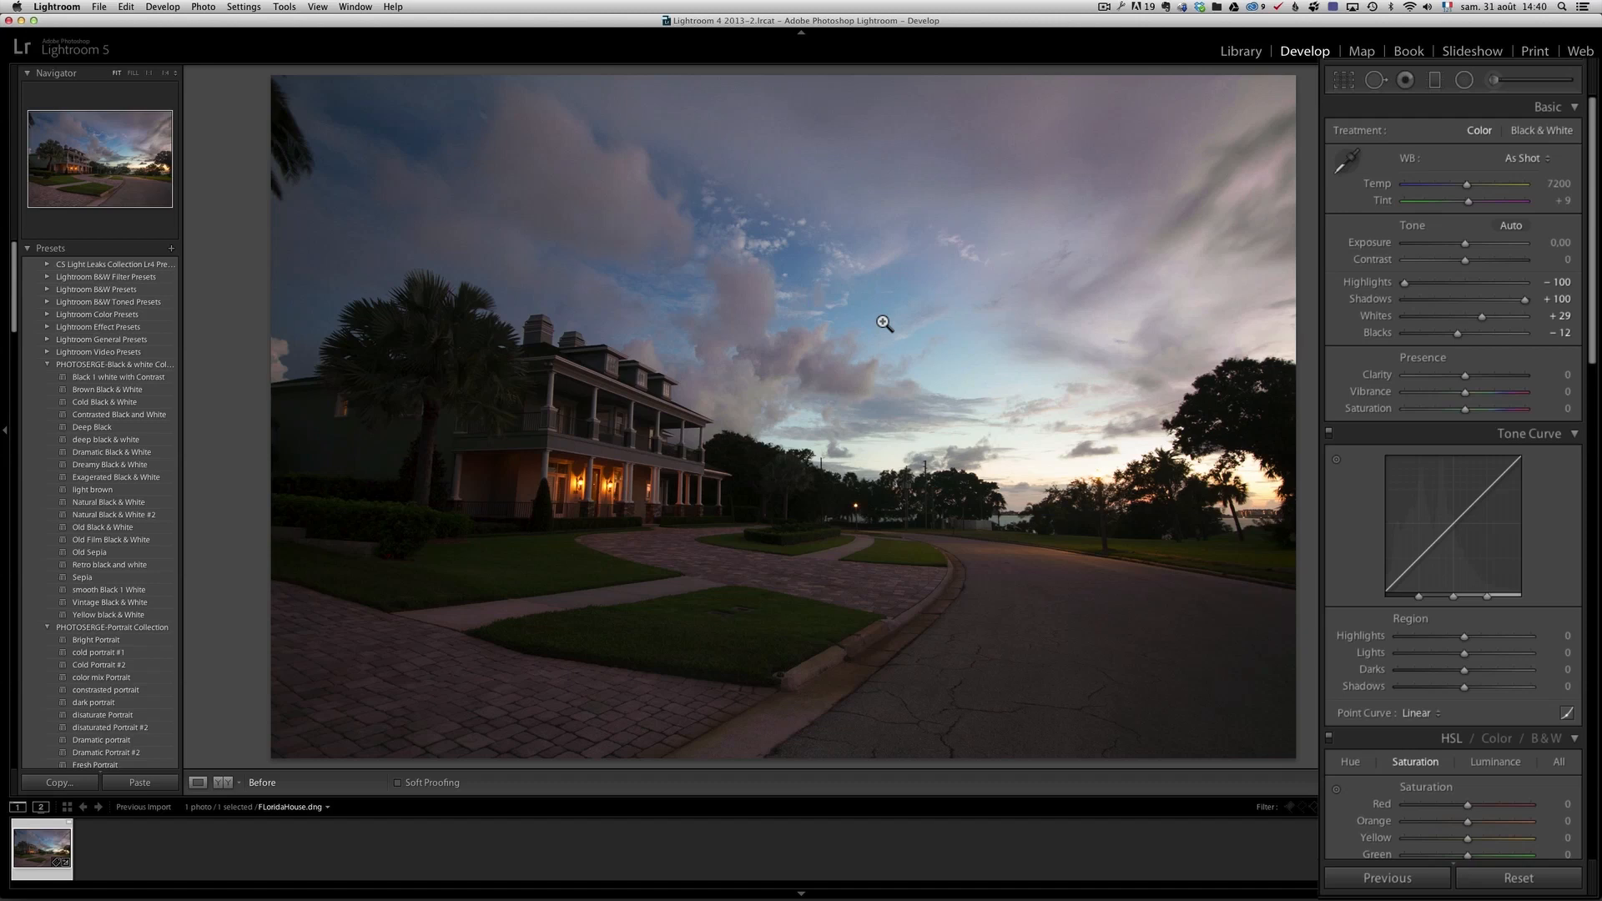
{"action": "mouse_move", "coordinate": [925, 268]}
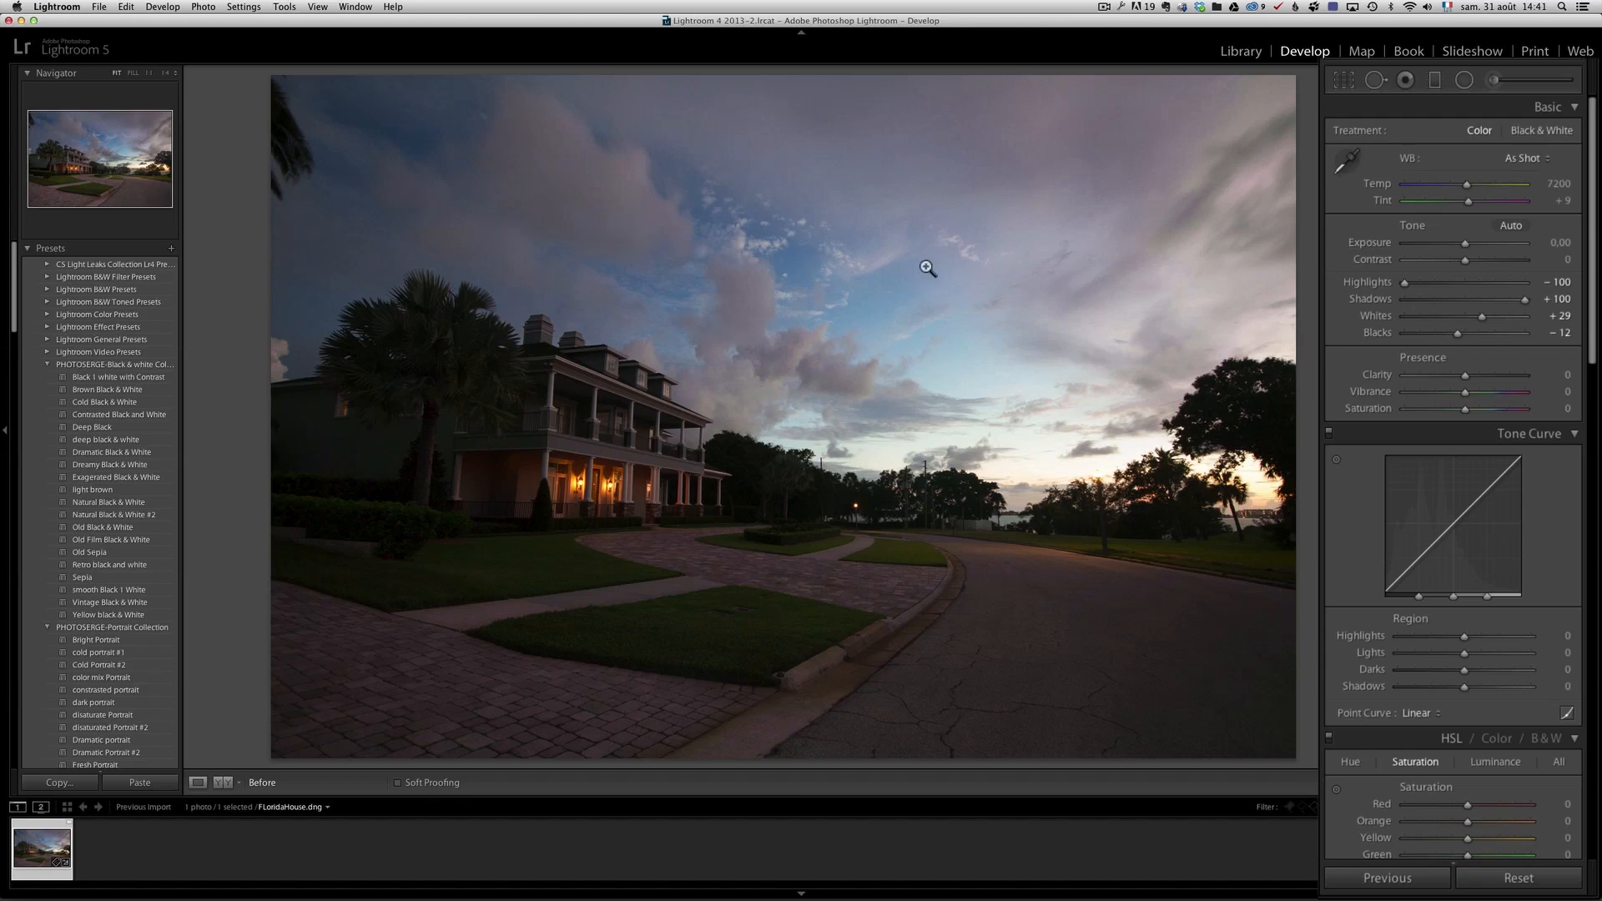
{"action": "mouse_move", "coordinate": [1120, 462]}
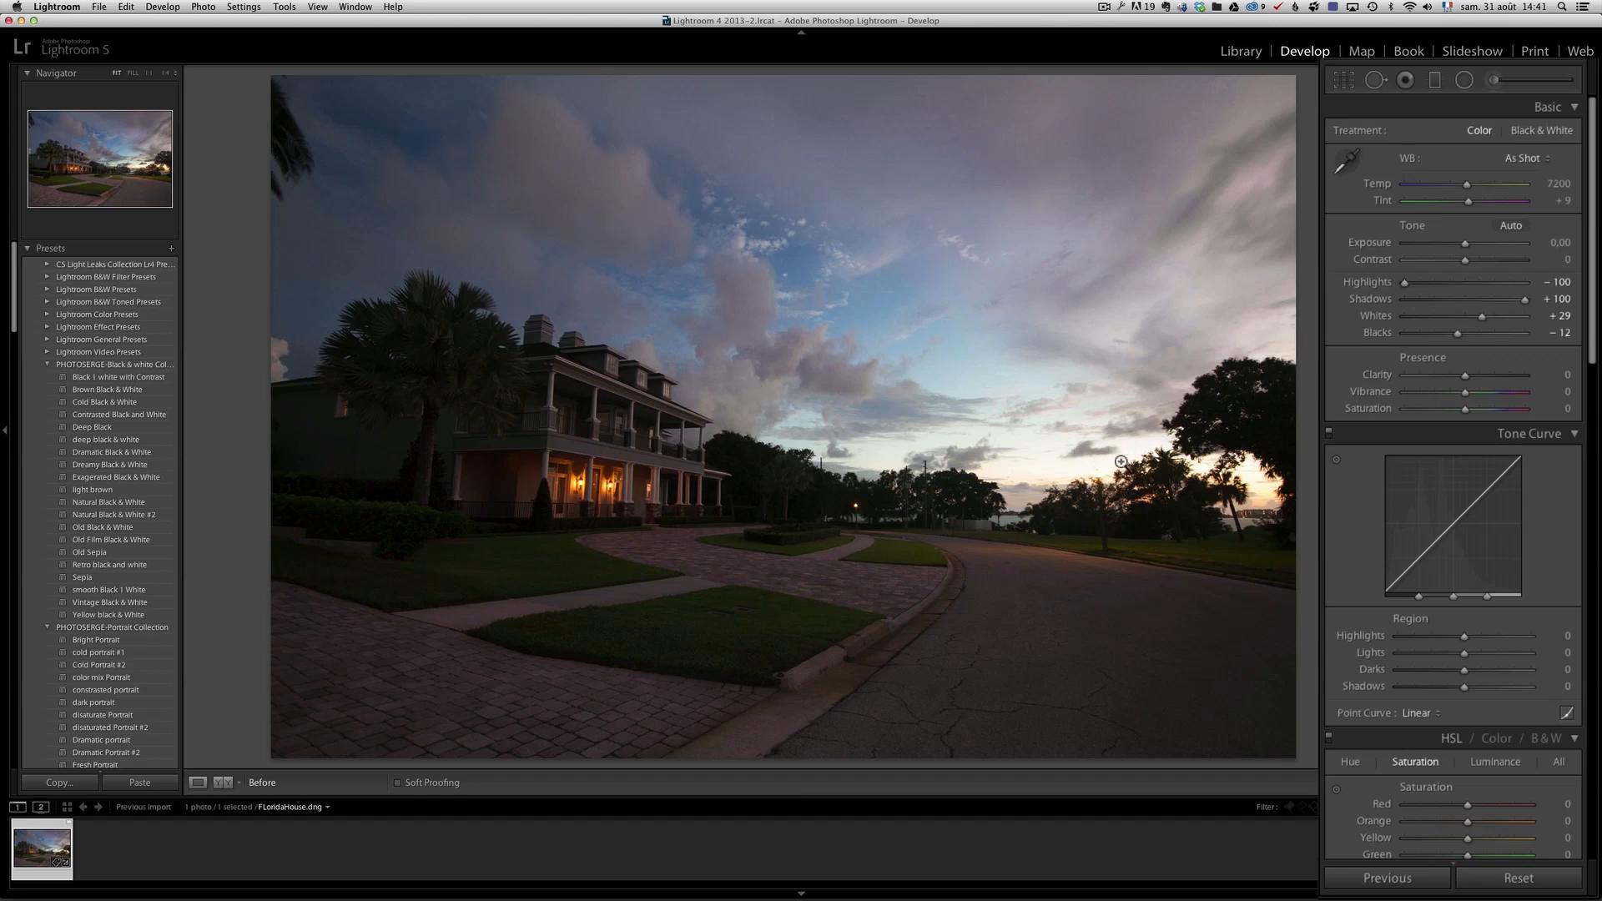
{"action": "mouse_move", "coordinate": [1109, 462]}
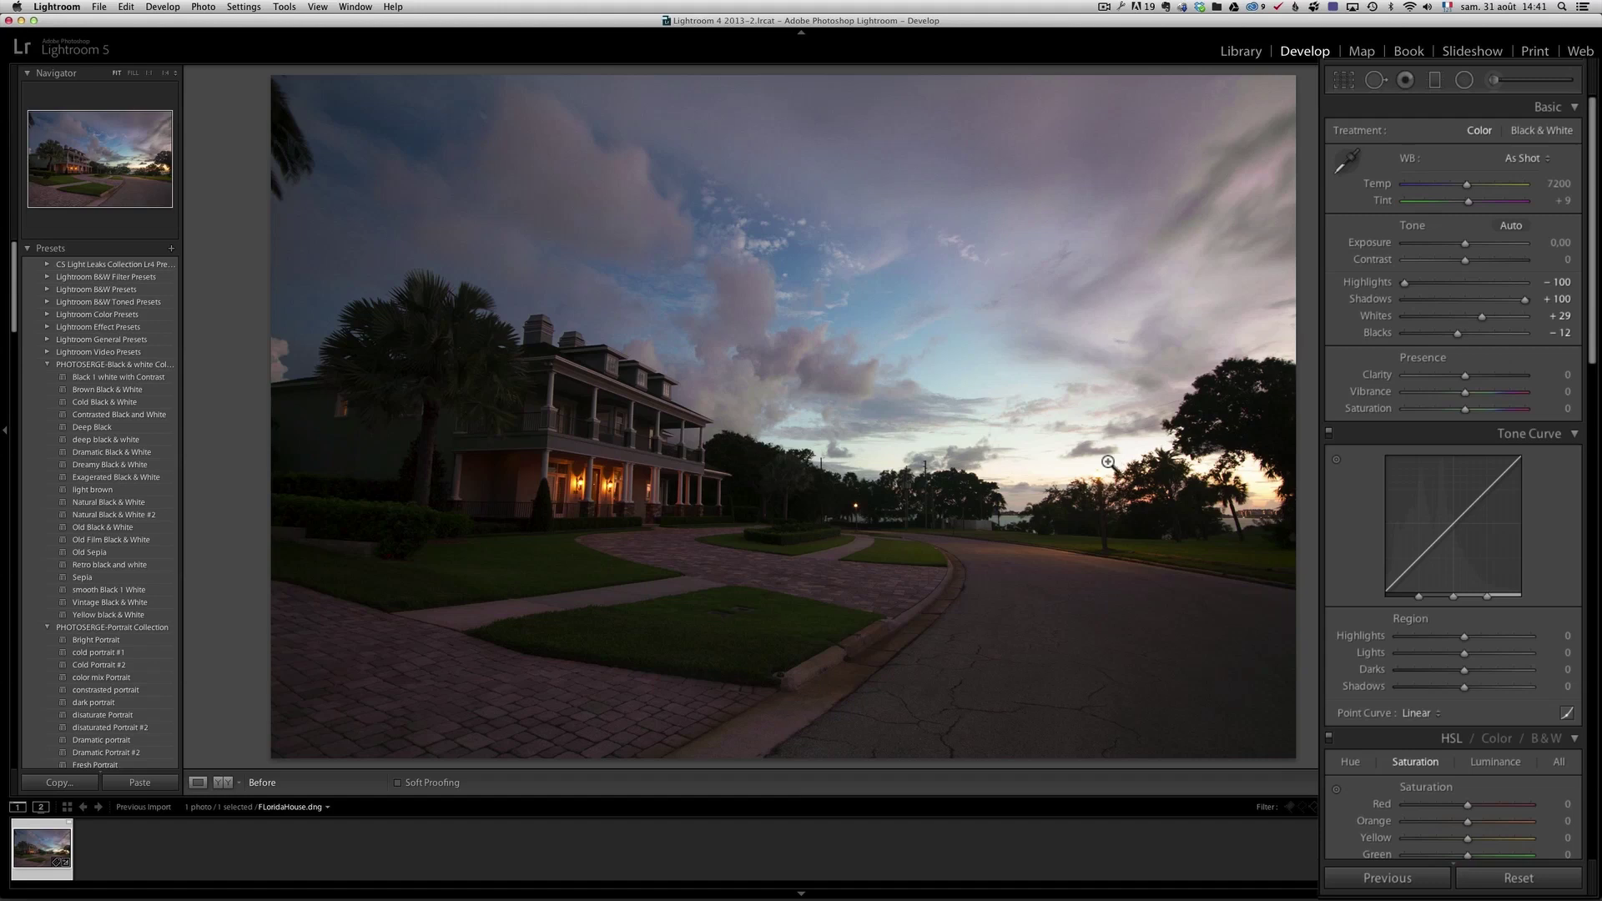
{"action": "mouse_move", "coordinate": [461, 488]}
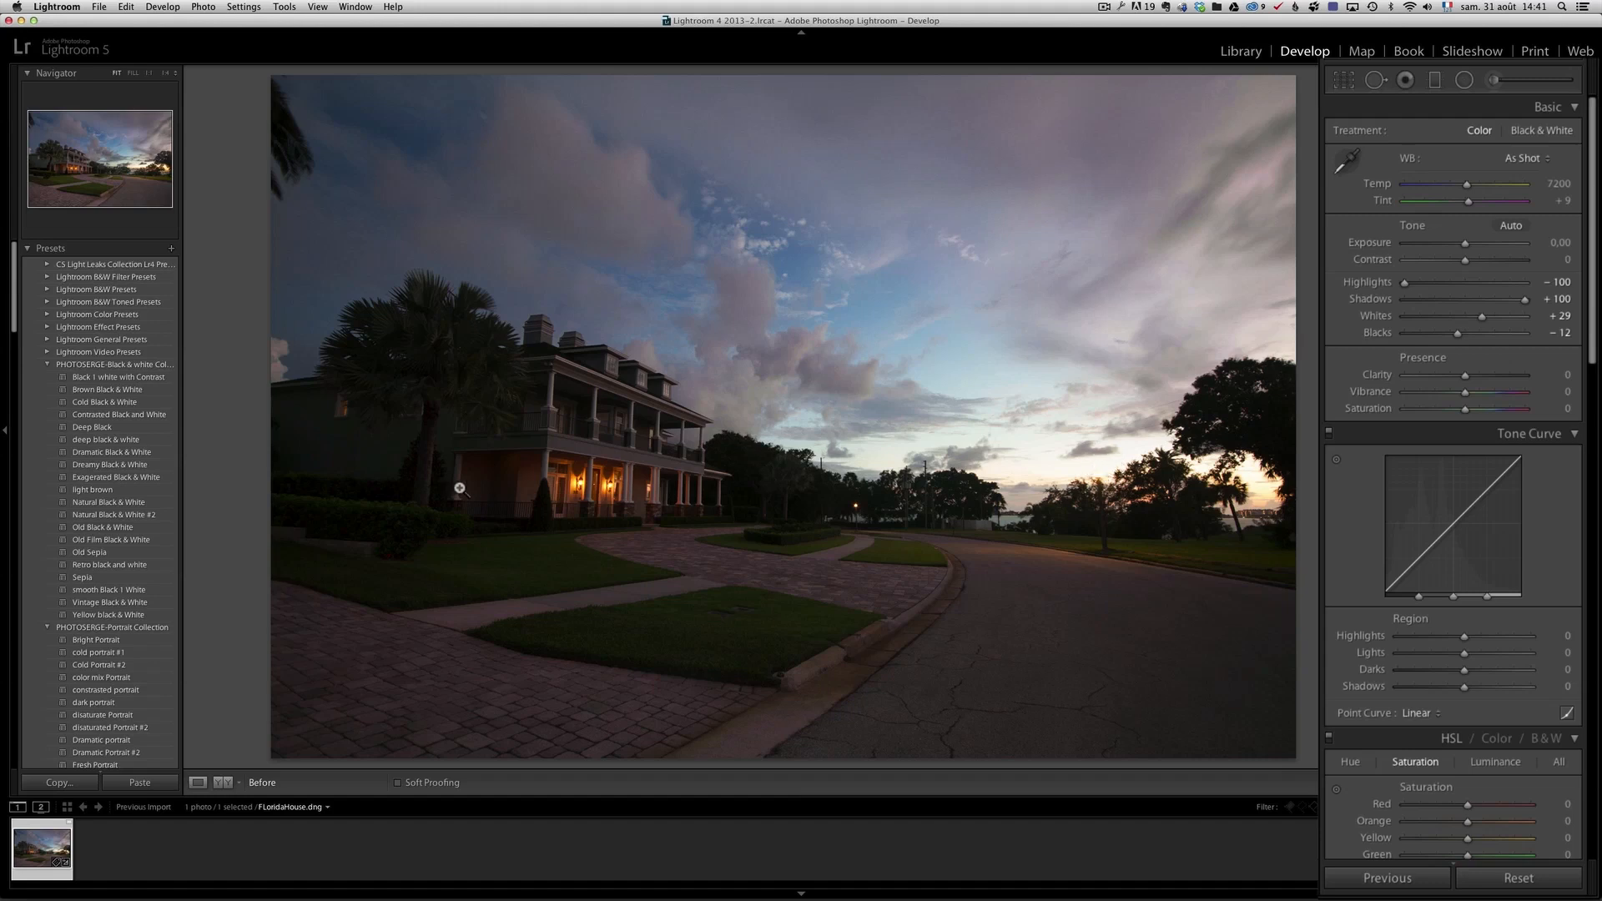
{"action": "mouse_move", "coordinate": [597, 420]}
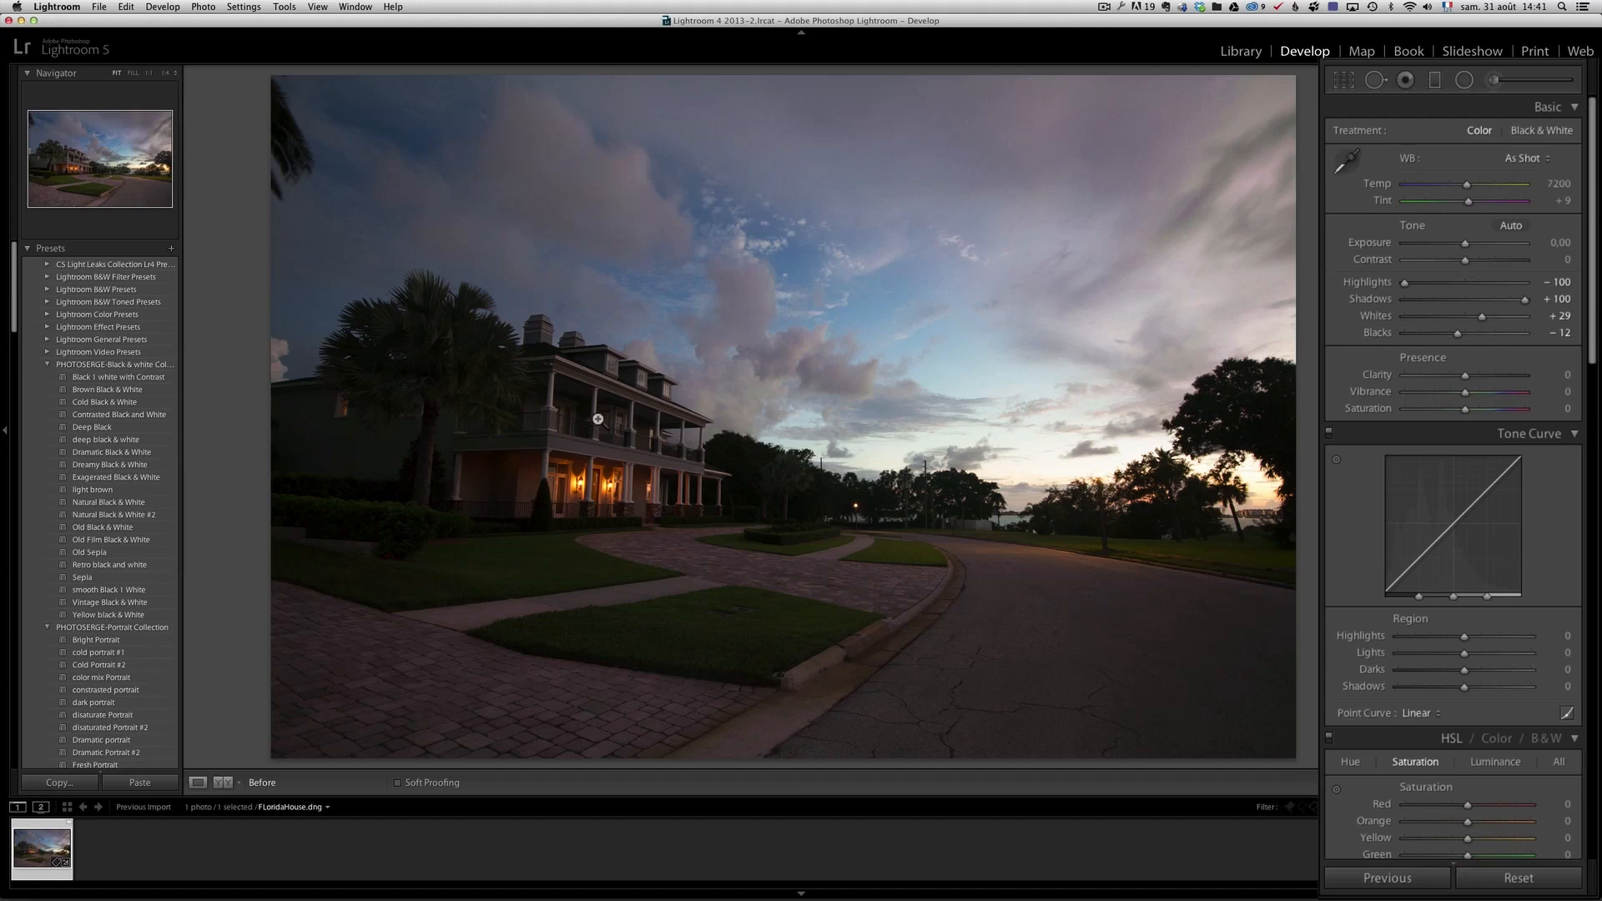
{"action": "key", "text": "alt"}
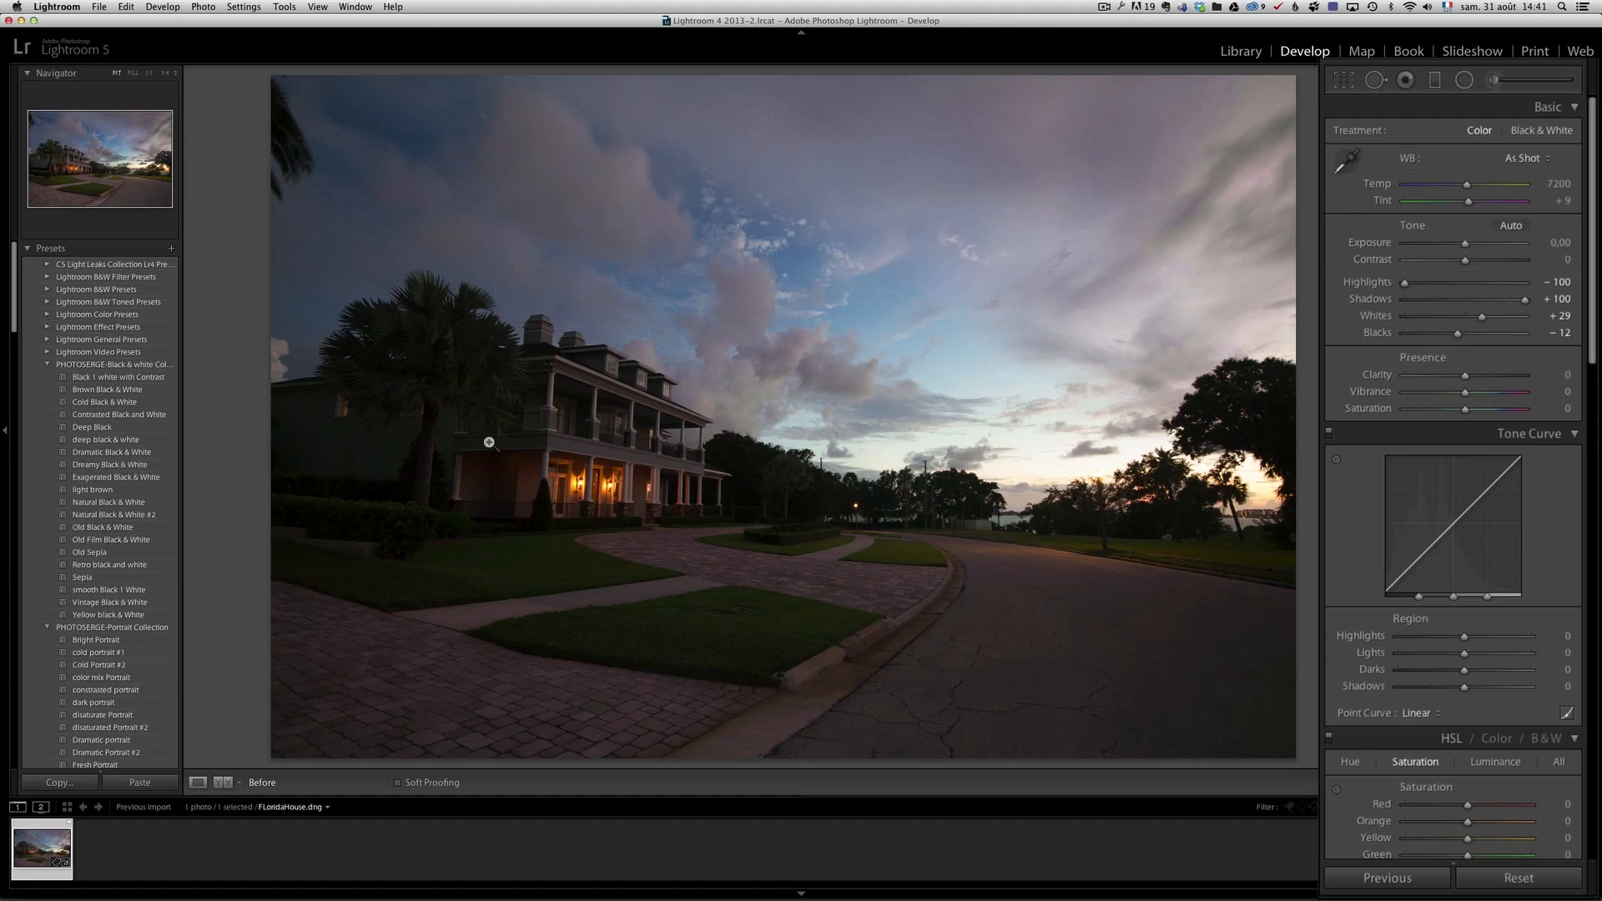
{"action": "mouse_move", "coordinate": [41, 856]}
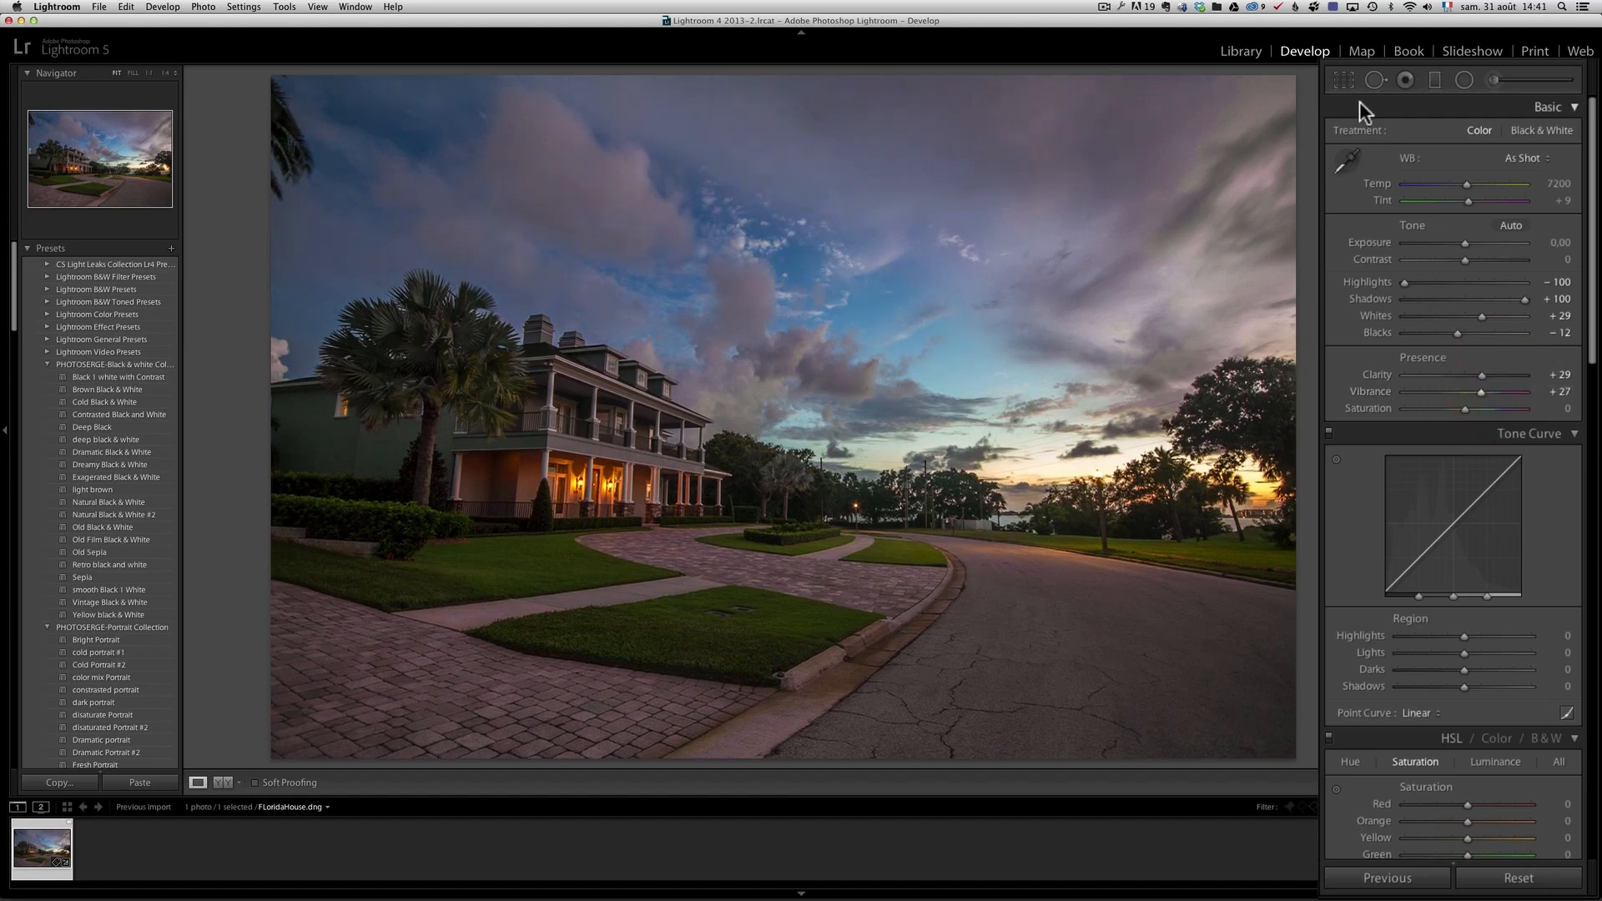
{"action": "mouse_move", "coordinate": [1419, 97]}
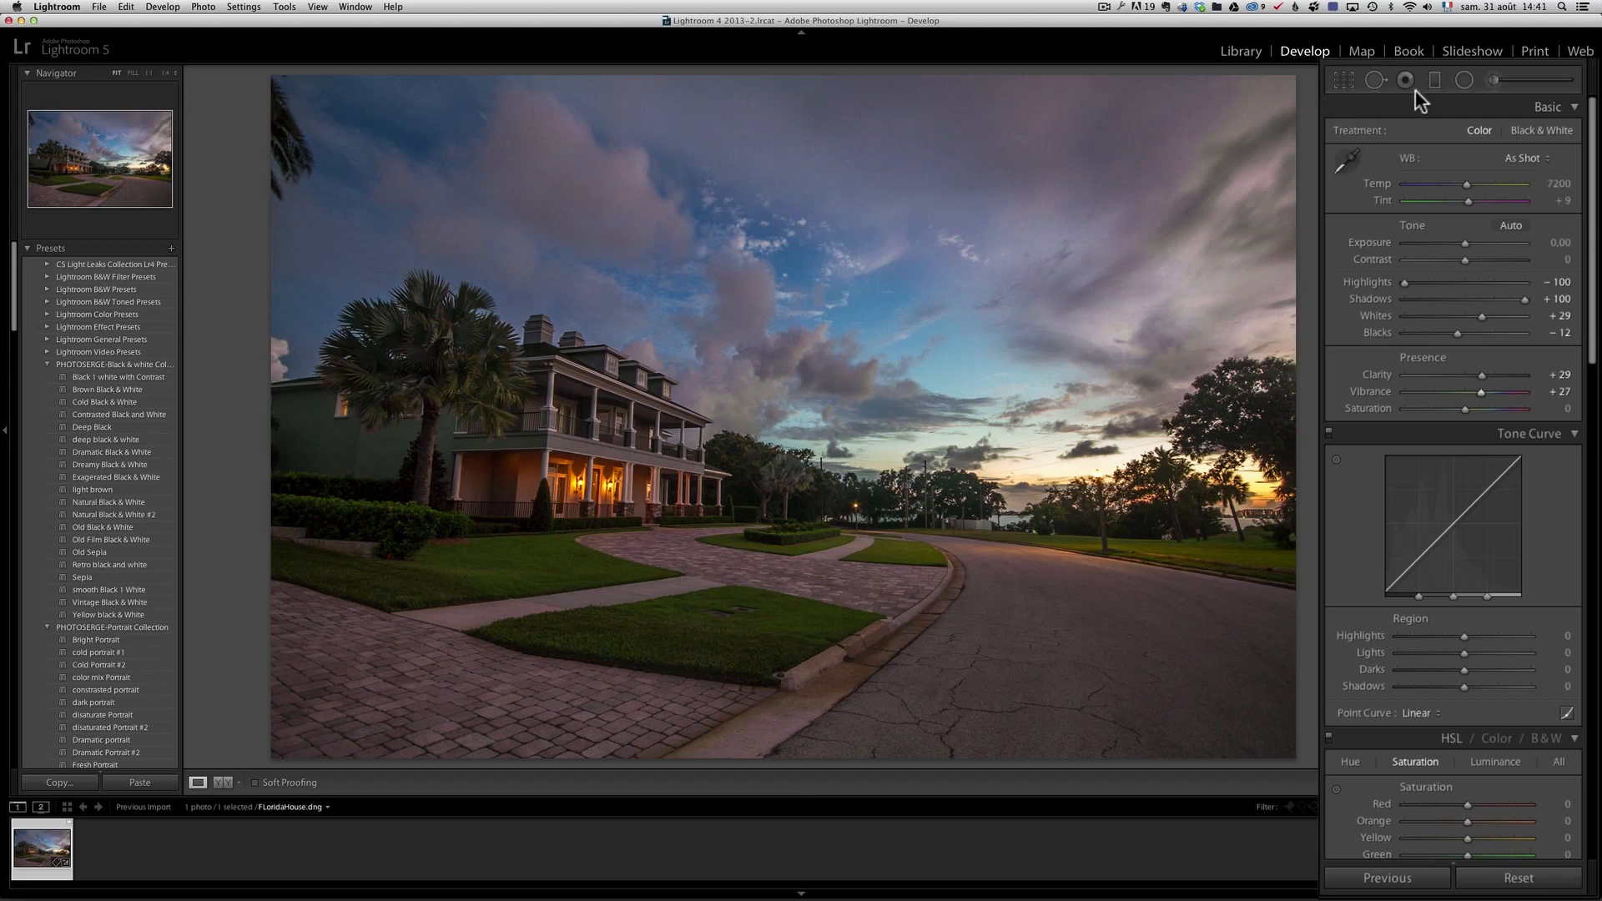
Draw a radial filter with Exposure −0.19, Contrast 20 and Saturation 29.
{"action": "left_click", "coordinate": [1434, 80]}
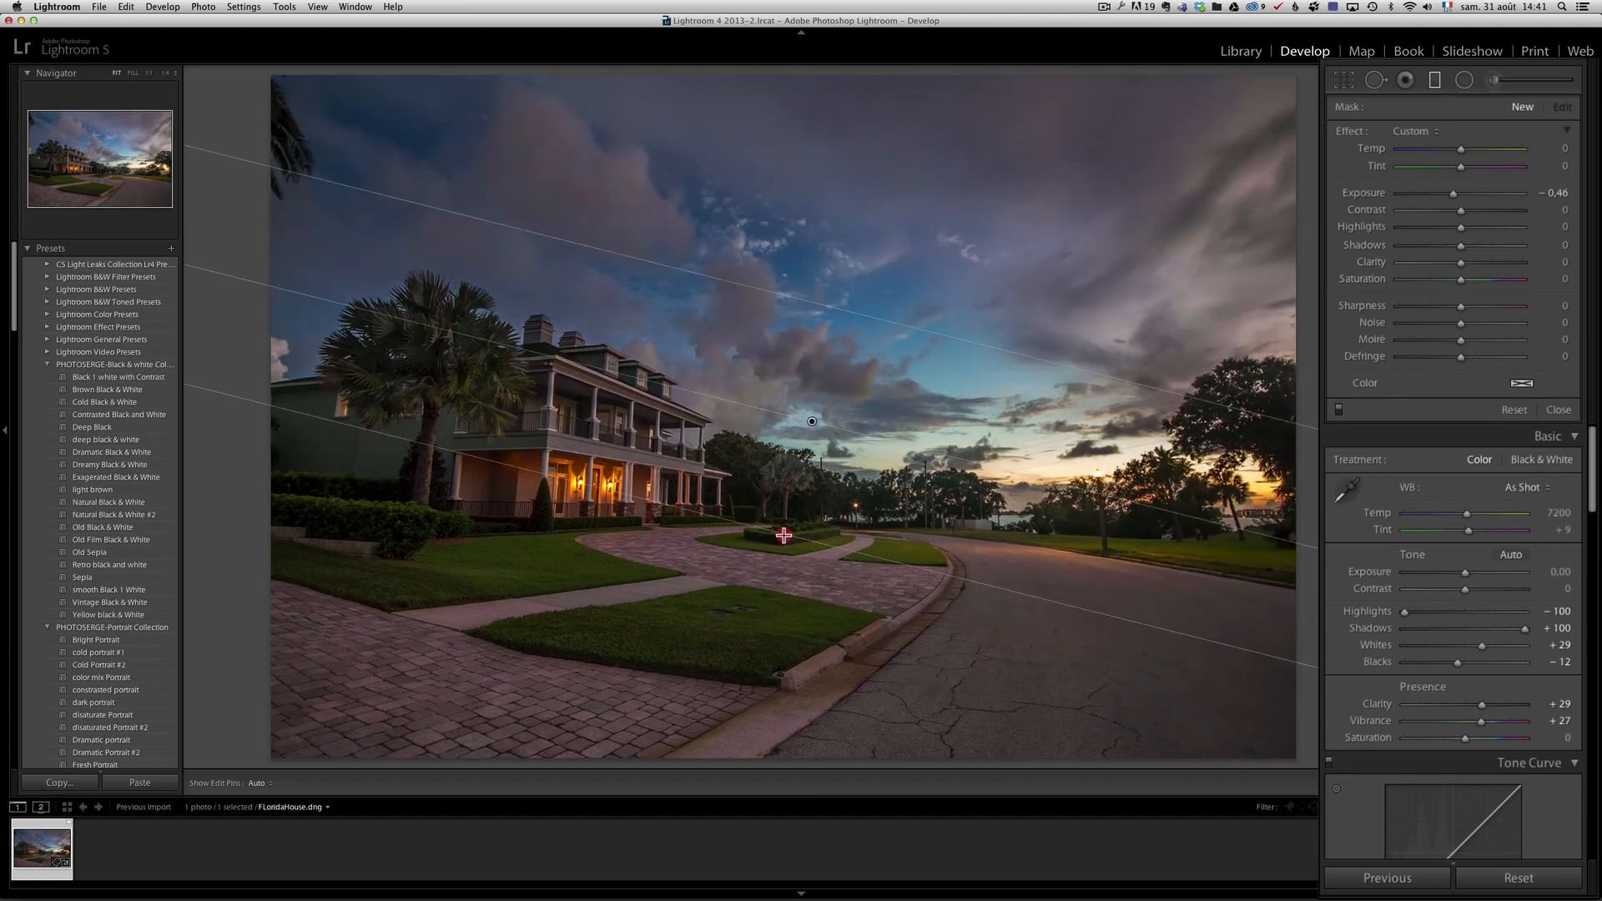
{"action": "left_click", "coordinate": [1561, 106]}
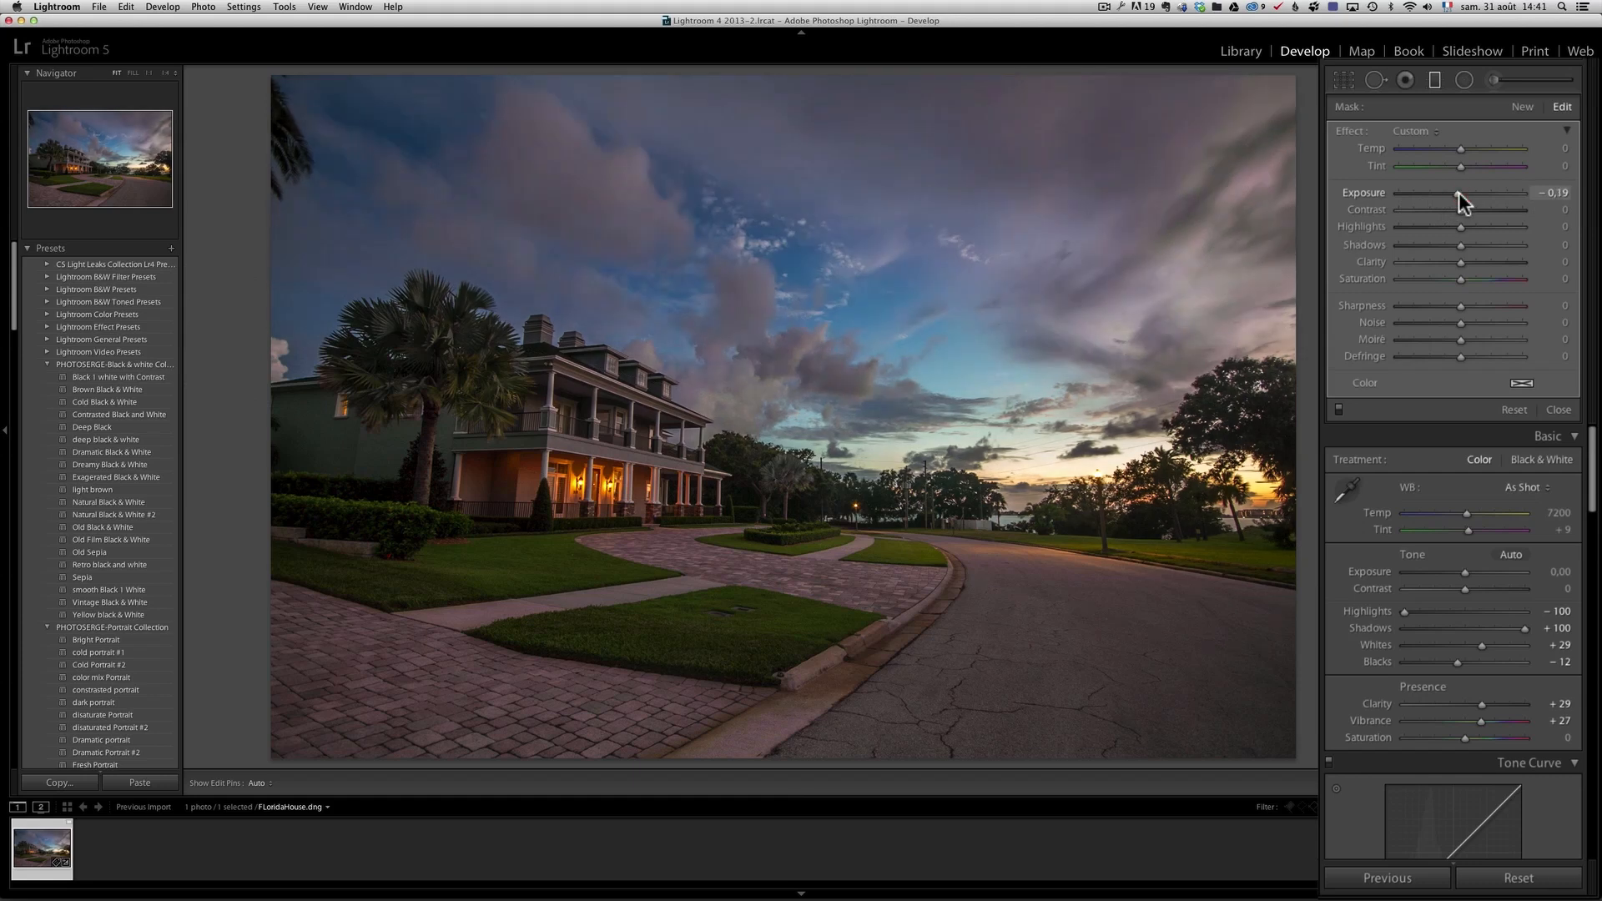
{"action": "mouse_move", "coordinate": [1483, 242]}
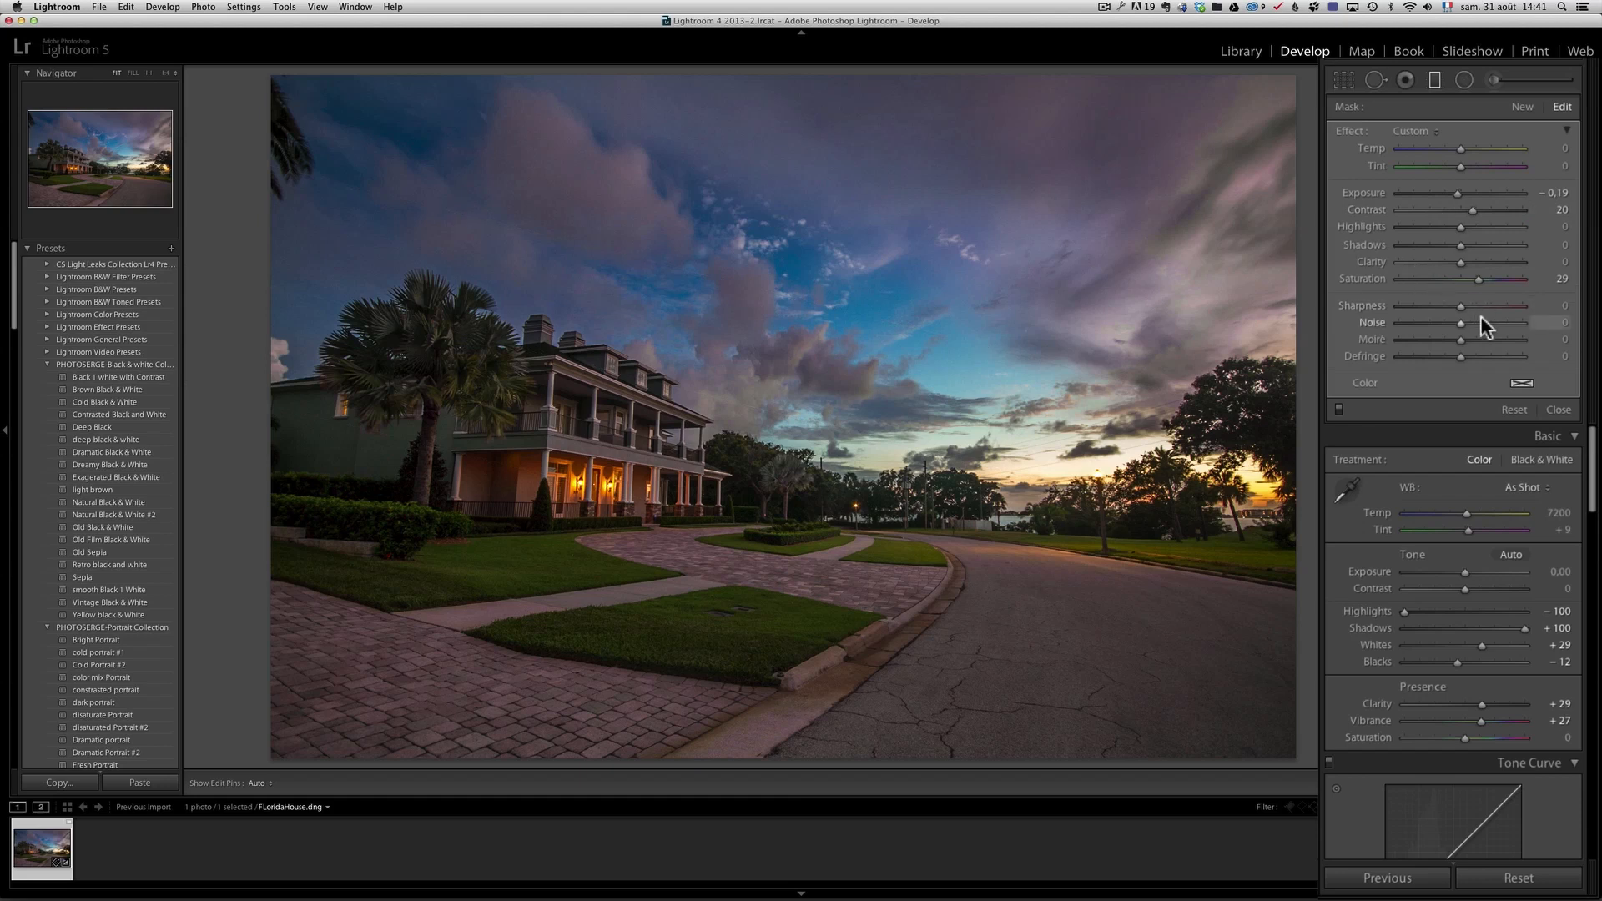
{"action": "mouse_move", "coordinate": [1485, 304]}
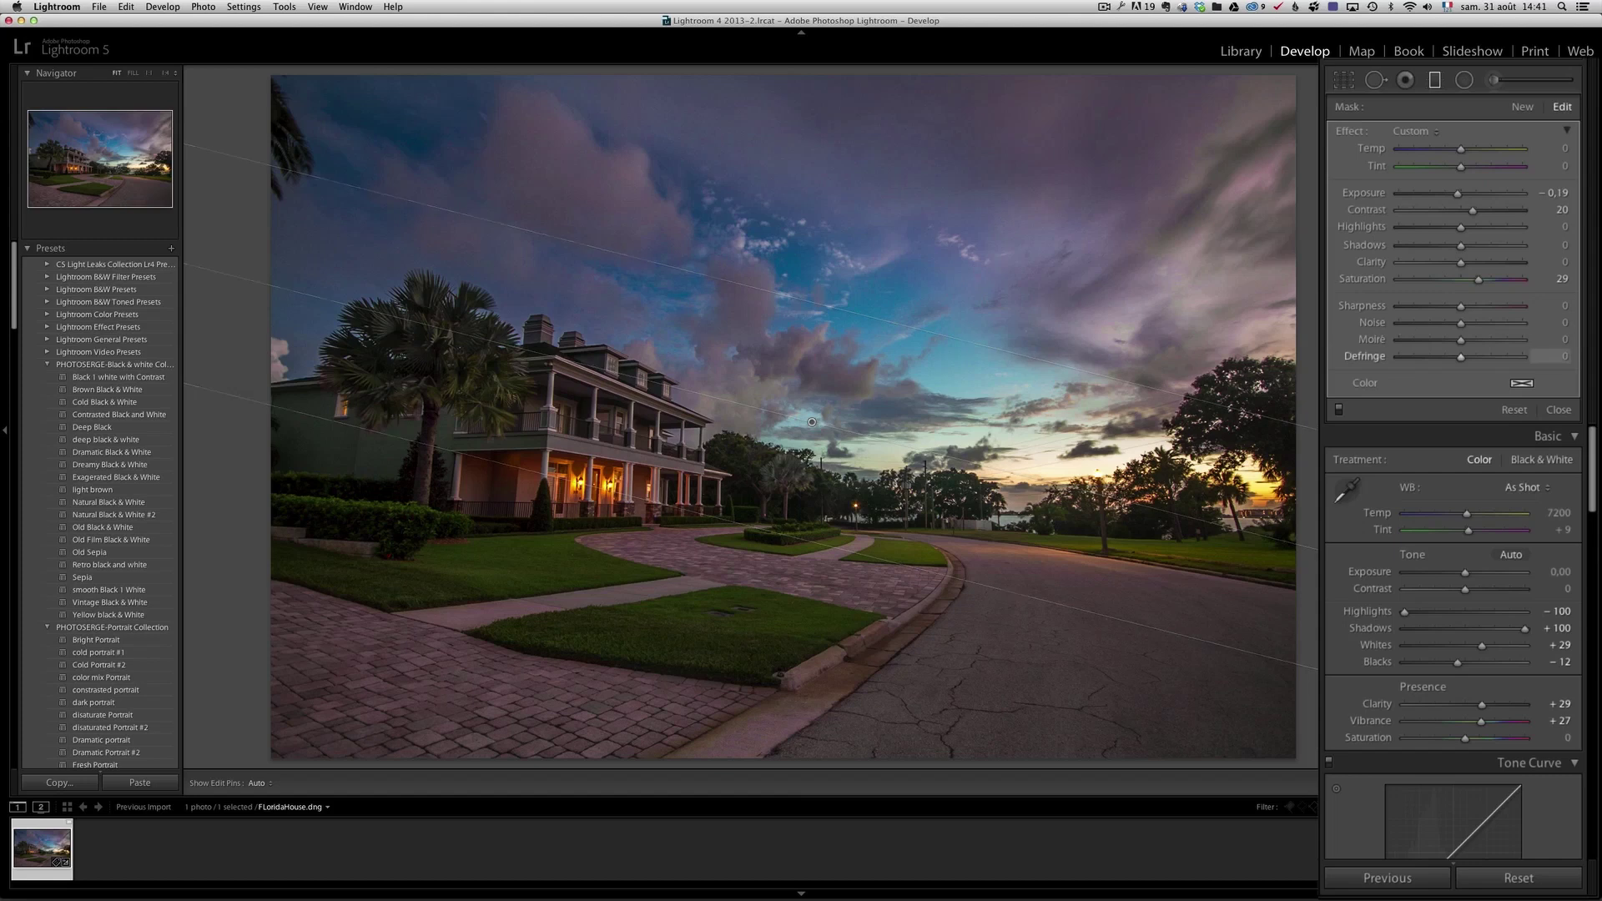
Set Exposure −0.45, white balance Shade, and HSL hues Red +20, Orange −25, Yellow −20.
{"action": "left_click", "coordinate": [1557, 409]}
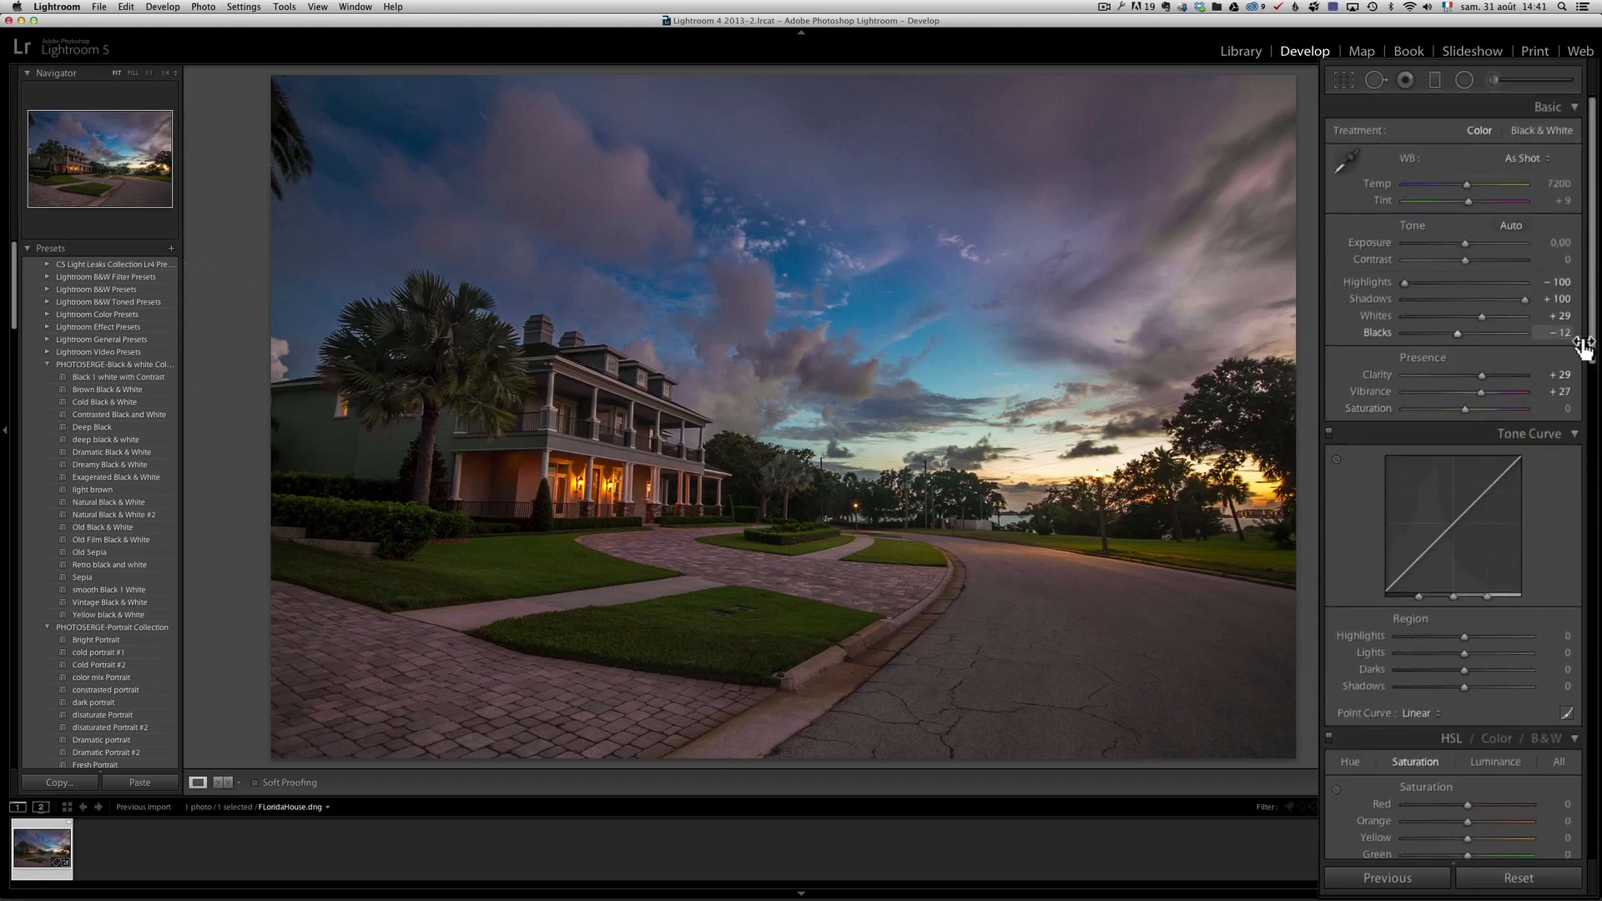
{"action": "mouse_move", "coordinate": [1464, 251]}
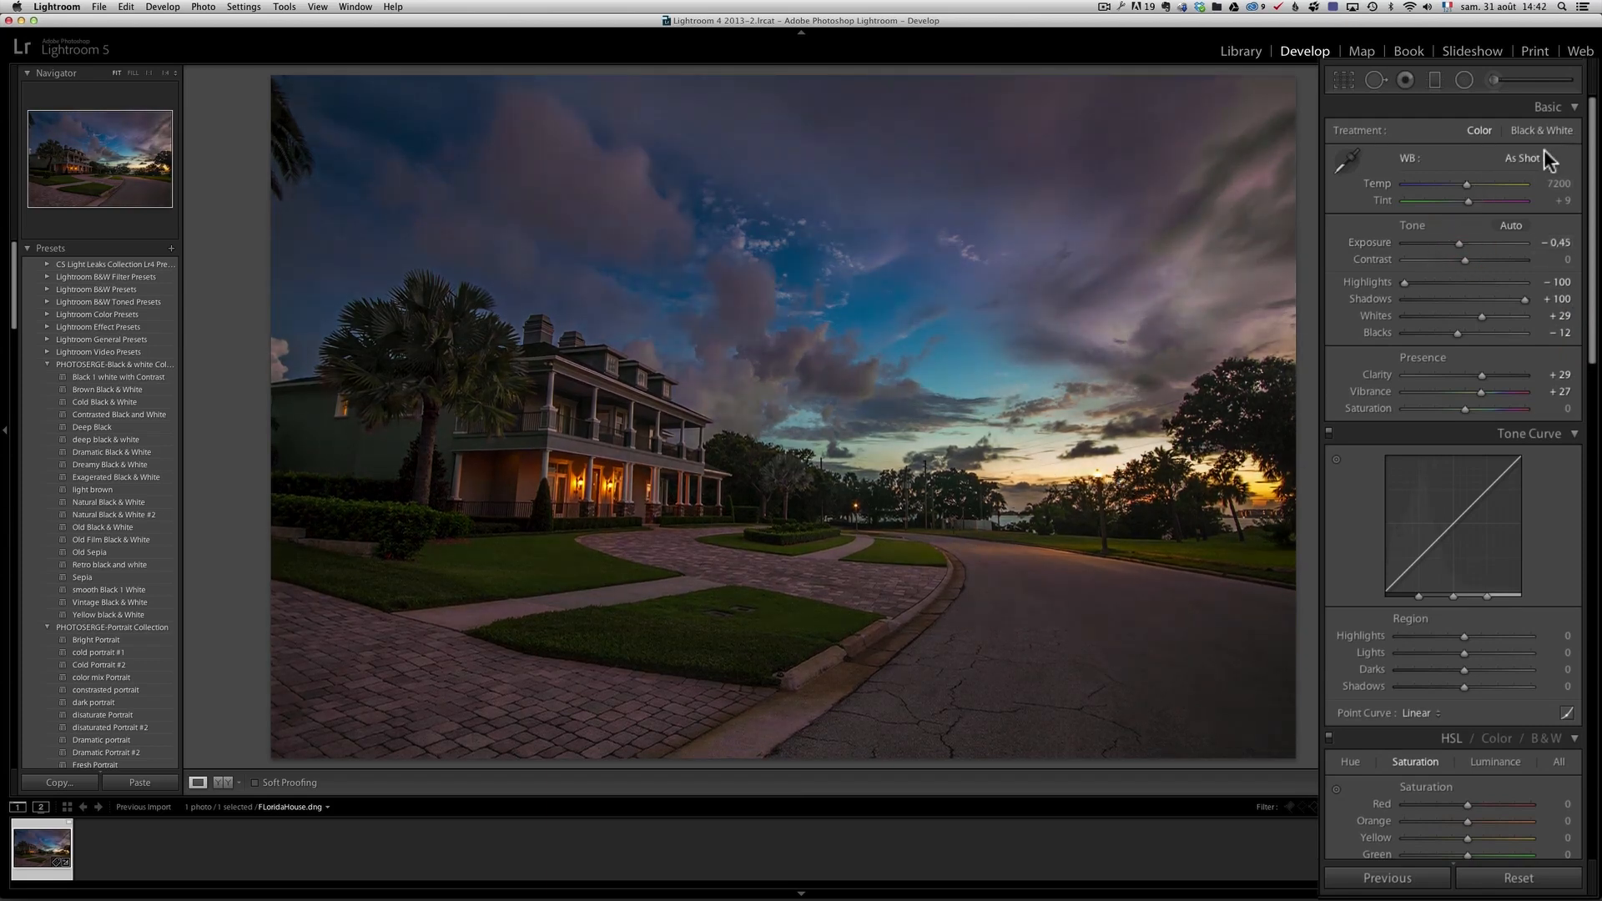
{"action": "left_click", "coordinate": [1522, 157]}
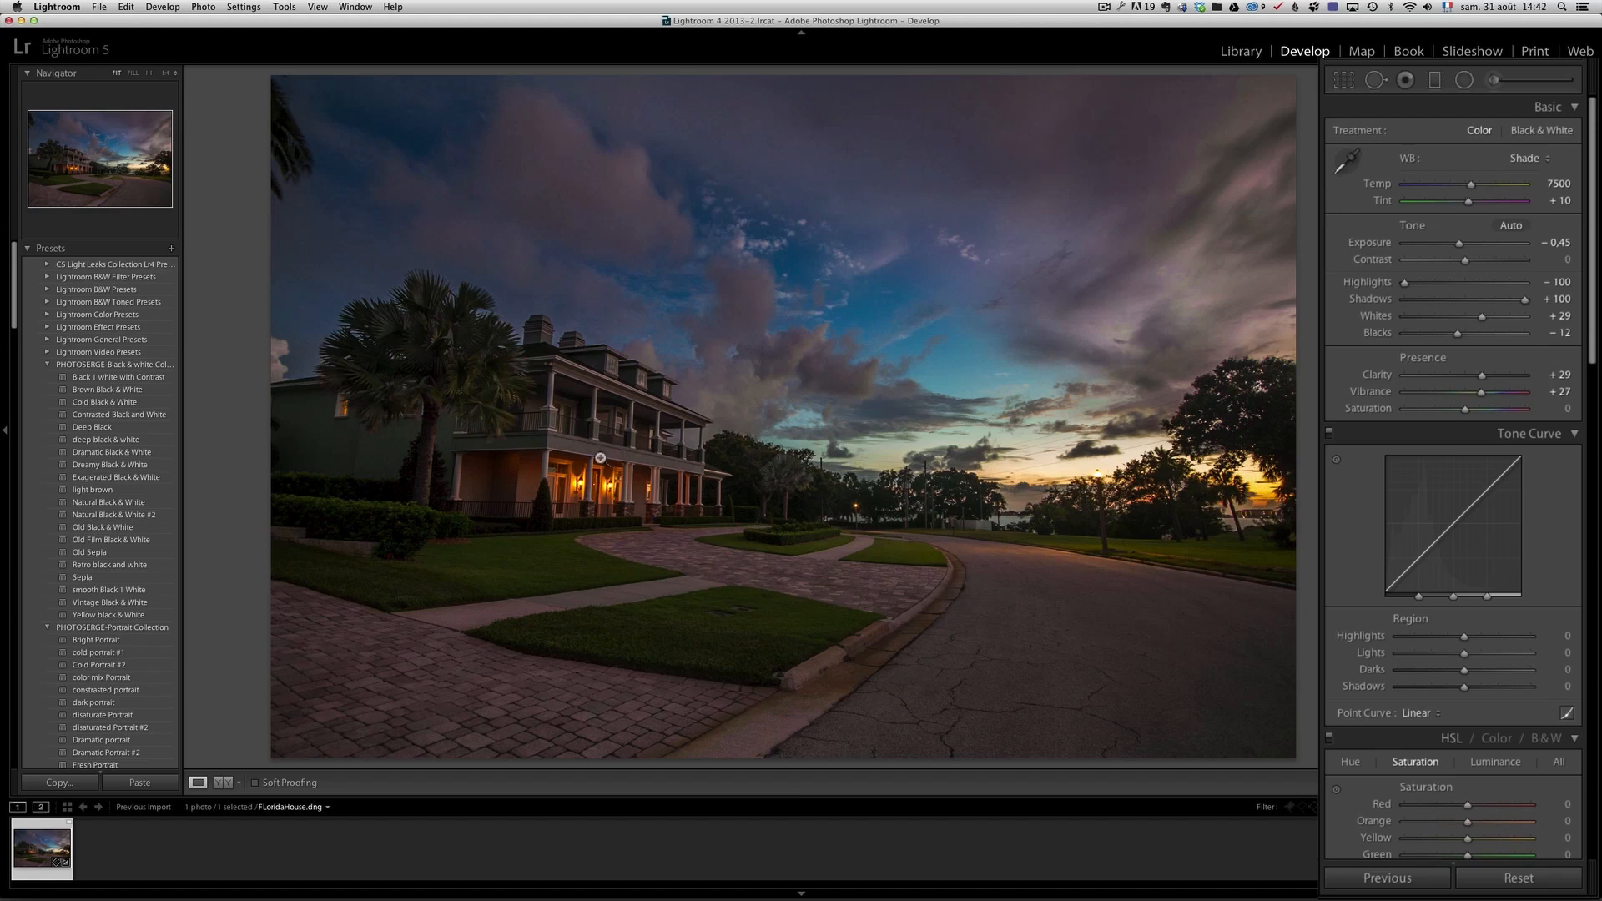
{"action": "scroll", "scroll_direction": "down", "scroll_amount": 3}
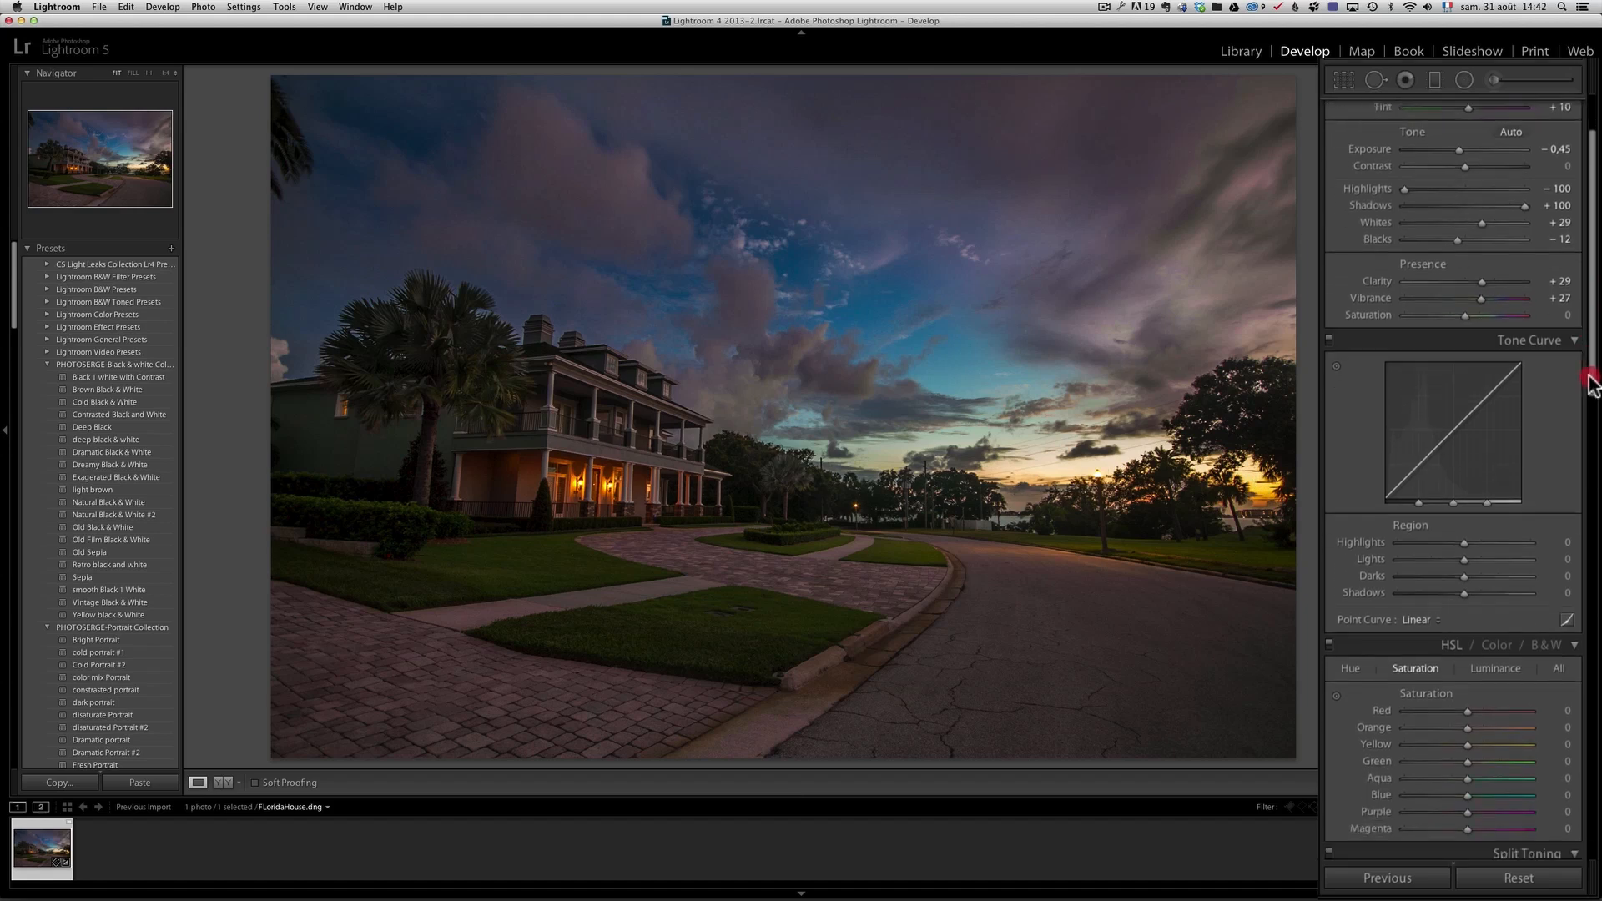
{"action": "scroll", "scroll_direction": "down", "scroll_amount": 3}
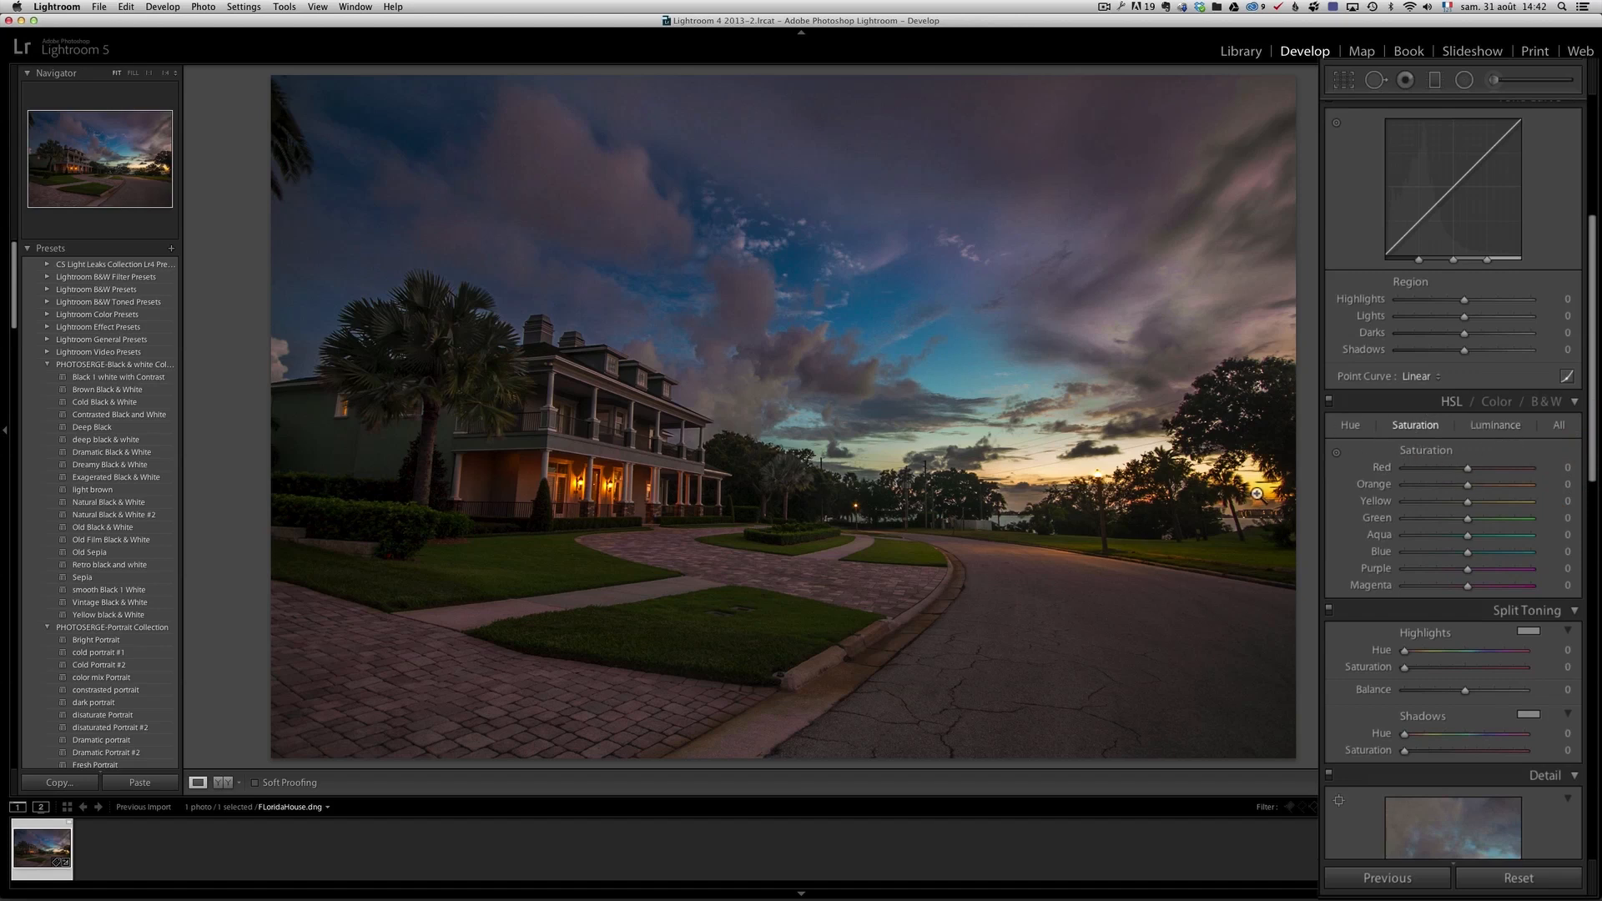
{"action": "mouse_move", "coordinate": [674, 504]}
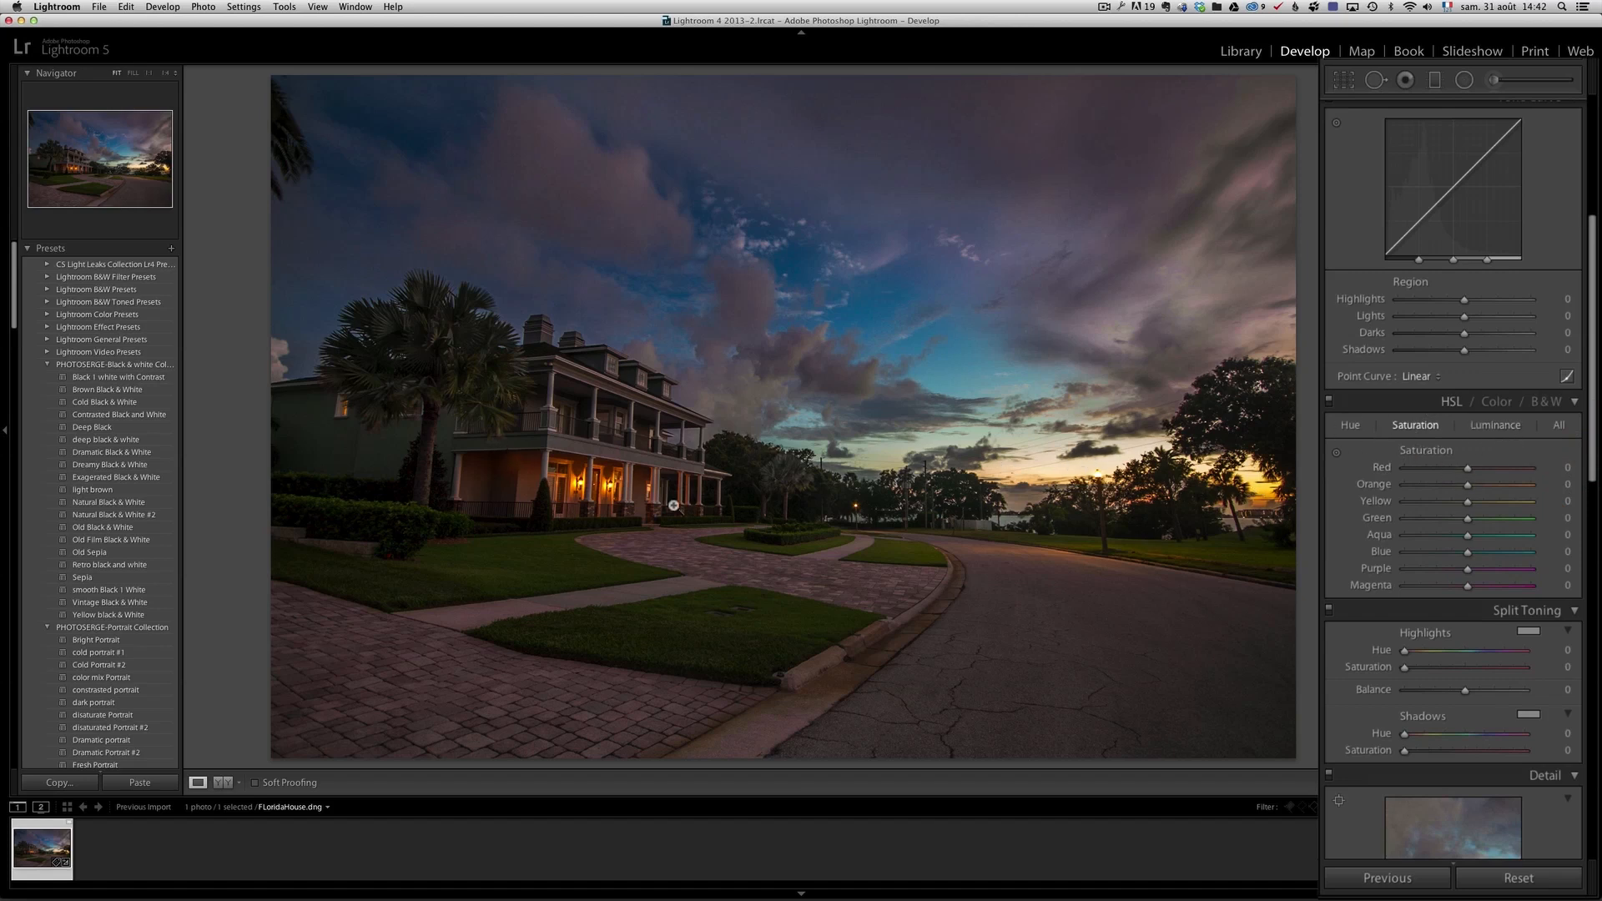
{"action": "mouse_move", "coordinate": [1387, 438]}
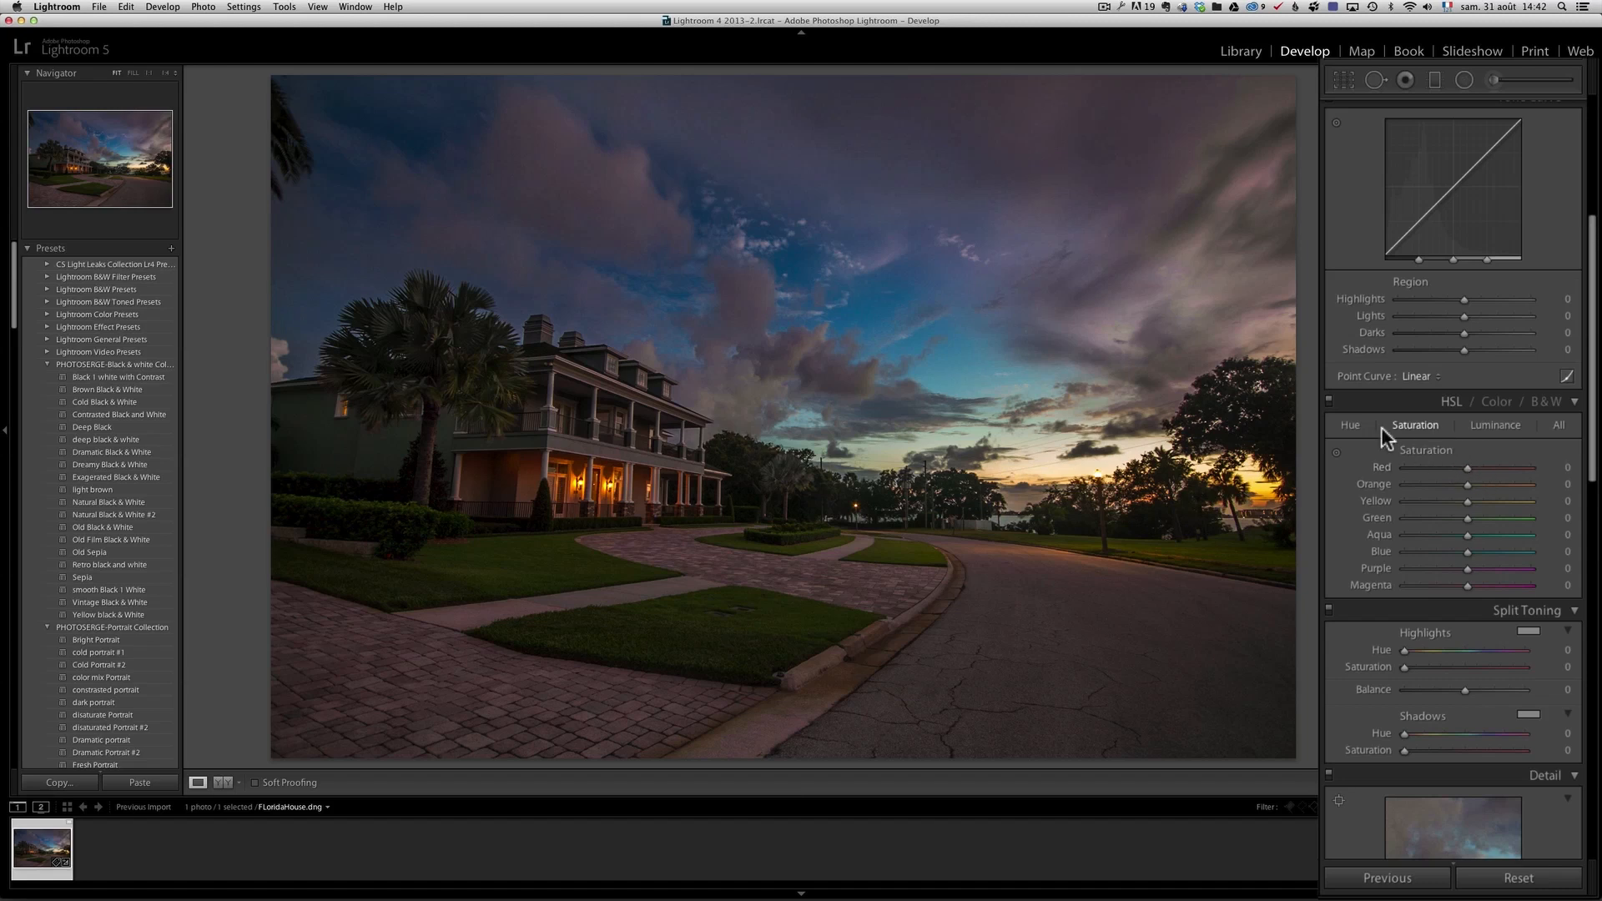
{"action": "left_click", "coordinate": [1351, 424]}
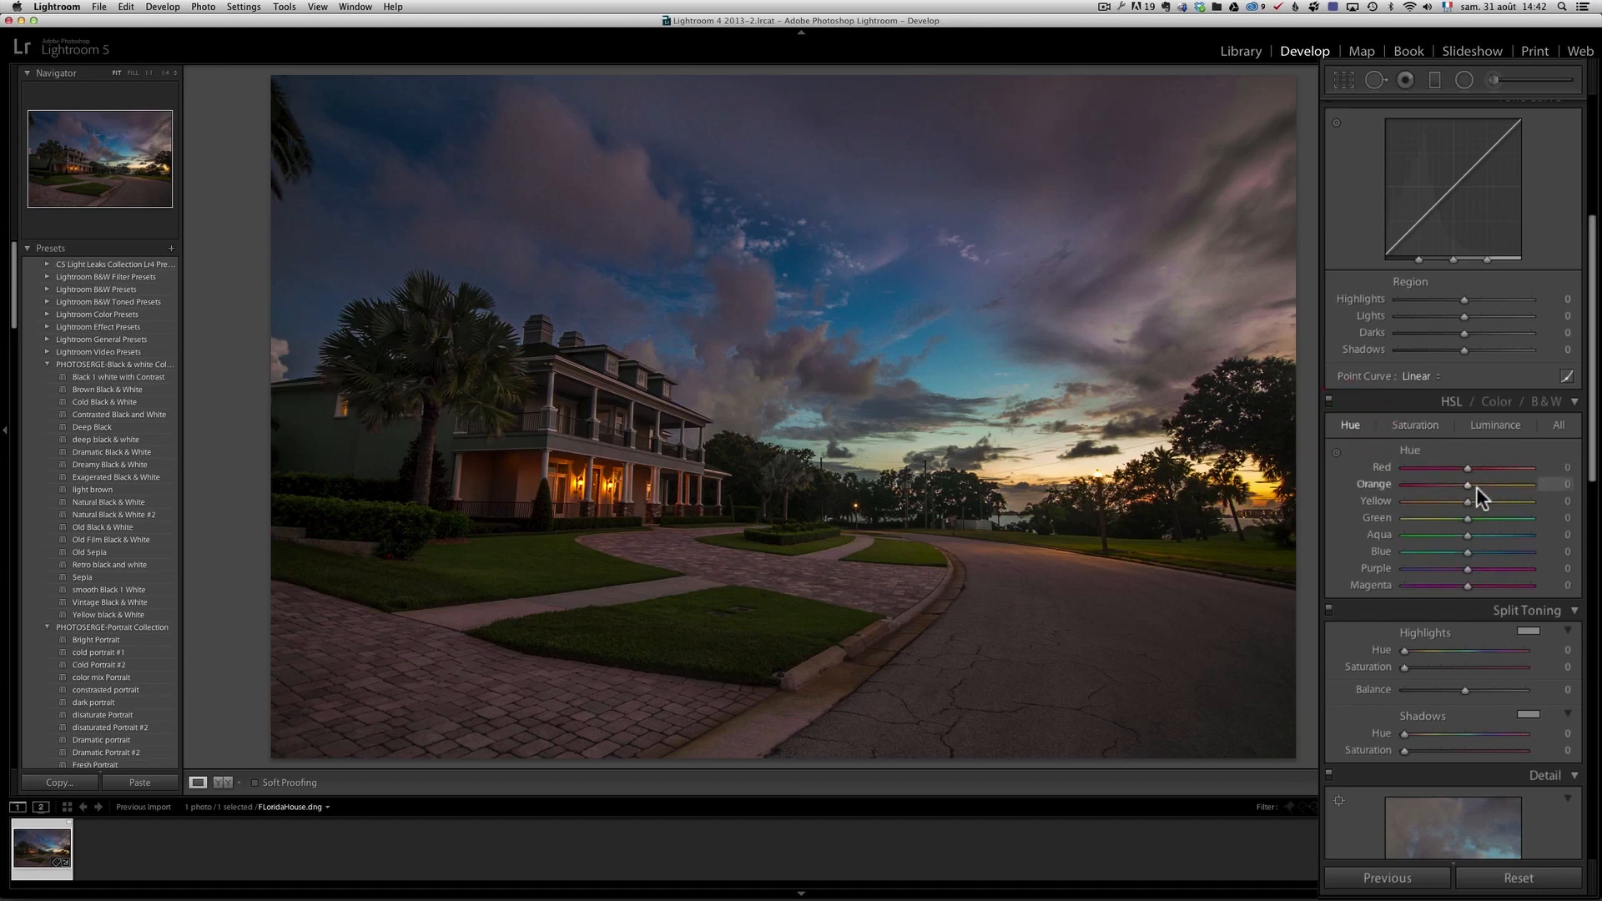
{"action": "mouse_move", "coordinate": [1456, 497]}
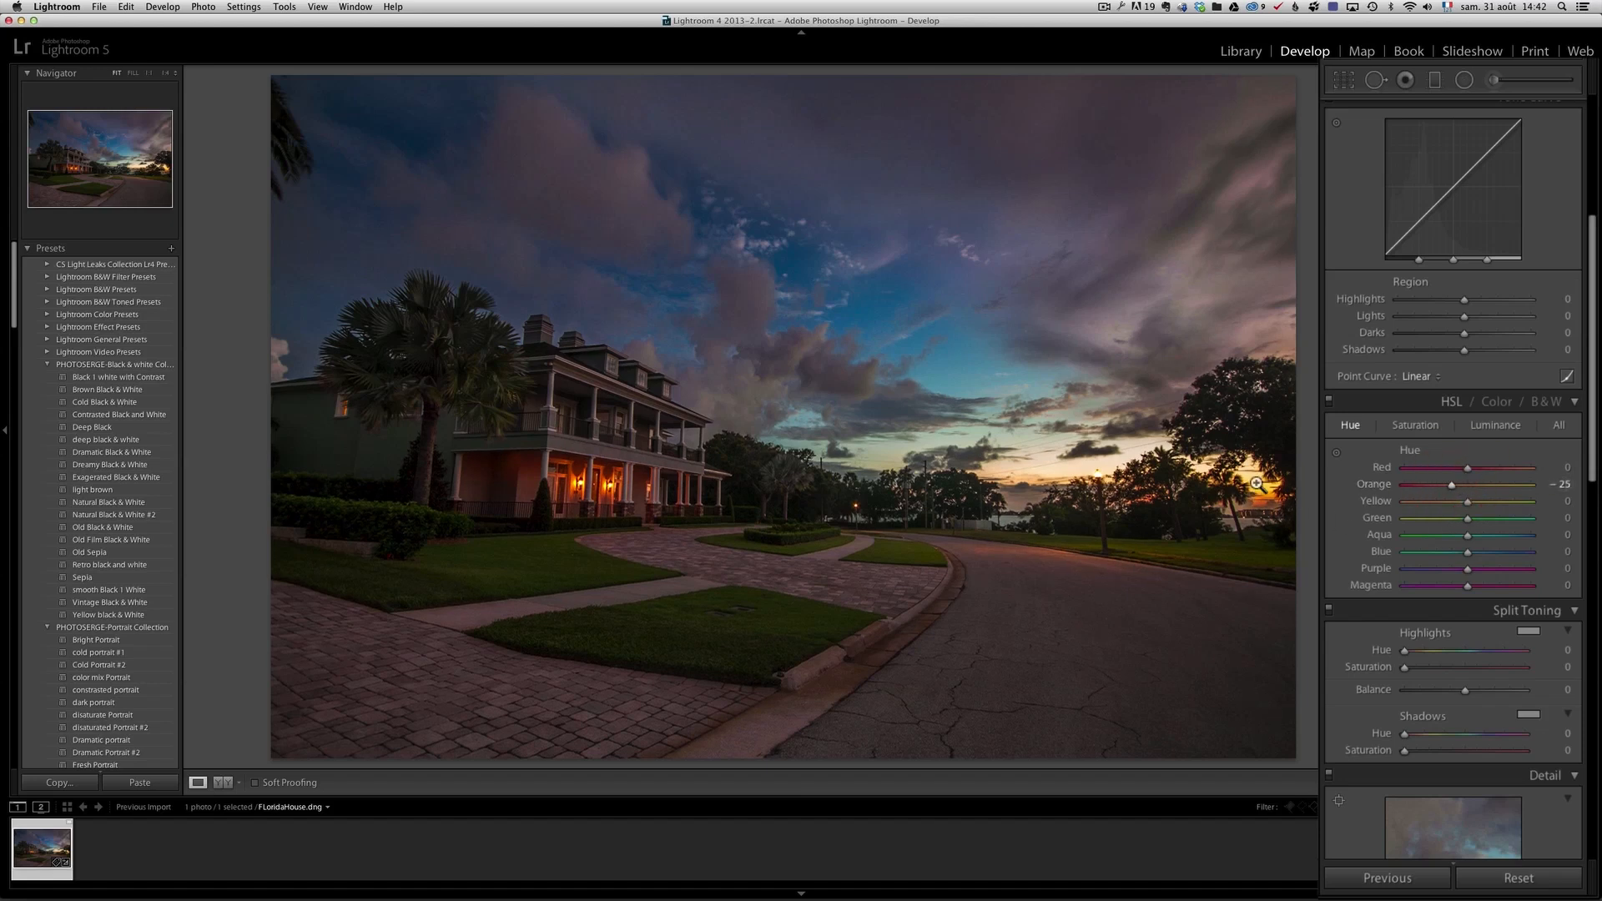
{"action": "mouse_move", "coordinate": [1485, 477]}
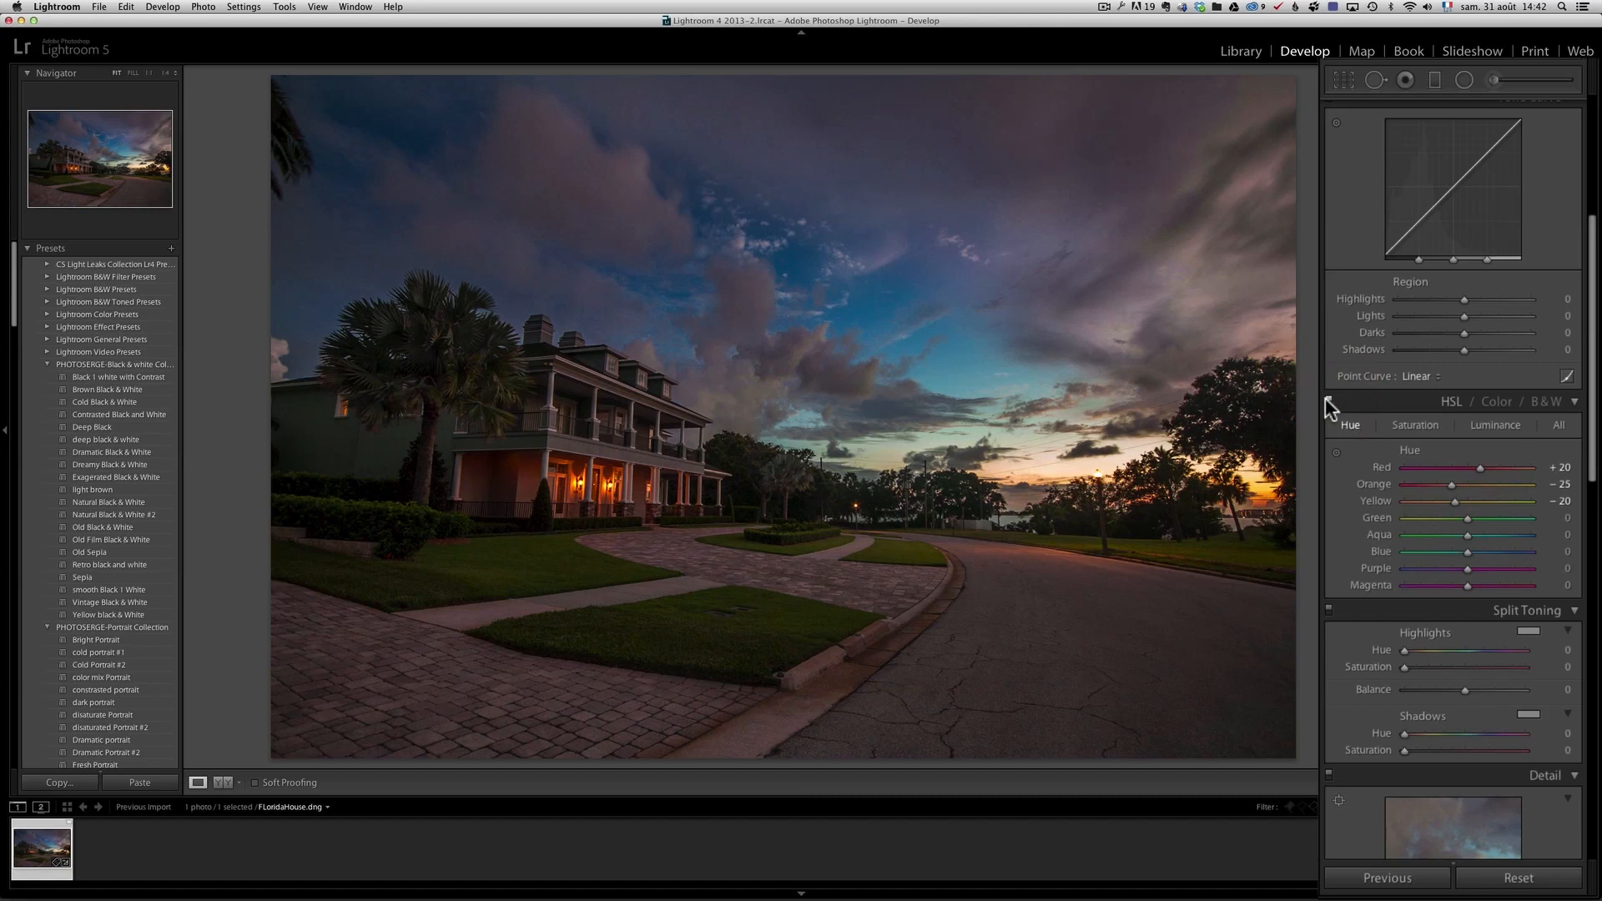
{"action": "mouse_move", "coordinate": [1335, 410]}
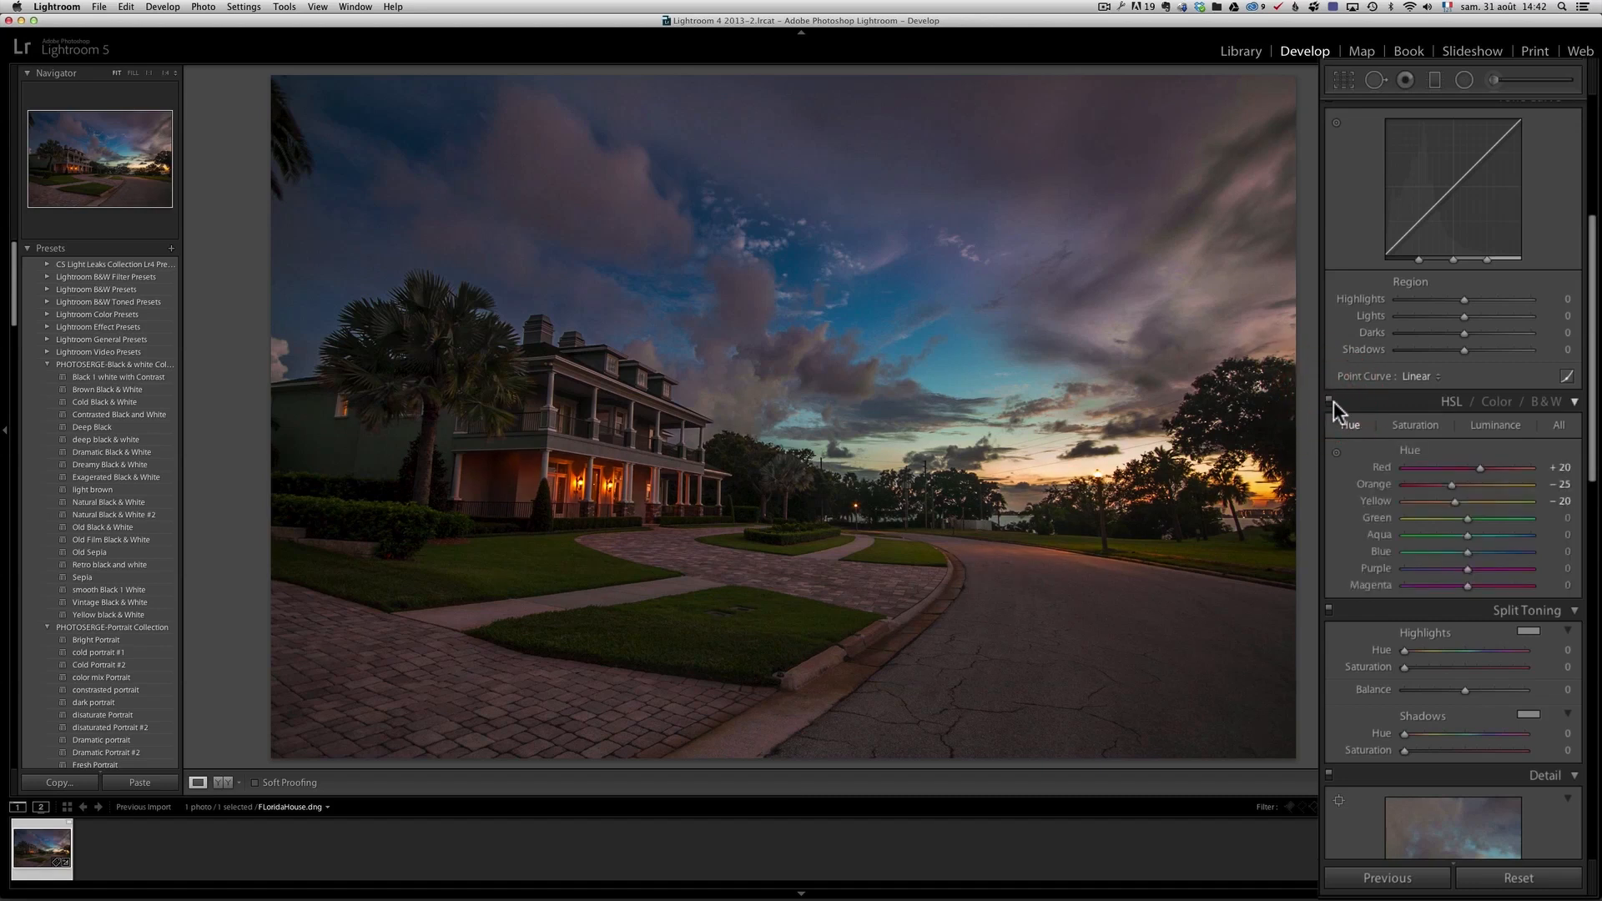
{"action": "mouse_move", "coordinate": [1352, 434]}
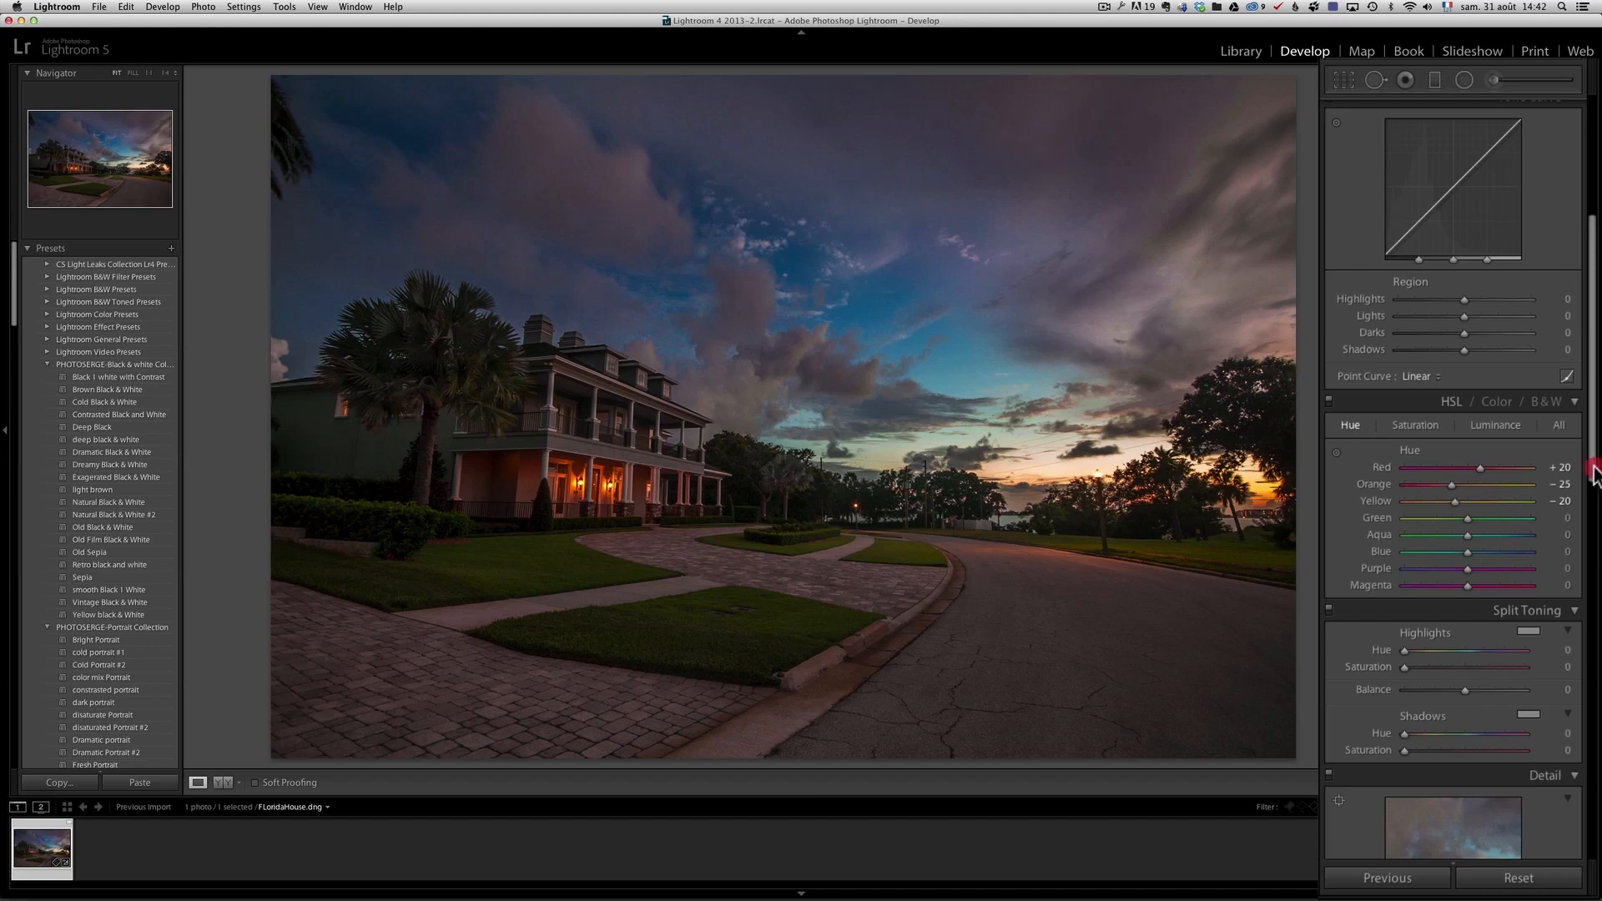
{"action": "scroll", "scroll_direction": "down", "scroll_amount": 3}
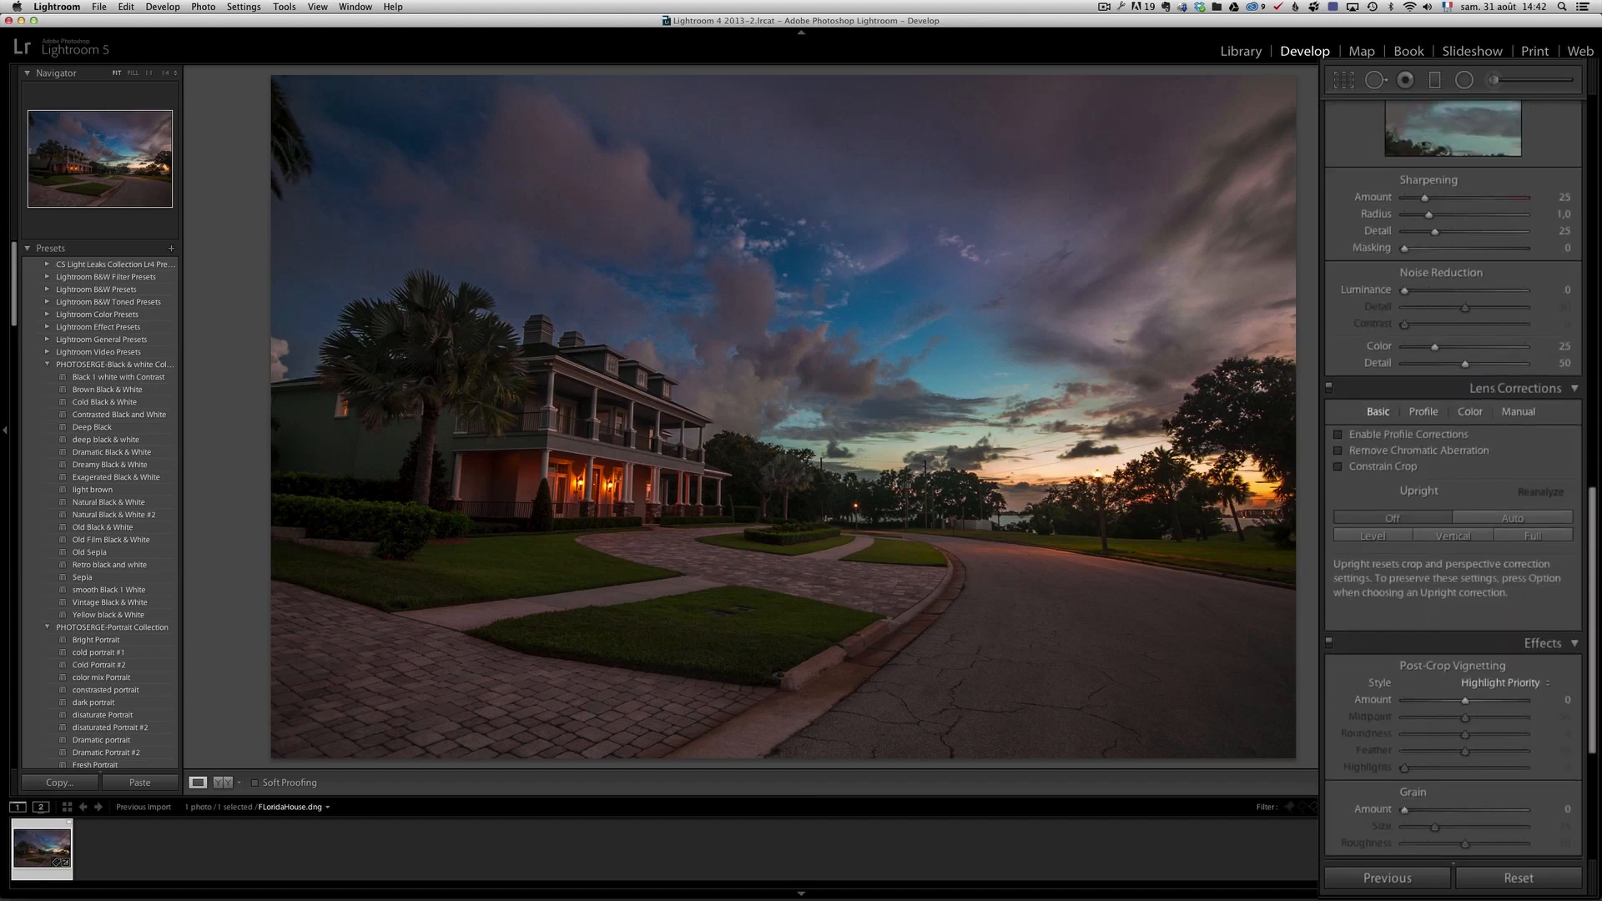
{"action": "mouse_move", "coordinate": [1543, 388]}
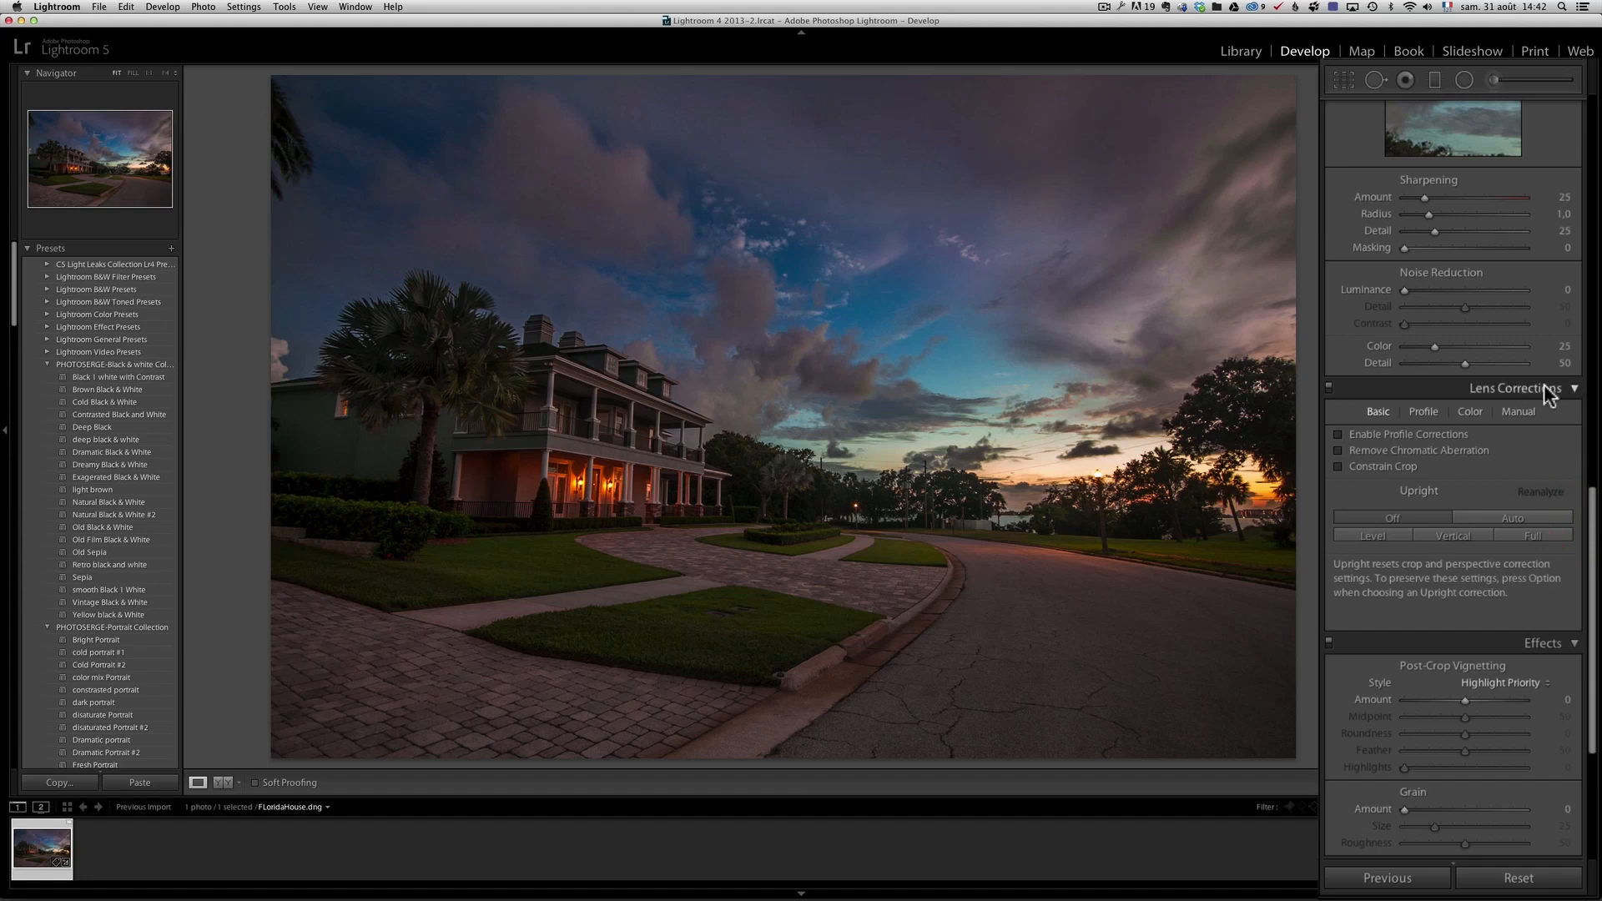
{"action": "mouse_move", "coordinate": [490, 288]}
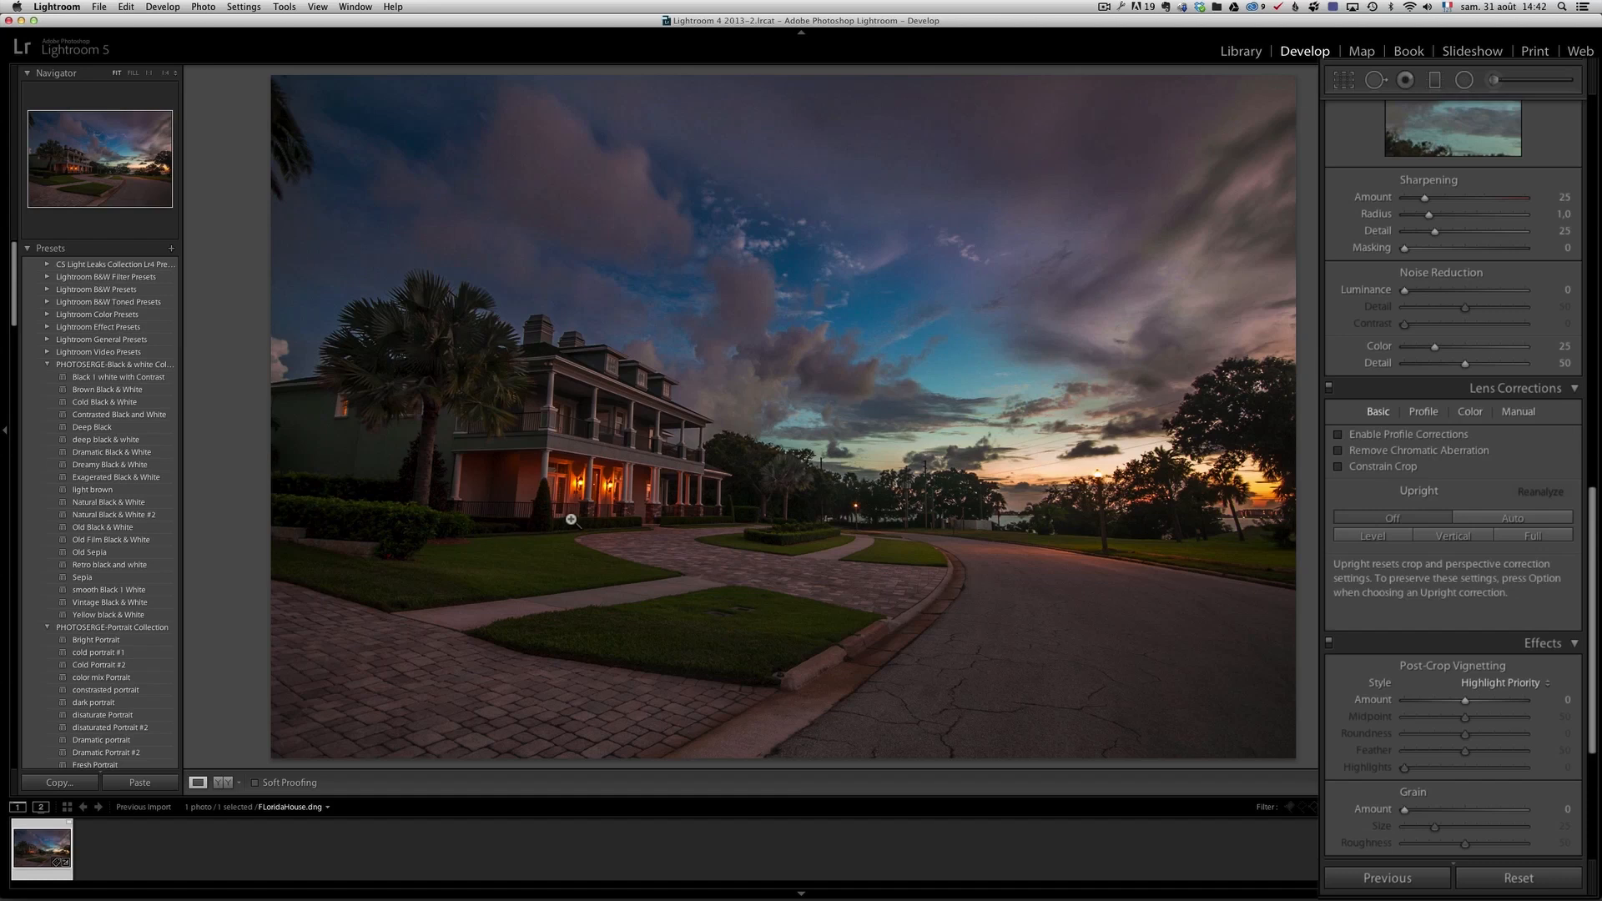
{"action": "mouse_move", "coordinate": [570, 496]}
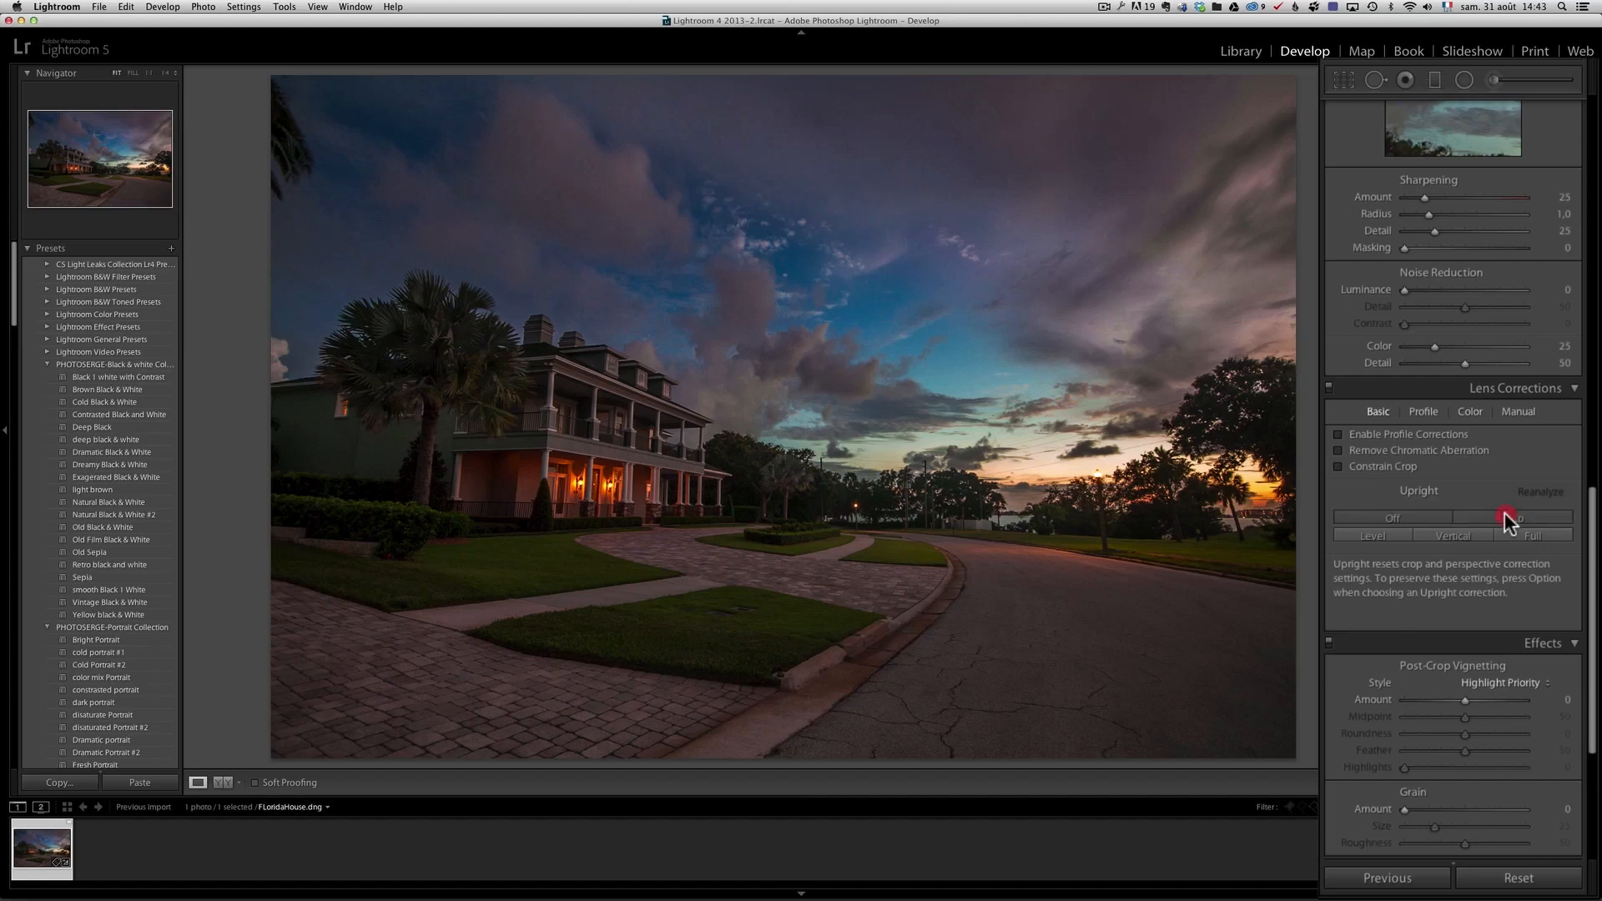
{"action": "left_click", "coordinate": [1515, 518]}
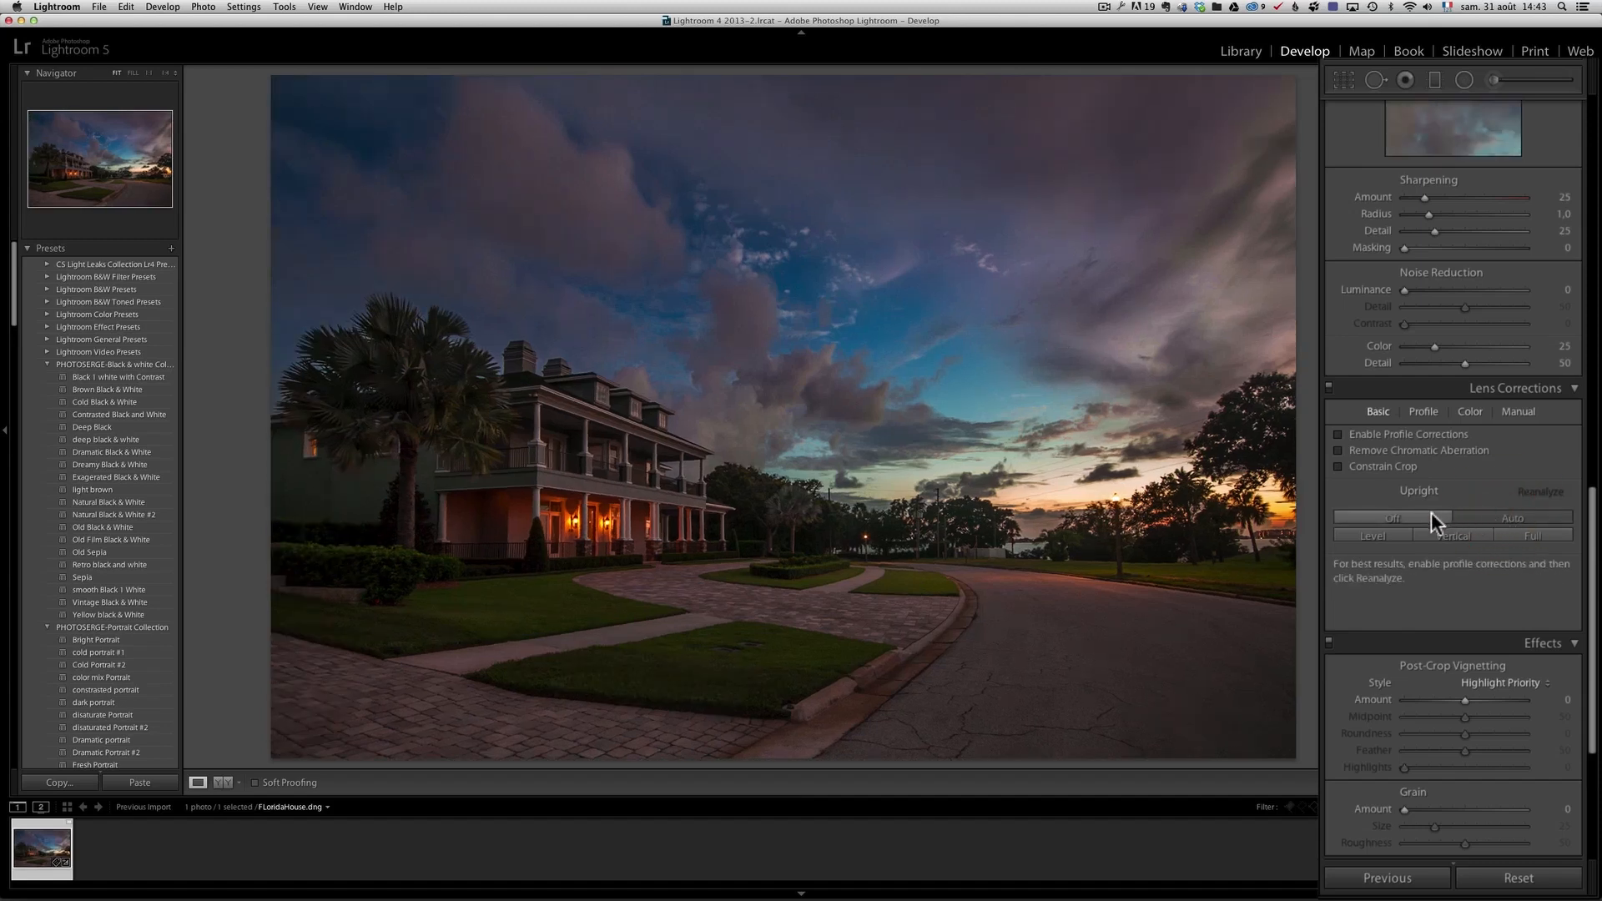
{"action": "left_click", "coordinate": [1511, 518]}
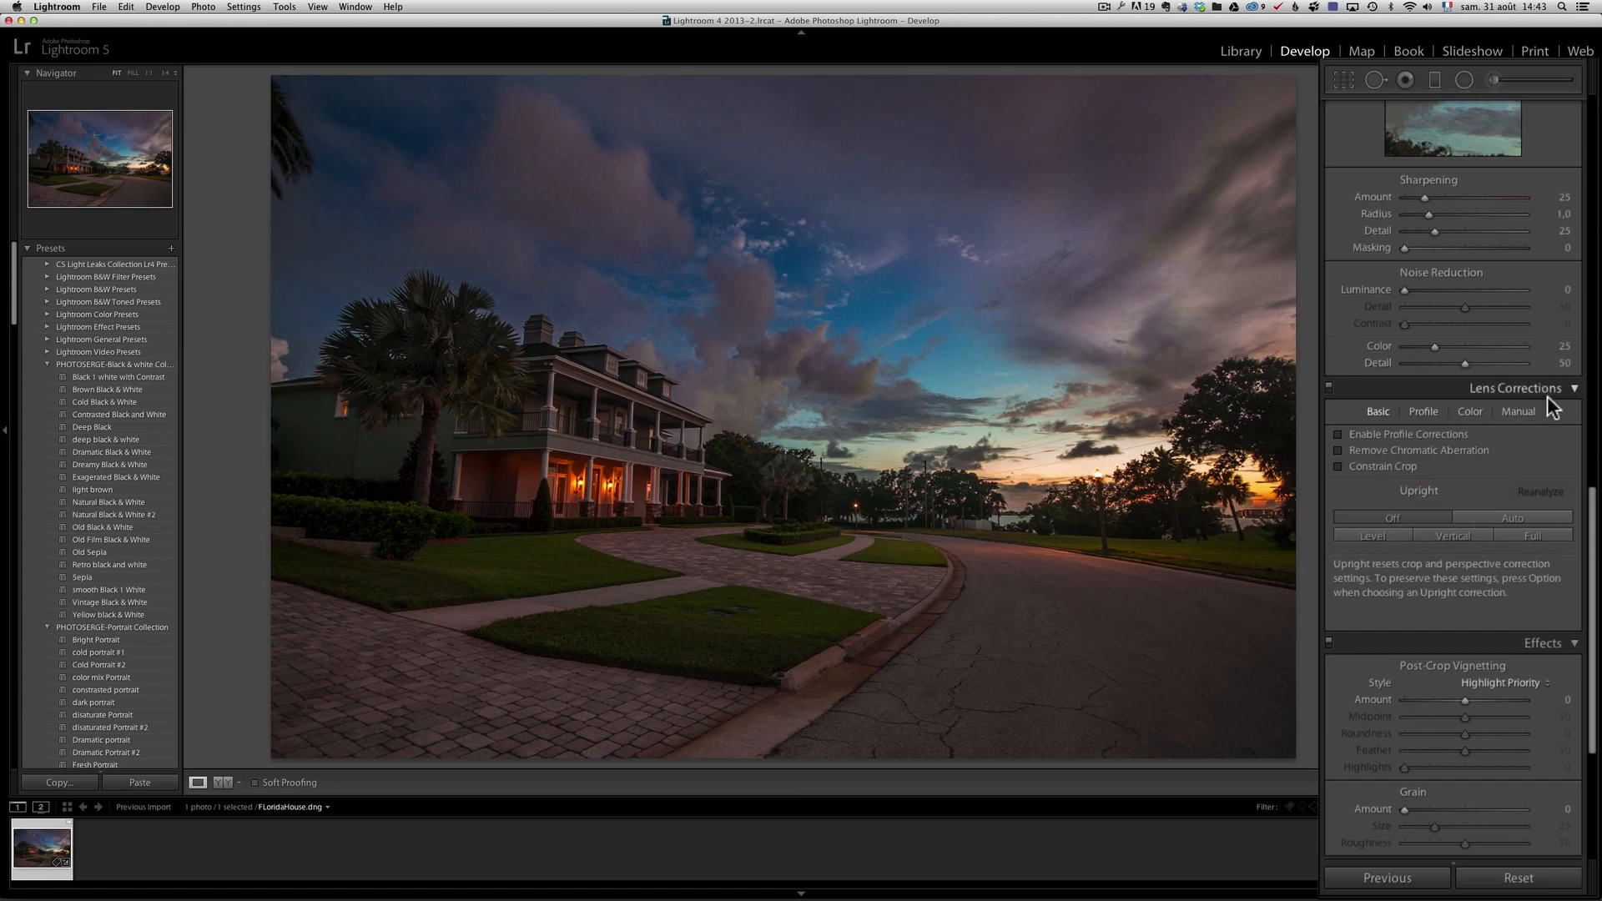
{"action": "left_click", "coordinate": [1516, 411]}
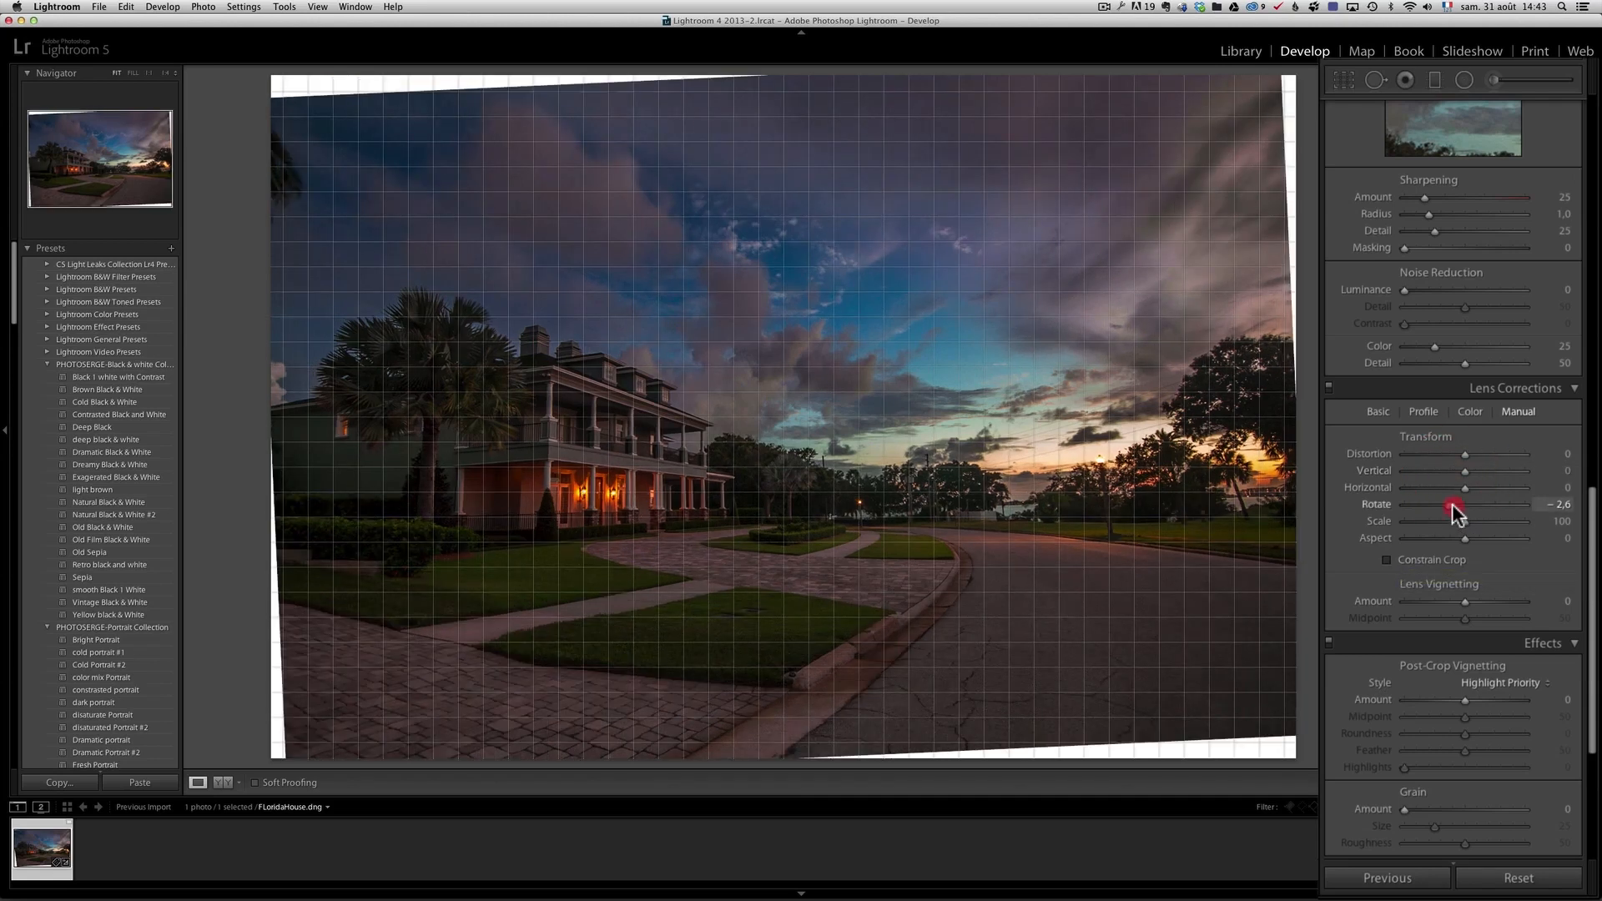
Test a manual rotation, then apply Upright Auto to straighten the house and horizon.
{"action": "left_click", "coordinate": [1376, 411]}
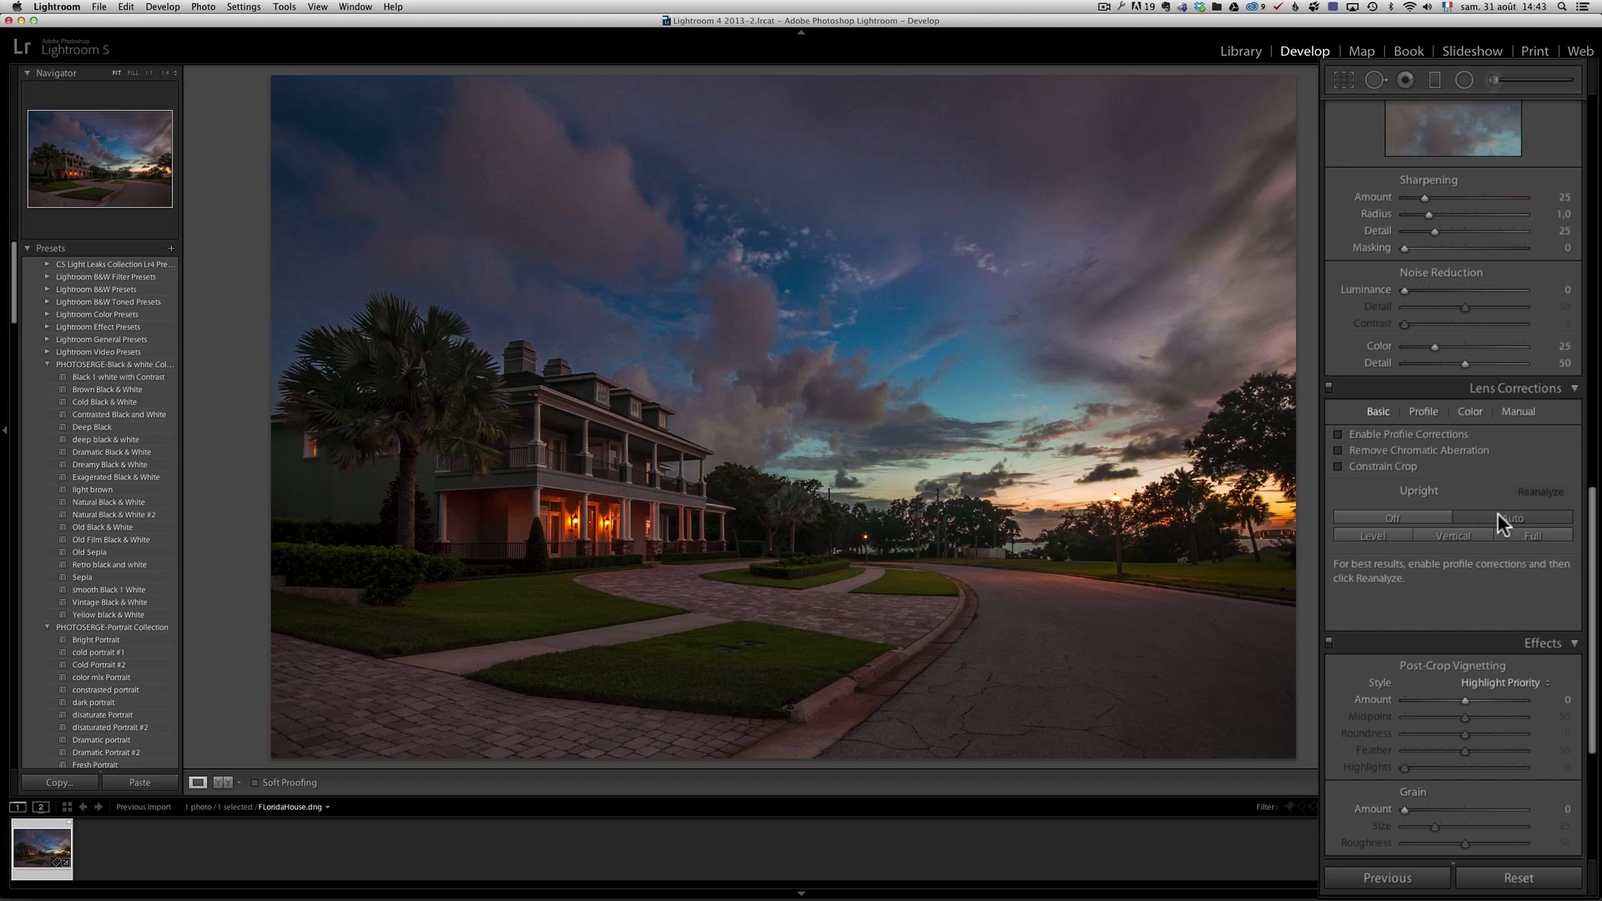
{"action": "mouse_move", "coordinate": [1512, 398]}
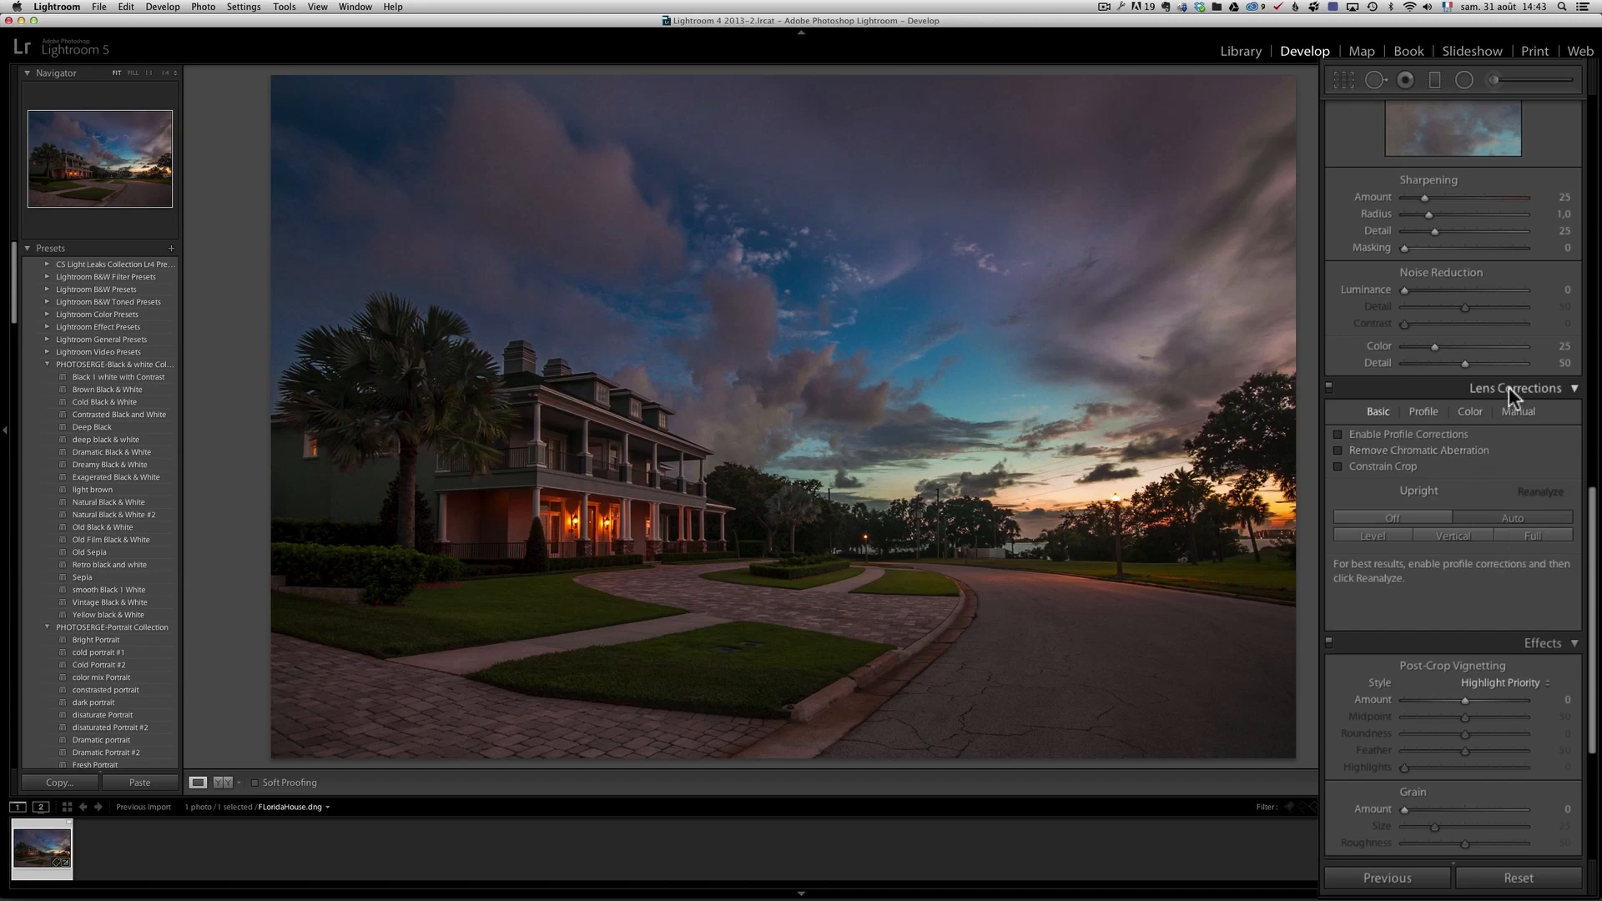
{"action": "mouse_move", "coordinate": [1530, 504]}
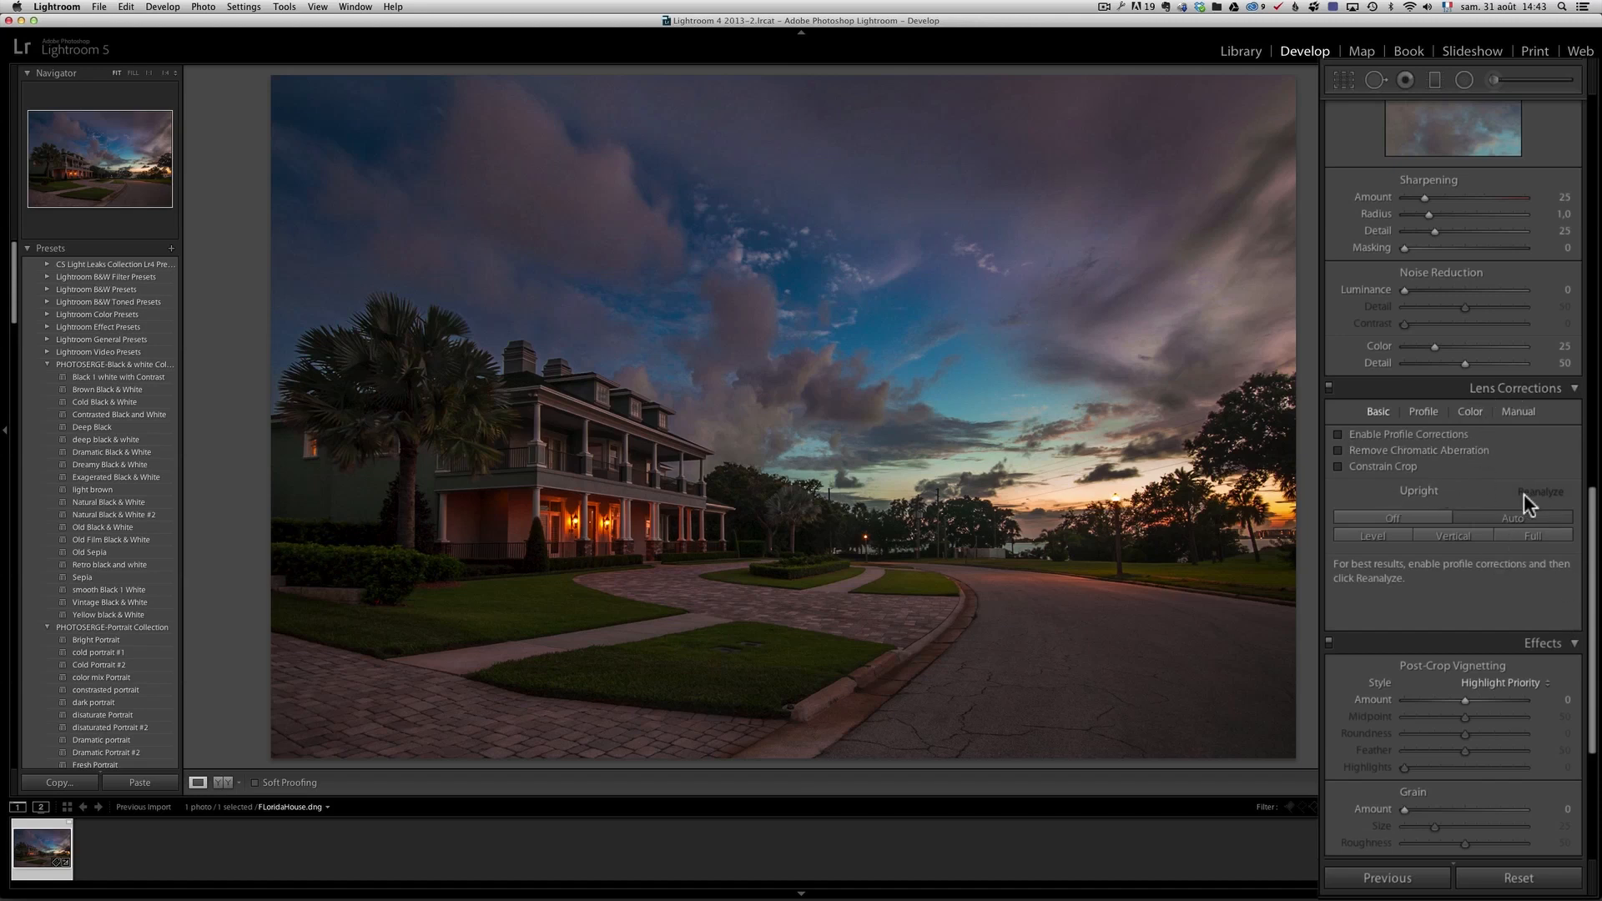
{"action": "left_click", "coordinate": [1371, 536]}
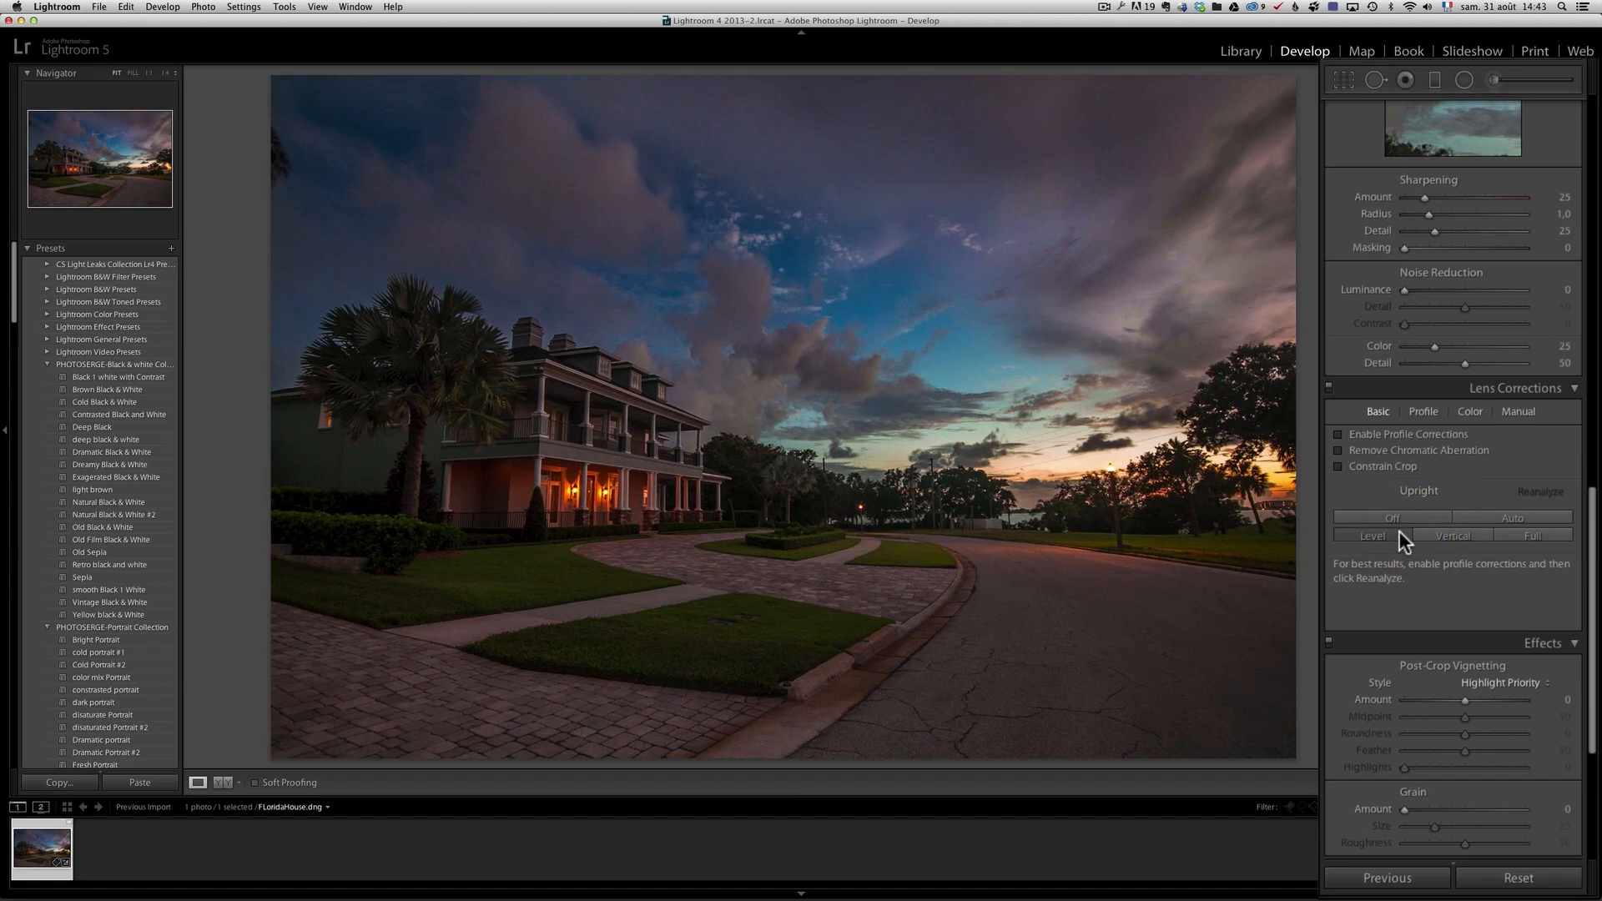
{"action": "mouse_move", "coordinate": [1368, 600]}
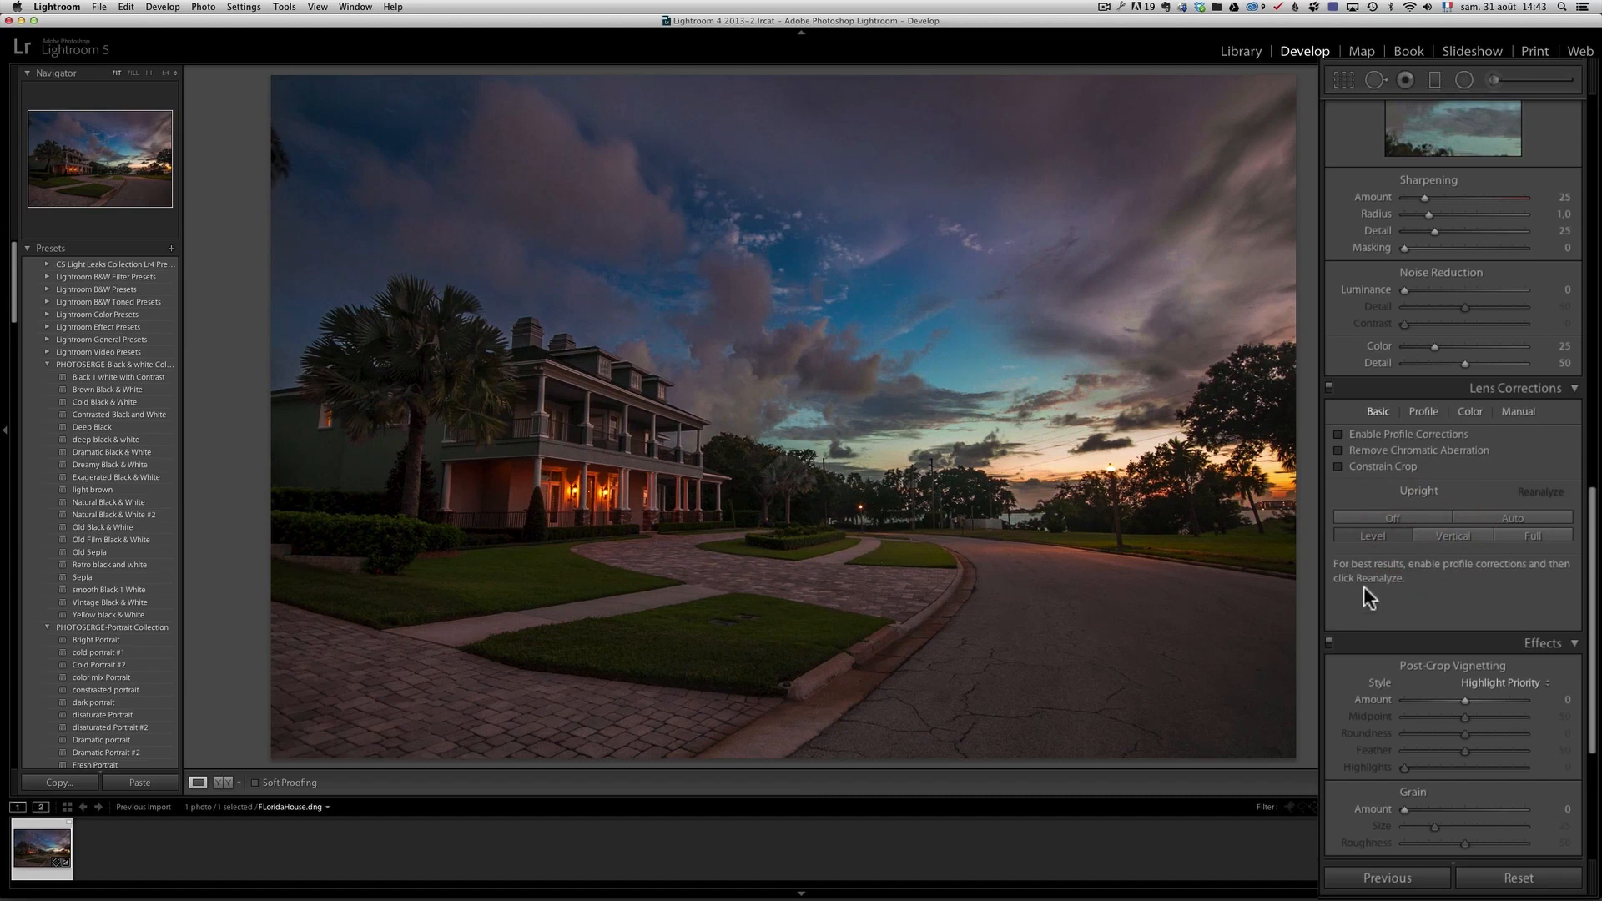
{"action": "left_click", "coordinate": [1452, 536]}
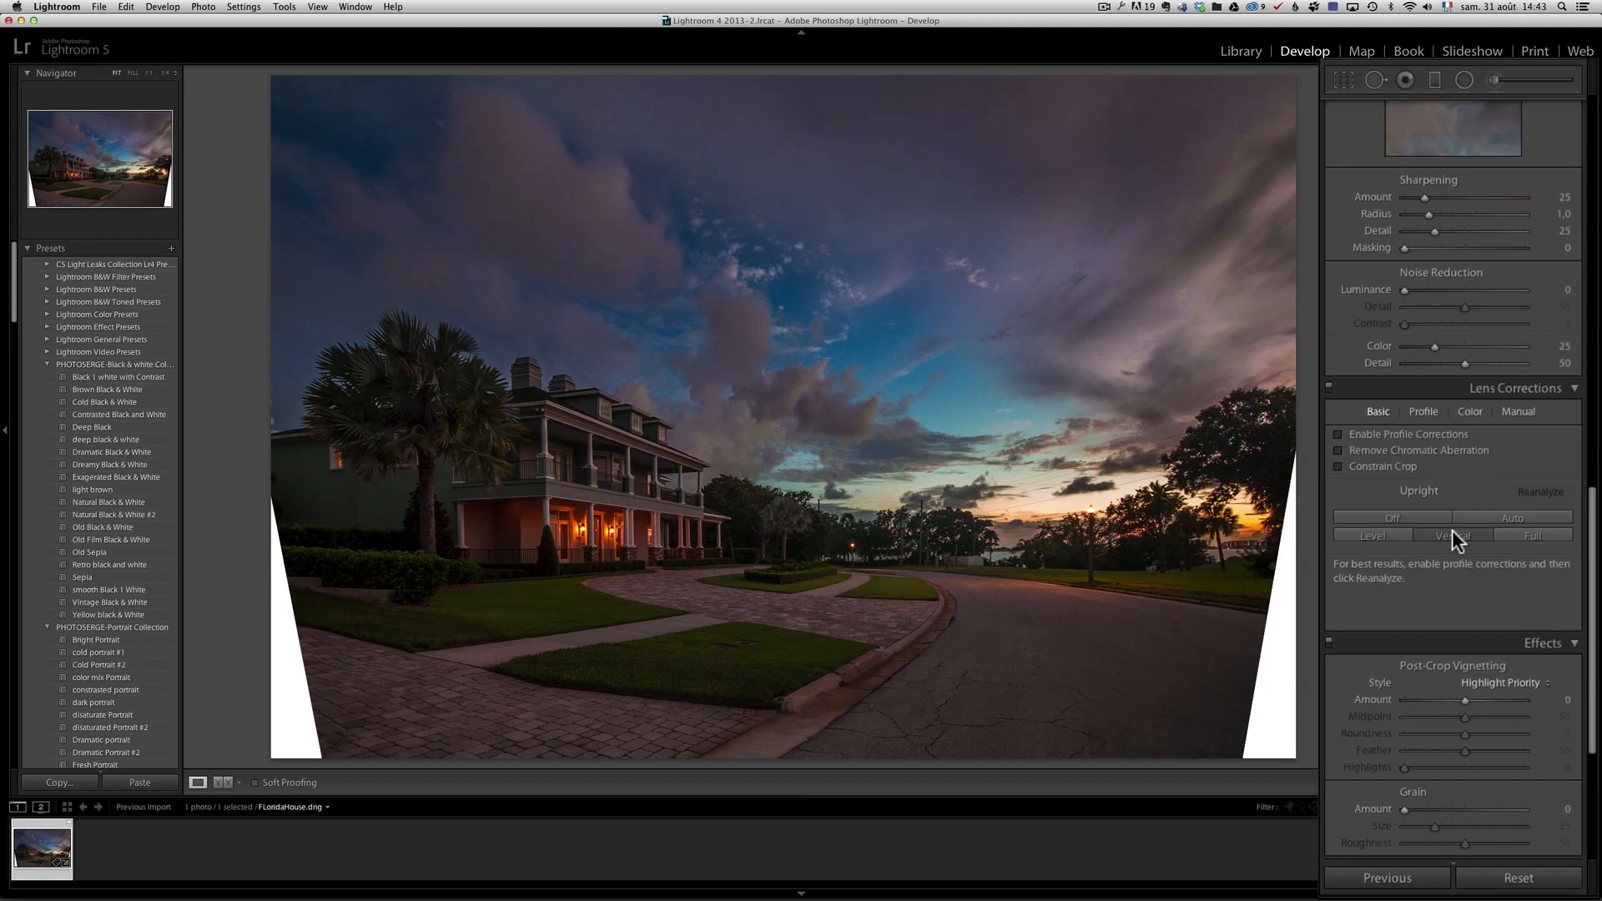
{"action": "mouse_move", "coordinate": [1392, 516]}
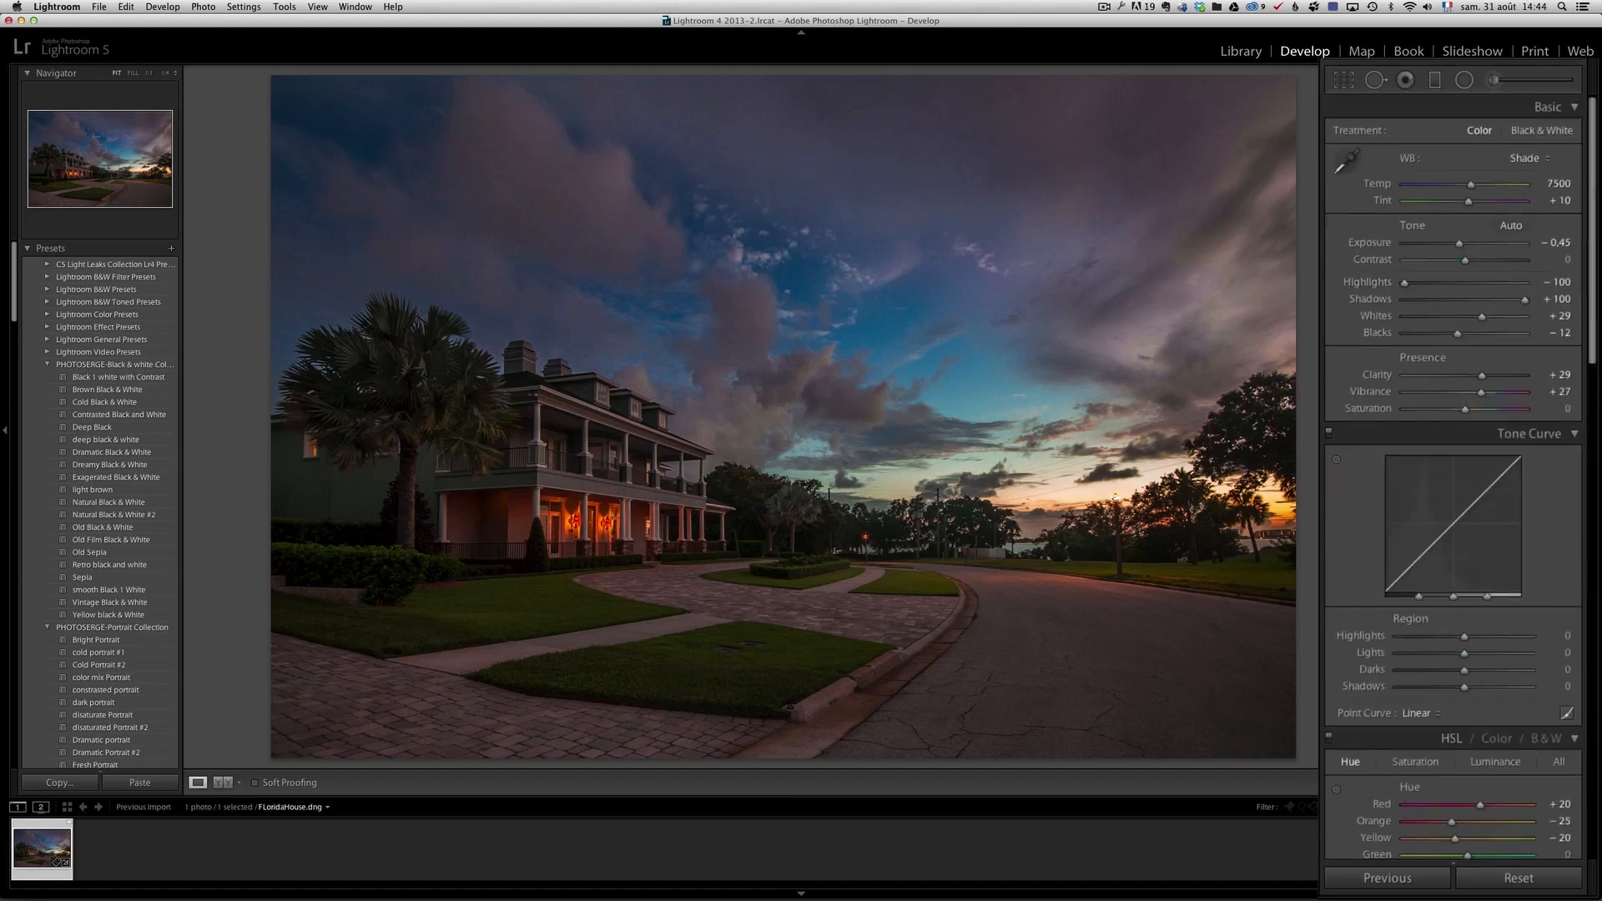
Select the Radial Filter tool to load its settings for a new adjustment.
{"action": "left_click", "coordinate": [1462, 80]}
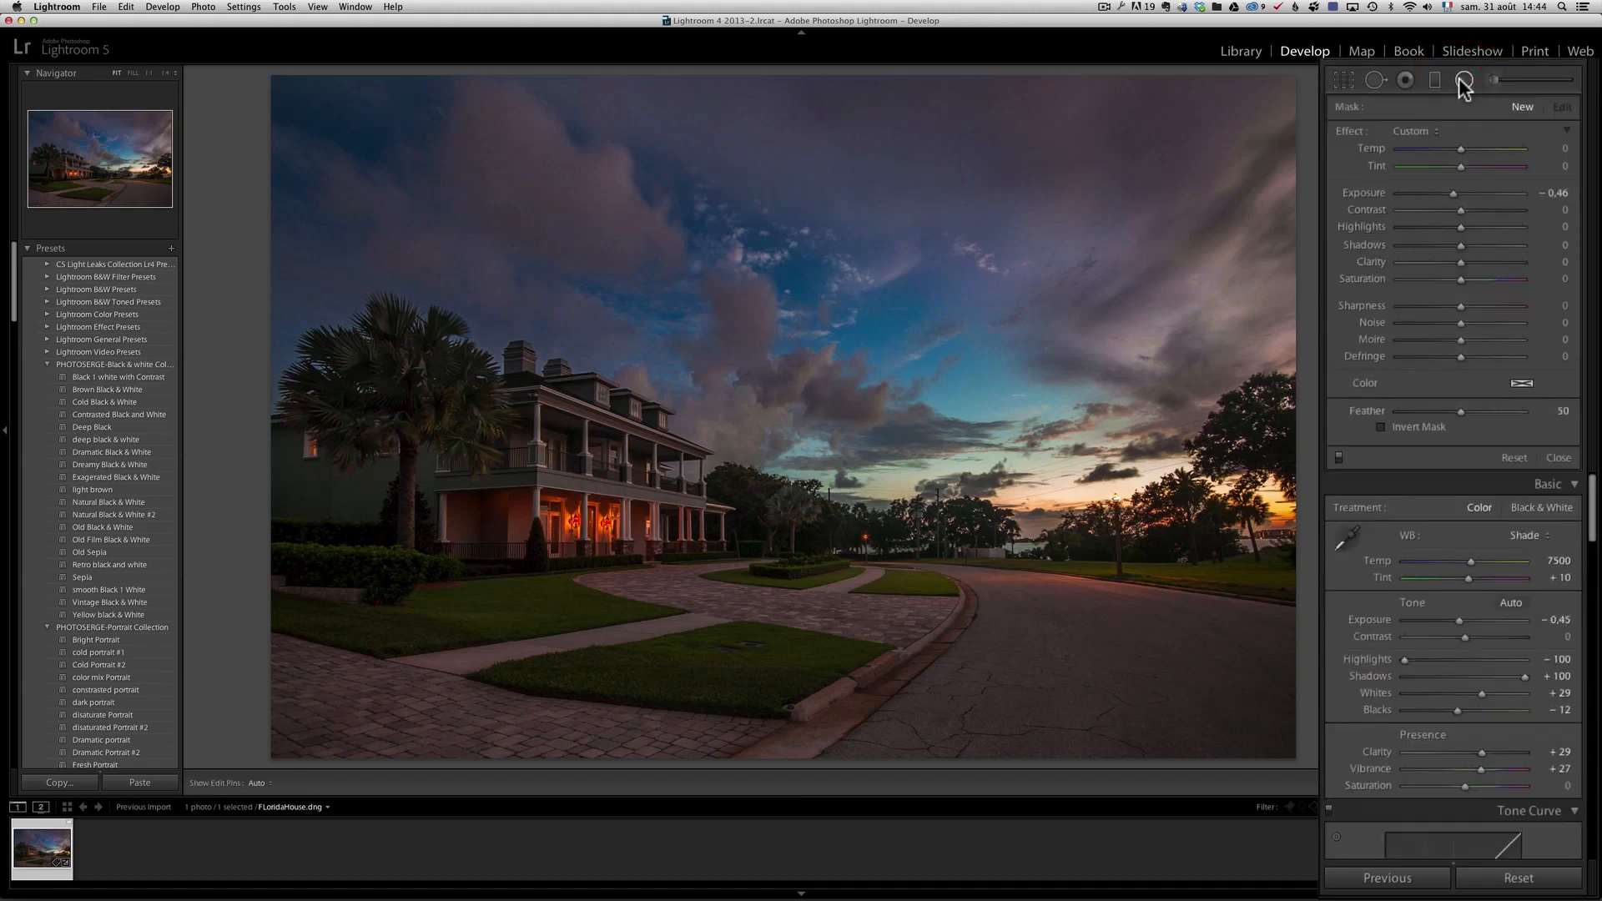
{"action": "mouse_move", "coordinate": [1462, 80]}
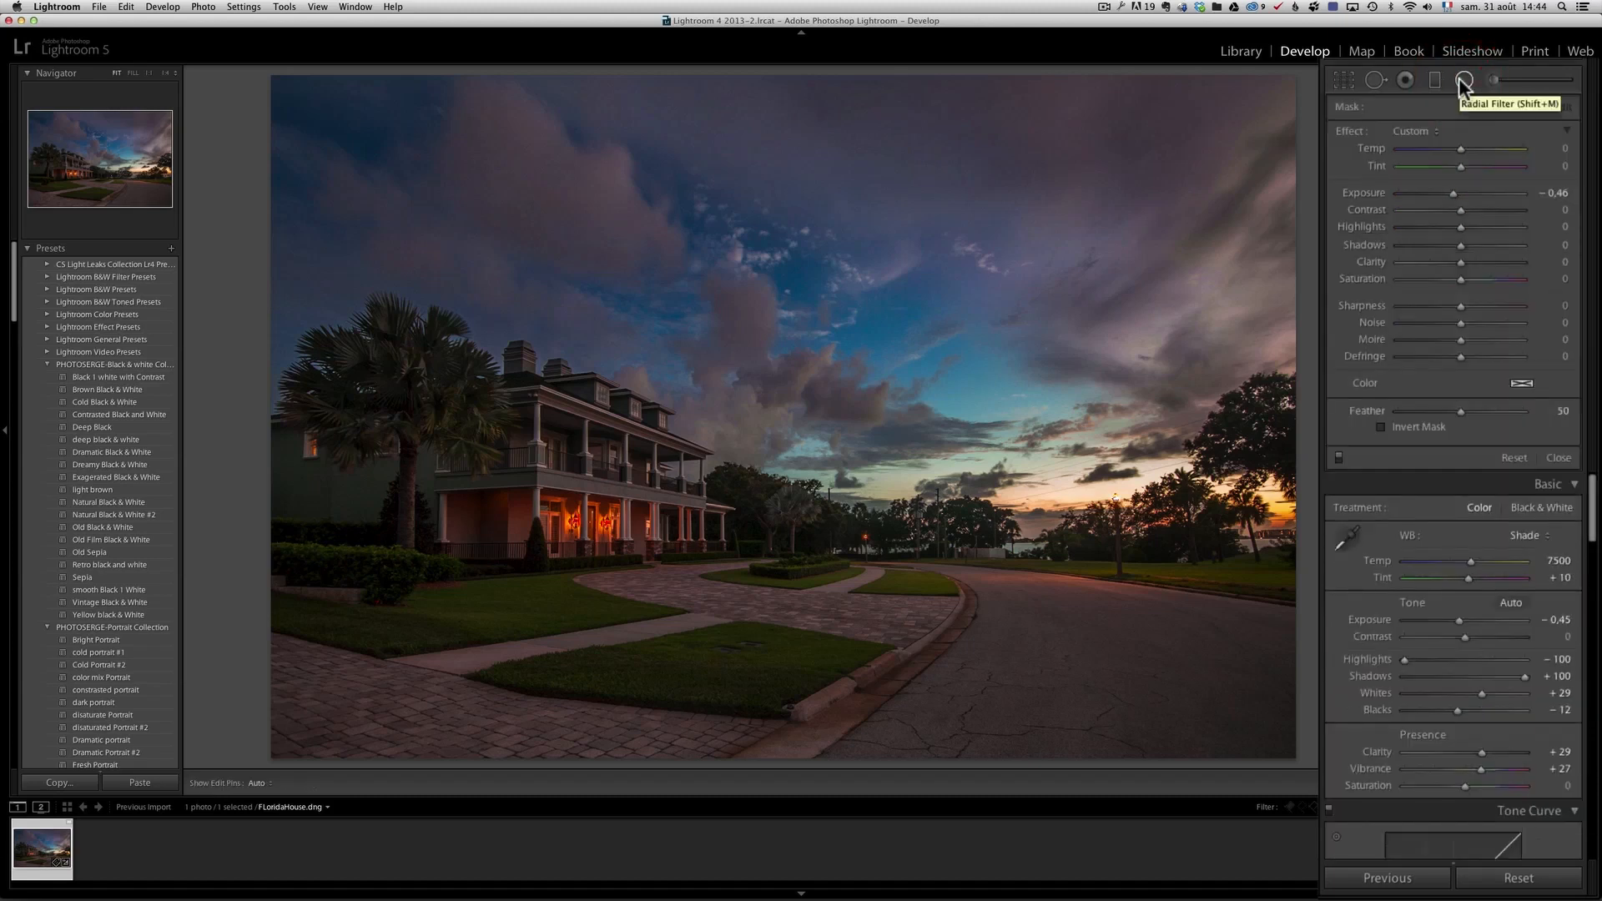
{"action": "mouse_move", "coordinate": [1461, 80]}
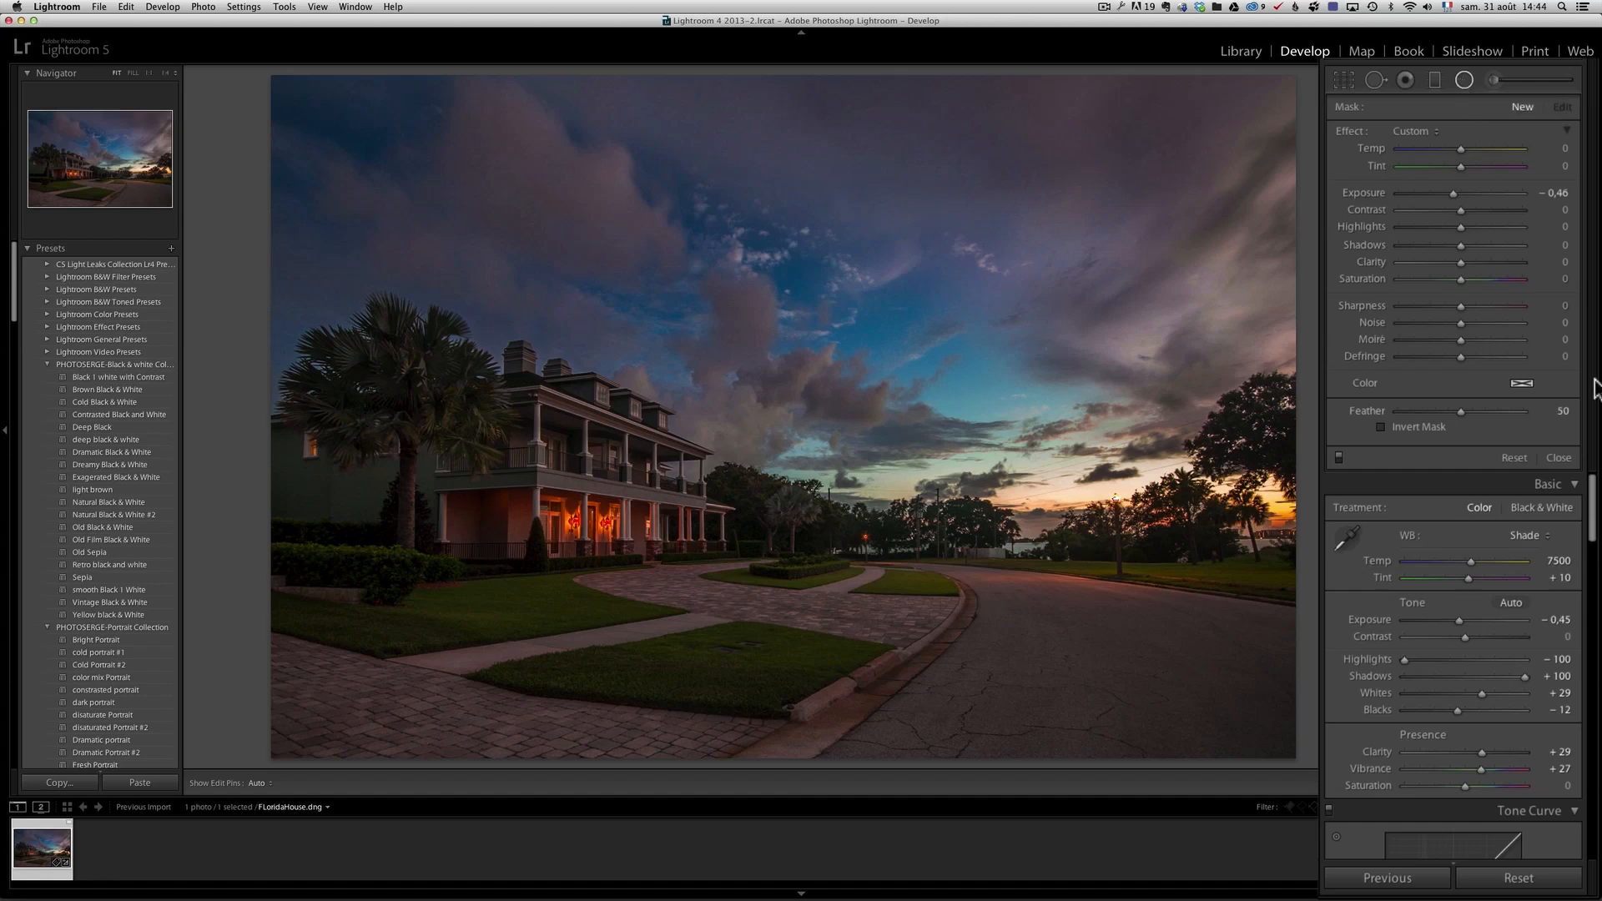
{"action": "mouse_move", "coordinate": [1591, 430]}
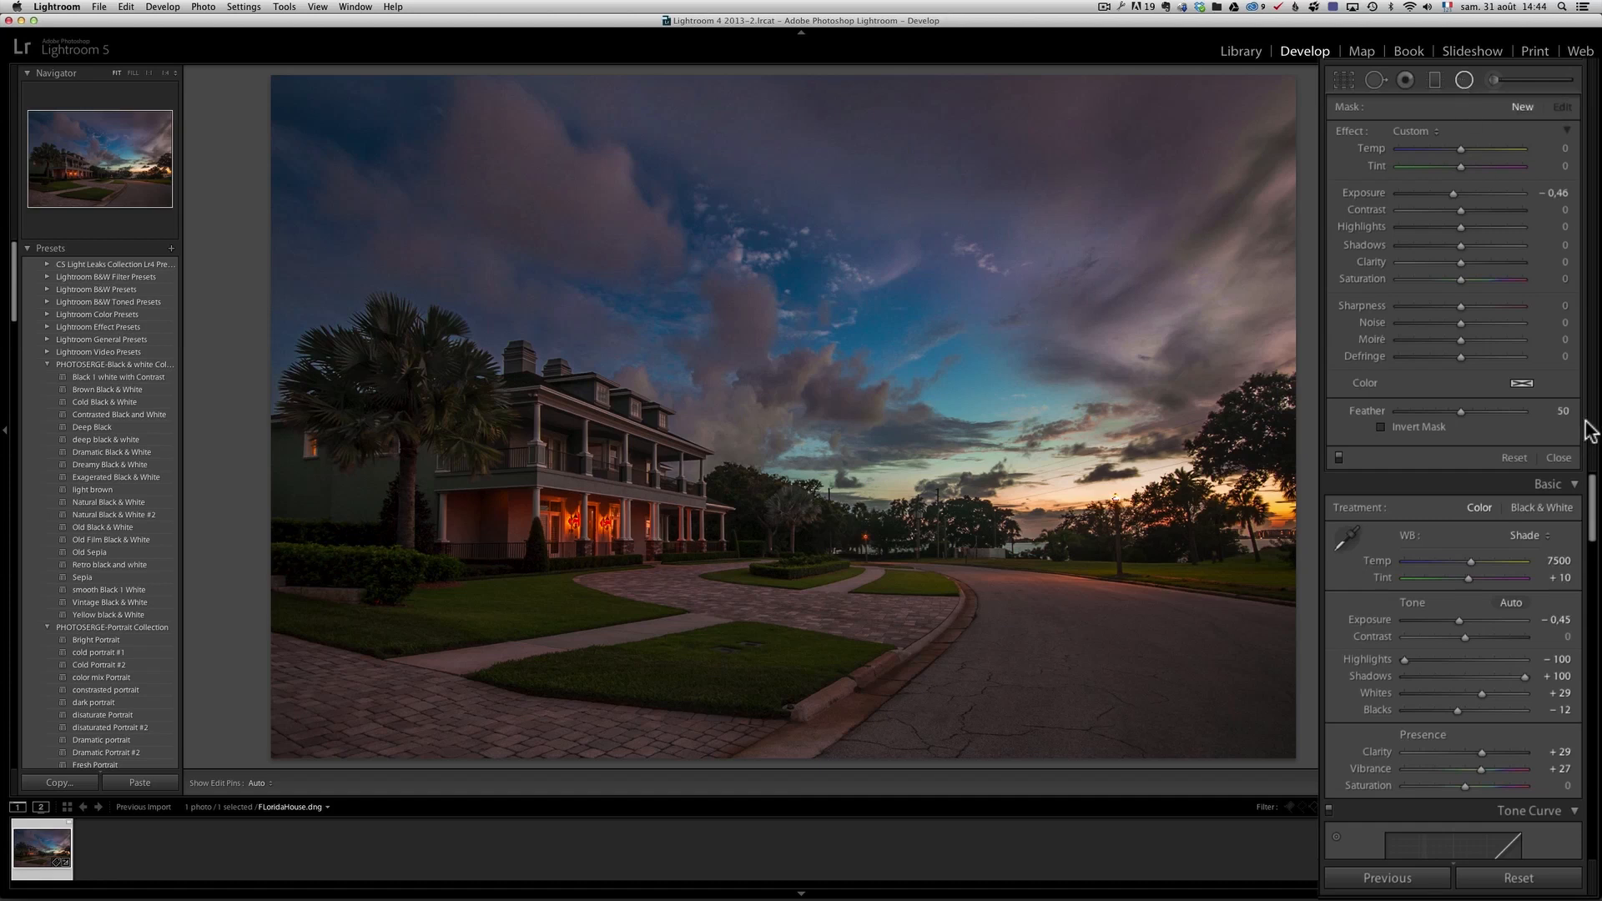
{"action": "left_click", "coordinate": [1557, 456]}
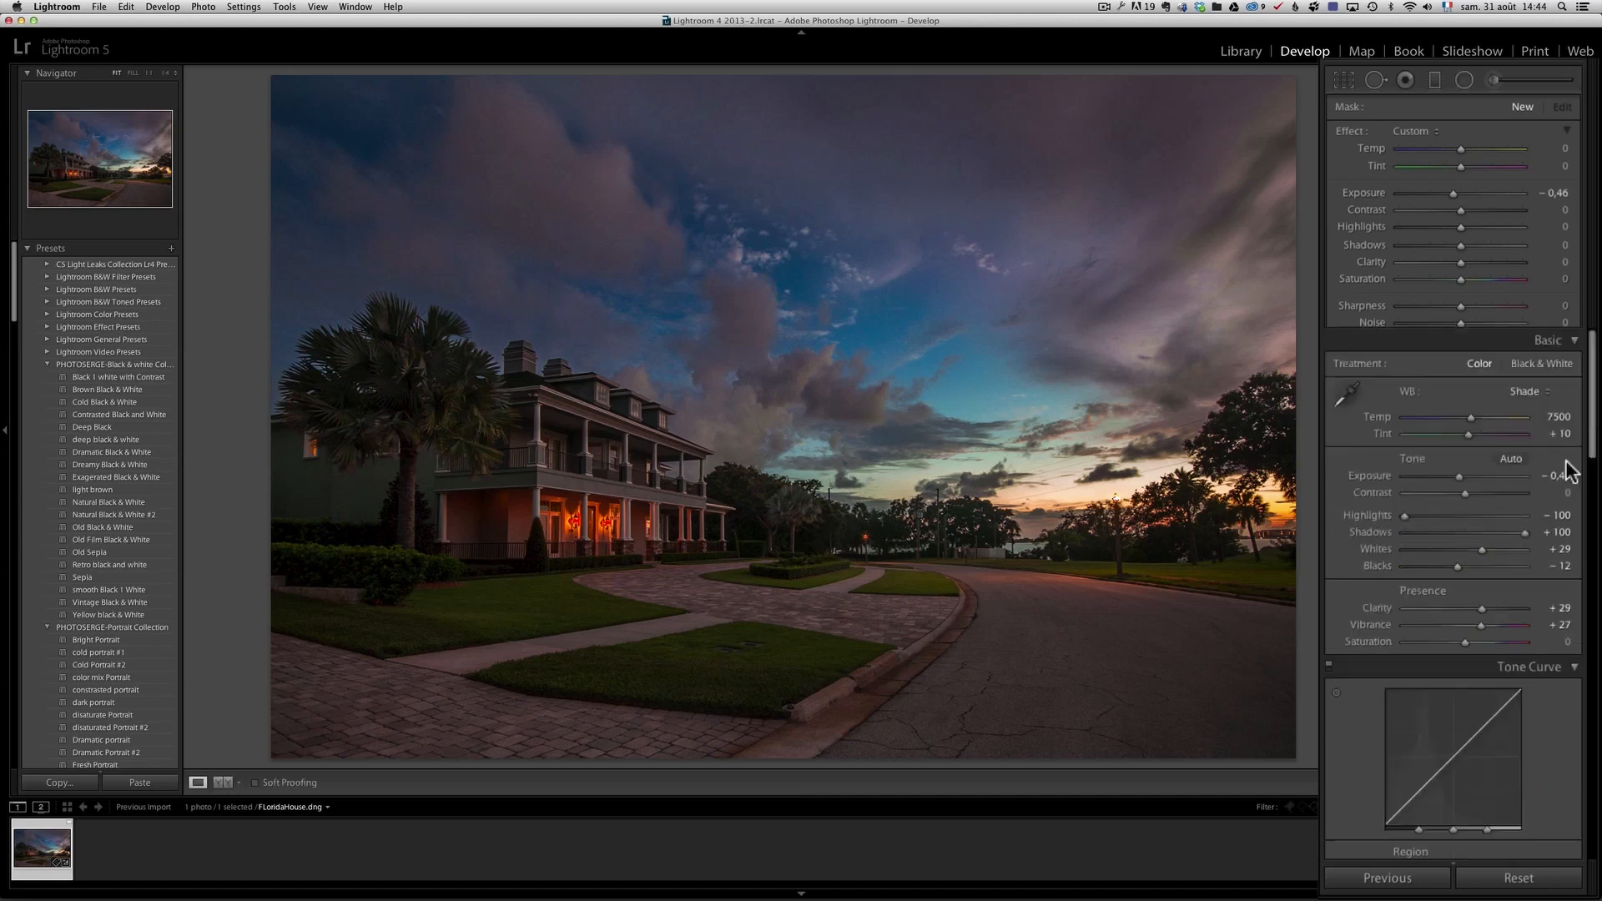
Enable the Sigma 10-20mm F4-5.6 EX lens profile, toggling it off and on to compare.
{"action": "scroll", "scroll_direction": "down", "scroll_amount": 3}
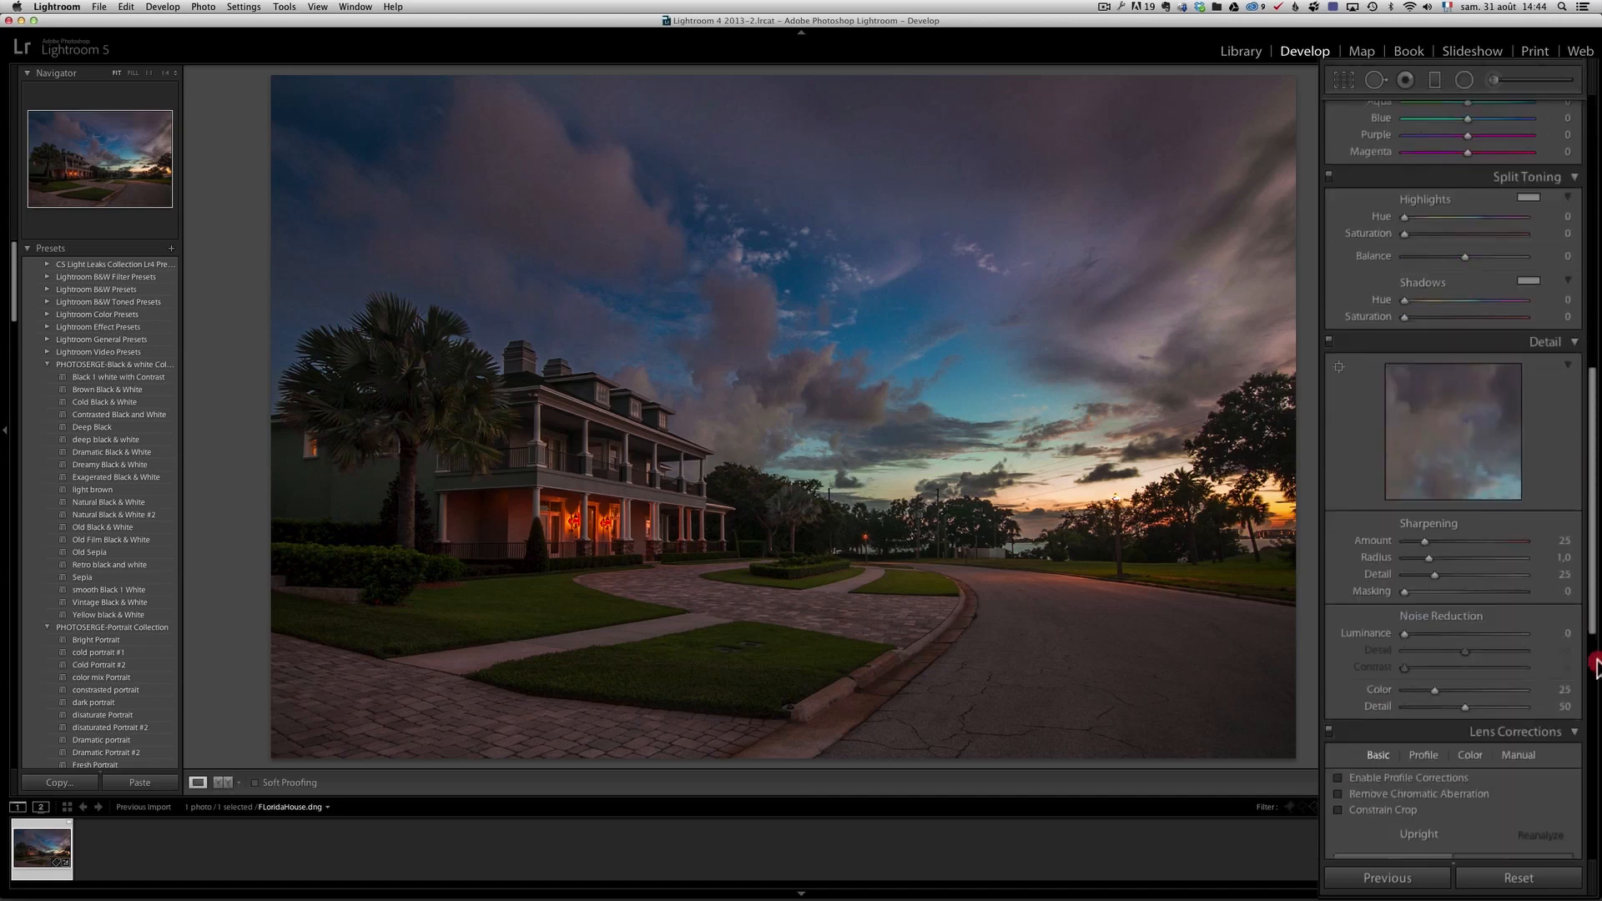
{"action": "left_click", "coordinate": [1338, 558]}
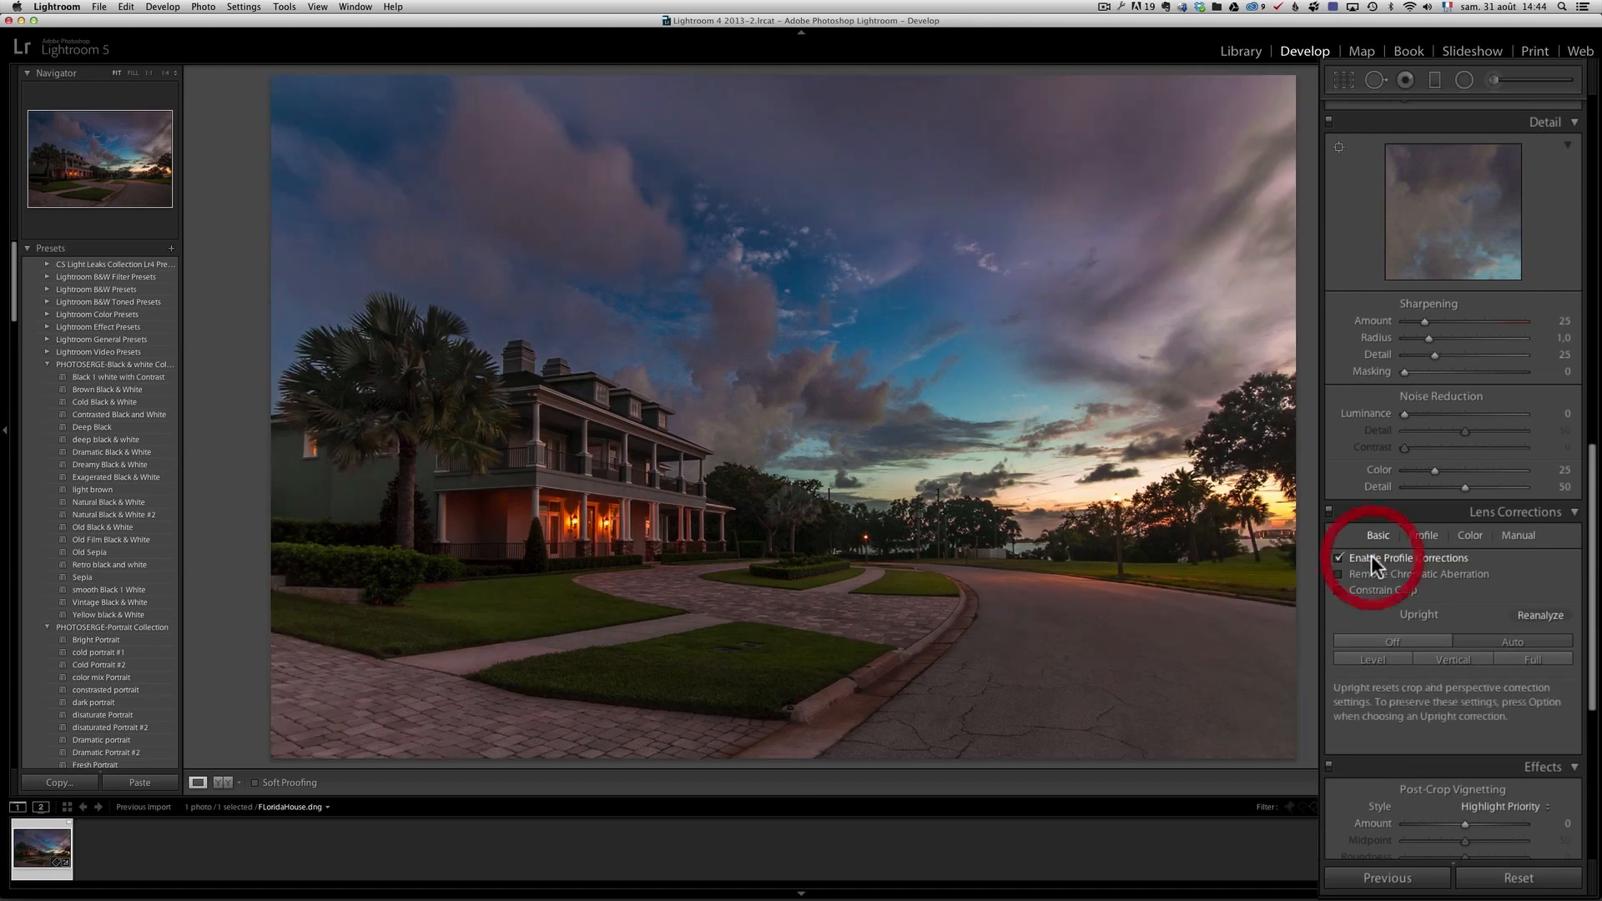
{"action": "left_click", "coordinate": [1339, 558]}
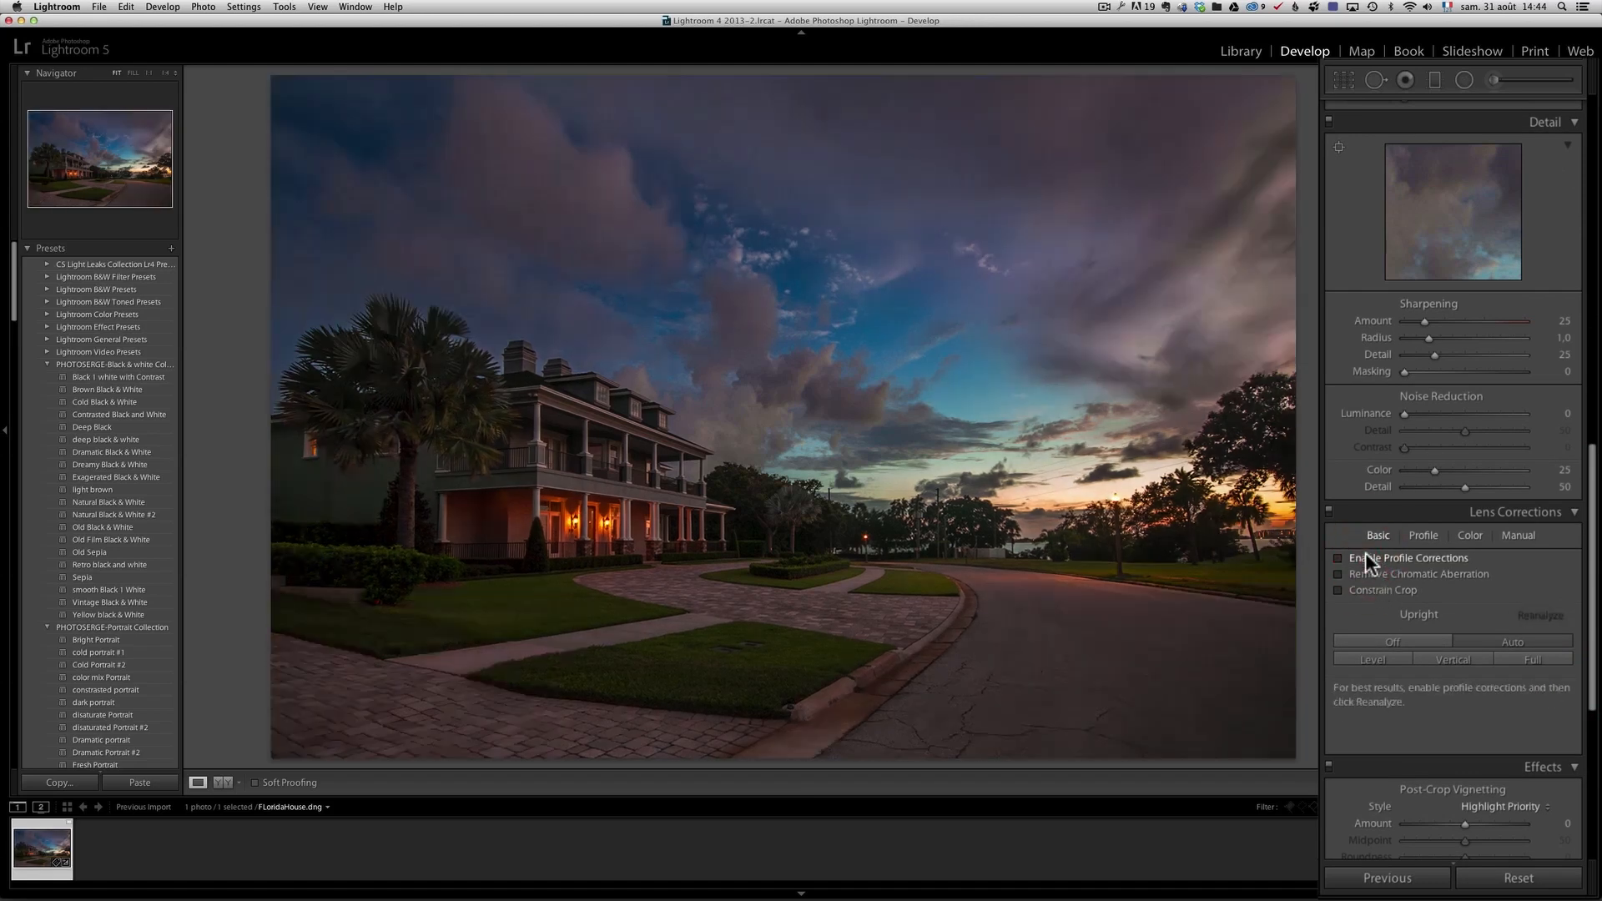
{"action": "left_click", "coordinate": [1338, 558]}
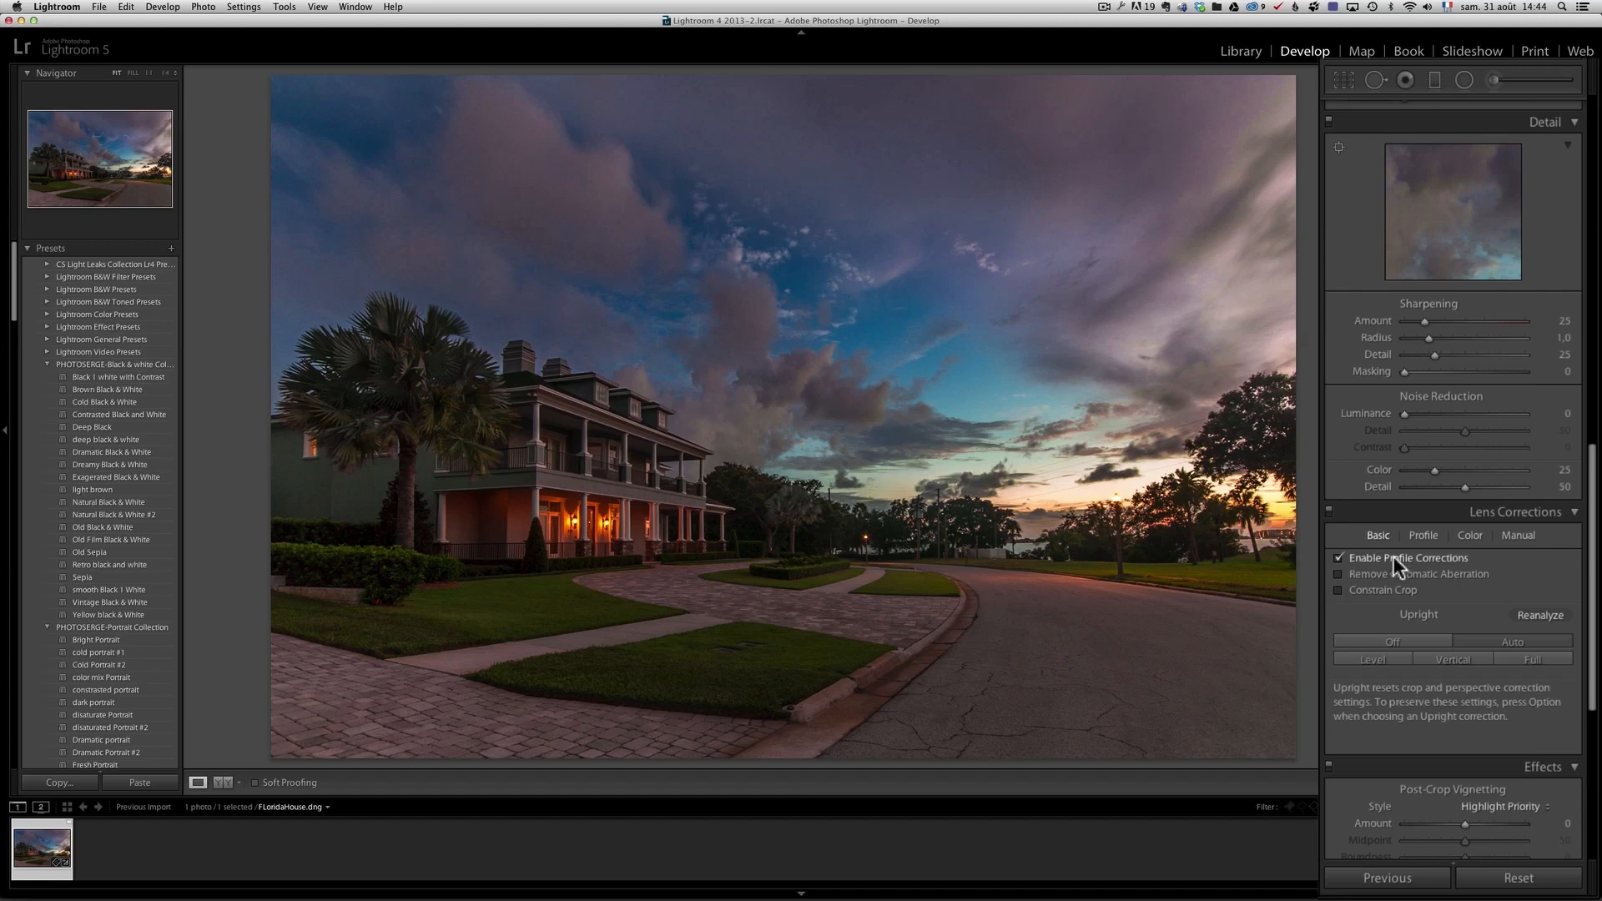
{"action": "left_click", "coordinate": [1421, 534]}
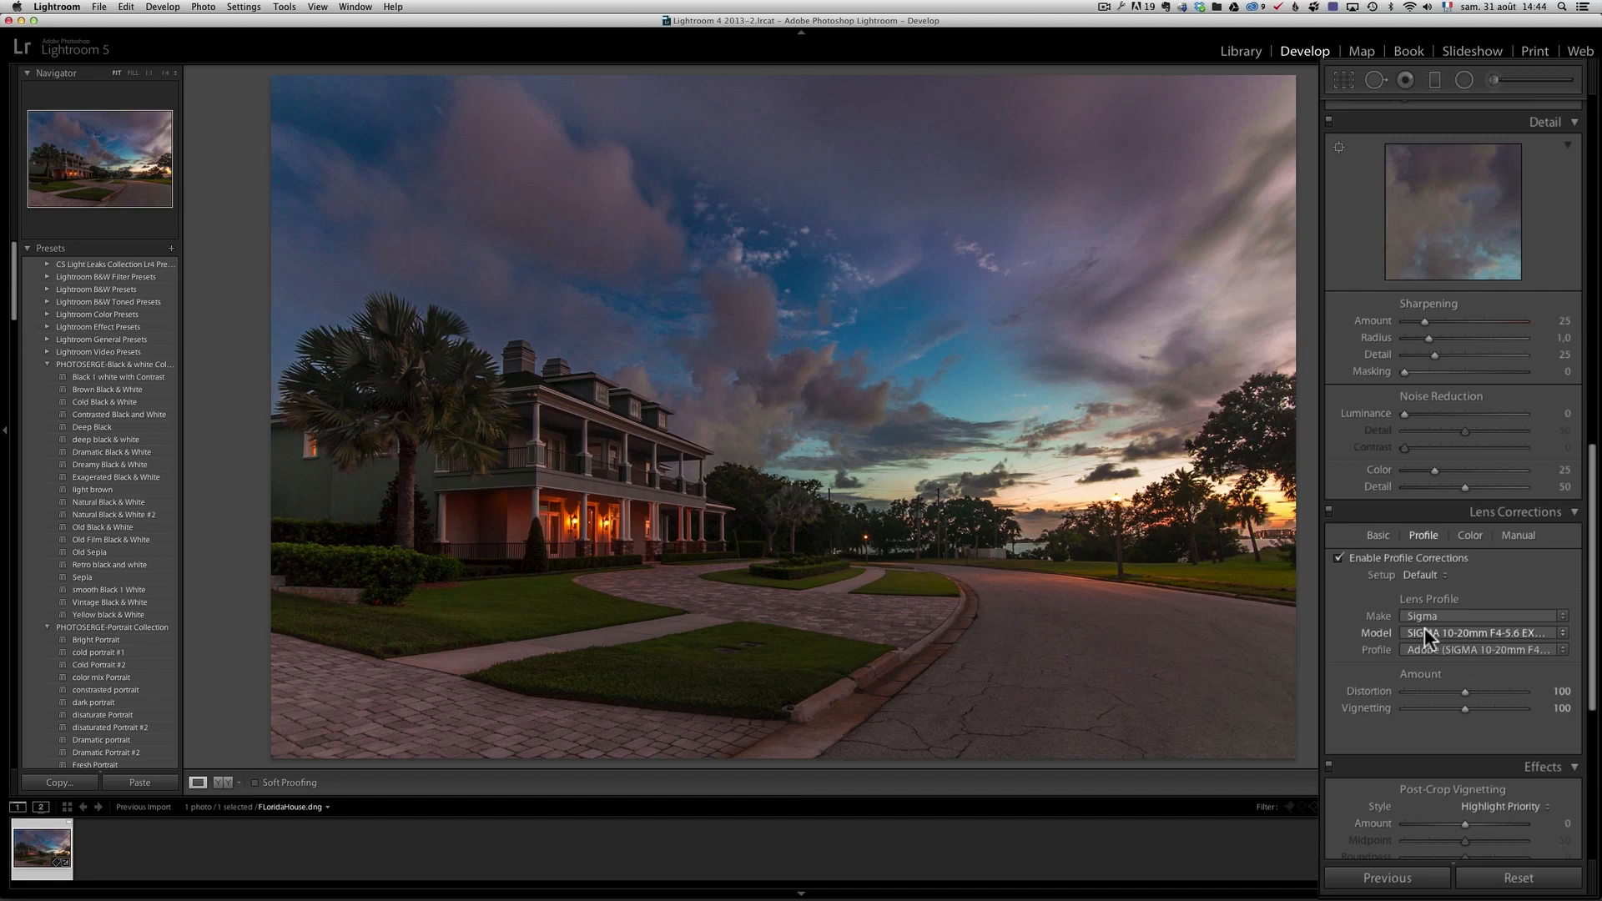
{"action": "mouse_move", "coordinate": [1448, 643]}
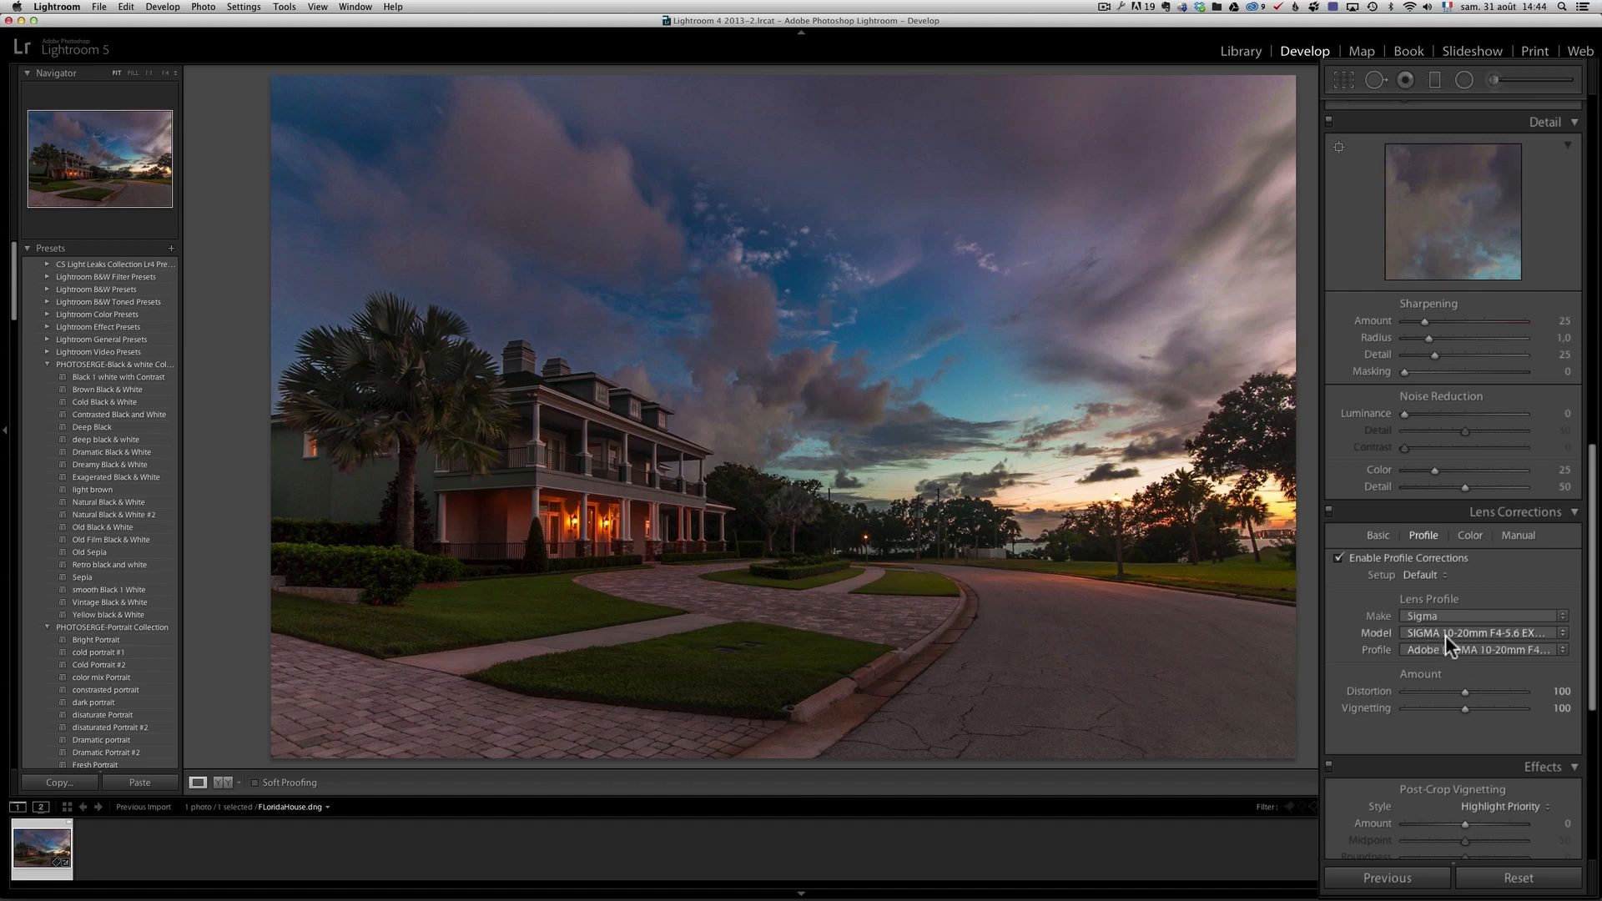
{"action": "mouse_move", "coordinate": [1484, 651]}
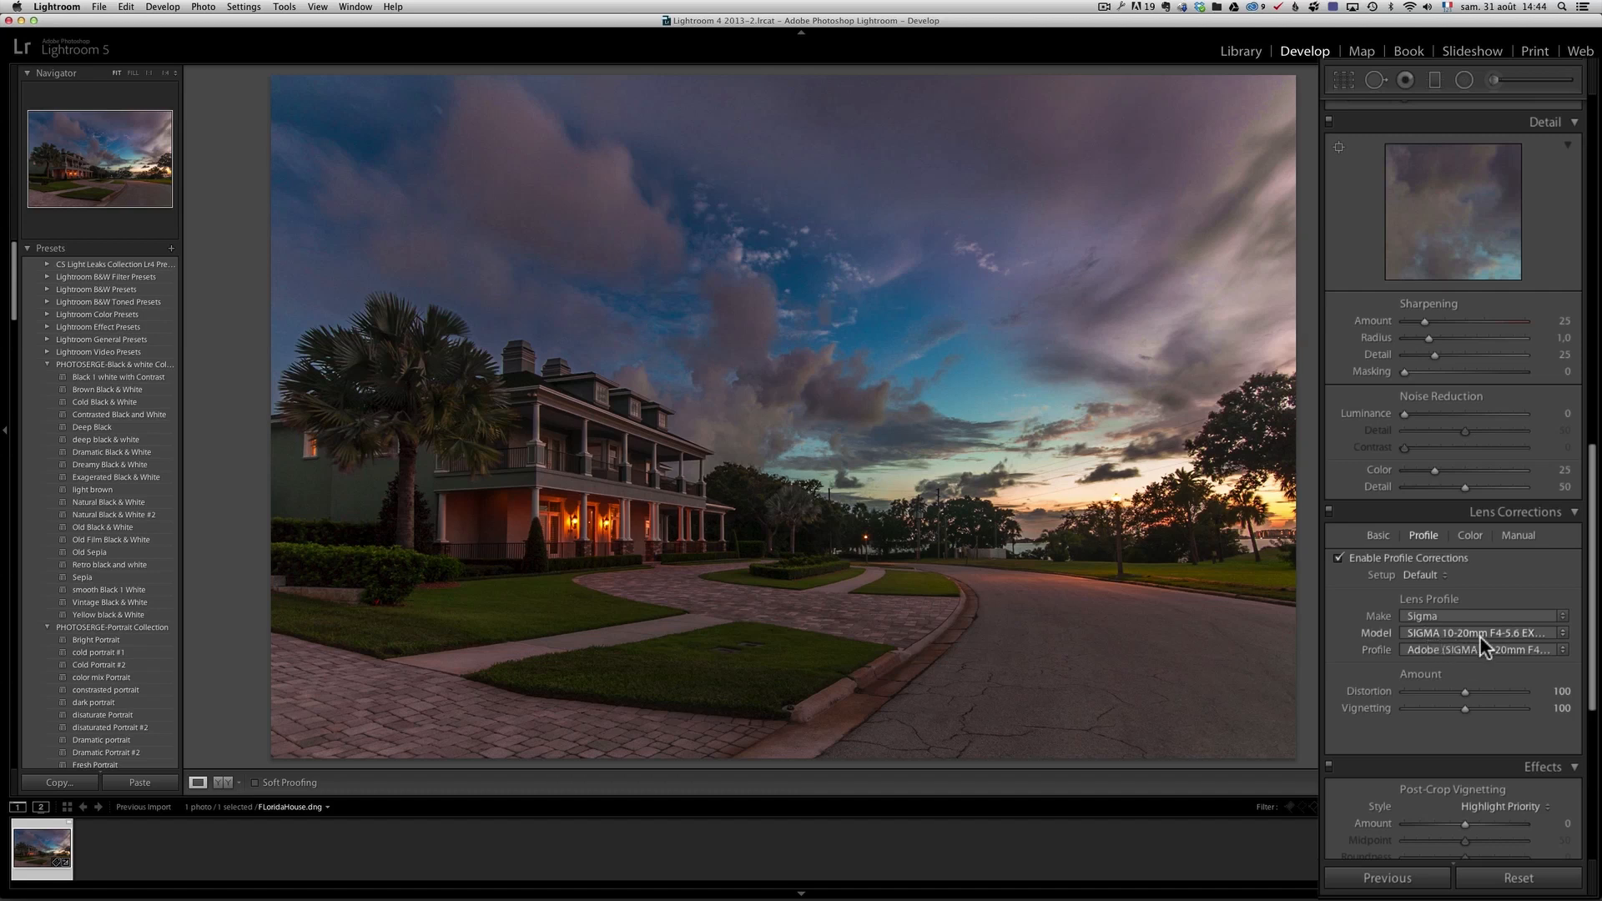
{"action": "mouse_move", "coordinate": [1441, 641]}
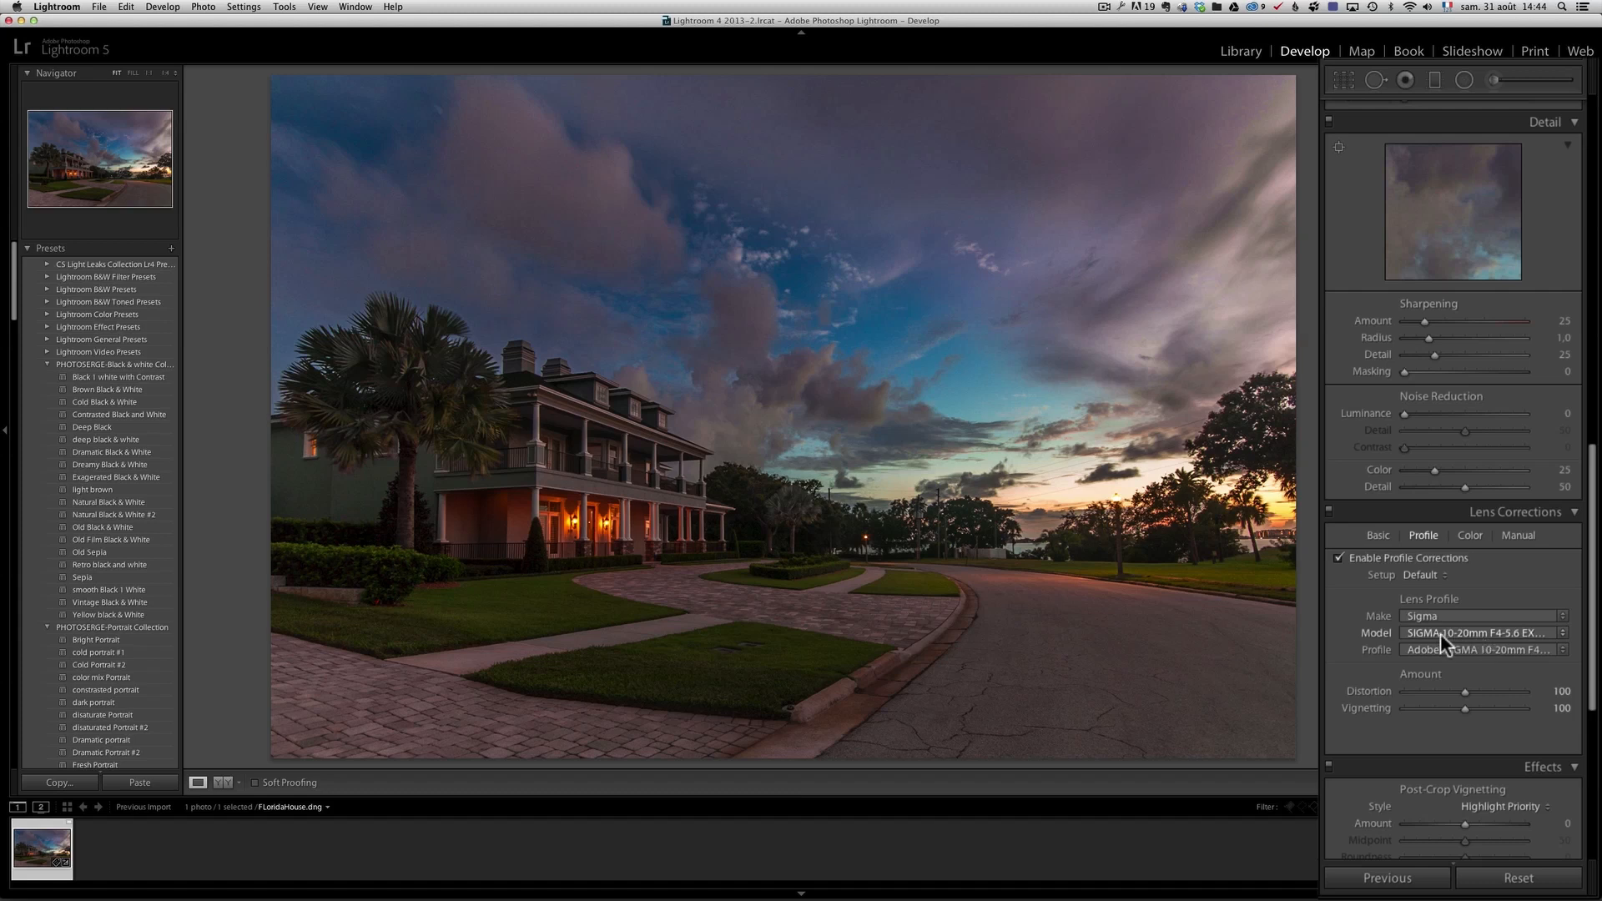
{"action": "mouse_move", "coordinate": [1494, 649]}
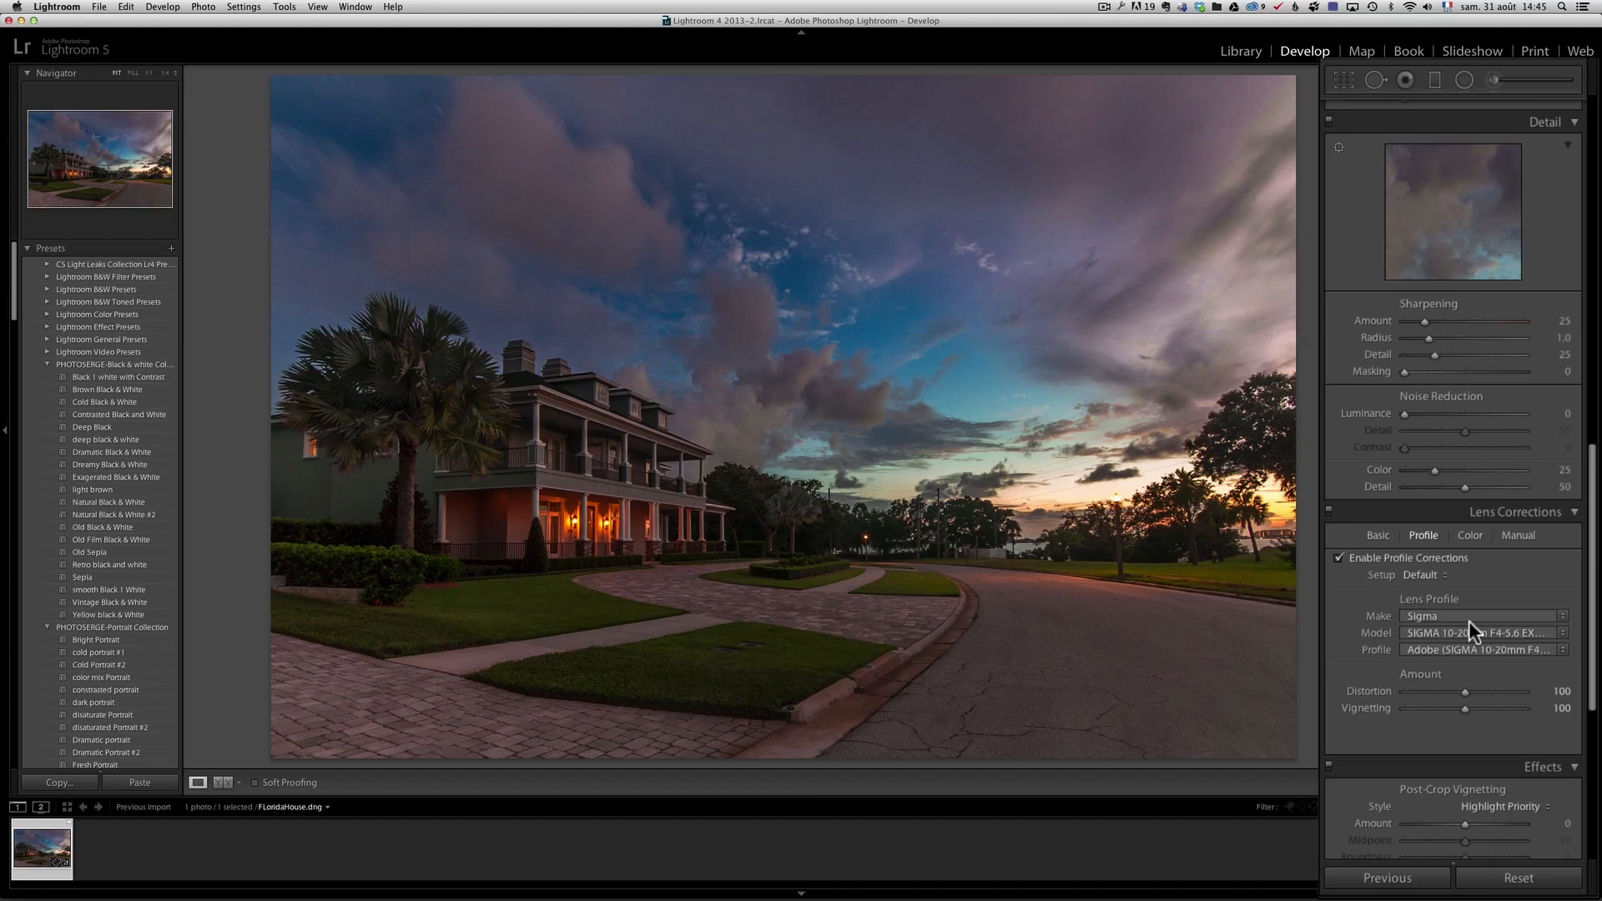
{"action": "mouse_move", "coordinate": [1441, 643]}
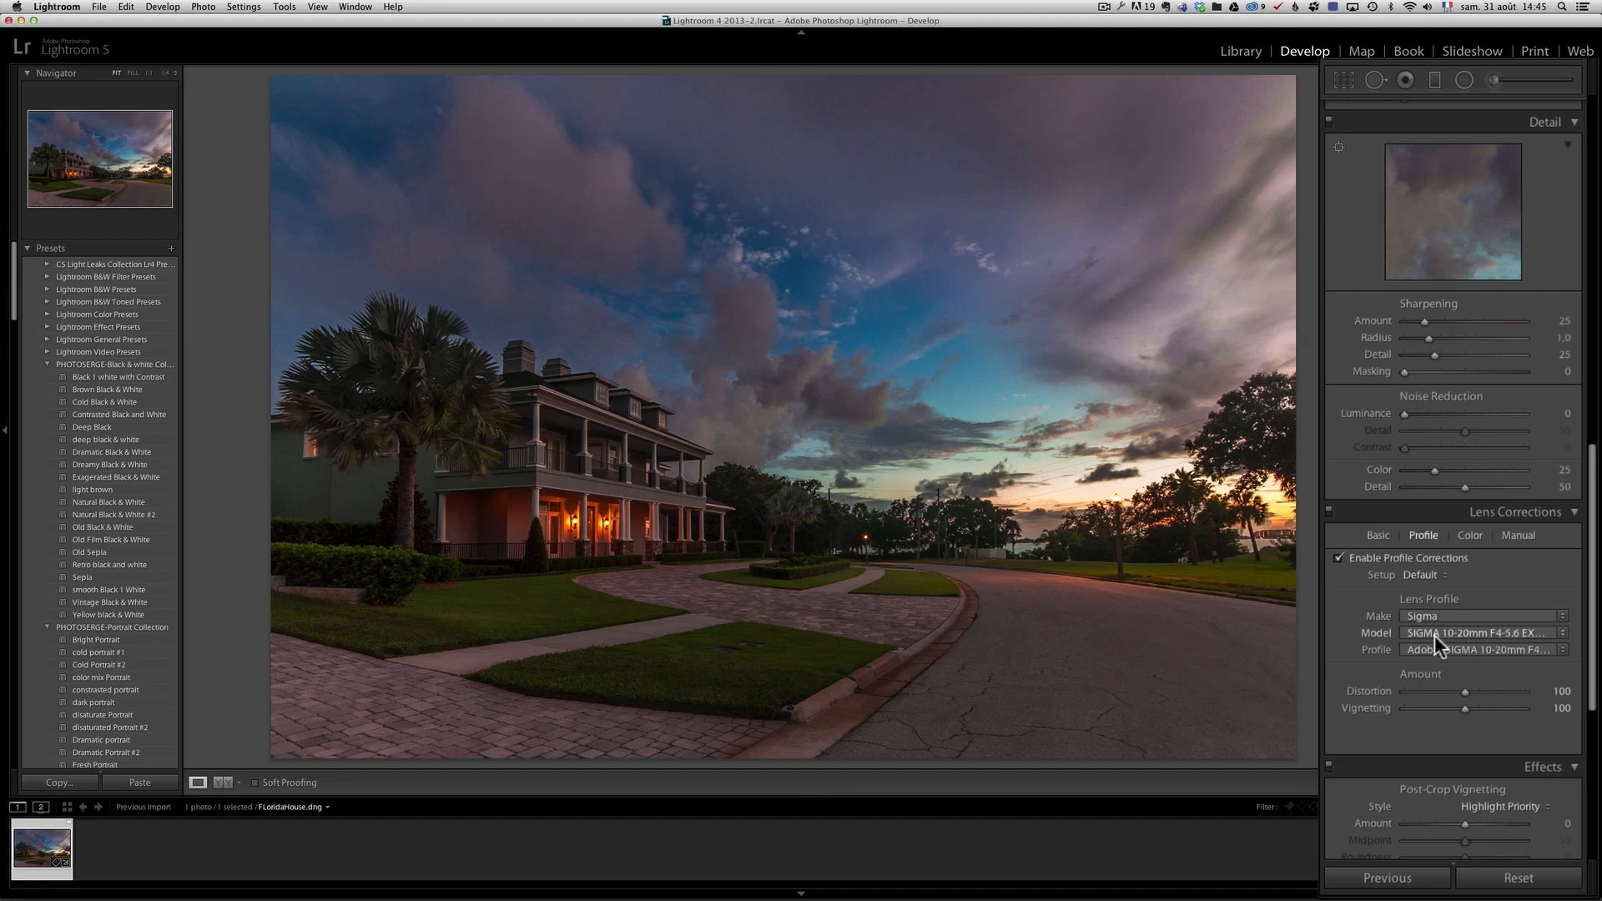
{"action": "mouse_move", "coordinate": [1460, 646]}
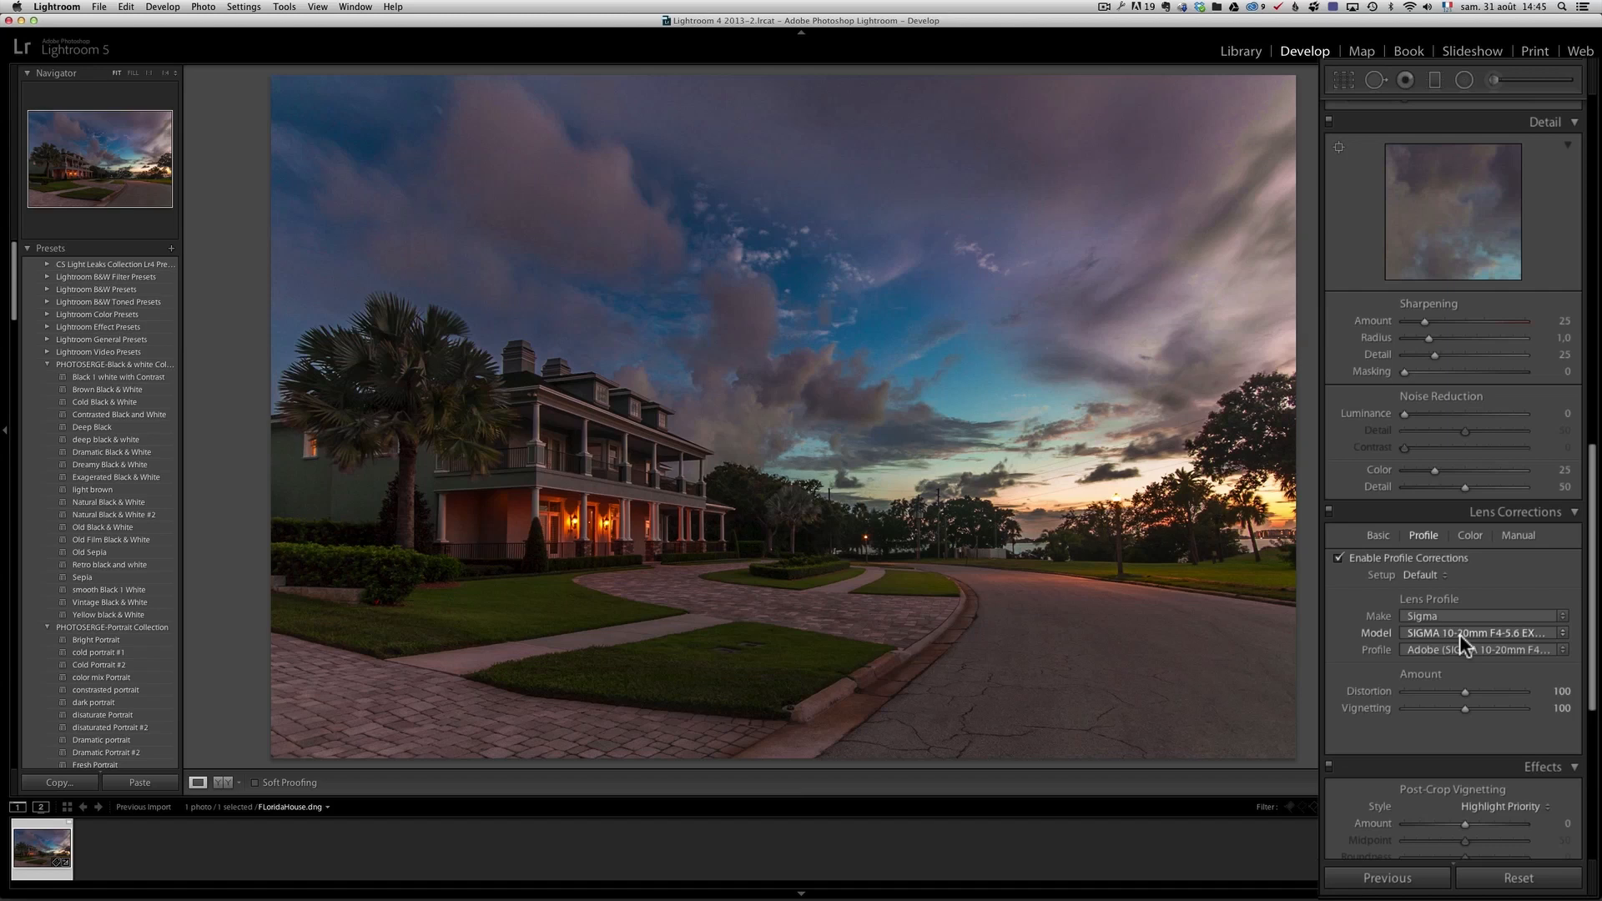
{"action": "mouse_move", "coordinate": [1441, 578]}
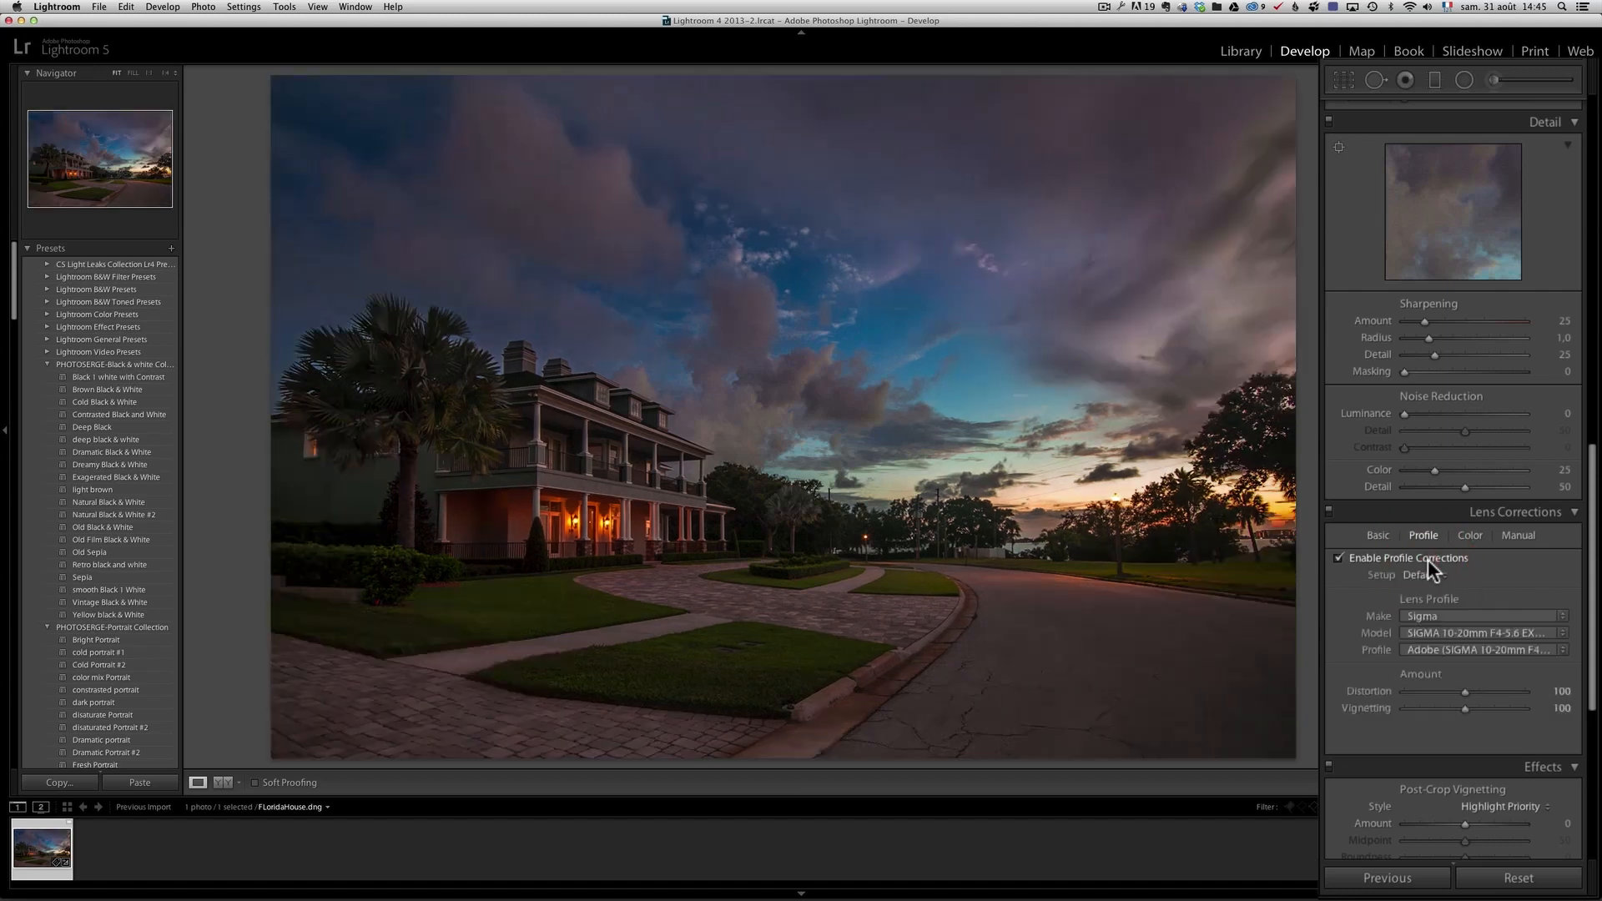
{"action": "left_click", "coordinate": [1339, 558]}
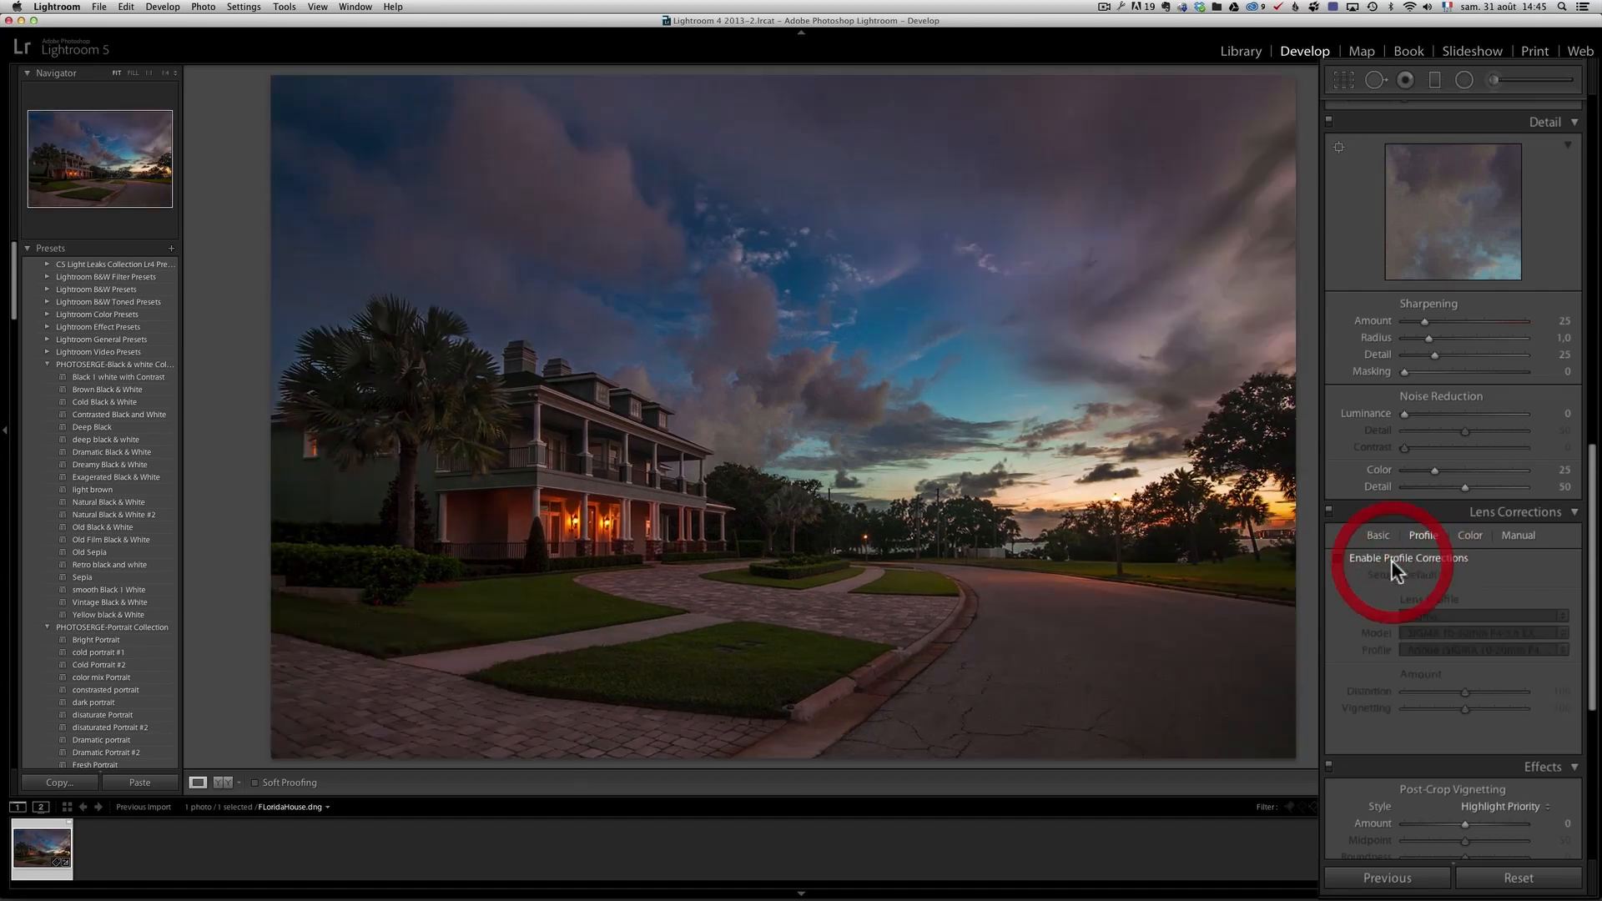
{"action": "left_click", "coordinate": [1341, 558]}
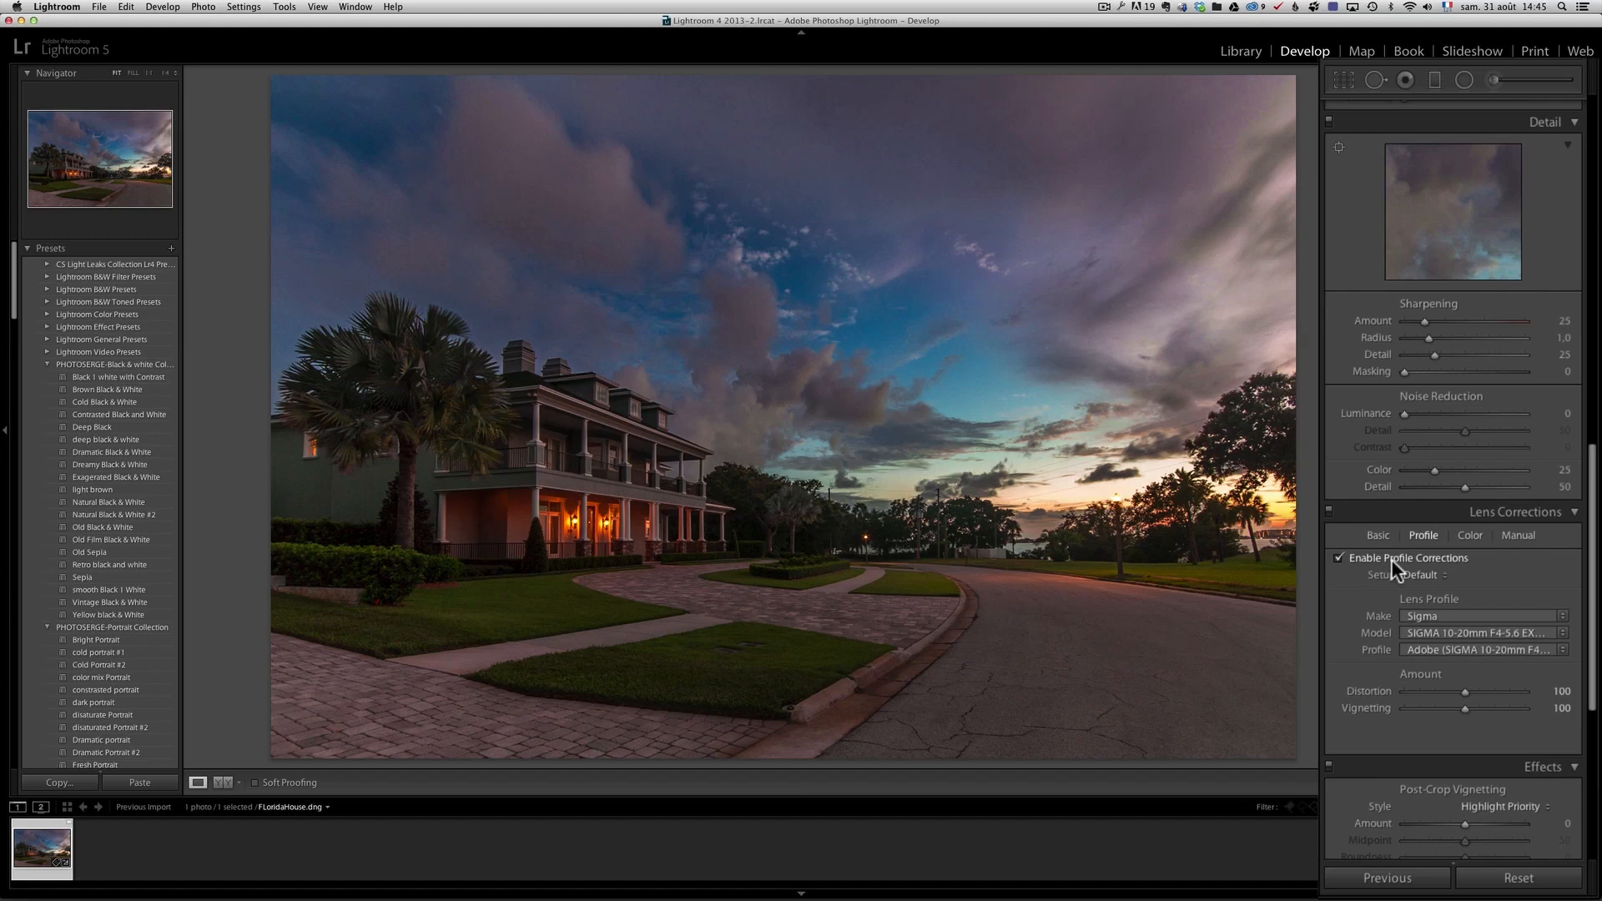
Set Post-Crop Vignetting Amount to −23 in the Effects panel.
{"action": "scroll", "scroll_direction": "down", "scroll_amount": 3}
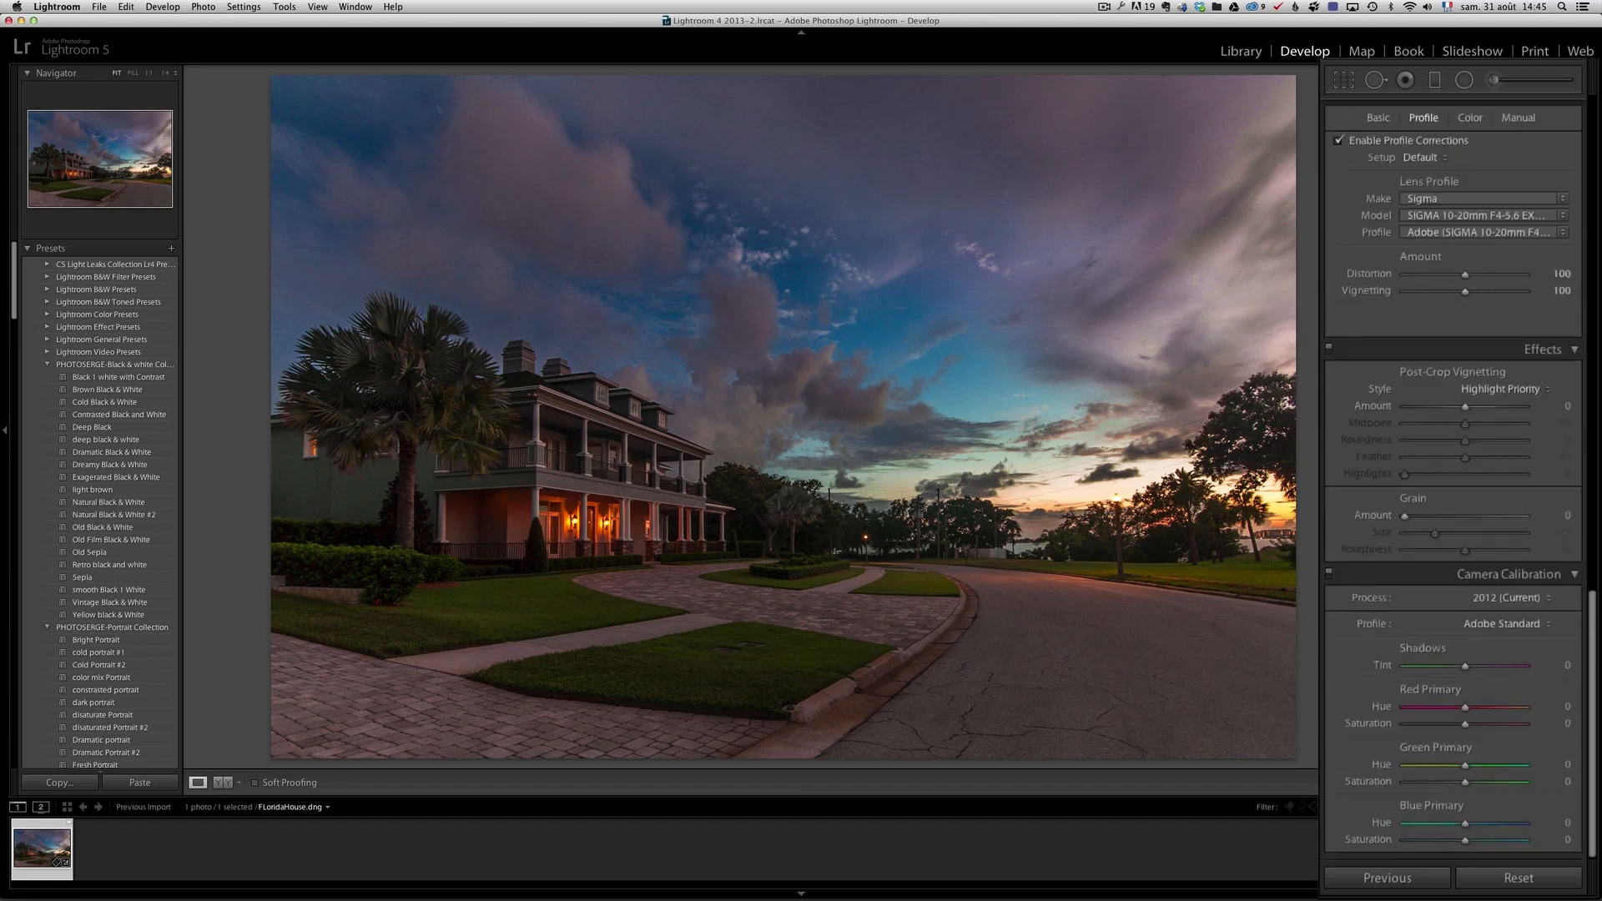
{"action": "mouse_move", "coordinate": [1592, 661]}
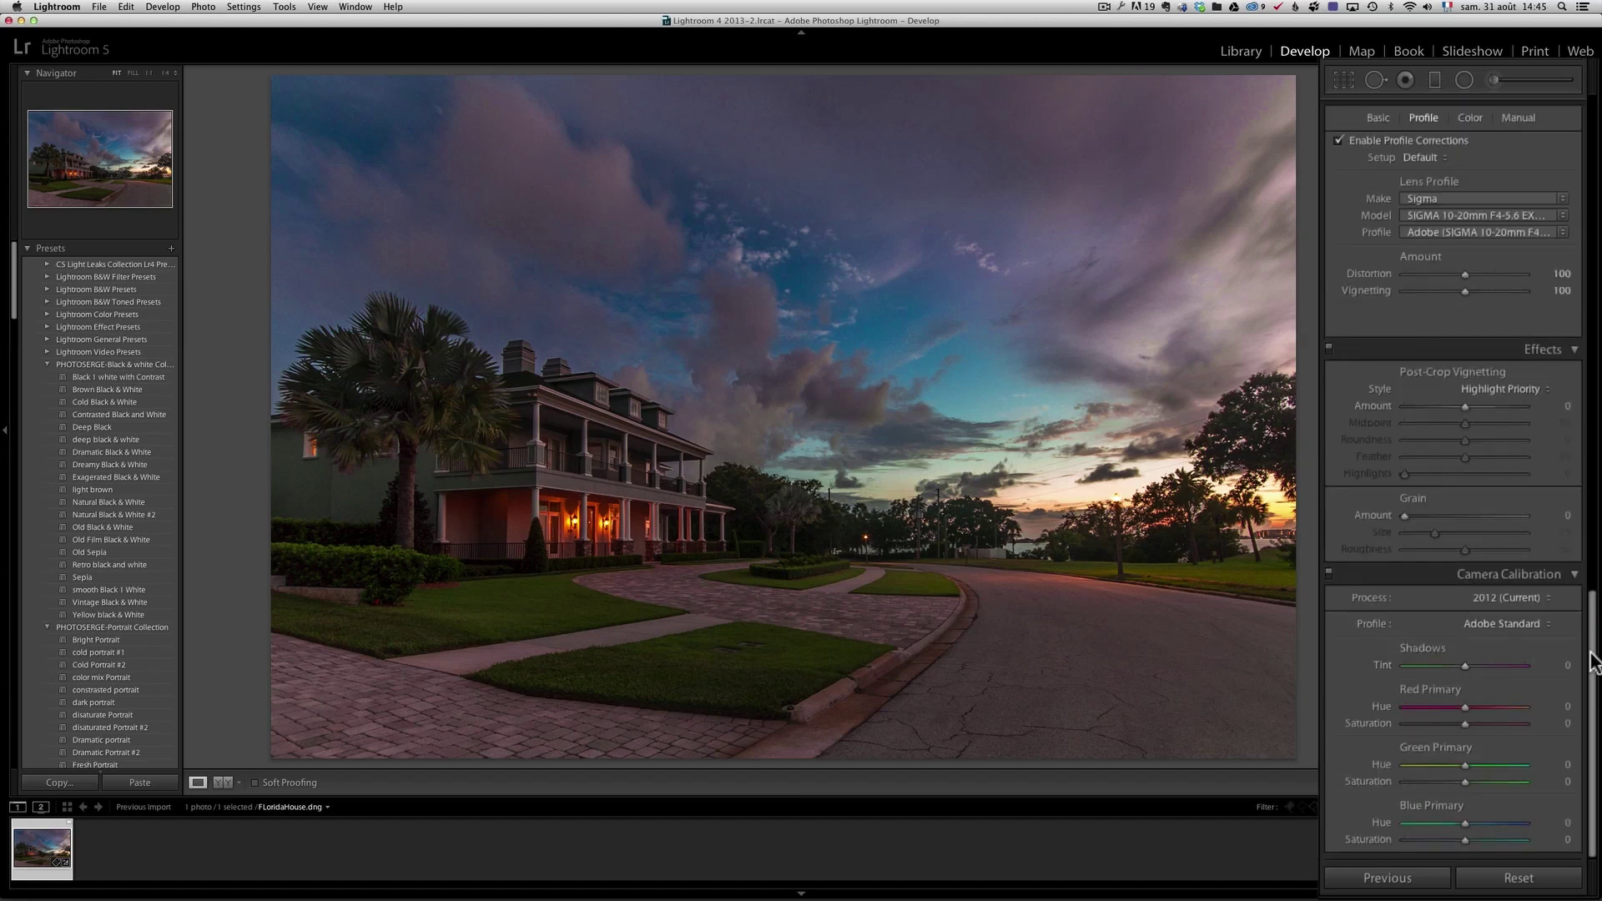
{"action": "scroll", "scroll_direction": "up", "scroll_amount": 3}
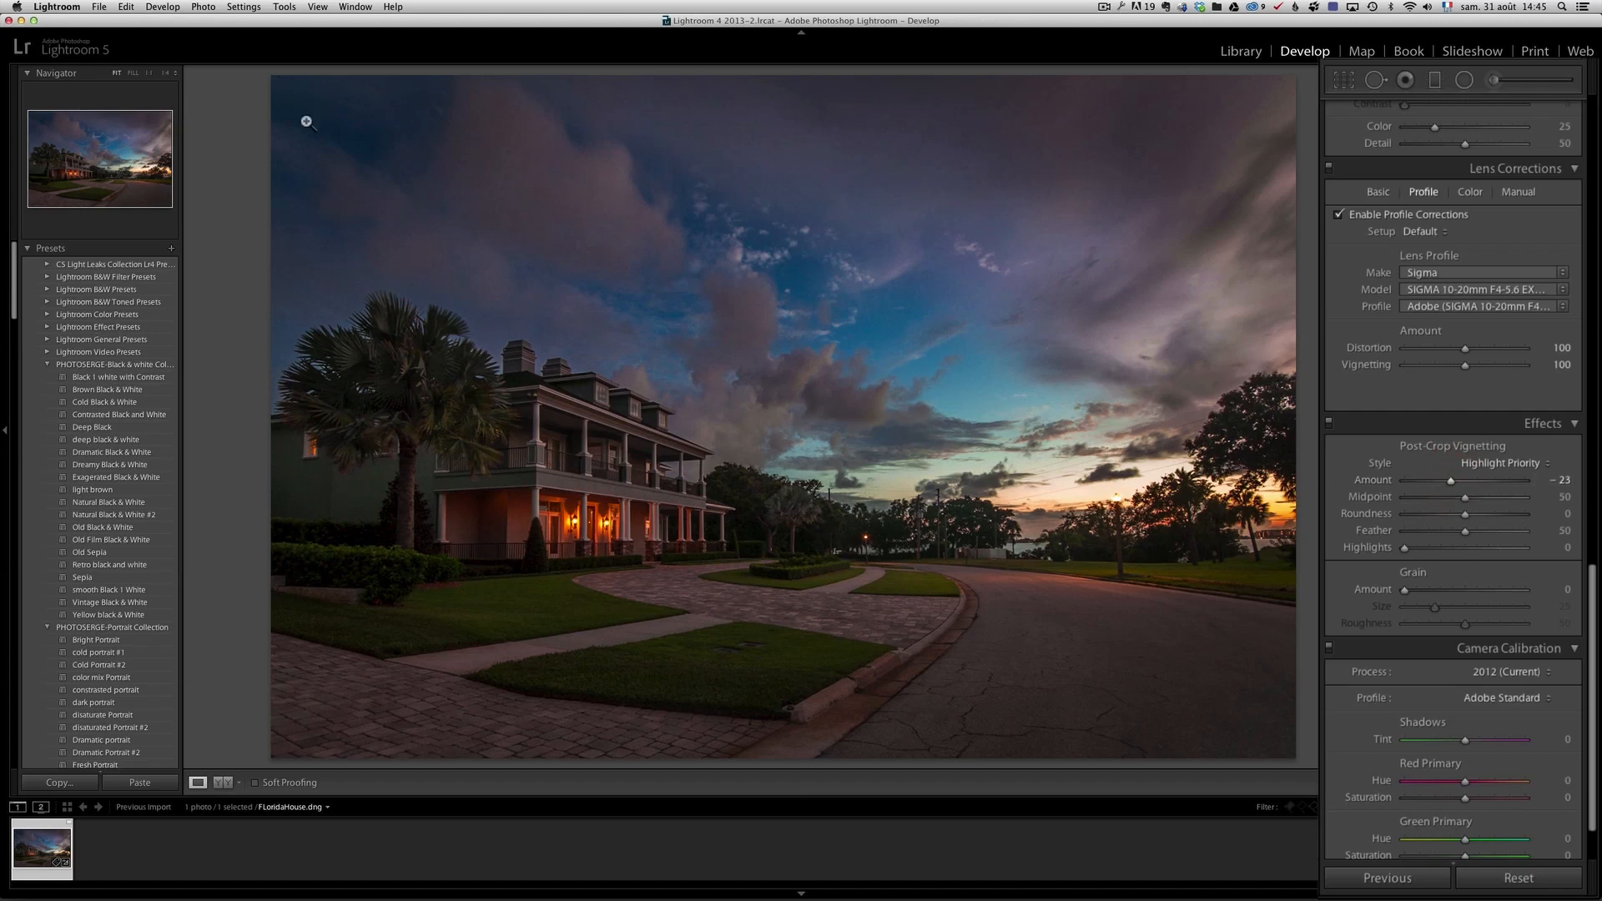
{"action": "mouse_move", "coordinate": [1458, 473]}
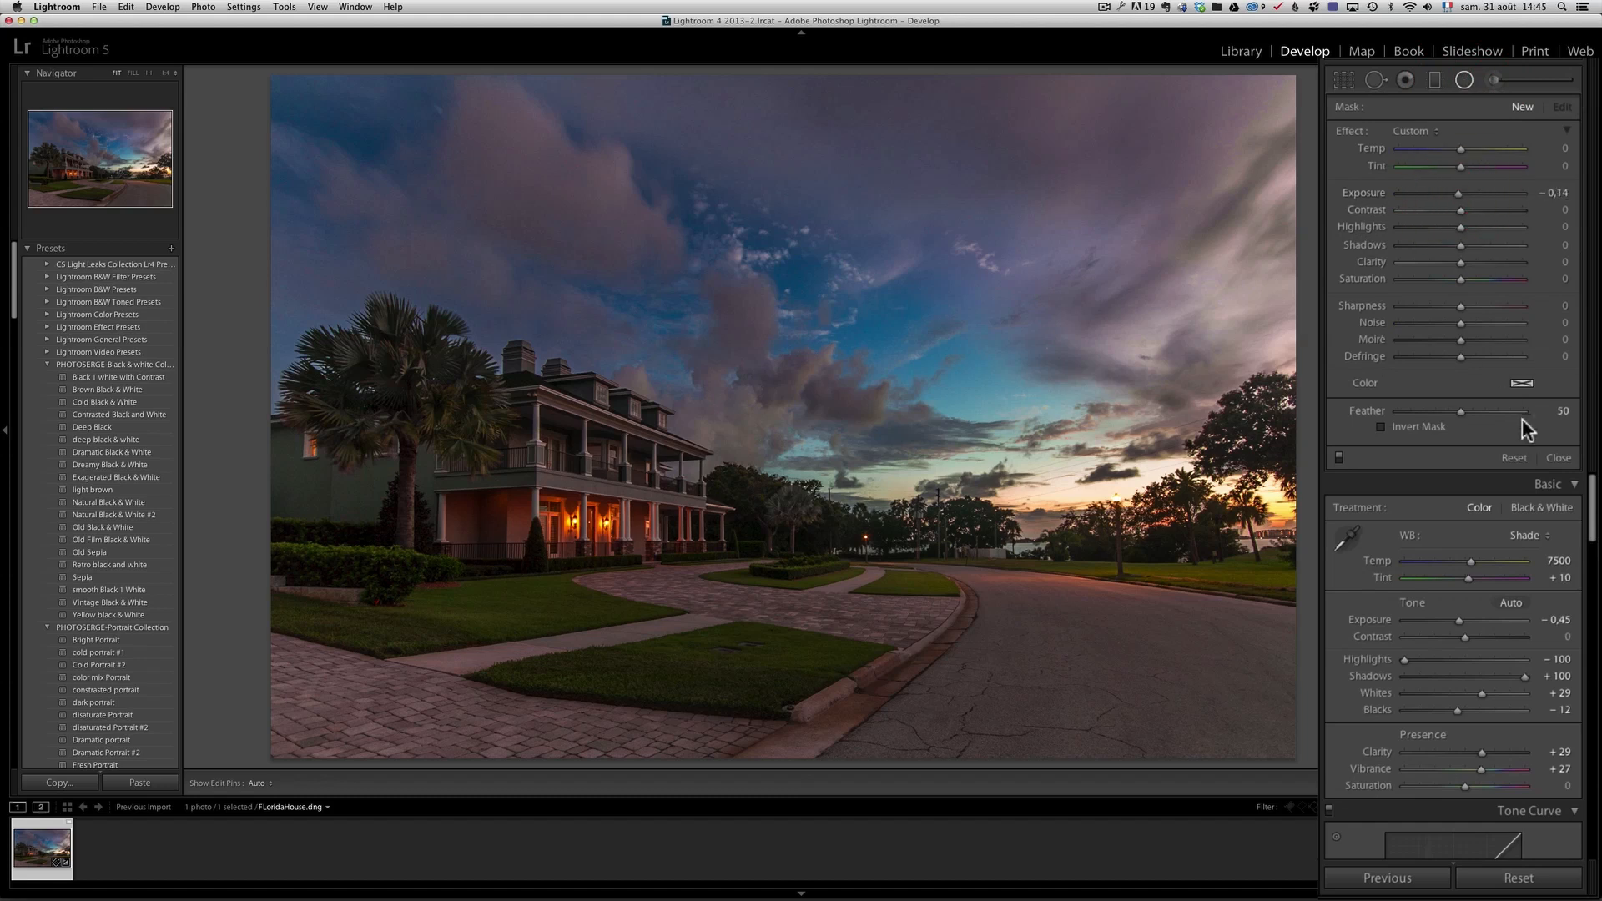
Draw a large radial filter around the house at −1.06 exposure to darken the surroundings.
{"action": "left_click", "coordinate": [1557, 457]}
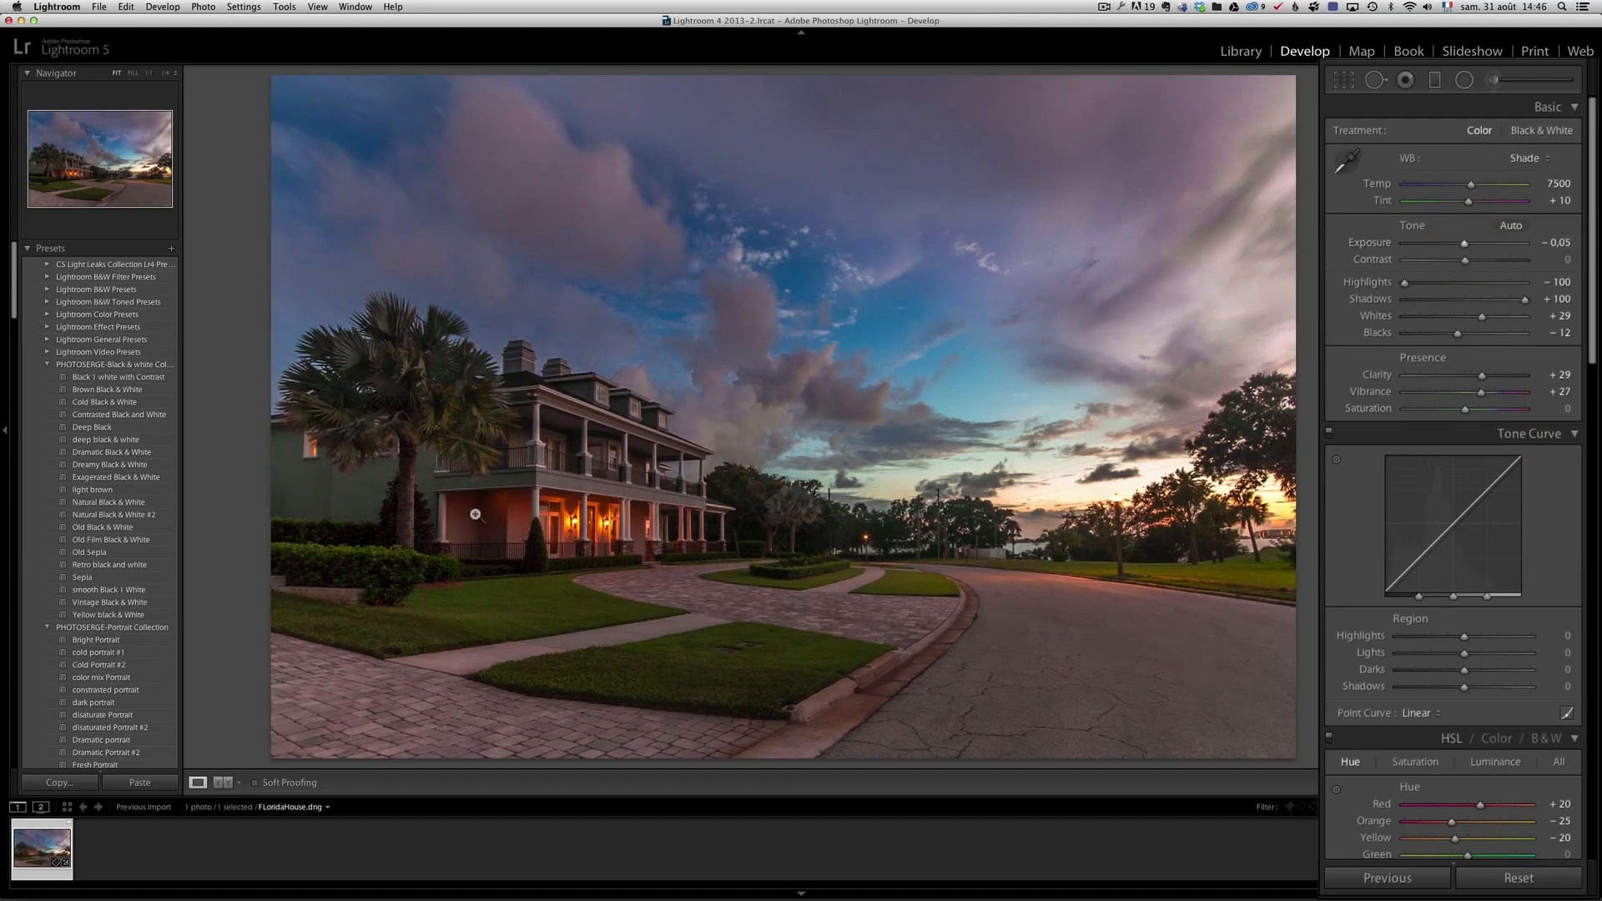
{"action": "mouse_move", "coordinate": [619, 468]}
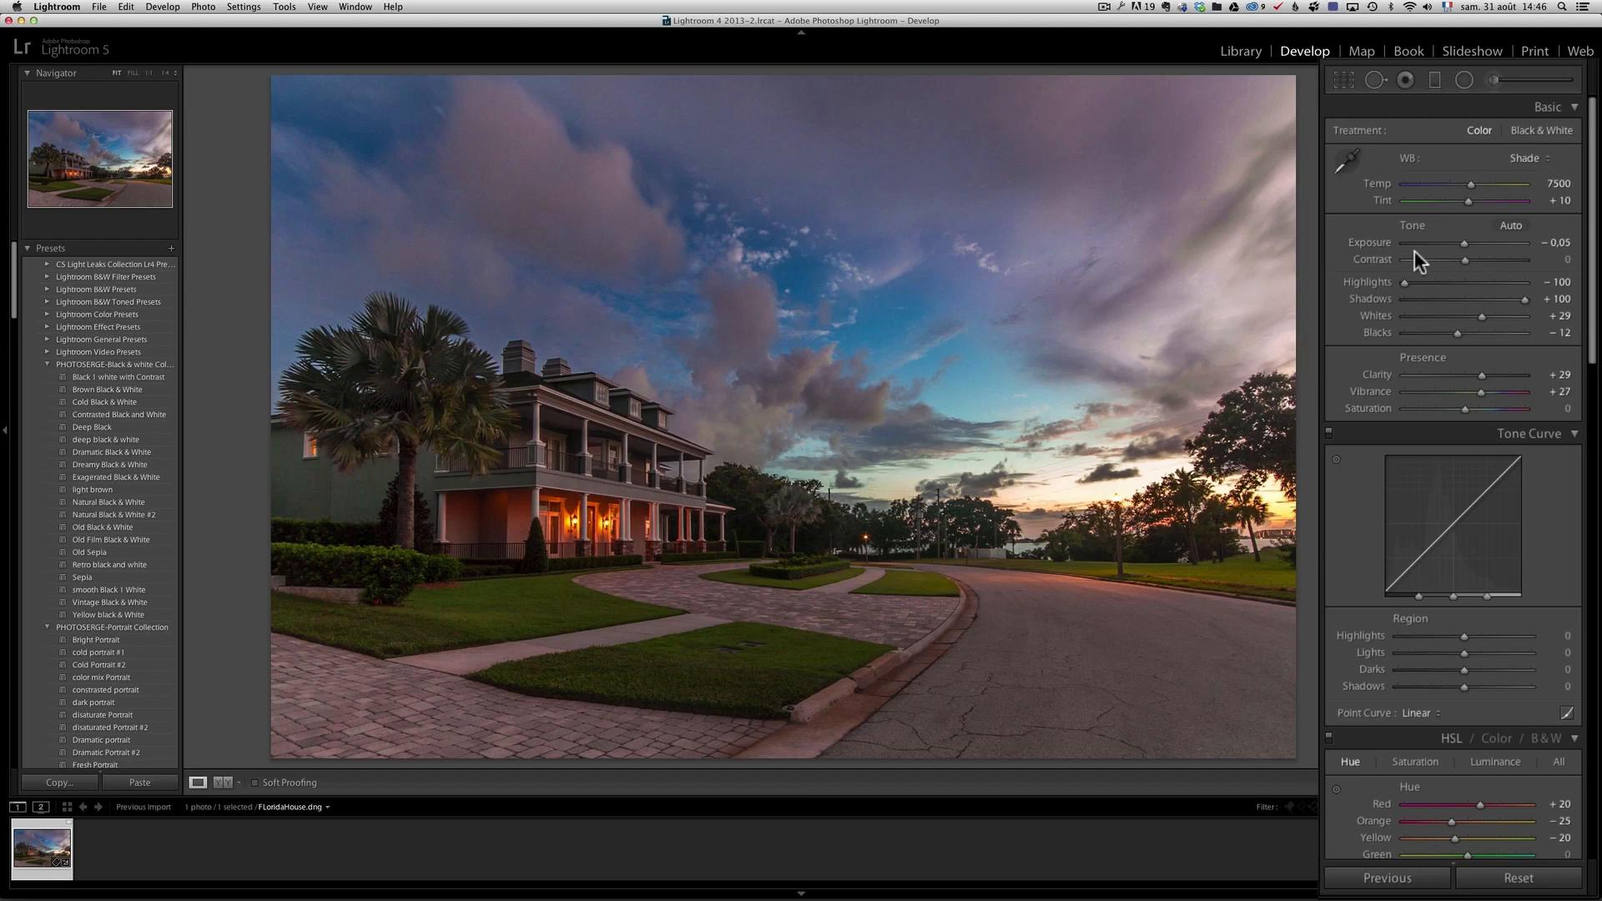
{"action": "left_click", "coordinate": [1462, 80]}
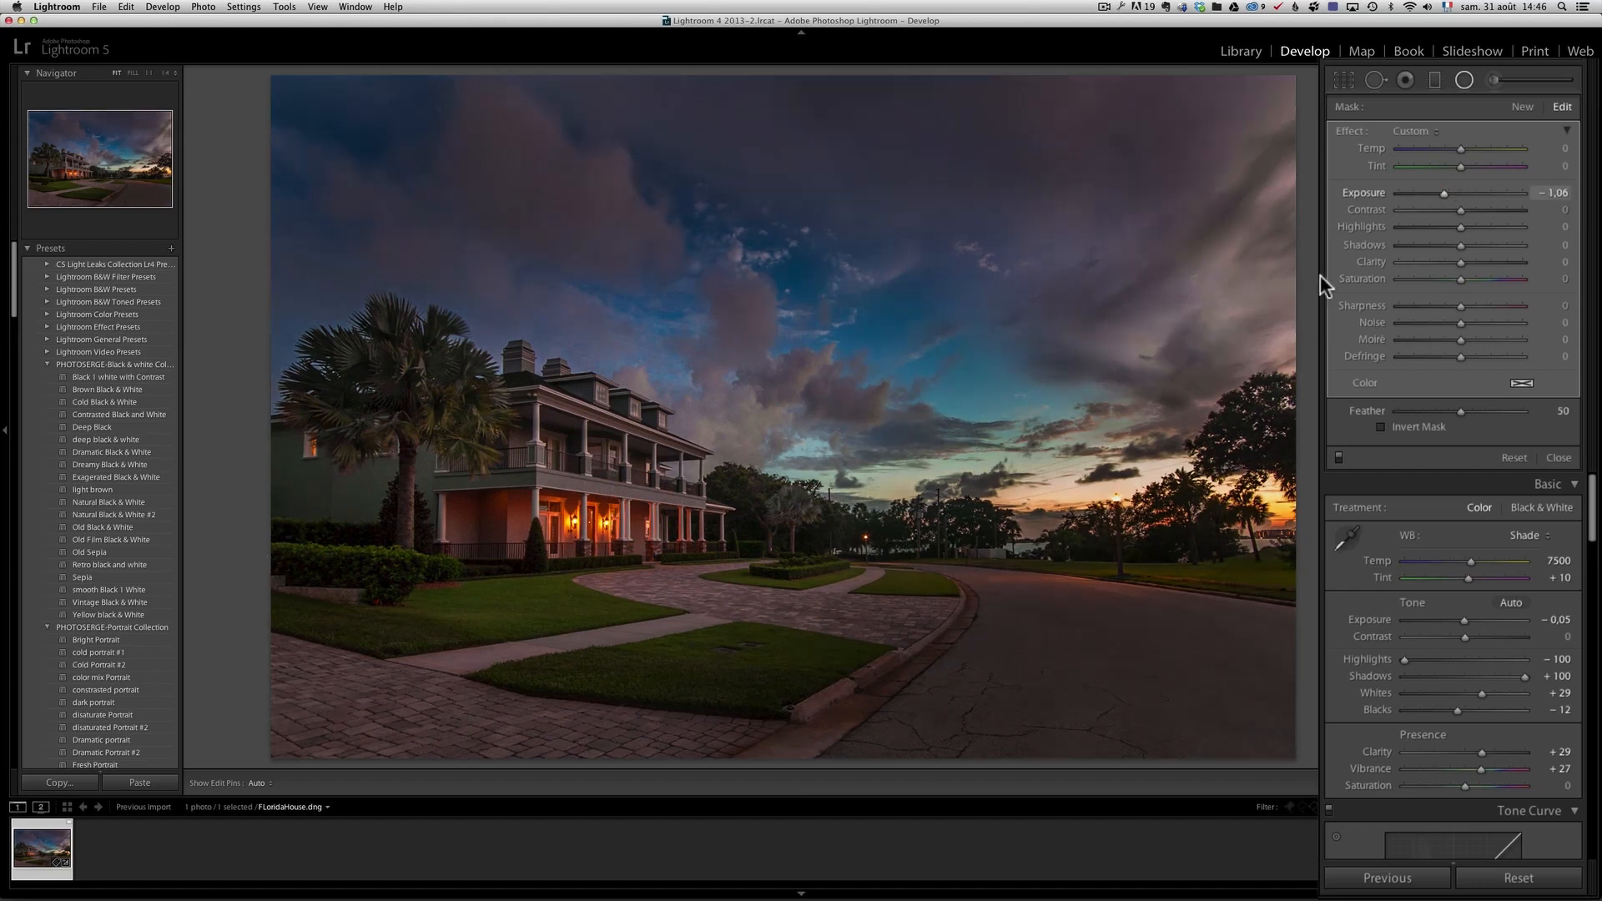
{"action": "left_click", "coordinate": [614, 472]}
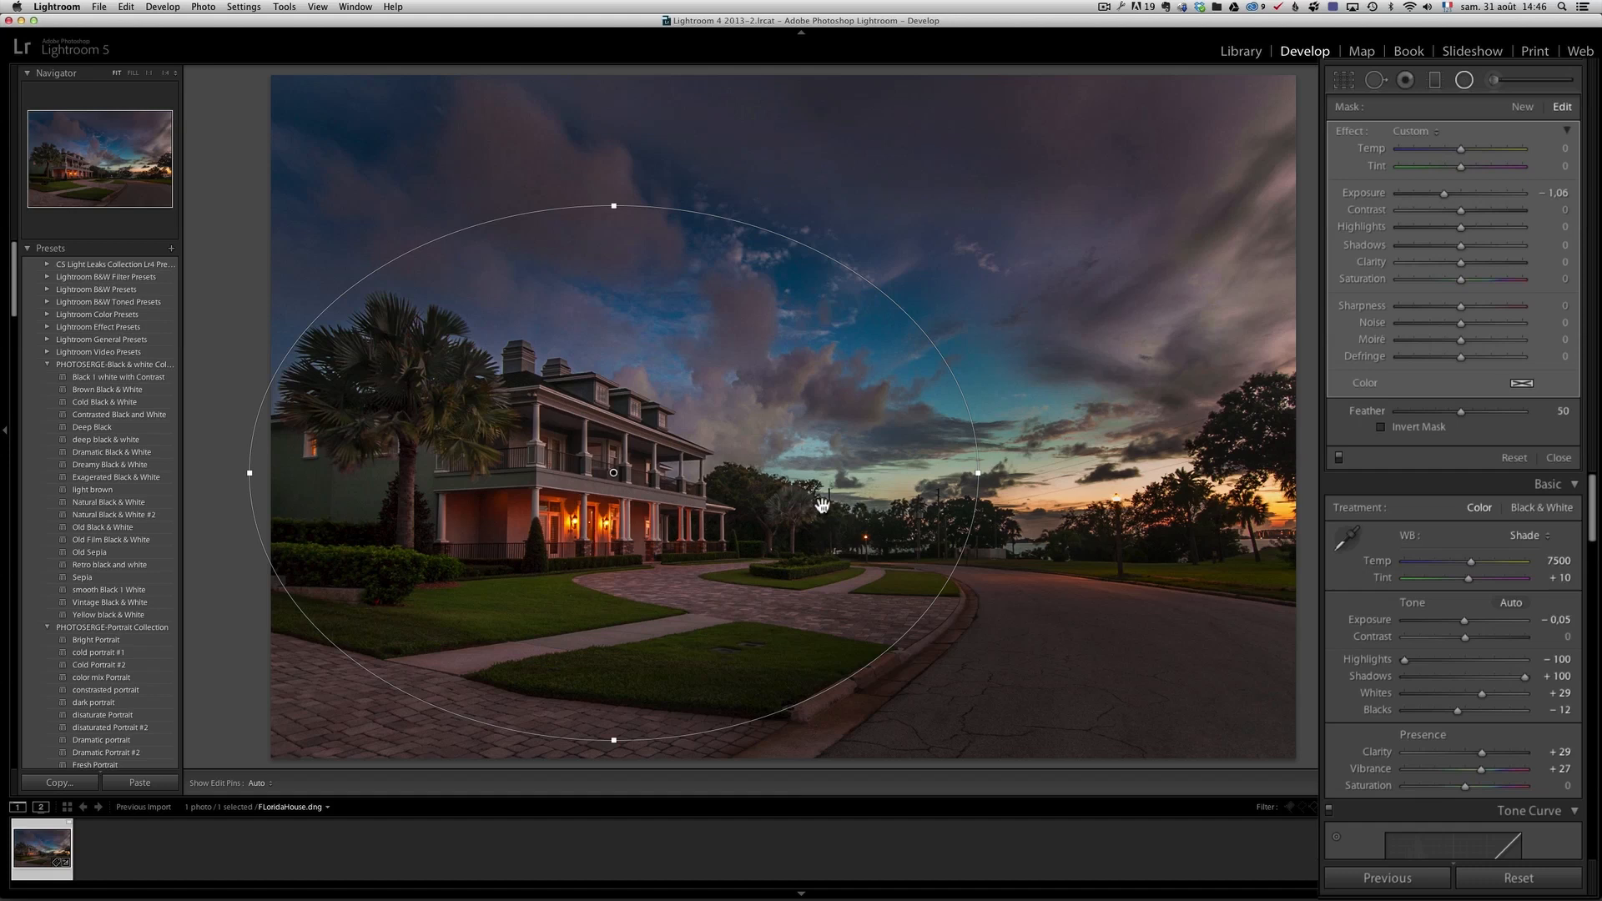
{"action": "mouse_move", "coordinate": [904, 468]}
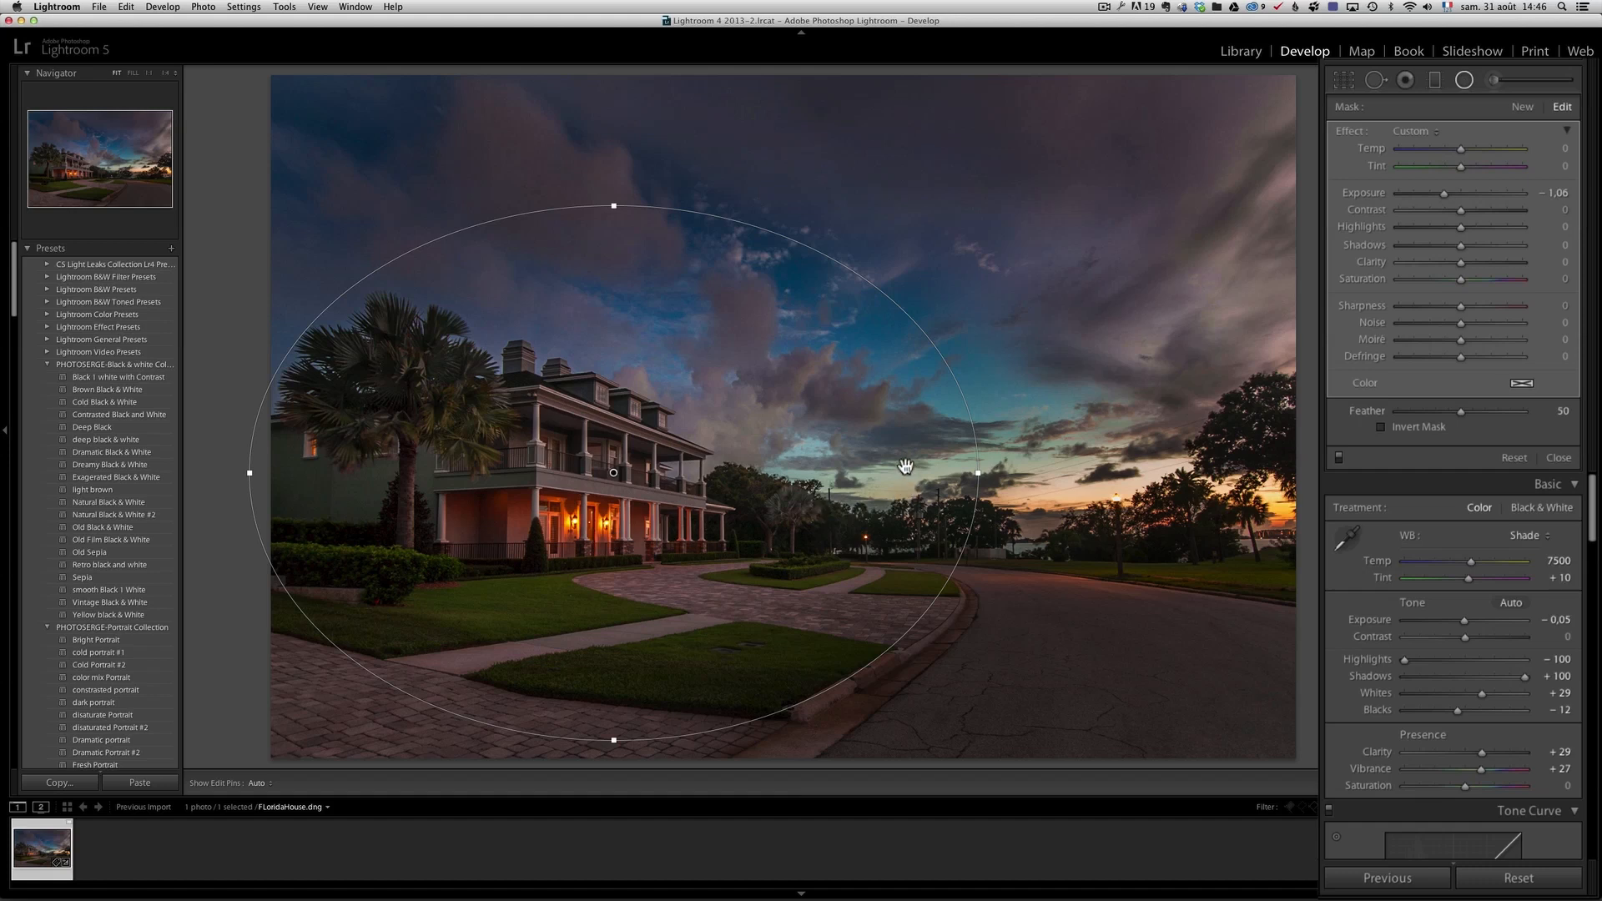
{"action": "mouse_move", "coordinate": [1016, 468]}
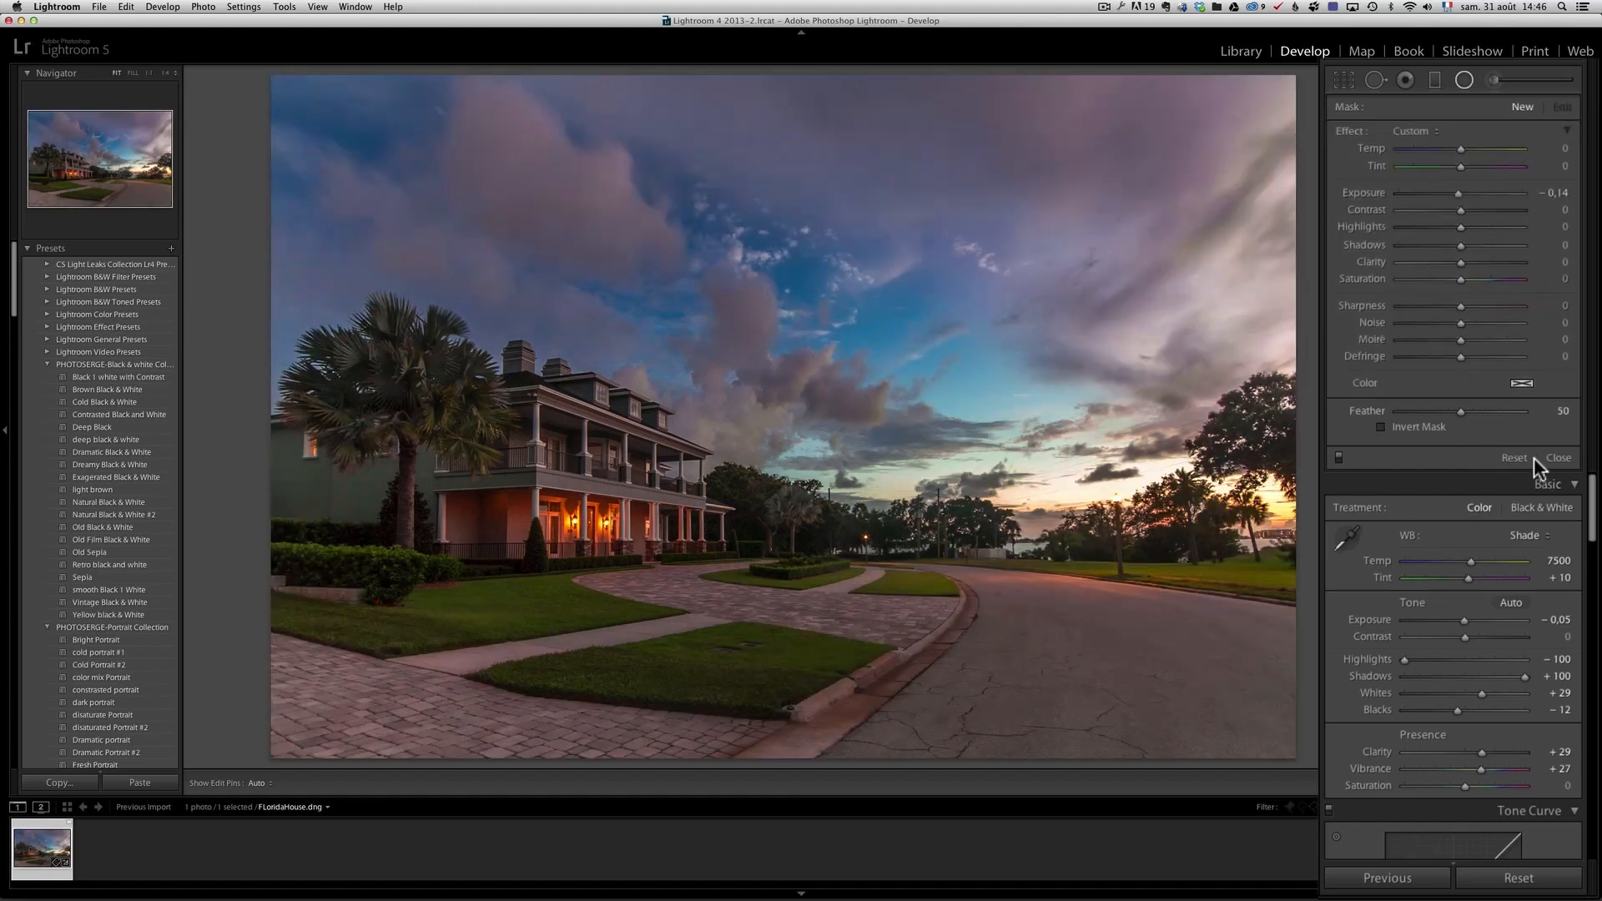
Finish the large filter, set exposure to −0.40, and start a porch radial filter.
{"action": "left_click", "coordinate": [1557, 458]}
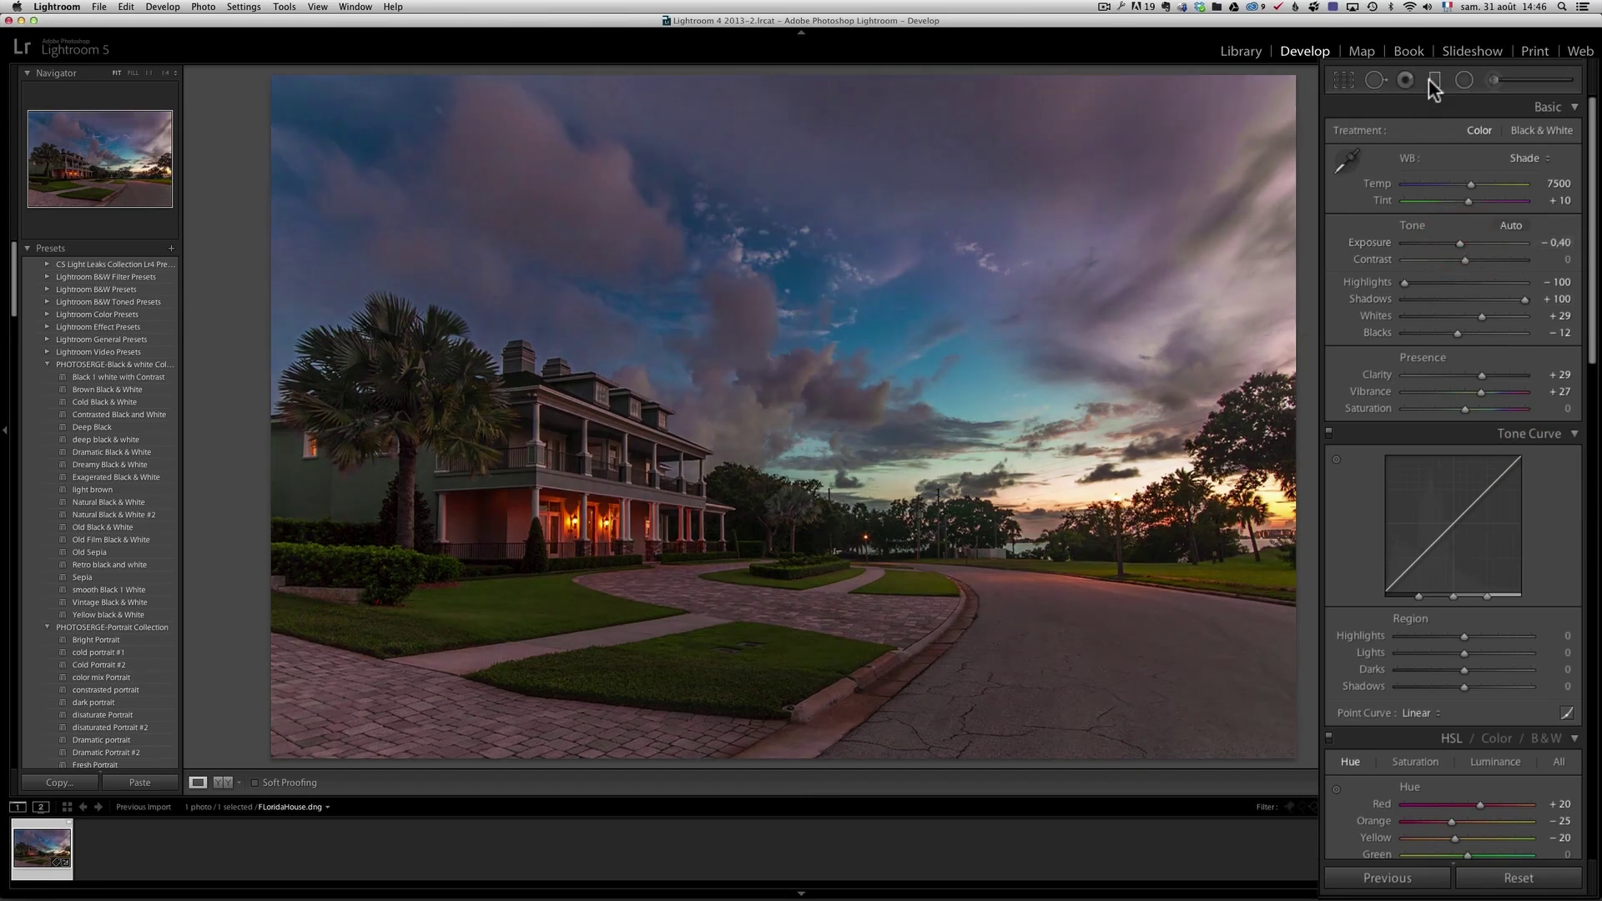
{"action": "left_click", "coordinate": [1435, 80]}
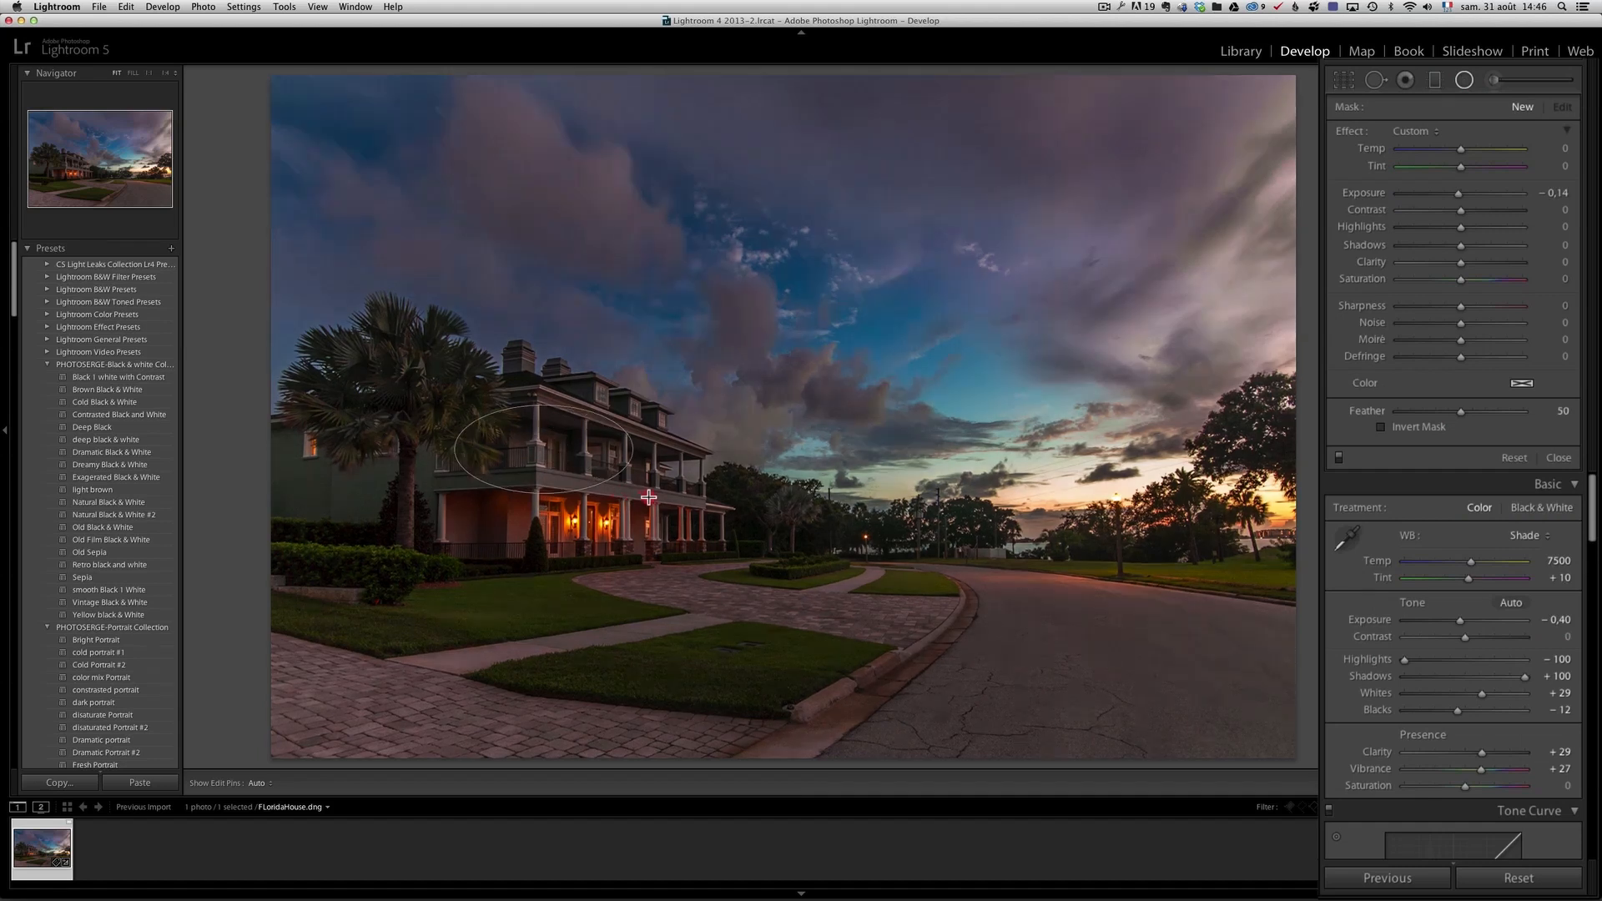
Place a radial filter over the upper porch, invert its mask, and brighten it to +0.73 exposure.
{"action": "left_click", "coordinate": [577, 452]}
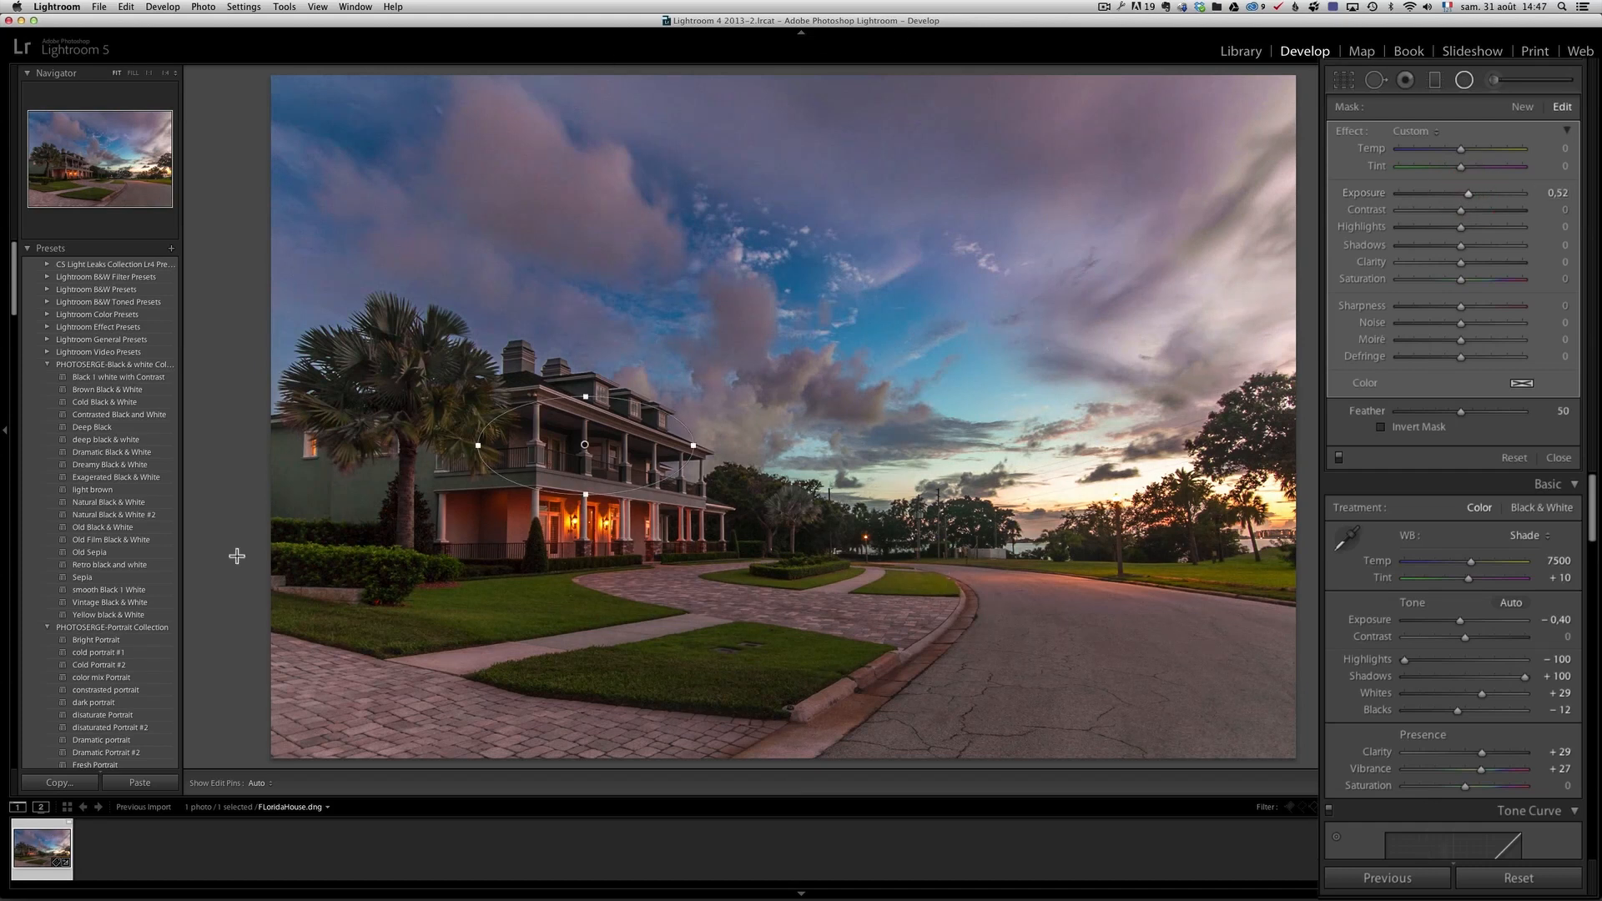
{"action": "mouse_move", "coordinate": [1456, 369]}
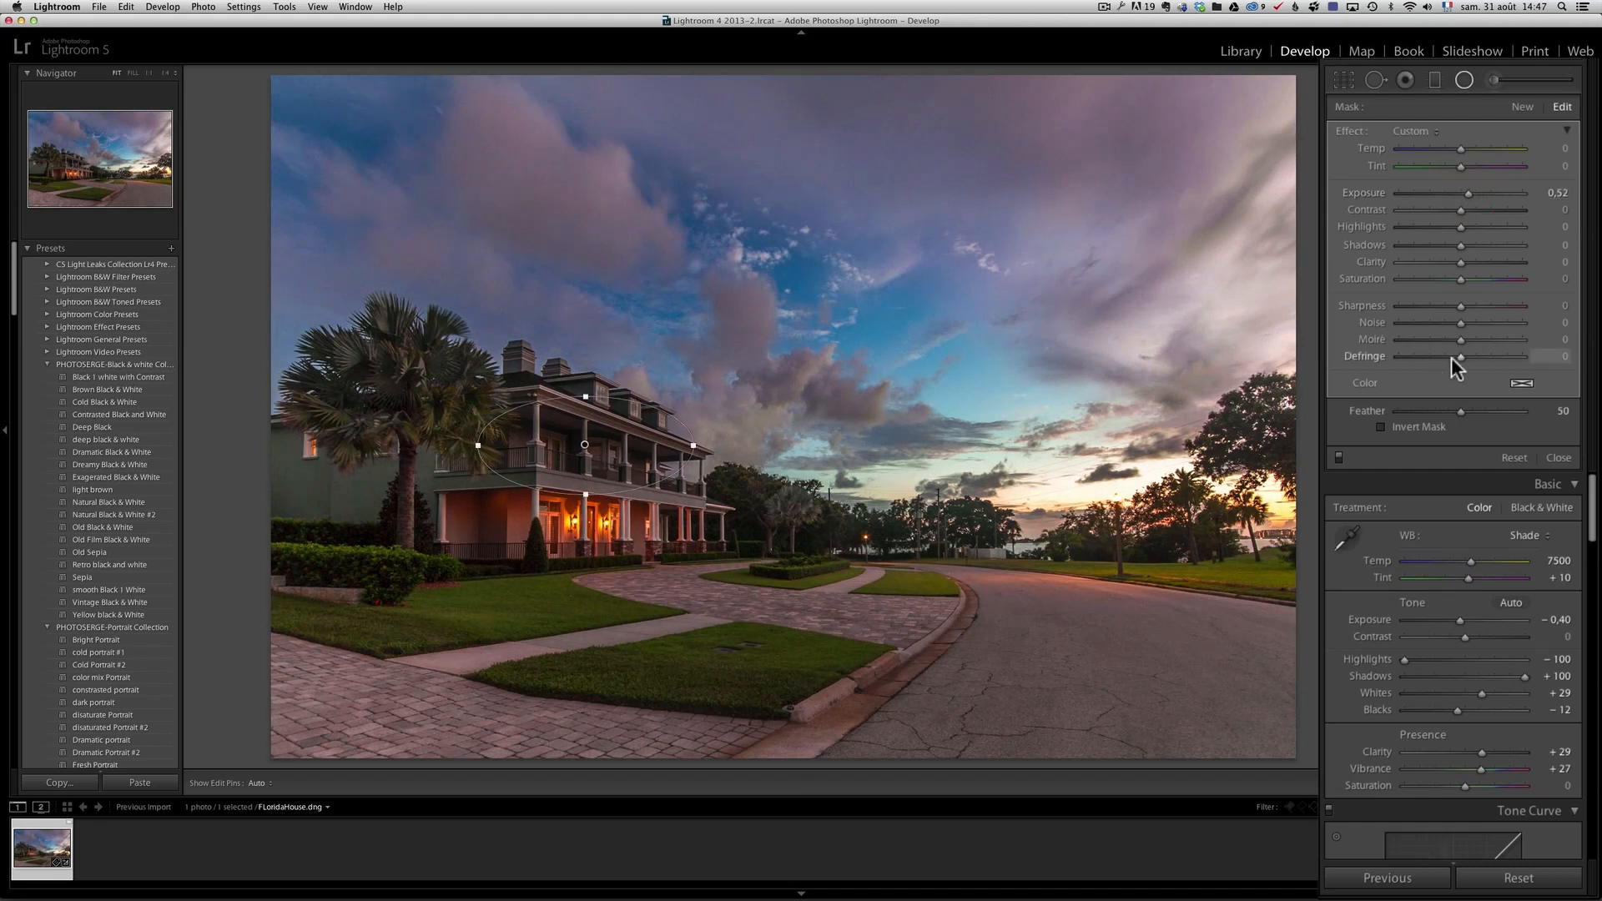
{"action": "left_click", "coordinate": [1382, 426]}
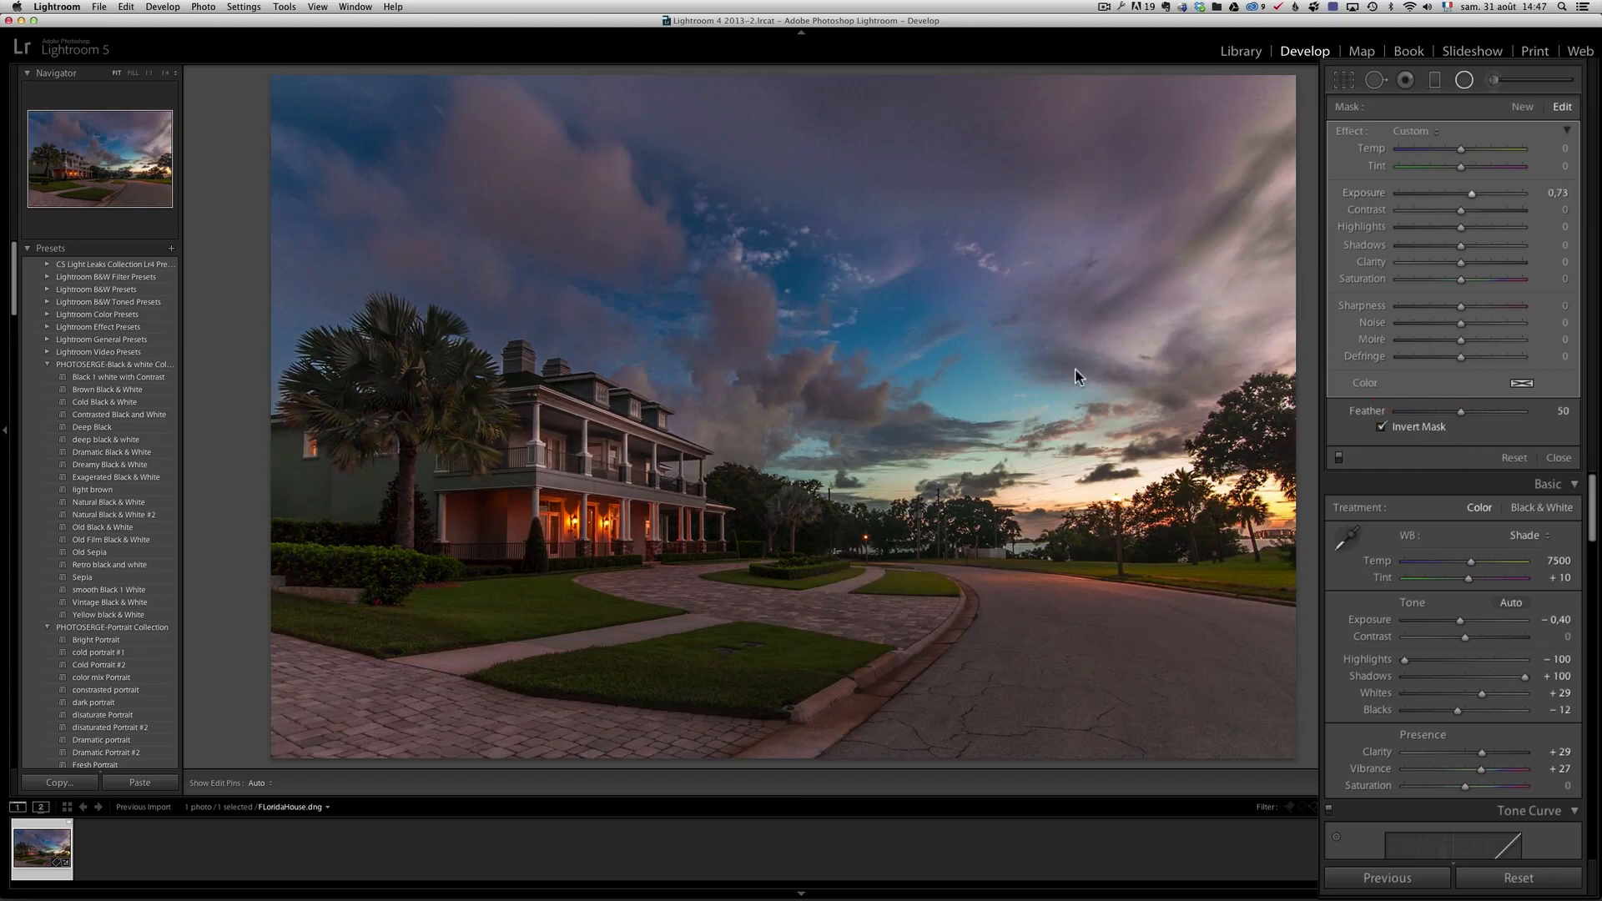
{"action": "left_click", "coordinate": [615, 542]}
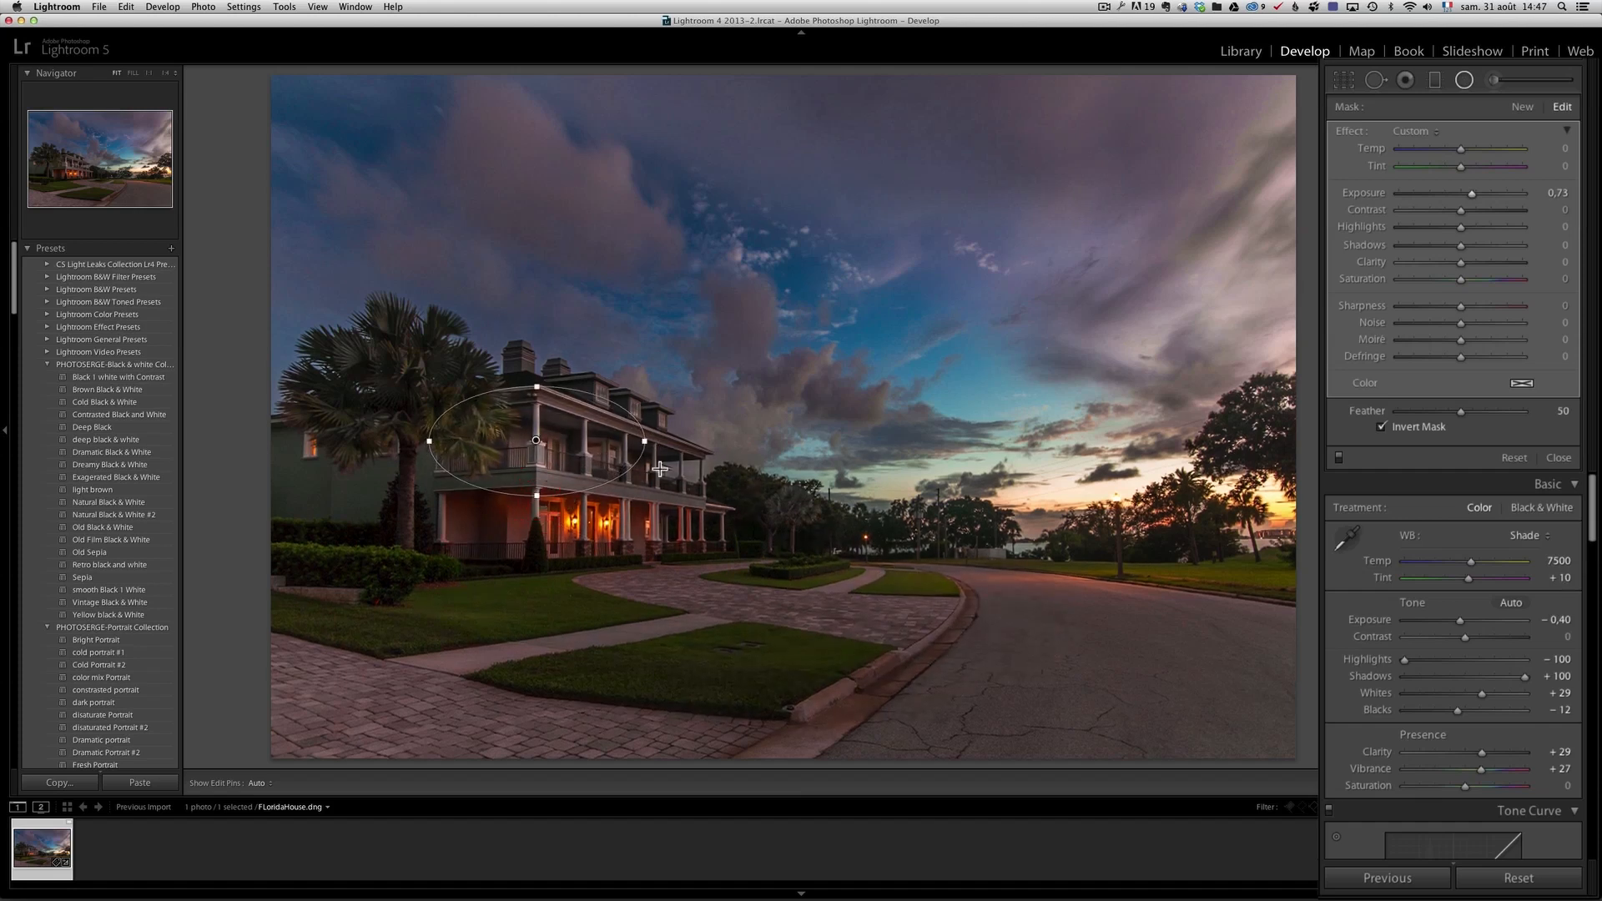
{"action": "mouse_move", "coordinate": [497, 461]}
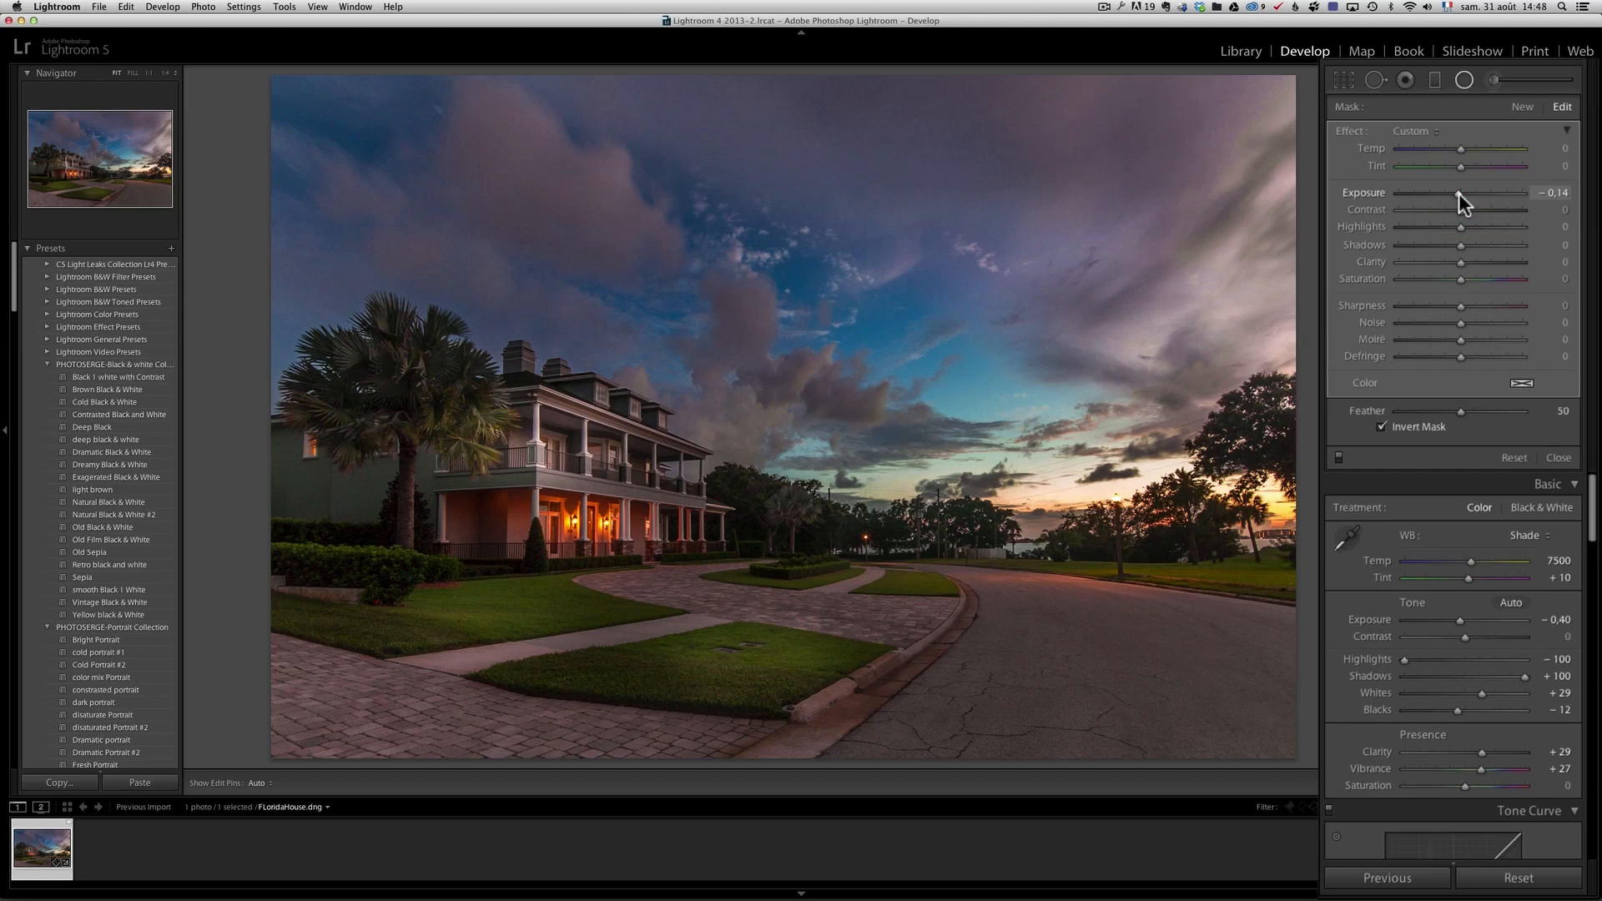
{"action": "mouse_move", "coordinate": [1478, 190]}
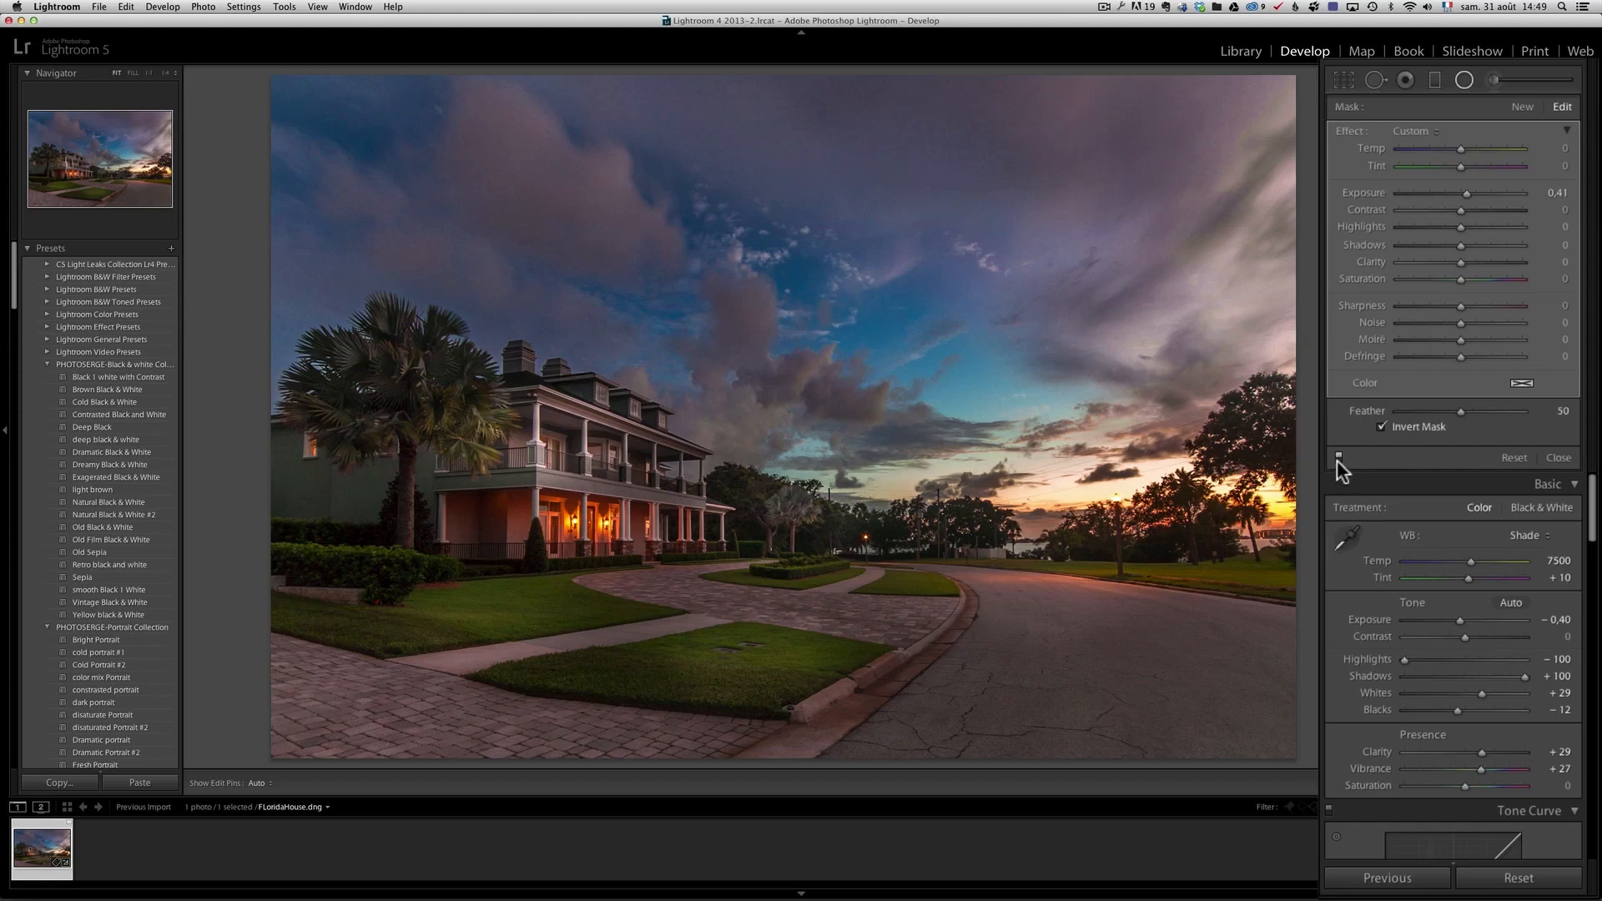
Toggle the radial filters off to preview the photo, then close the Radial Filter panel.
{"action": "left_click", "coordinate": [1338, 458]}
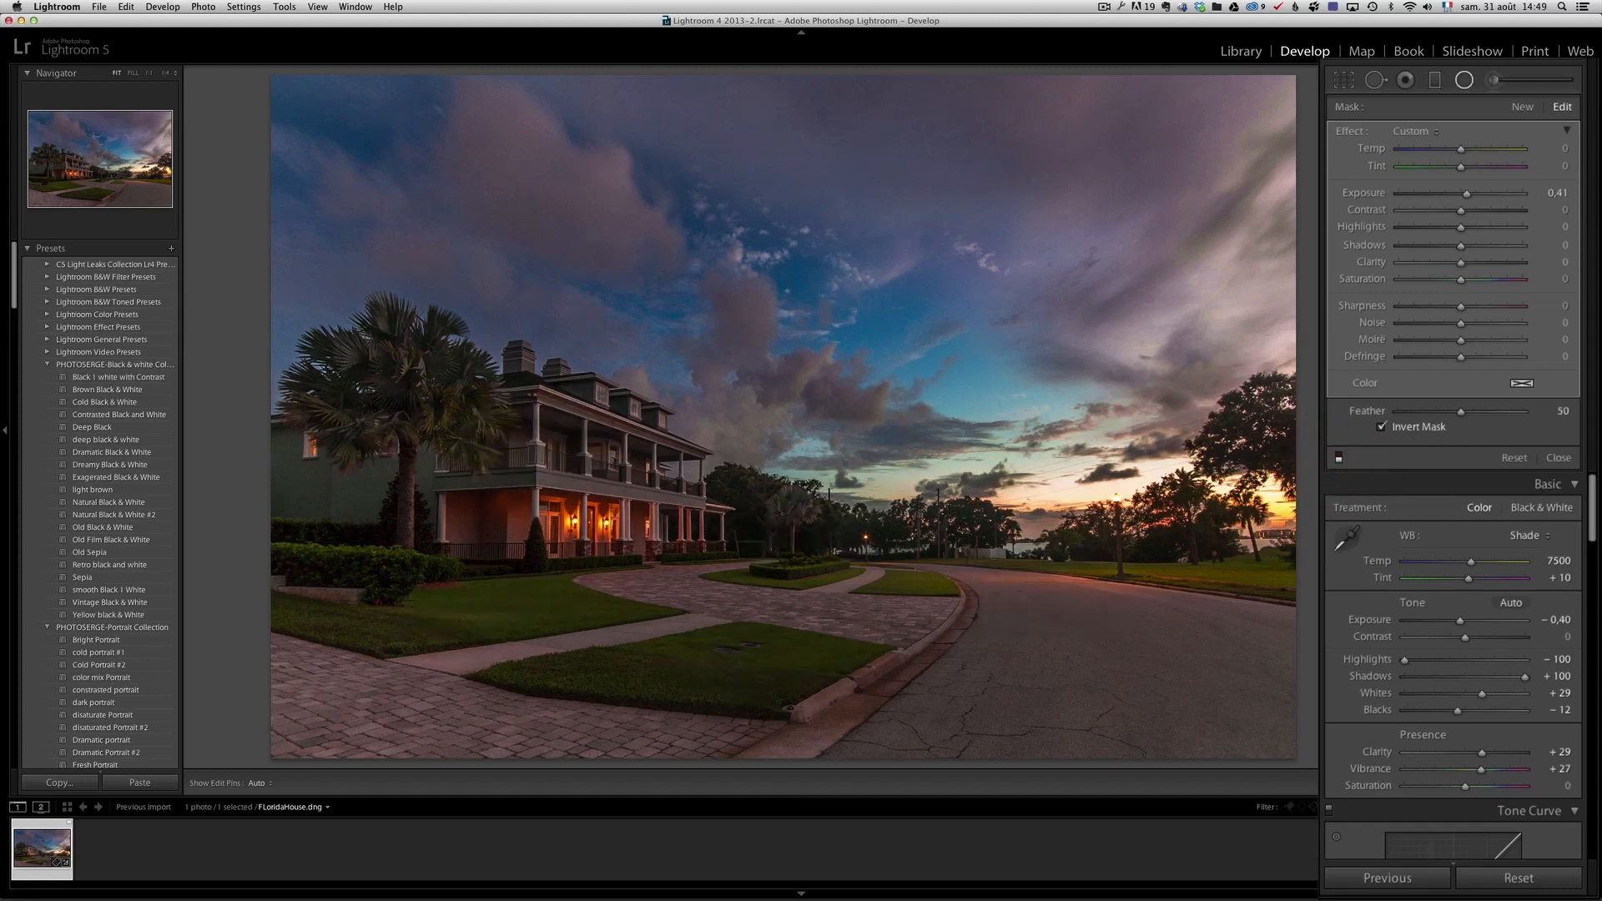
{"action": "mouse_move", "coordinate": [1342, 459]}
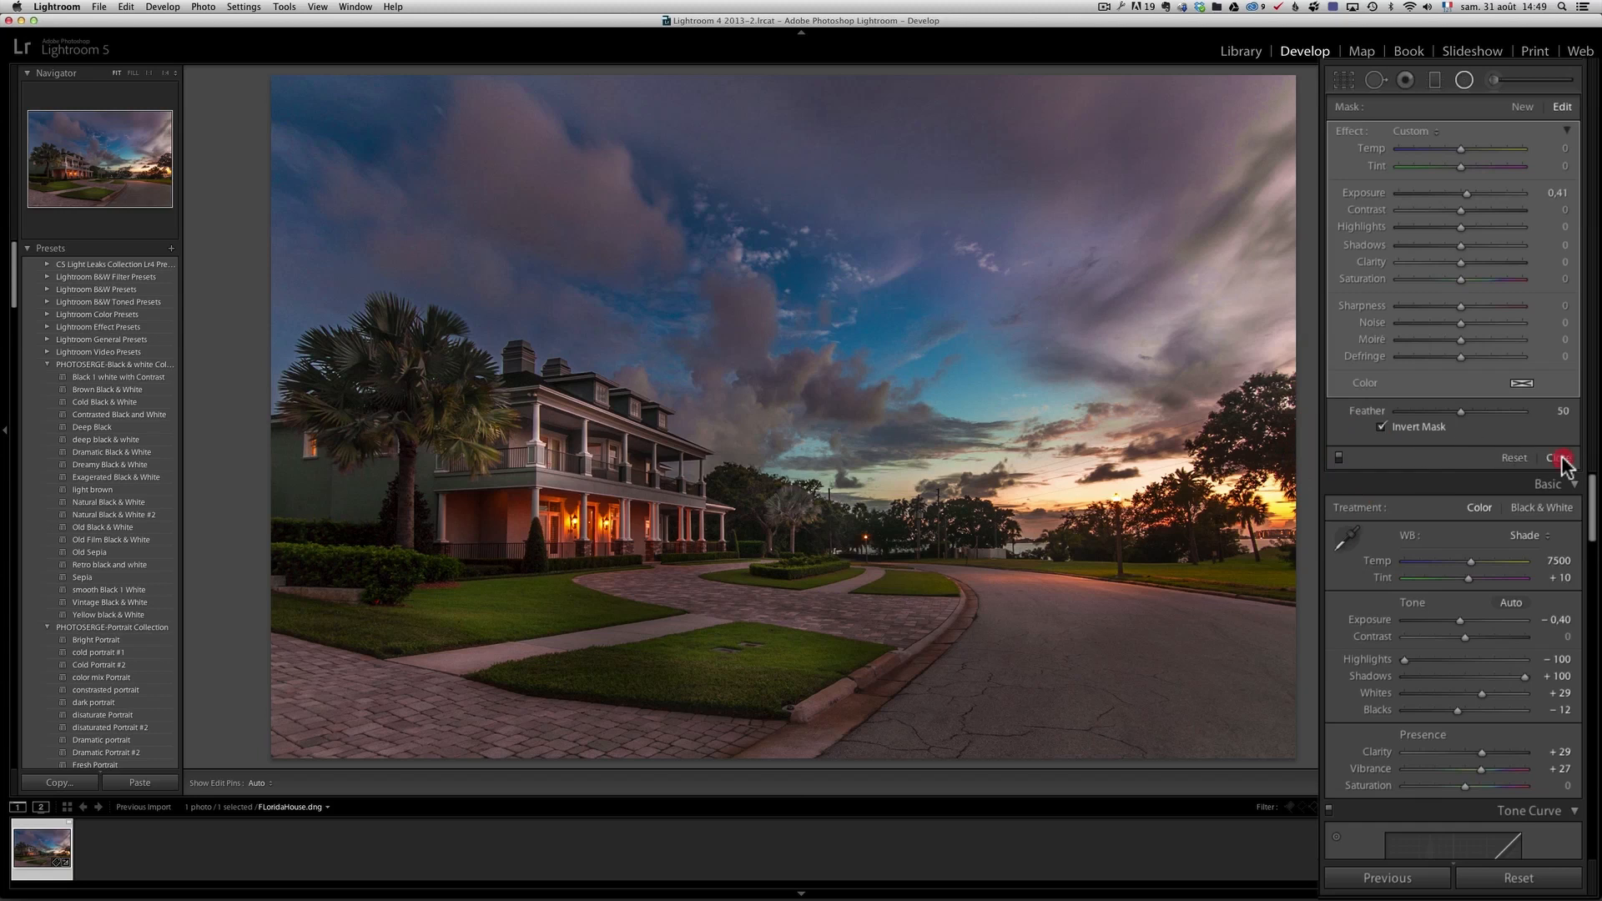
{"action": "left_click", "coordinate": [1562, 458]}
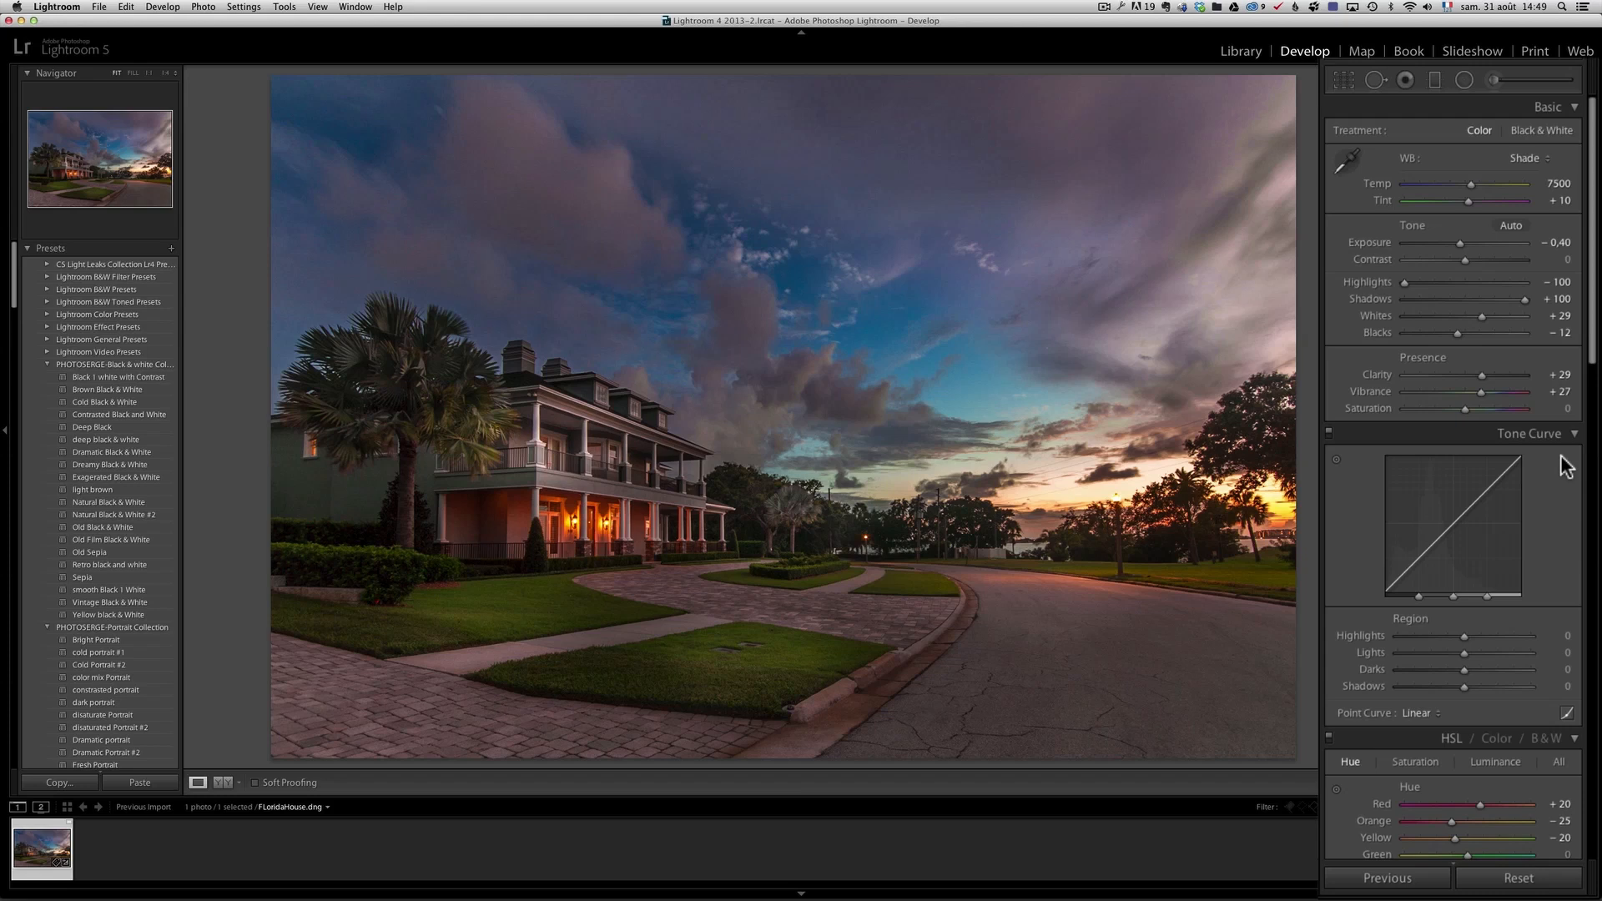
{"action": "mouse_move", "coordinate": [1538, 465]}
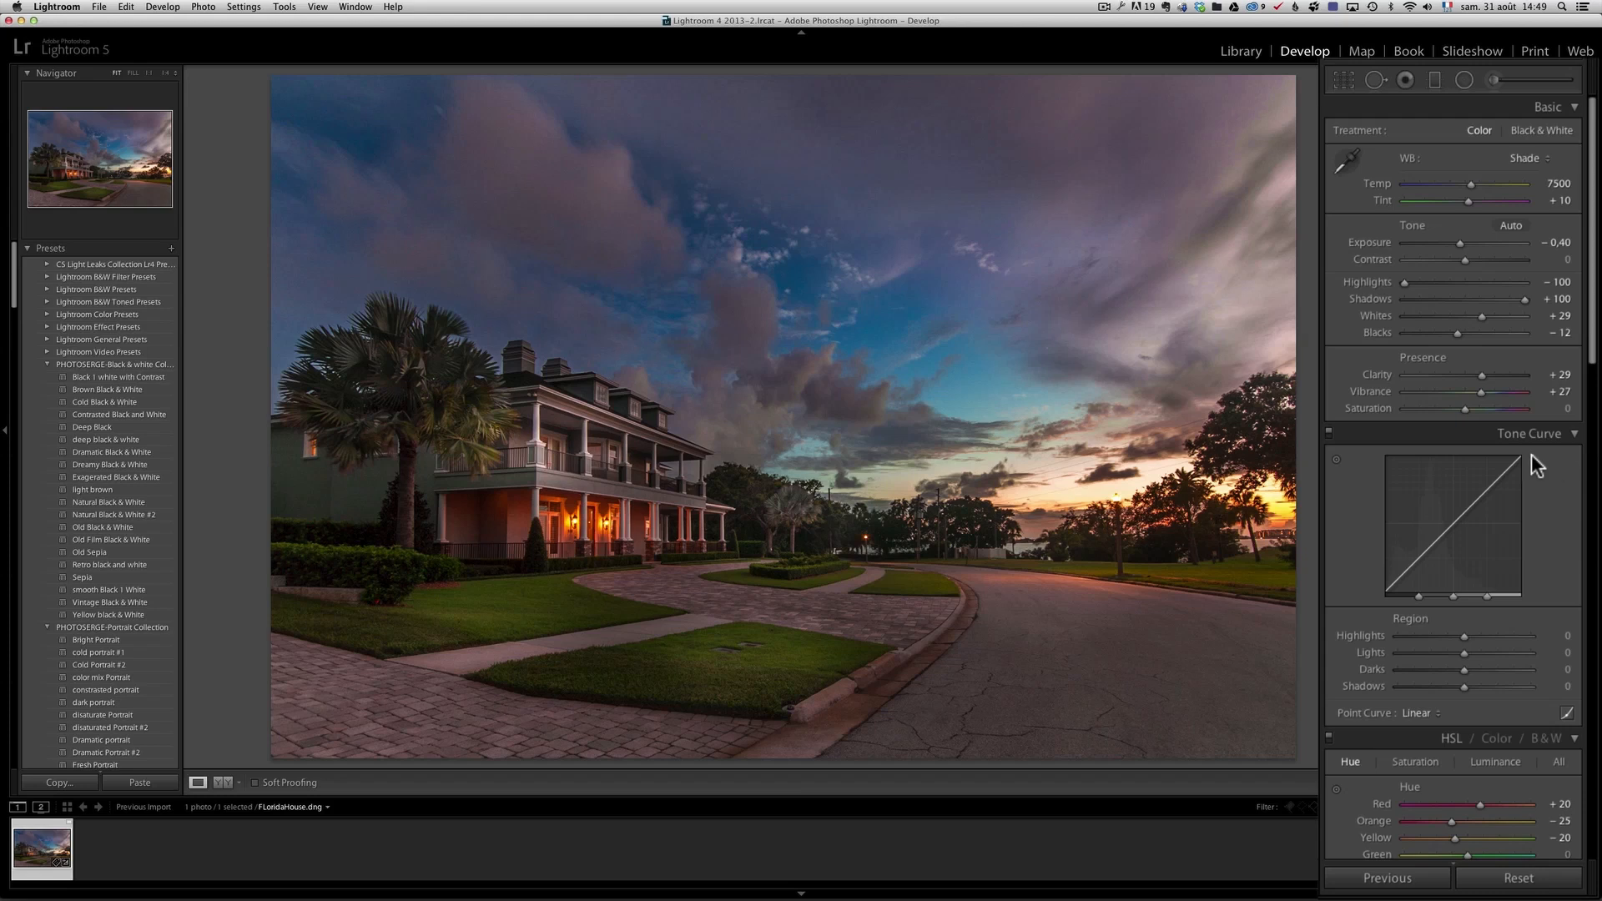
Heal road and driveway spots with Spot Removal in Heal mode at size 34, then close it.
{"action": "left_click", "coordinate": [1376, 80]}
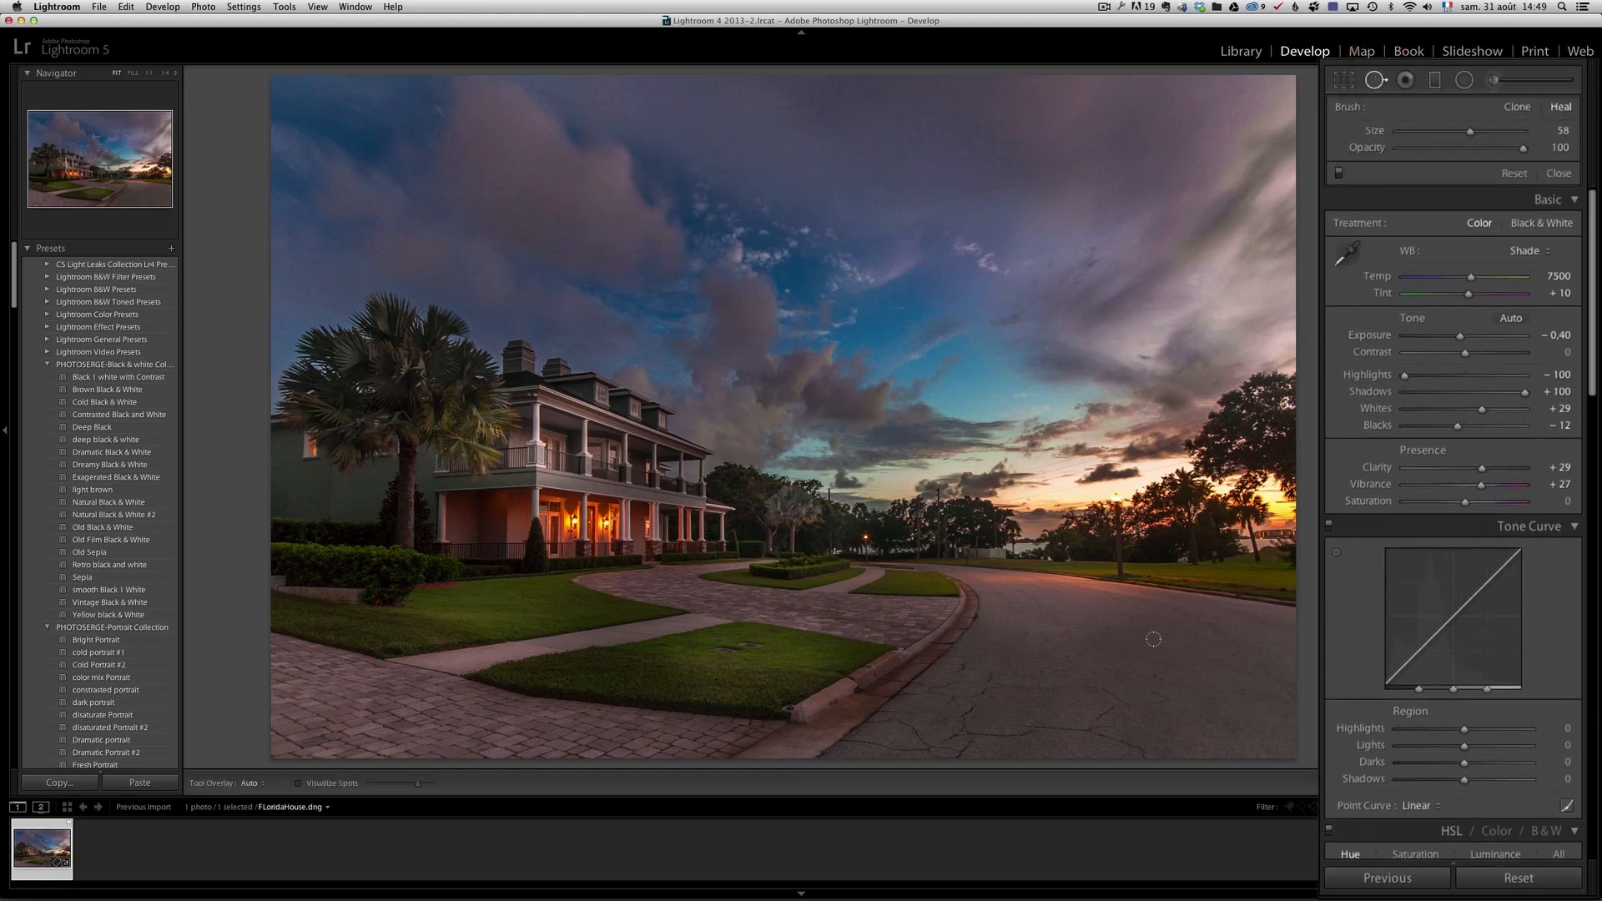
{"action": "mouse_move", "coordinate": [1123, 697]}
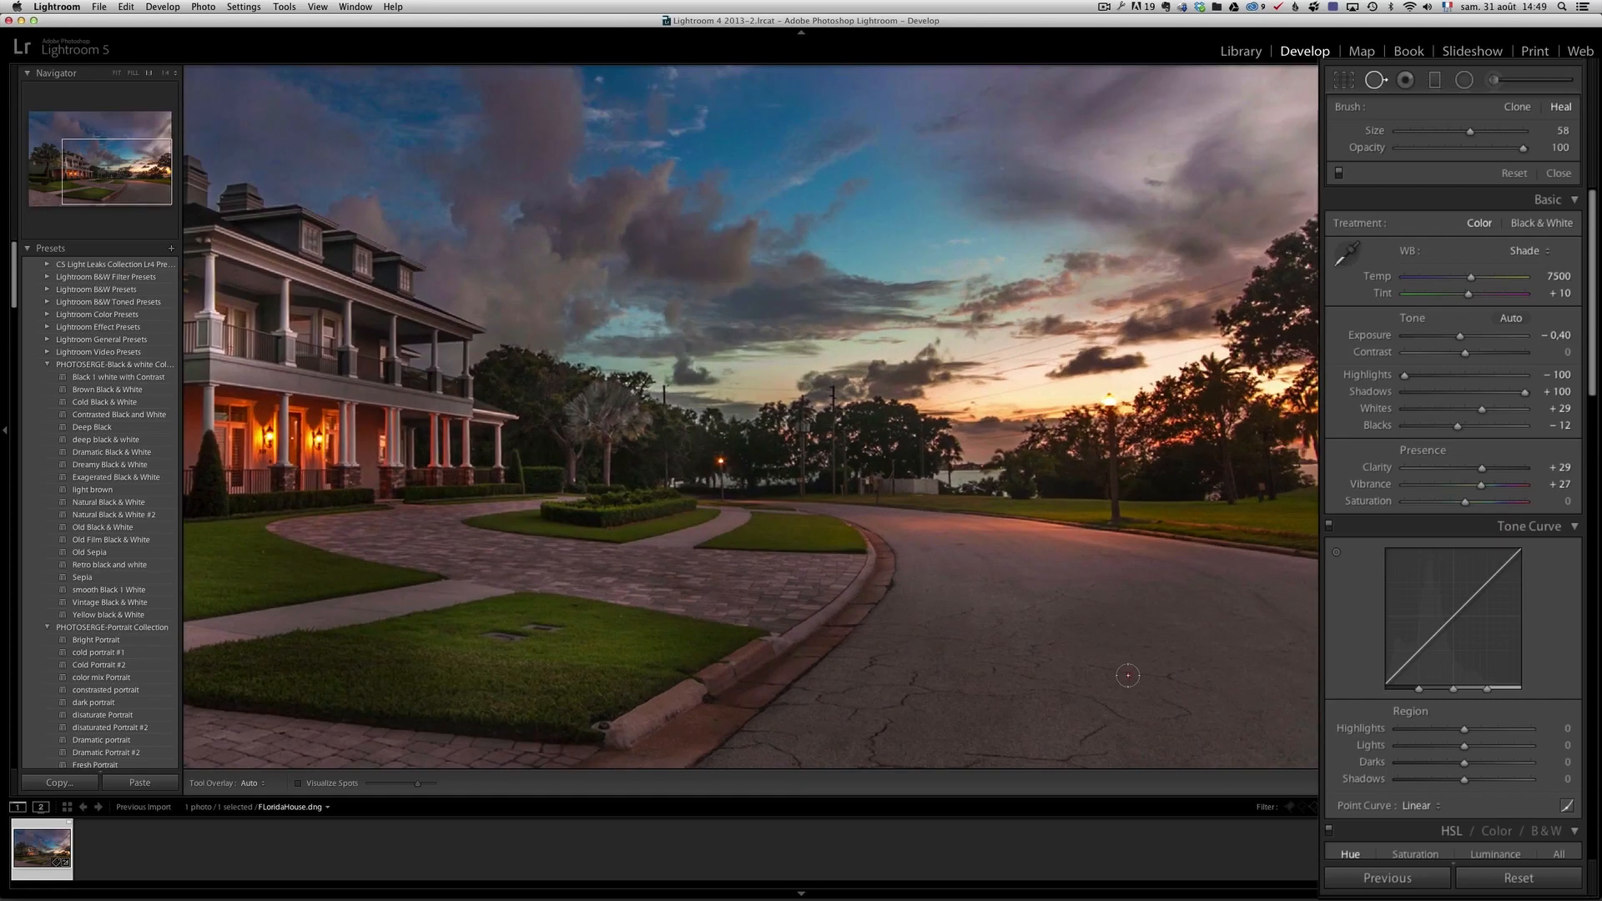
{"action": "mouse_move", "coordinate": [1190, 665]}
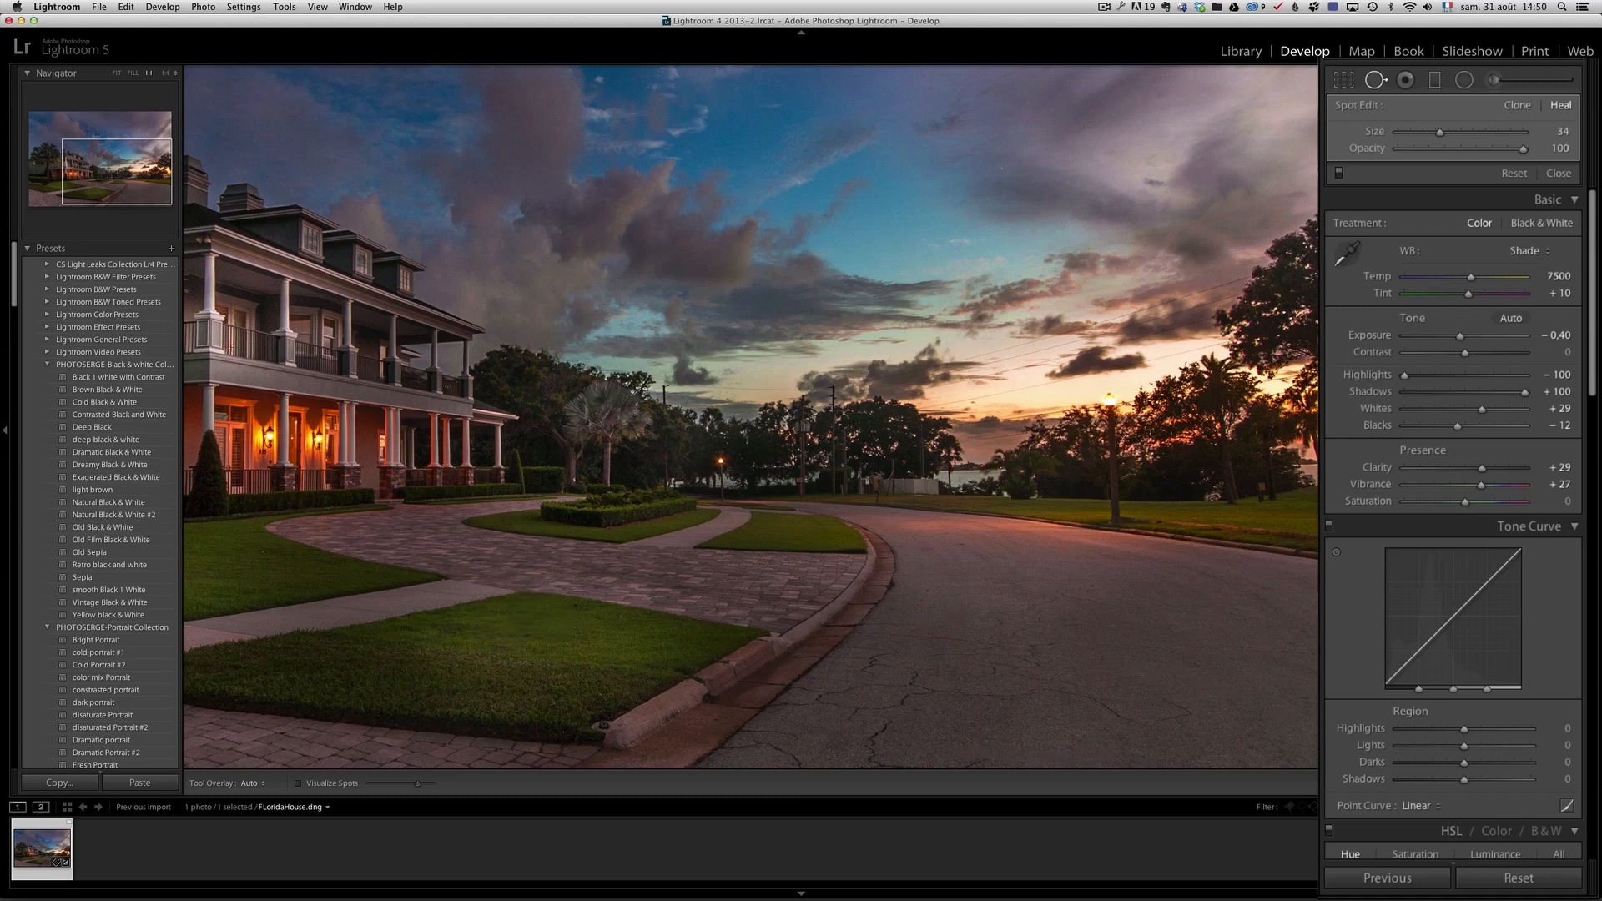
{"action": "mouse_move", "coordinate": [1388, 263]}
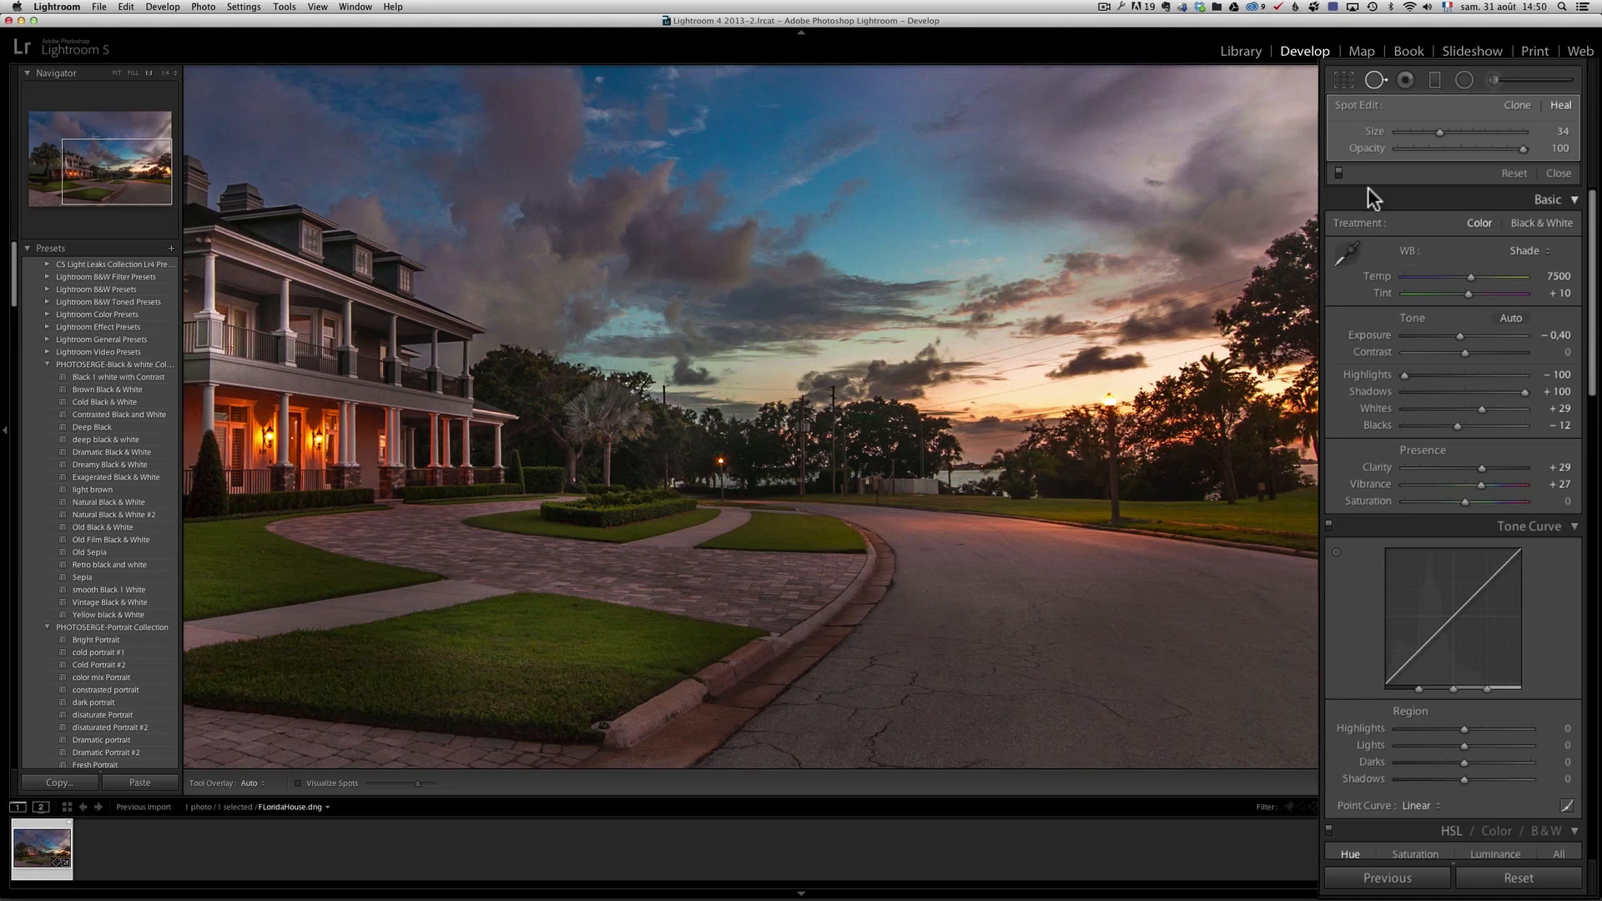
{"action": "left_click", "coordinate": [1557, 172]}
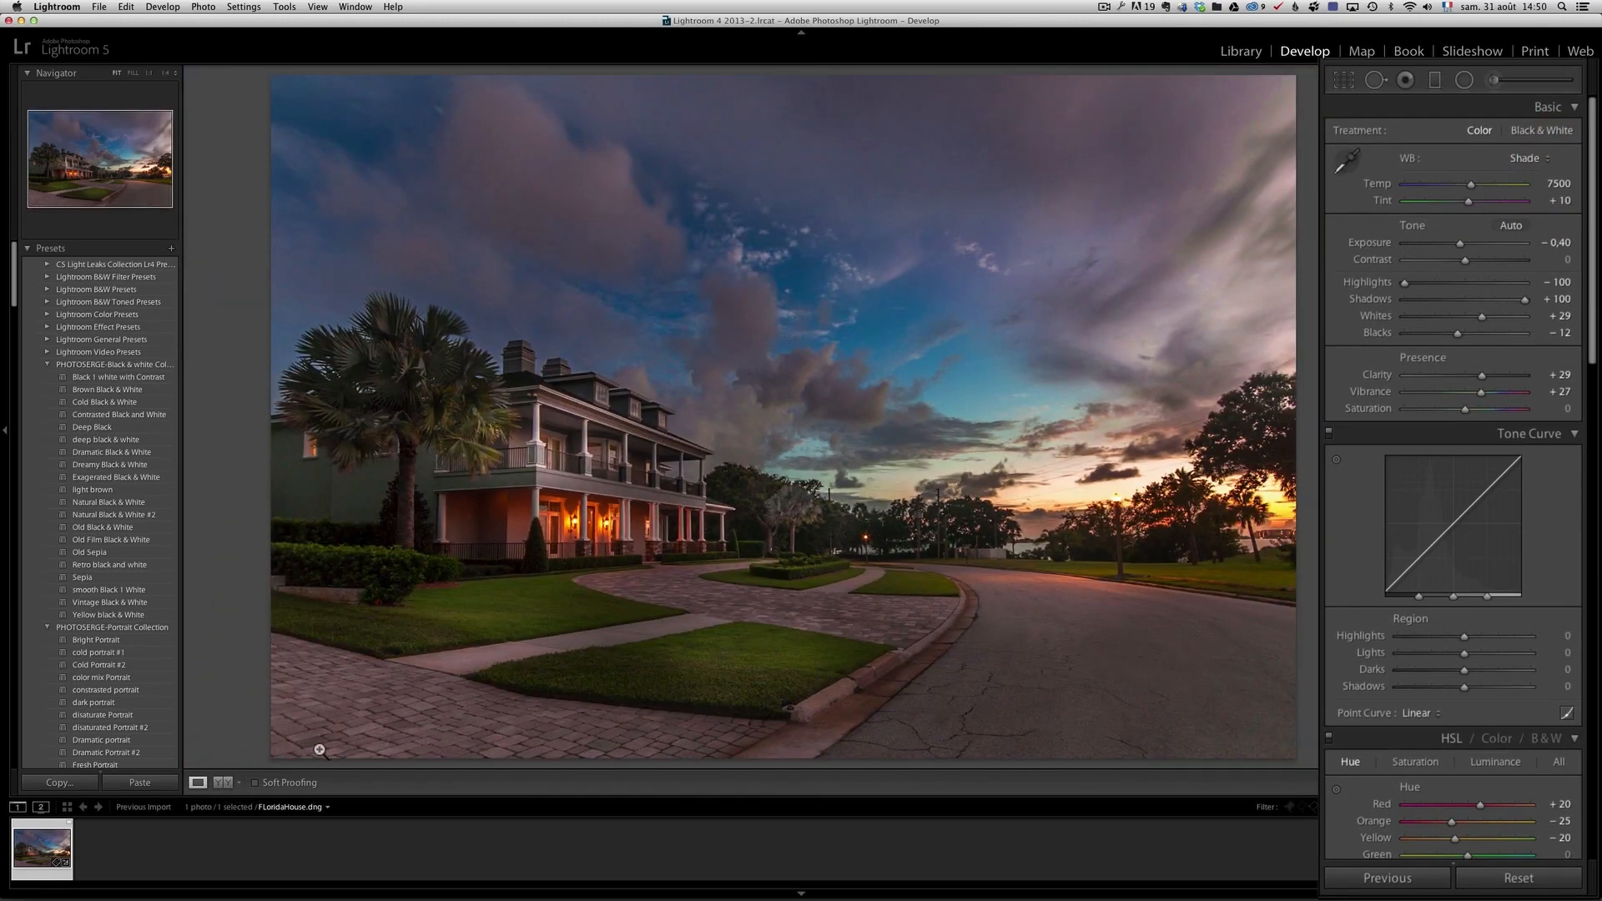
Reopen the Spot Removal tool, still in Heal mode at size 34.
{"action": "left_click", "coordinate": [1377, 81]}
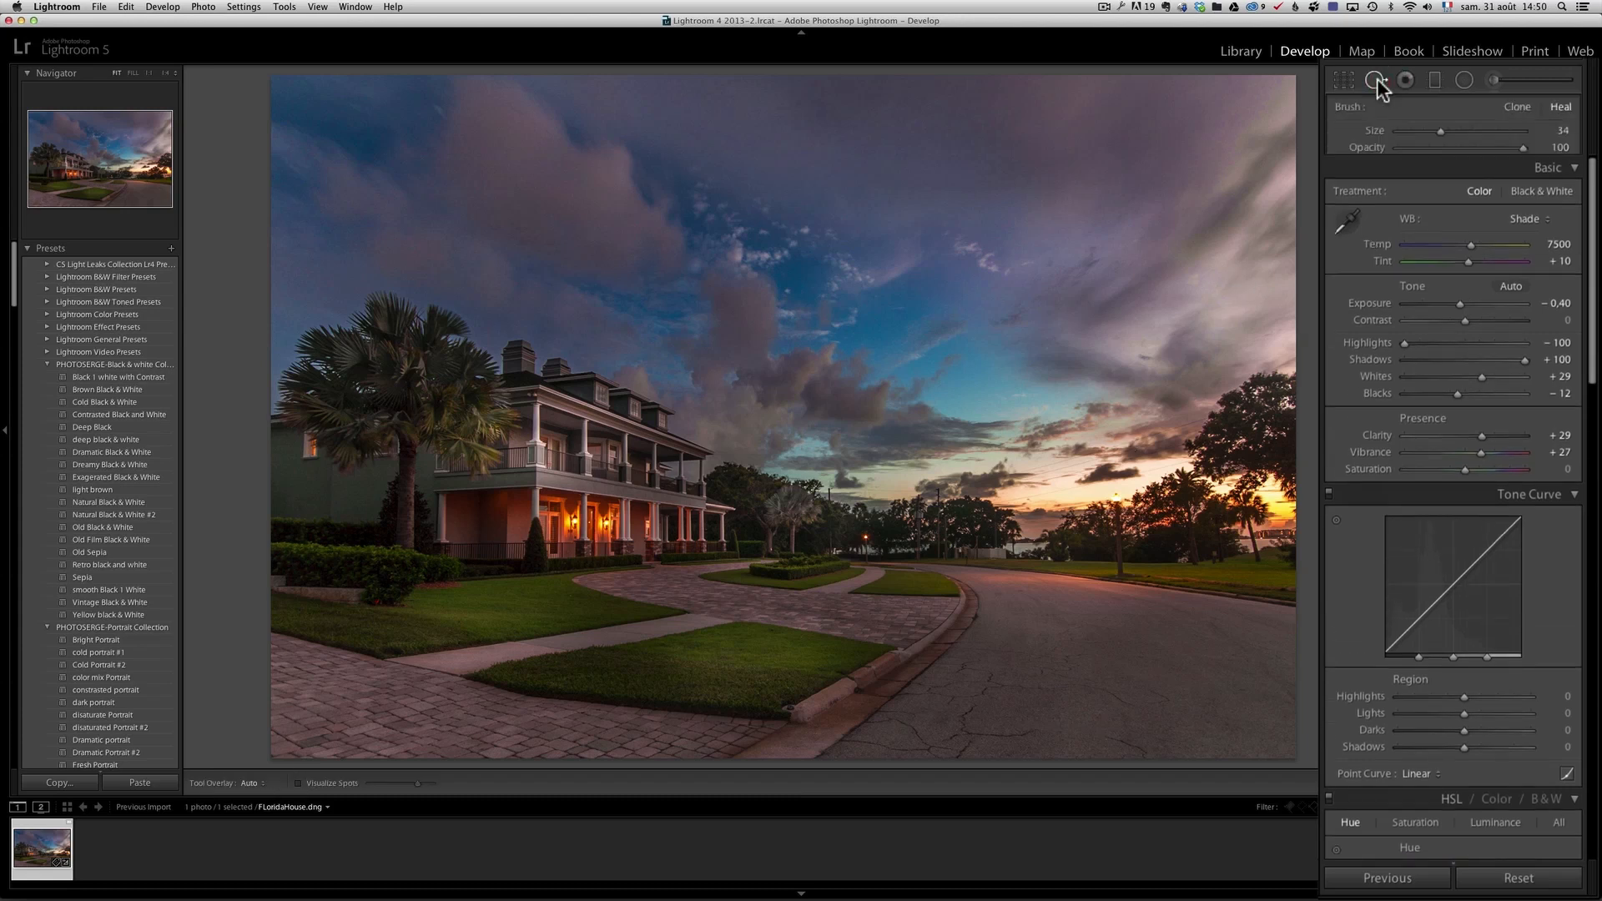
{"action": "left_click", "coordinate": [1376, 80]}
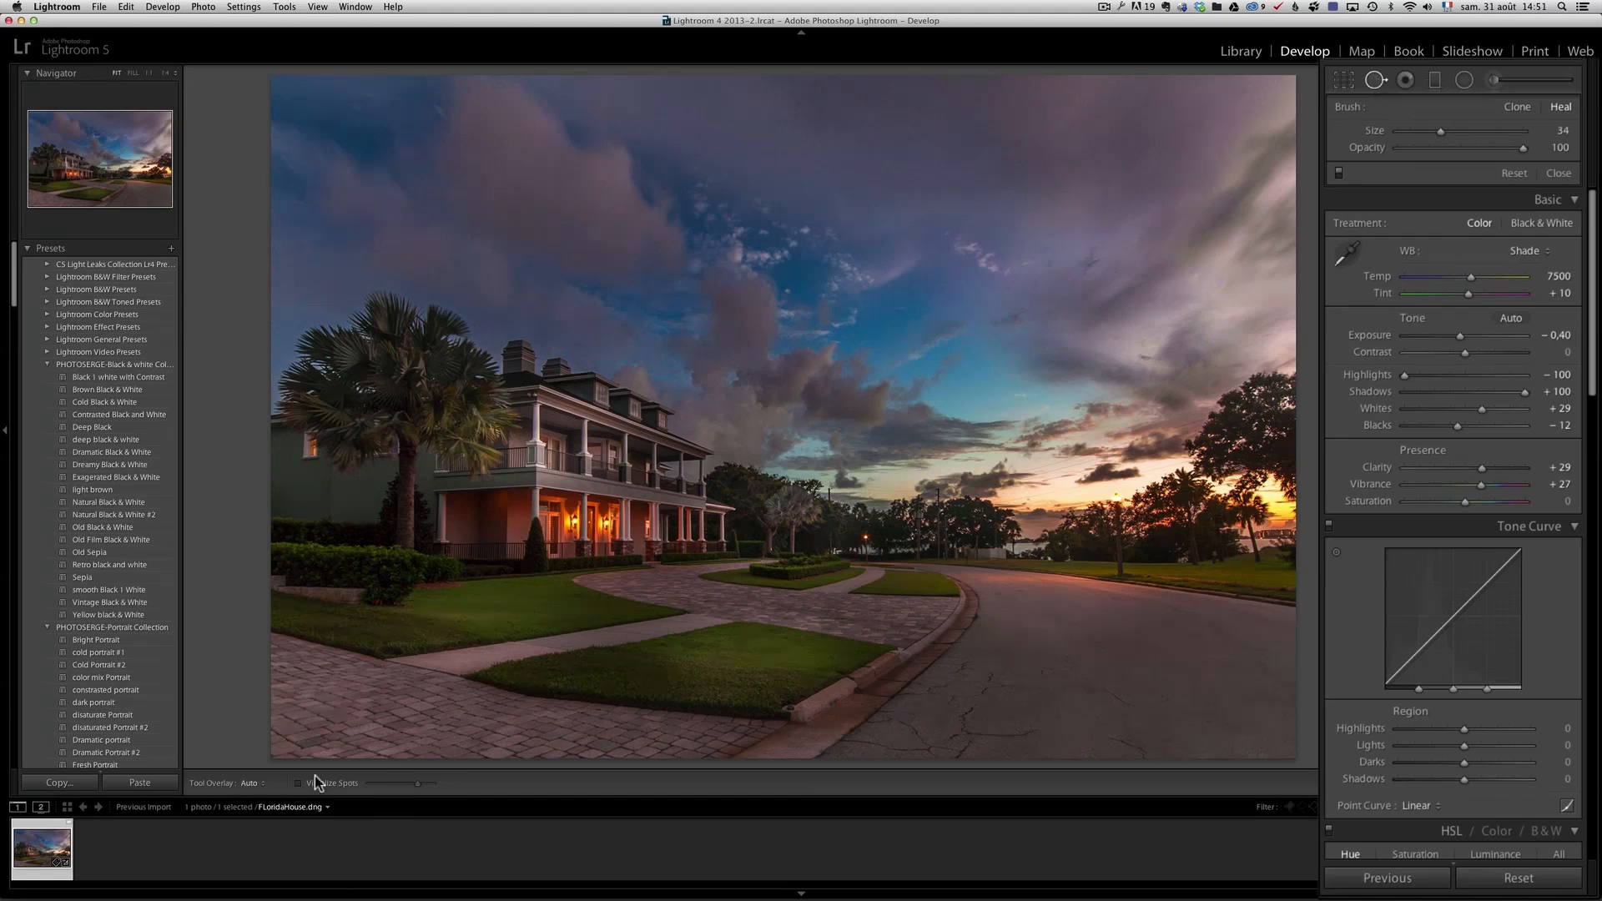
Heal the remaining sky specks using the spot-finding view, then switch to the Adjustment Brush.
{"action": "left_click", "coordinate": [298, 783]}
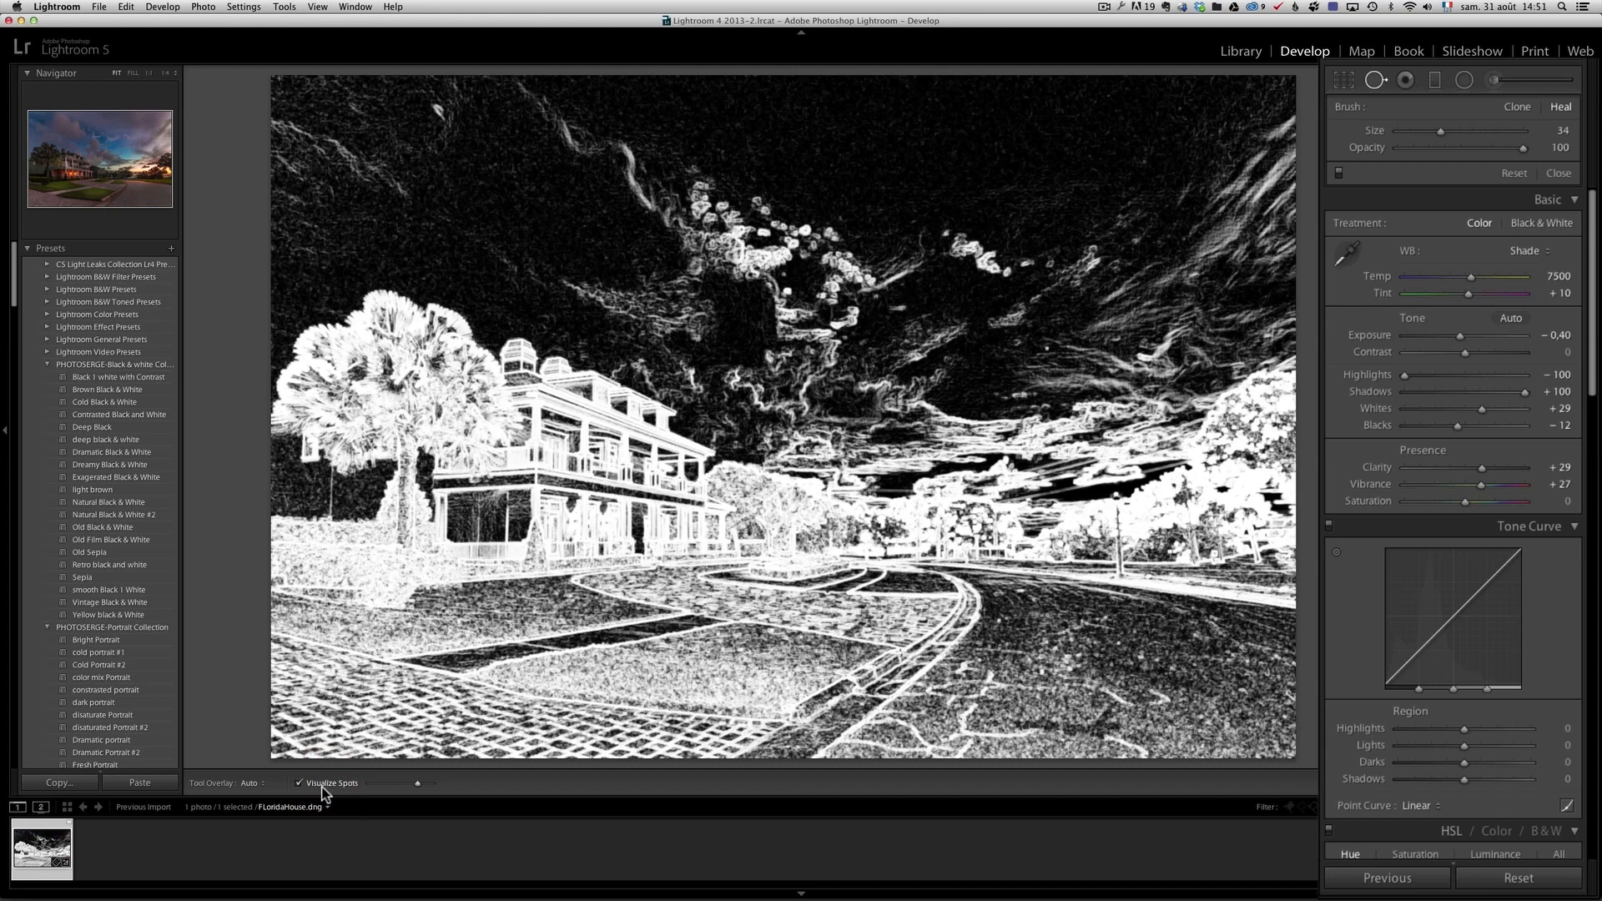
{"action": "mouse_move", "coordinate": [328, 783]}
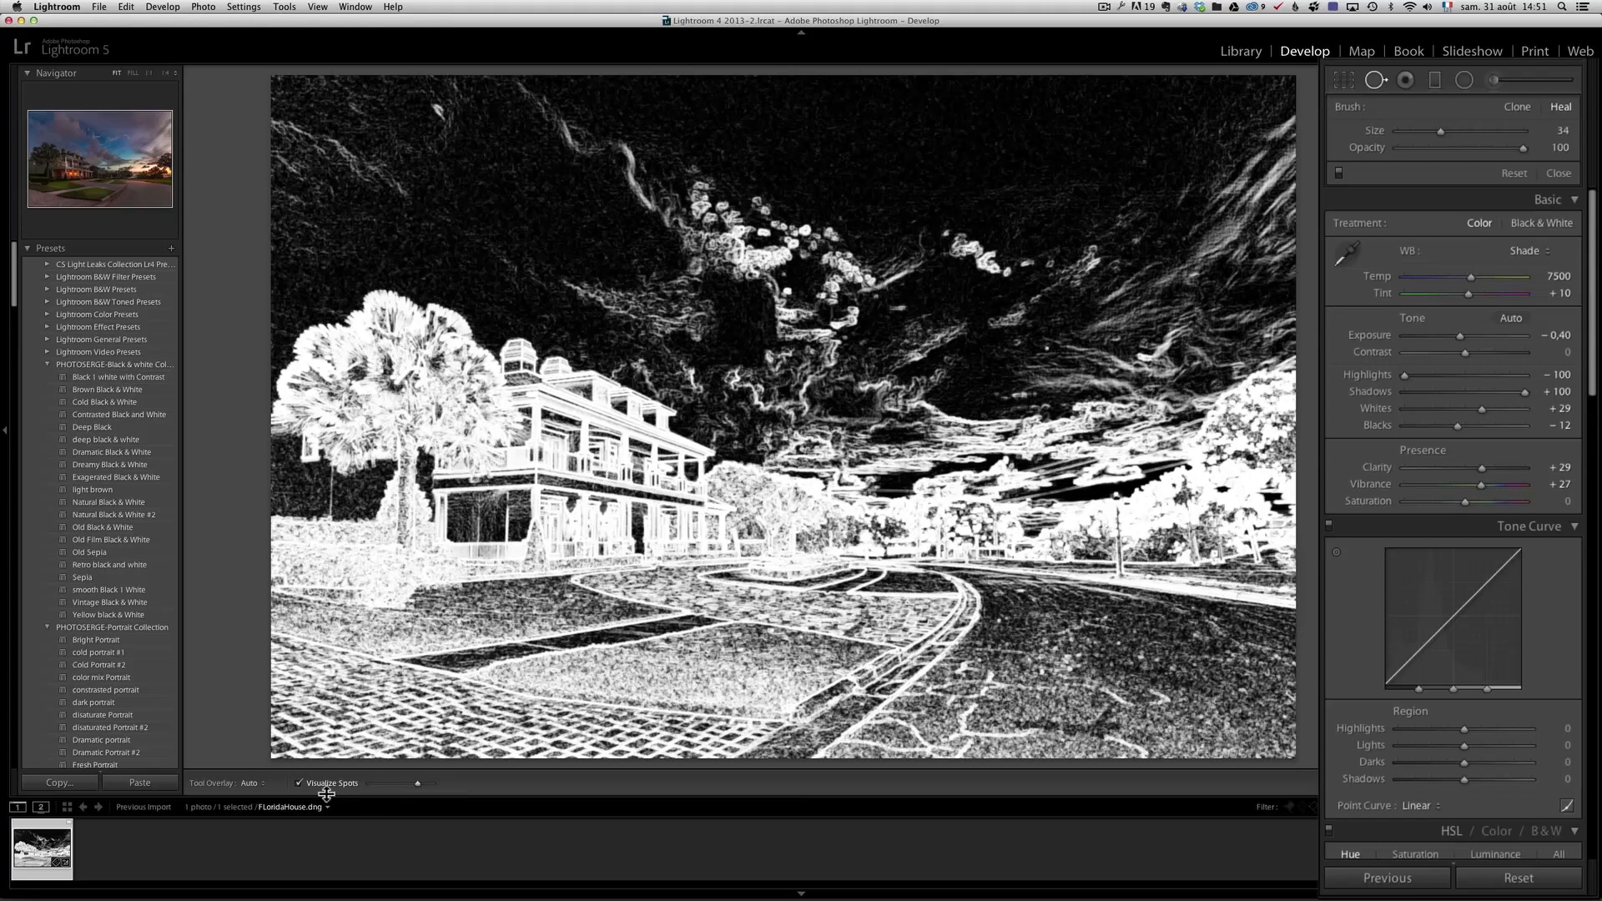
{"action": "left_click", "coordinate": [300, 782]}
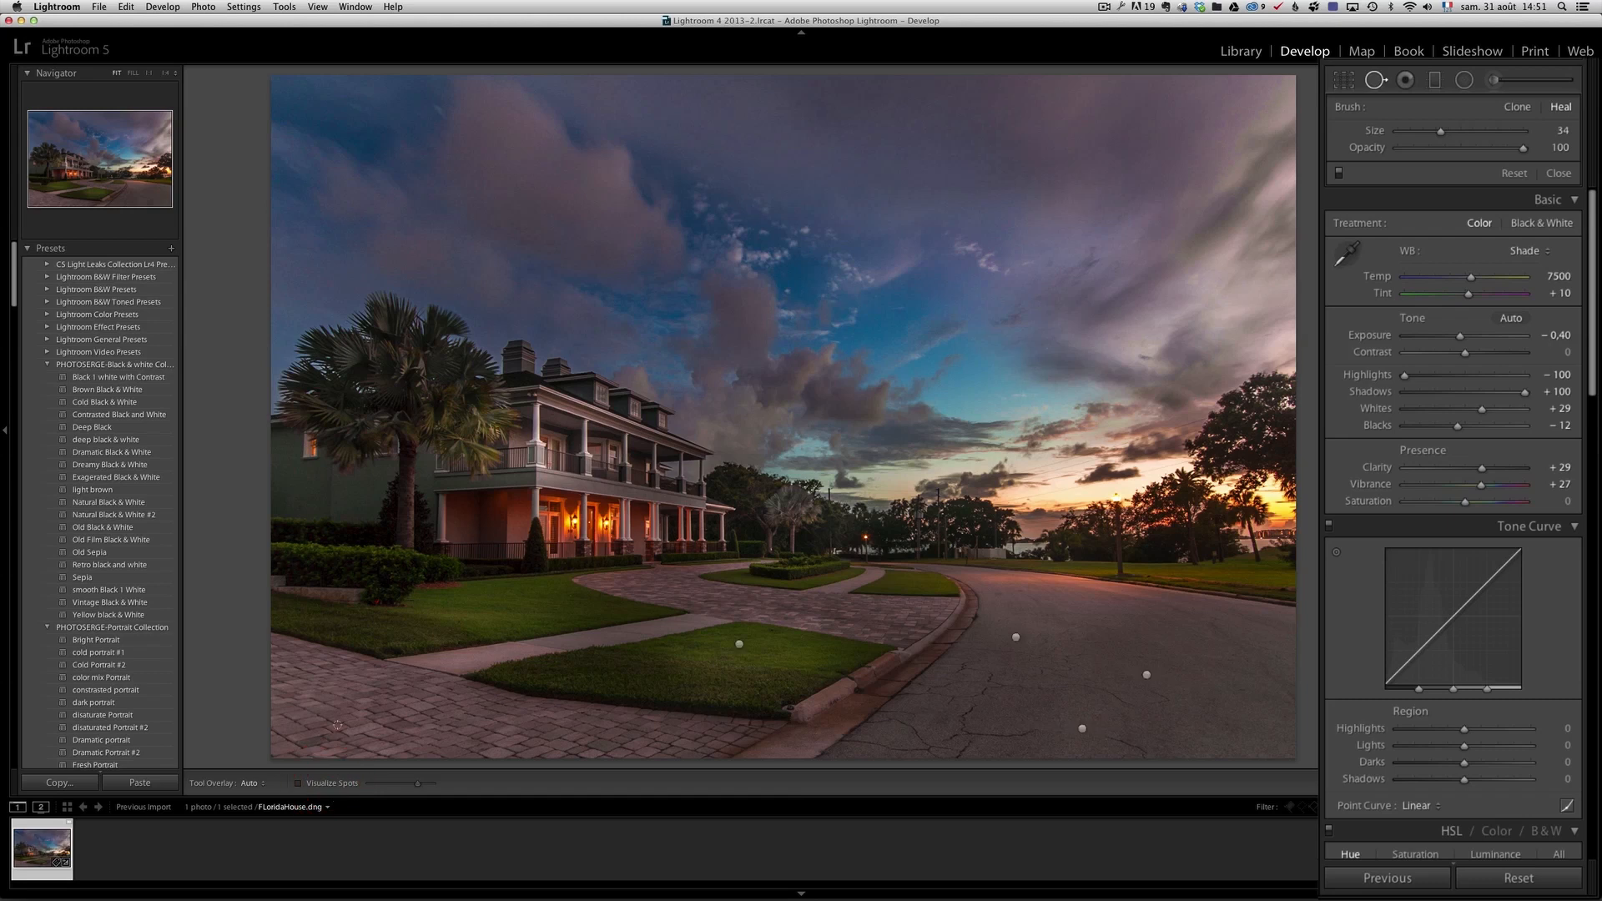
{"action": "left_click", "coordinate": [296, 783]}
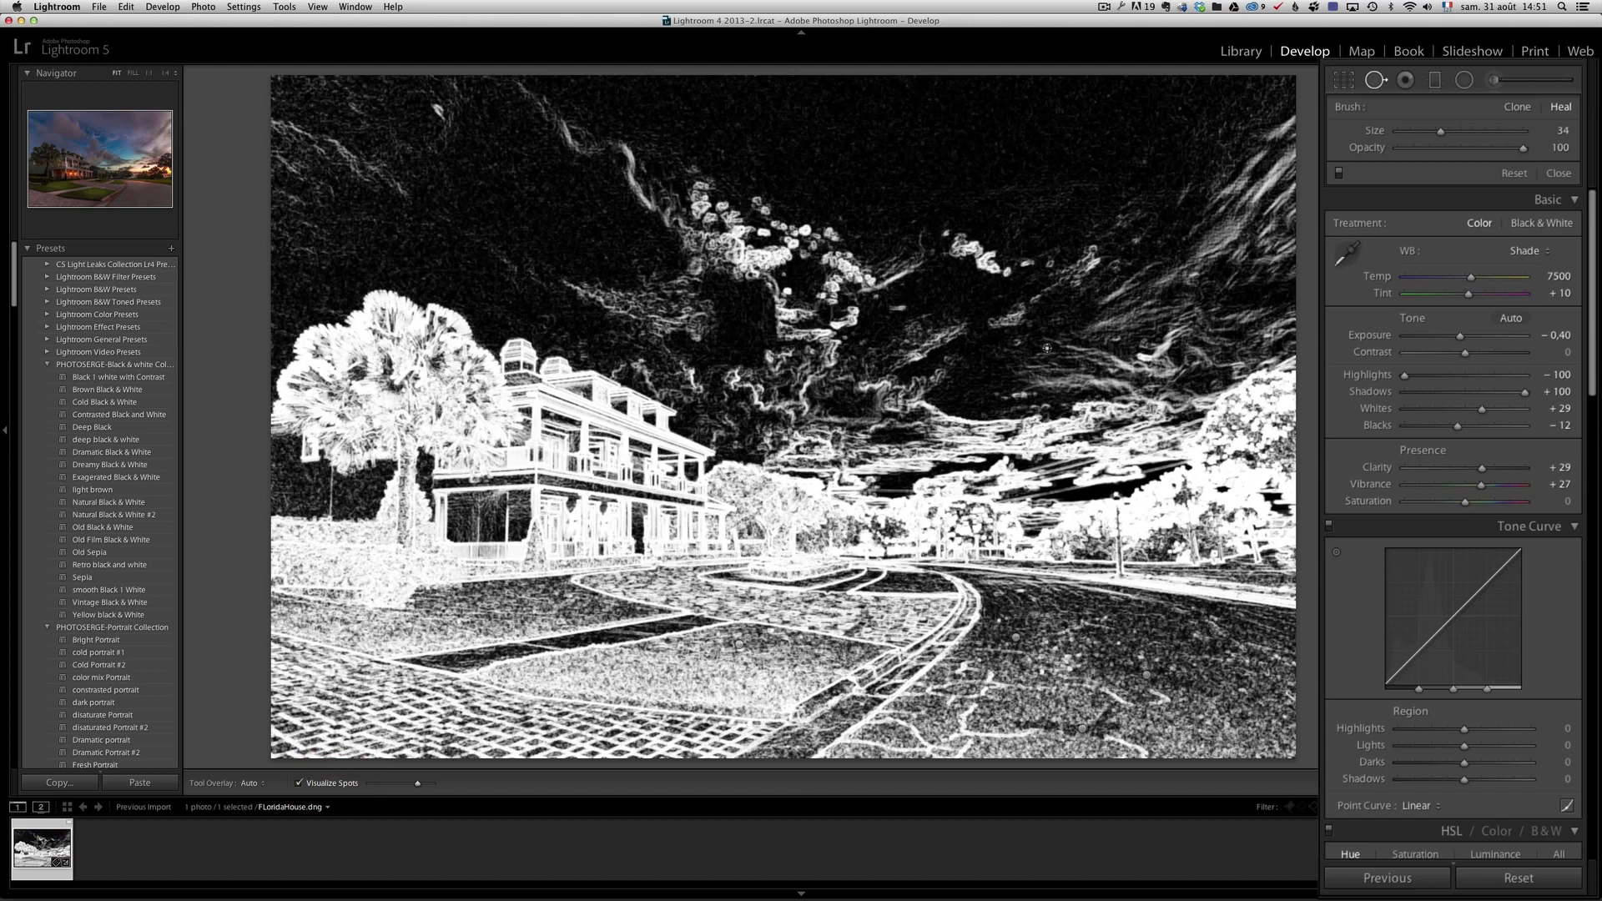
{"action": "left_click", "coordinate": [1047, 346]}
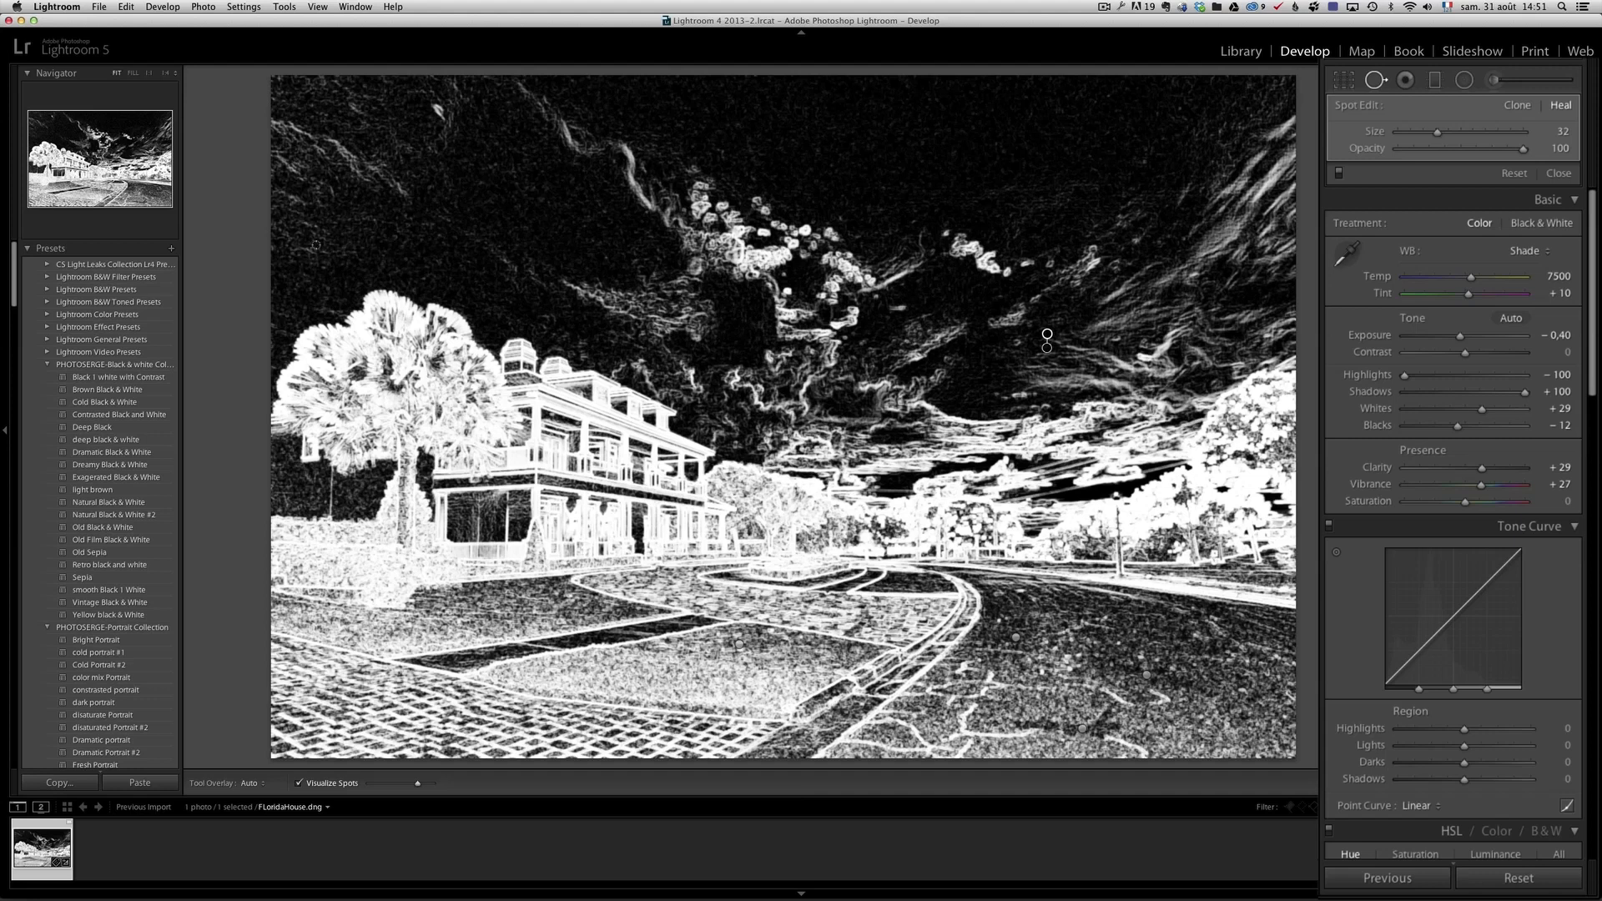
{"action": "mouse_move", "coordinate": [785, 204]}
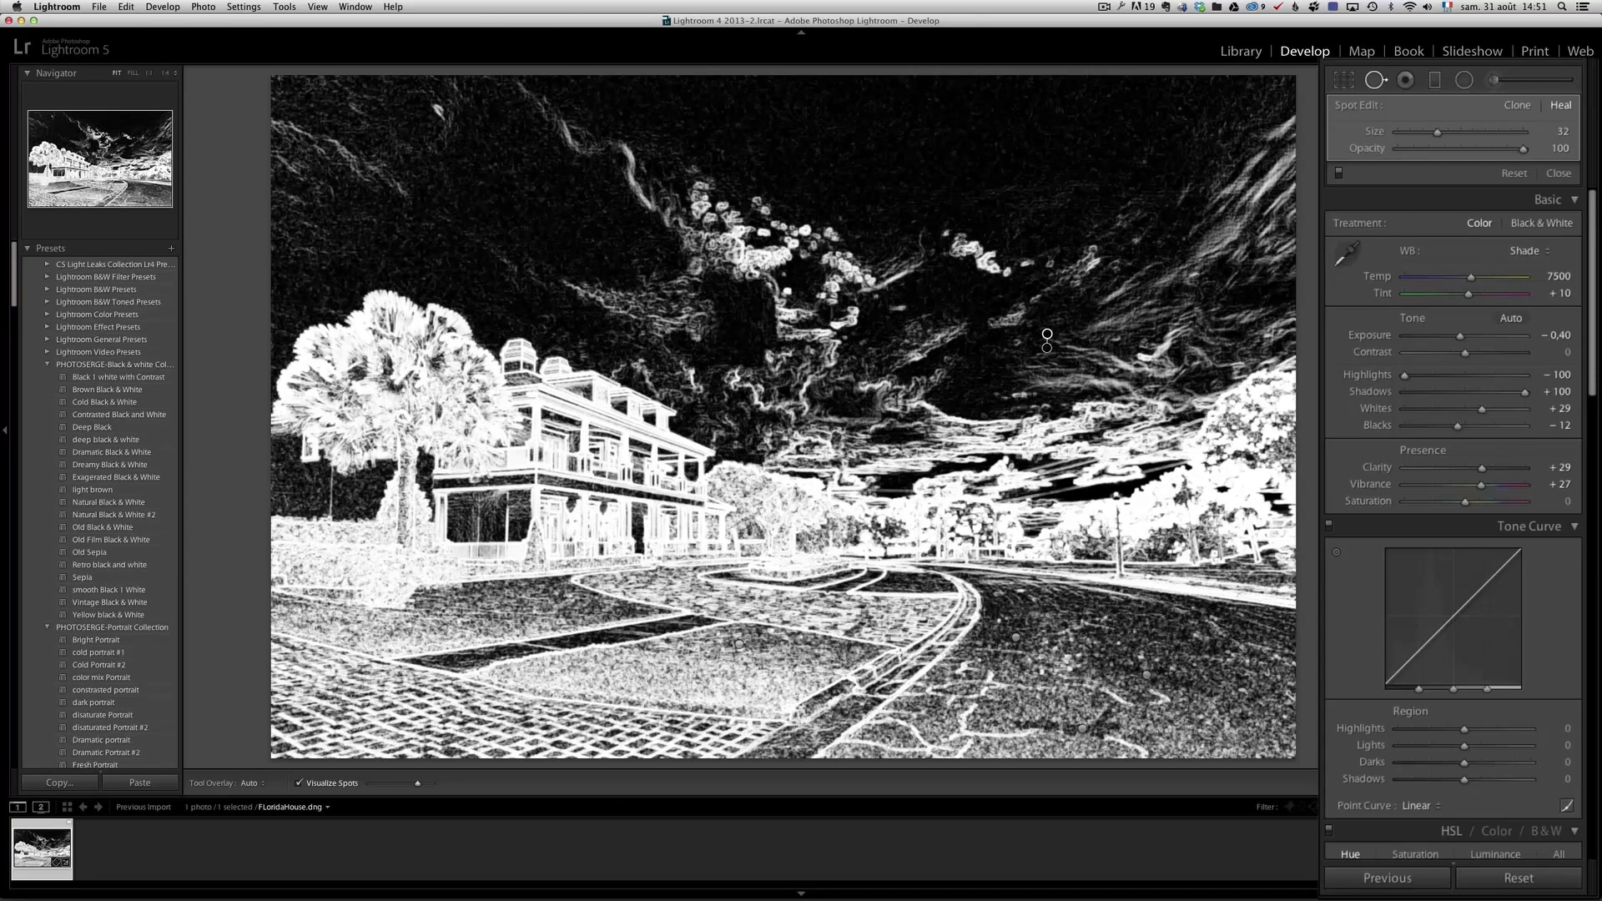
{"action": "left_click", "coordinate": [298, 783]}
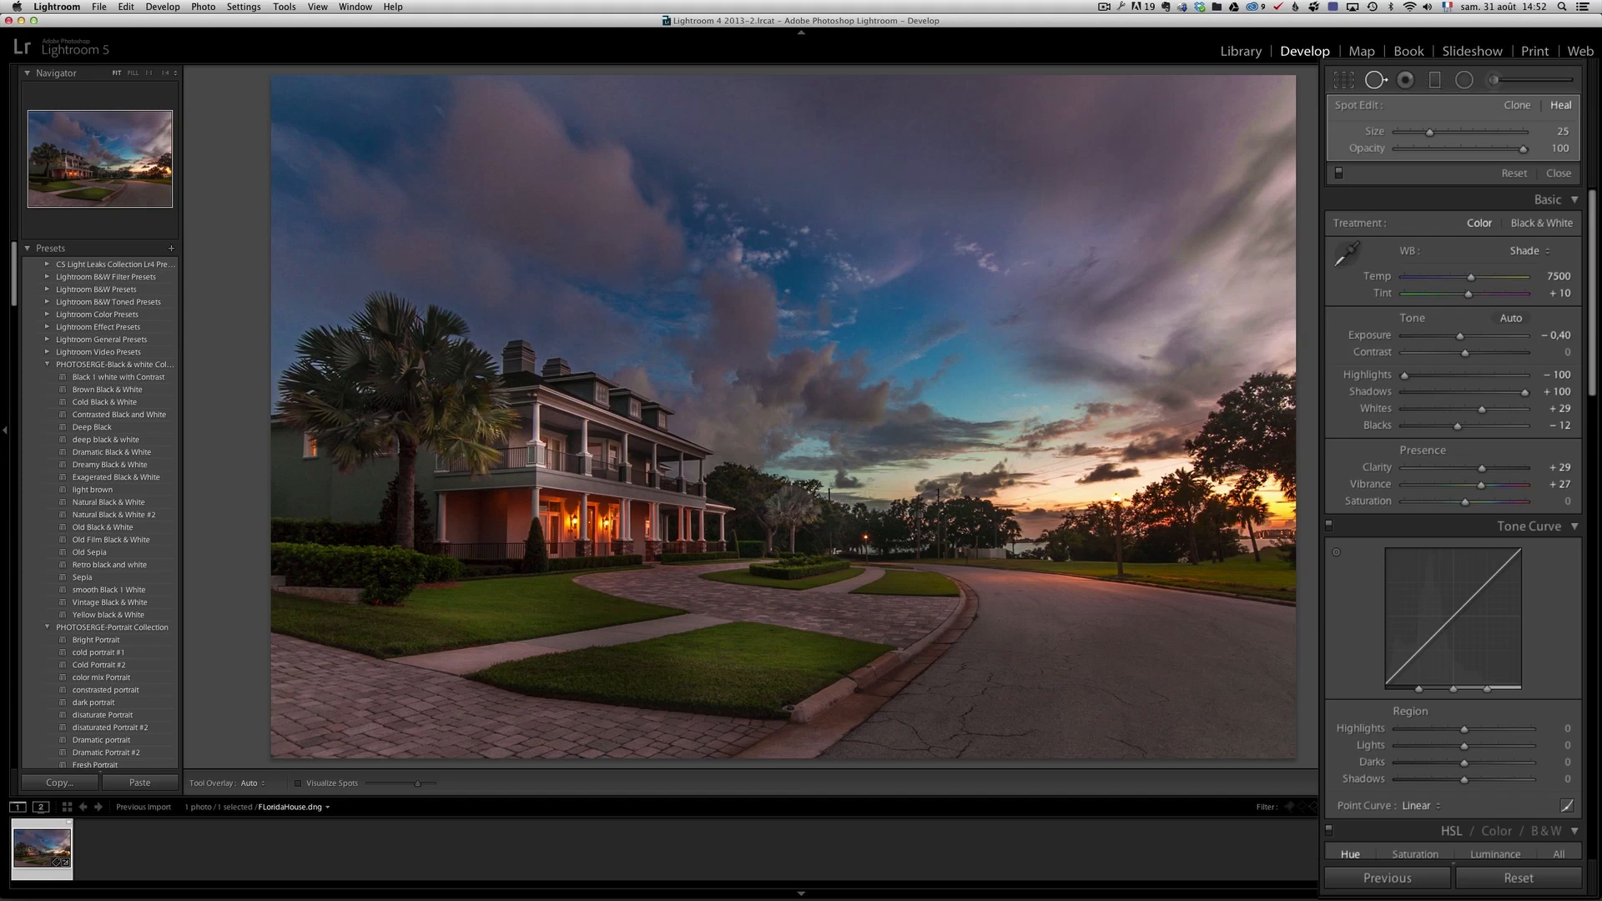
{"action": "mouse_move", "coordinate": [1582, 205]}
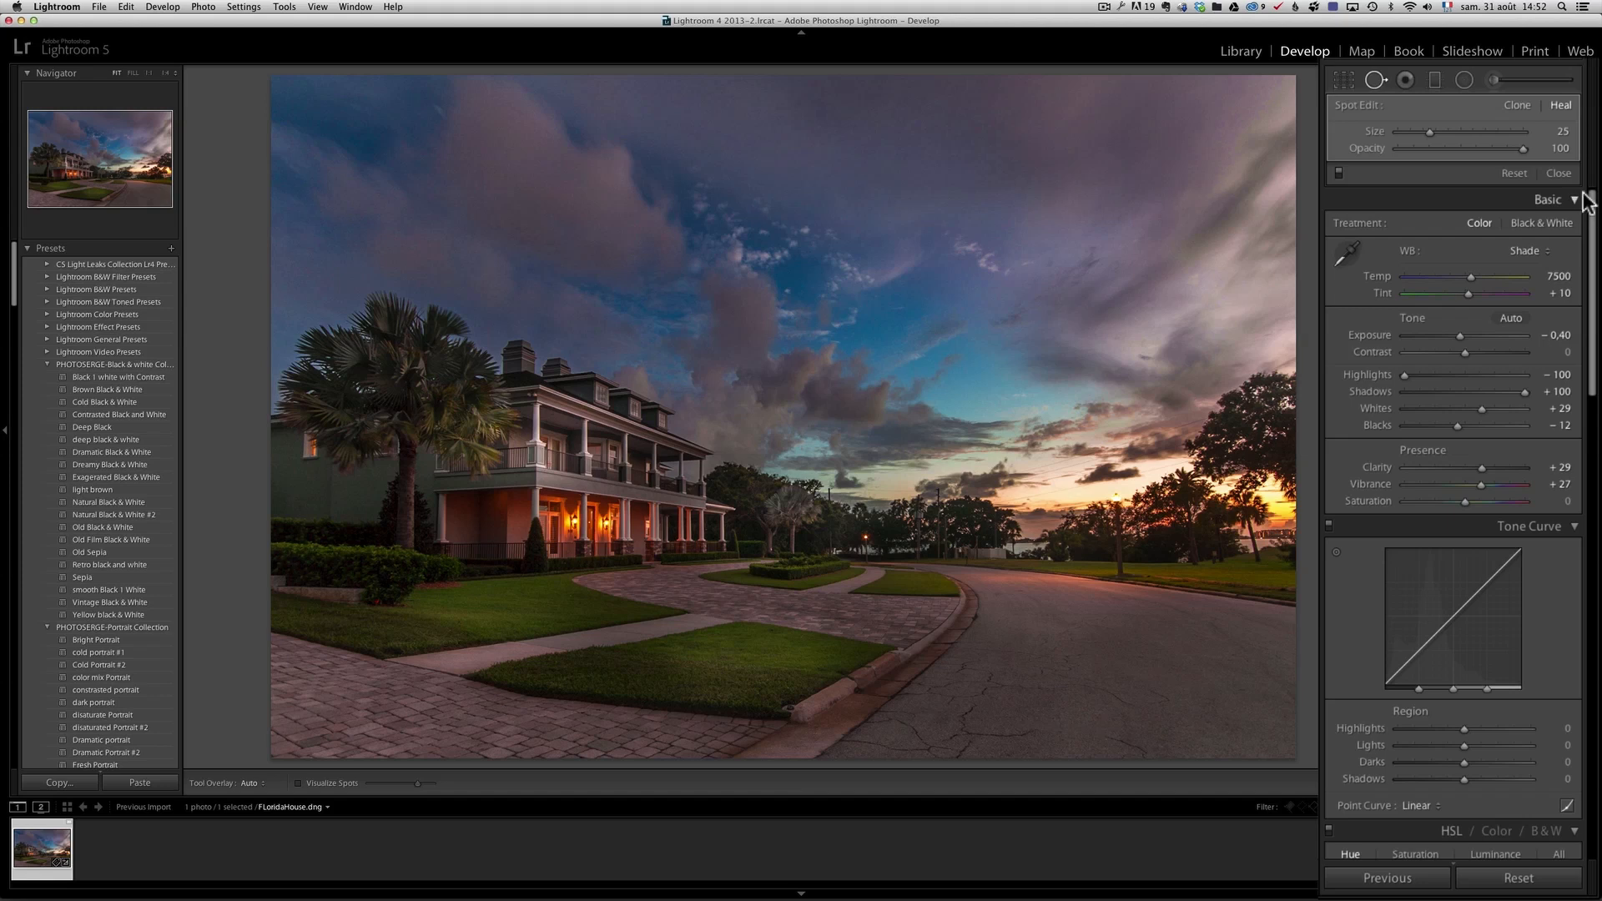
{"action": "left_click", "coordinate": [1557, 173]}
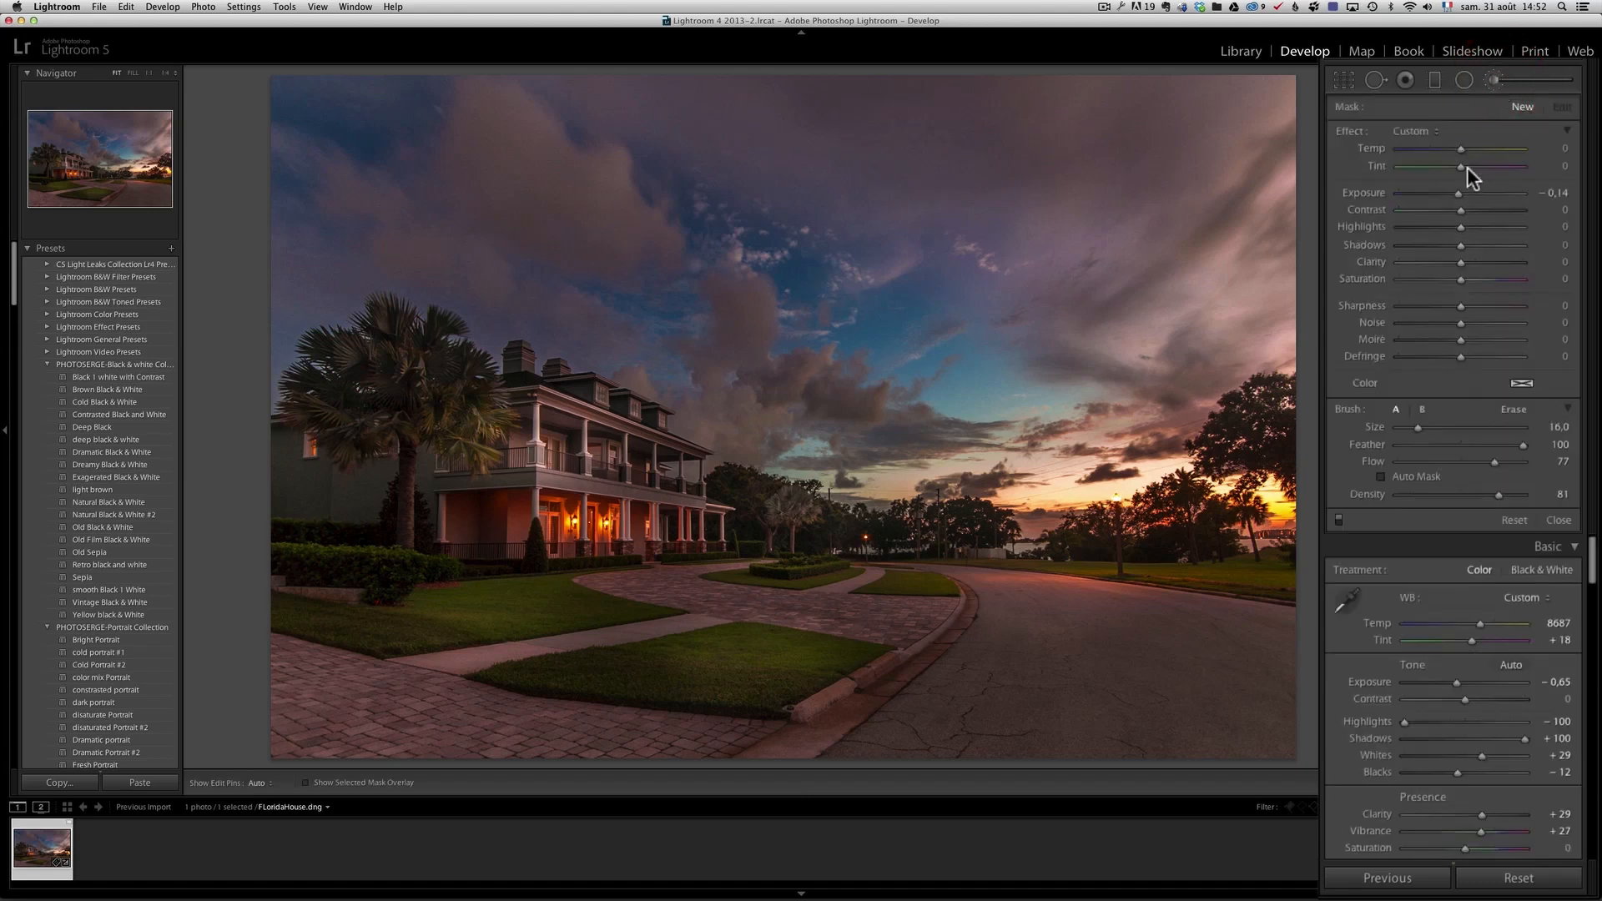
{"action": "mouse_move", "coordinate": [919, 577]}
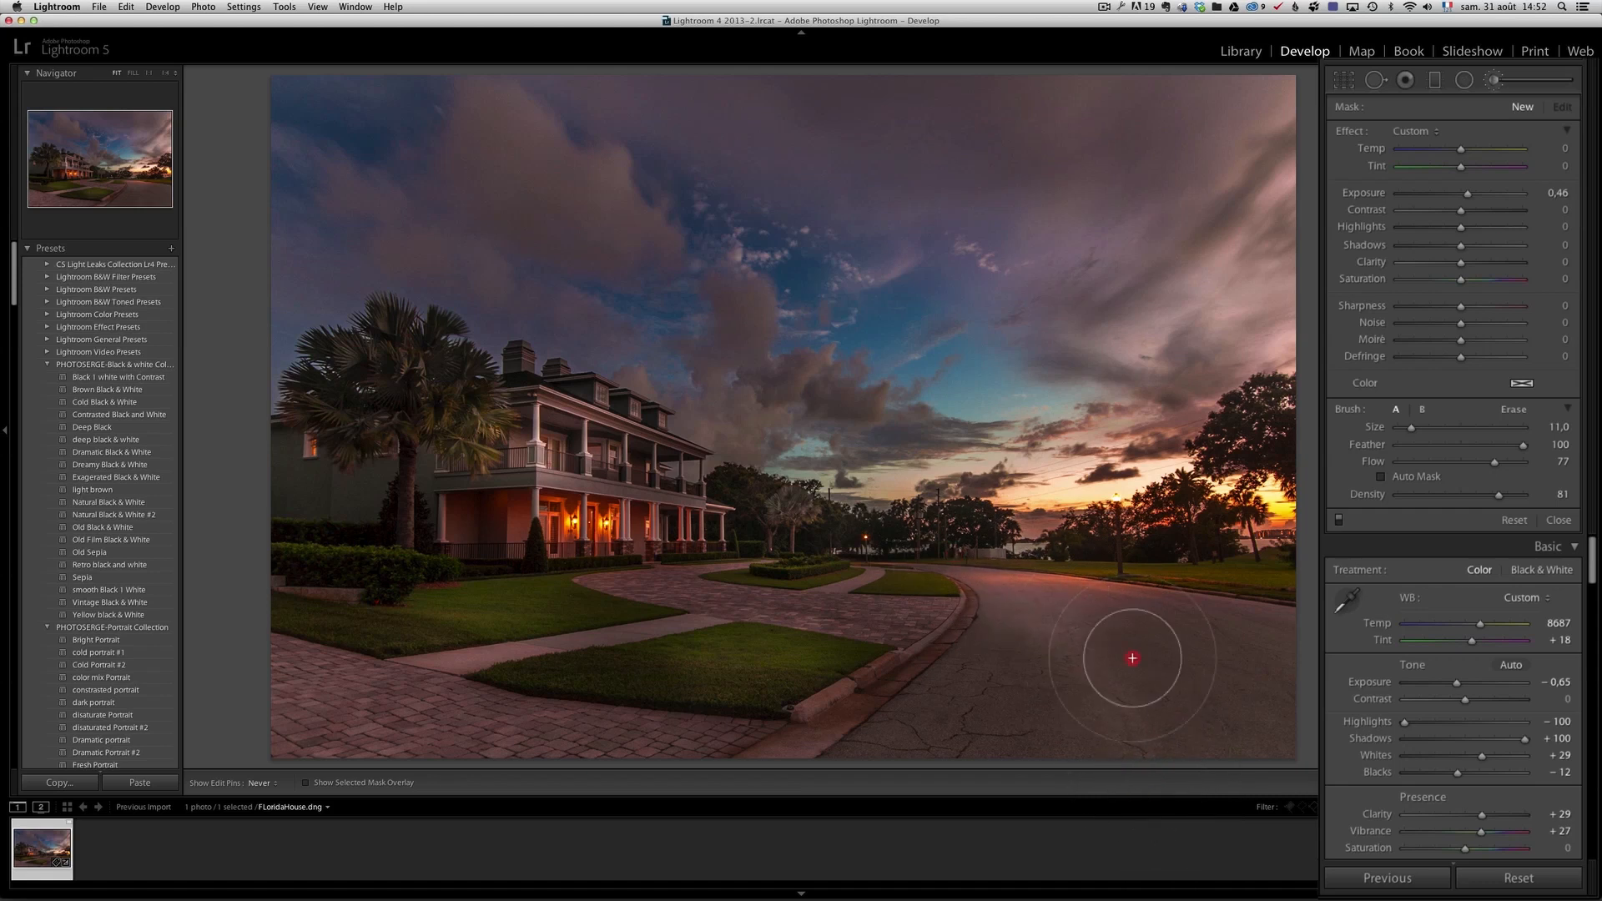
{"action": "mouse_move", "coordinate": [1012, 593]}
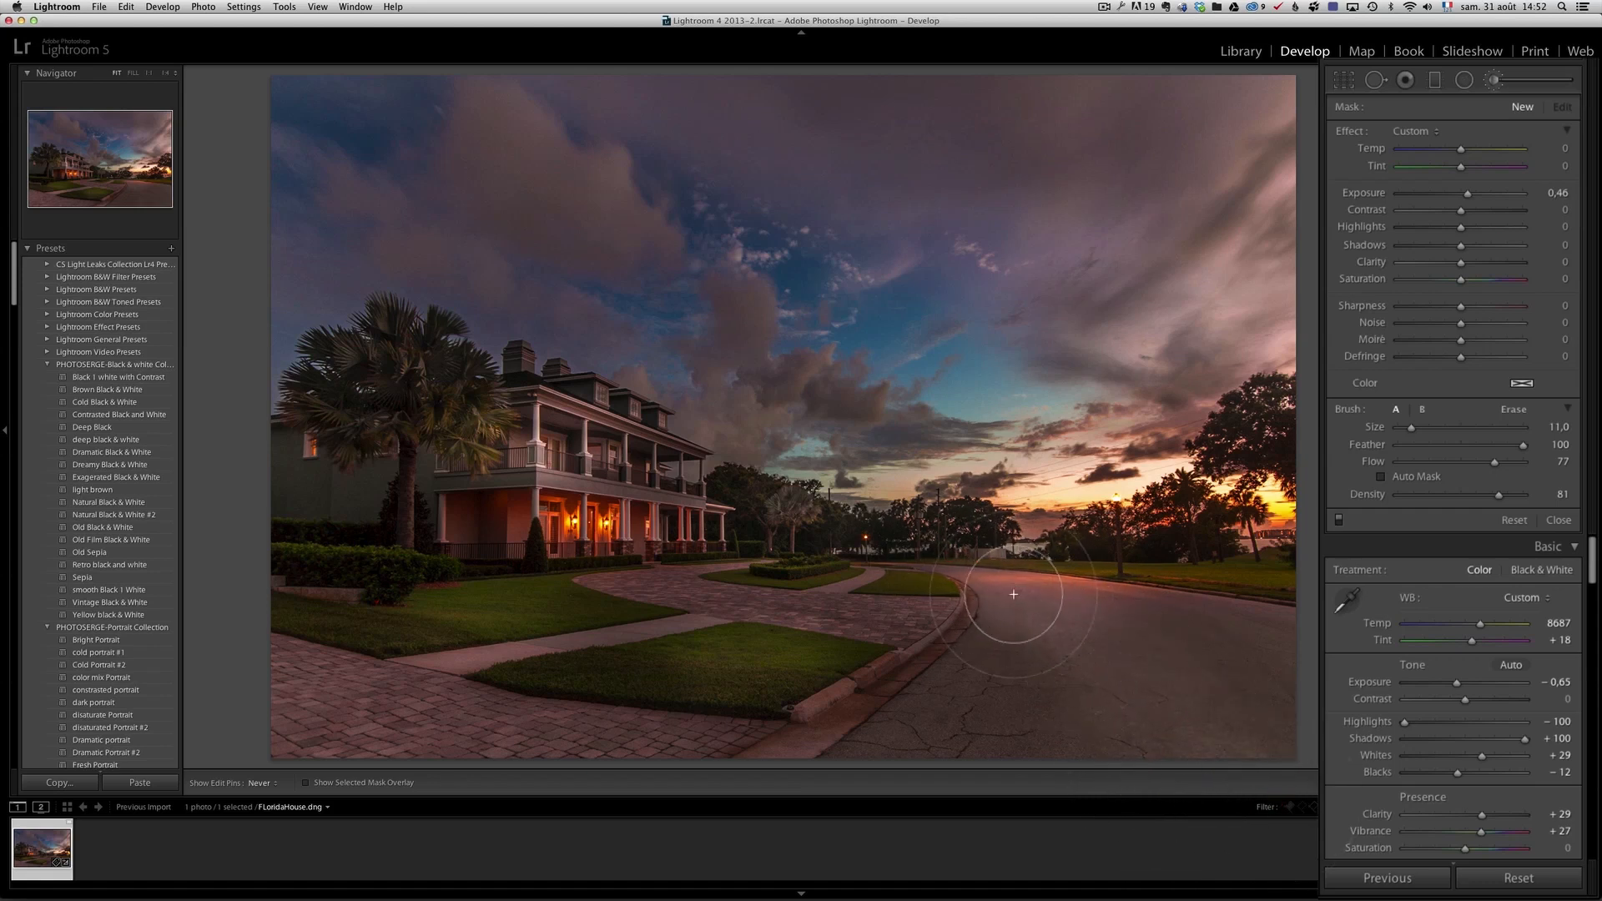
{"action": "mouse_move", "coordinate": [1284, 789]}
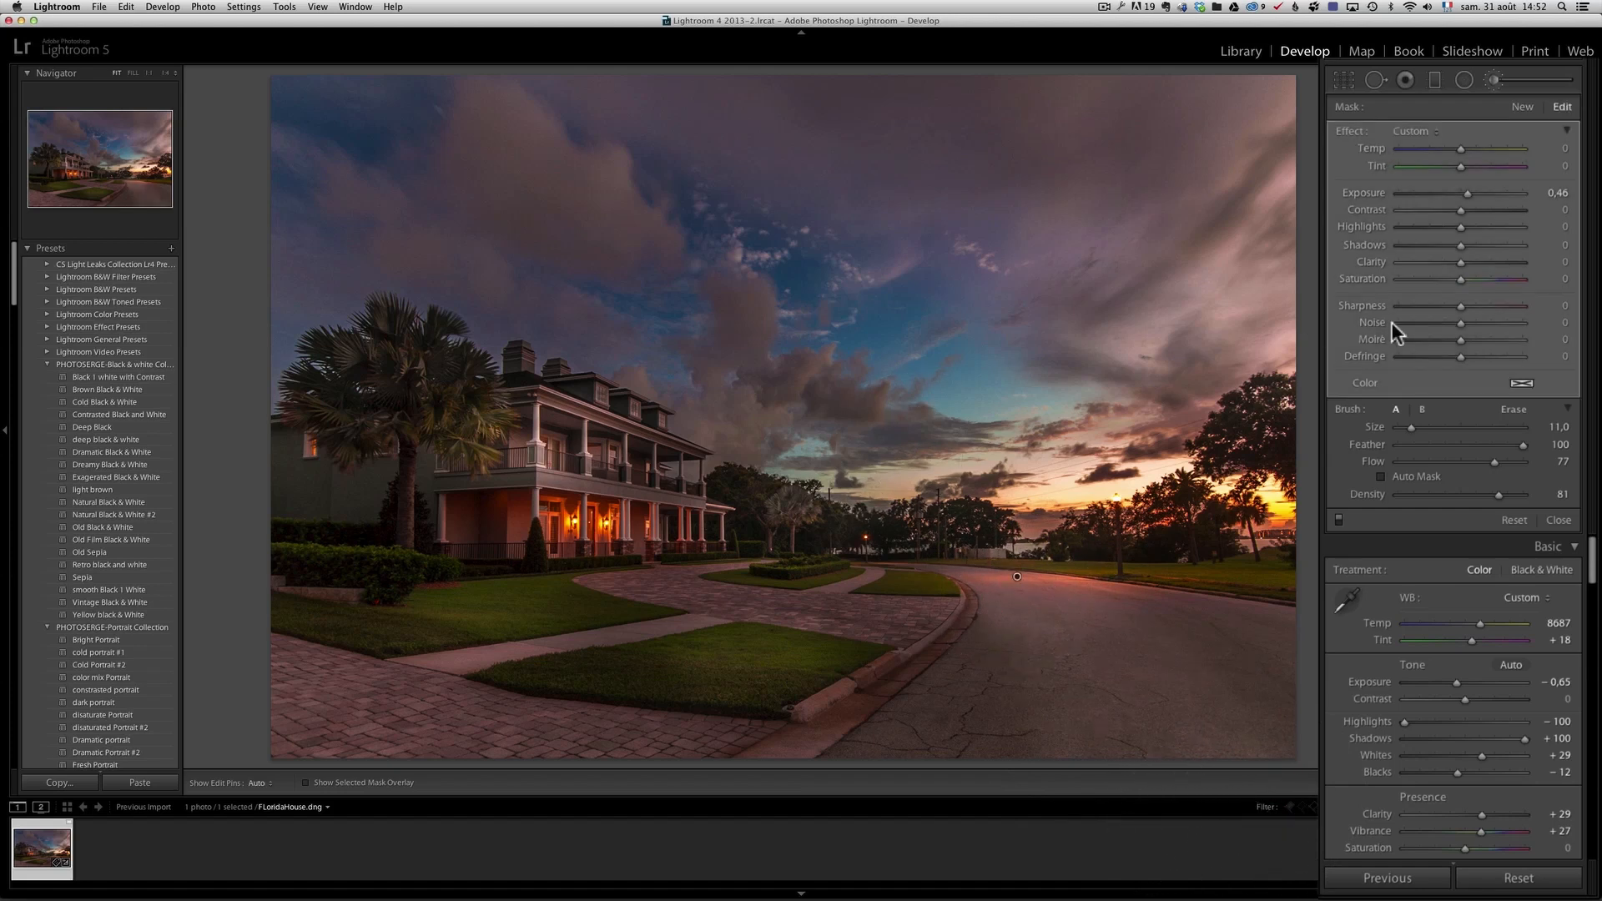
{"action": "mouse_move", "coordinate": [1493, 325]}
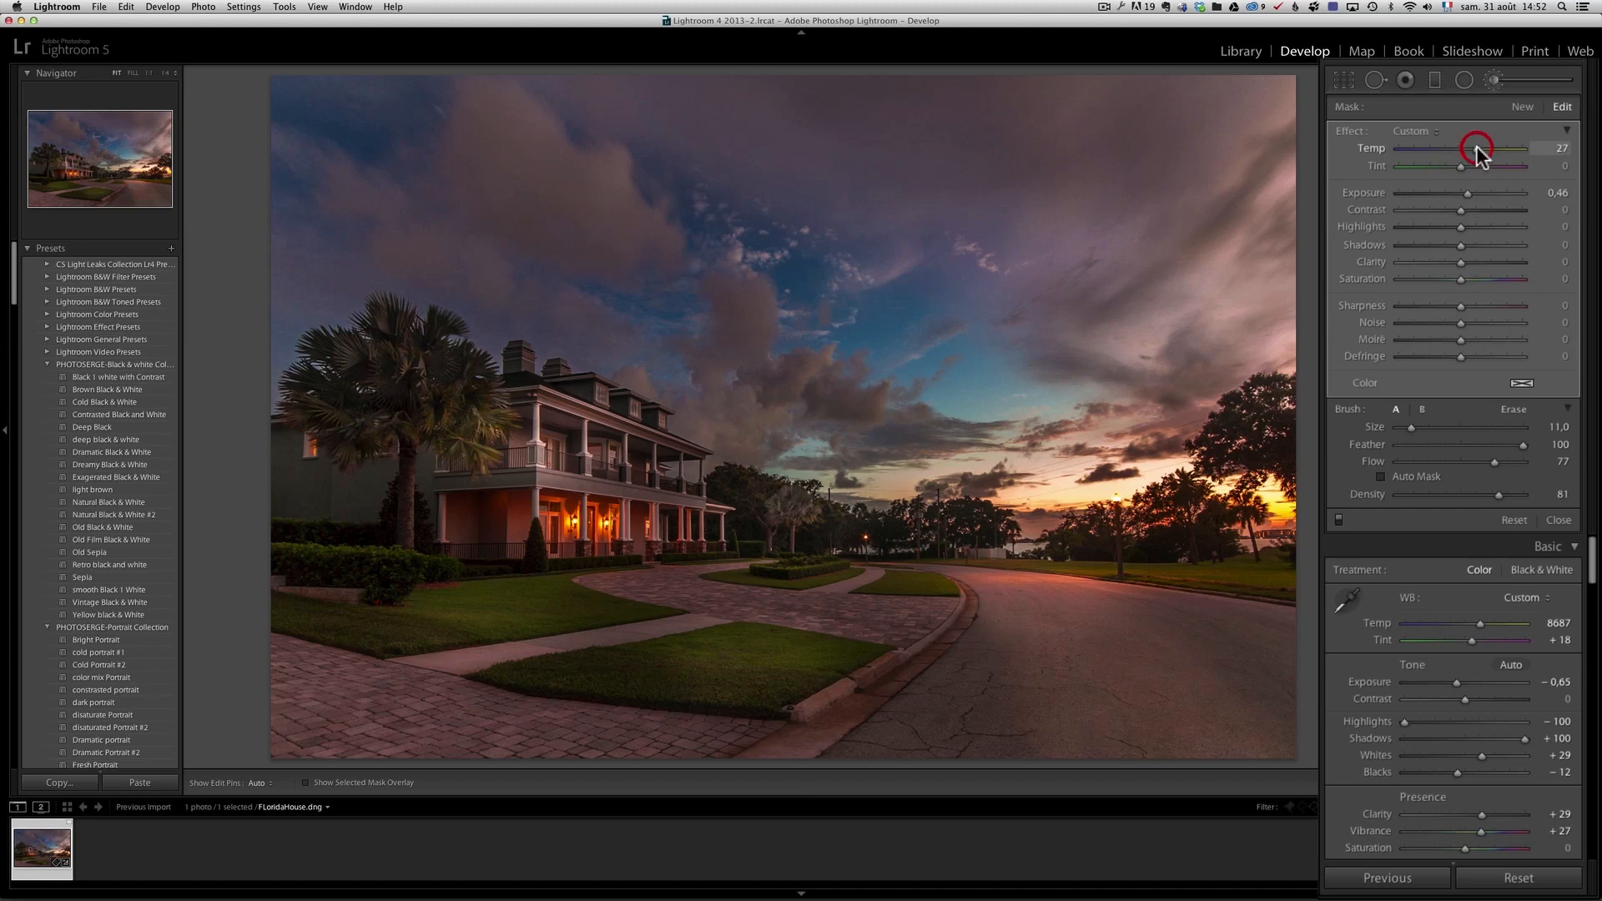
{"action": "mouse_move", "coordinate": [1101, 730]}
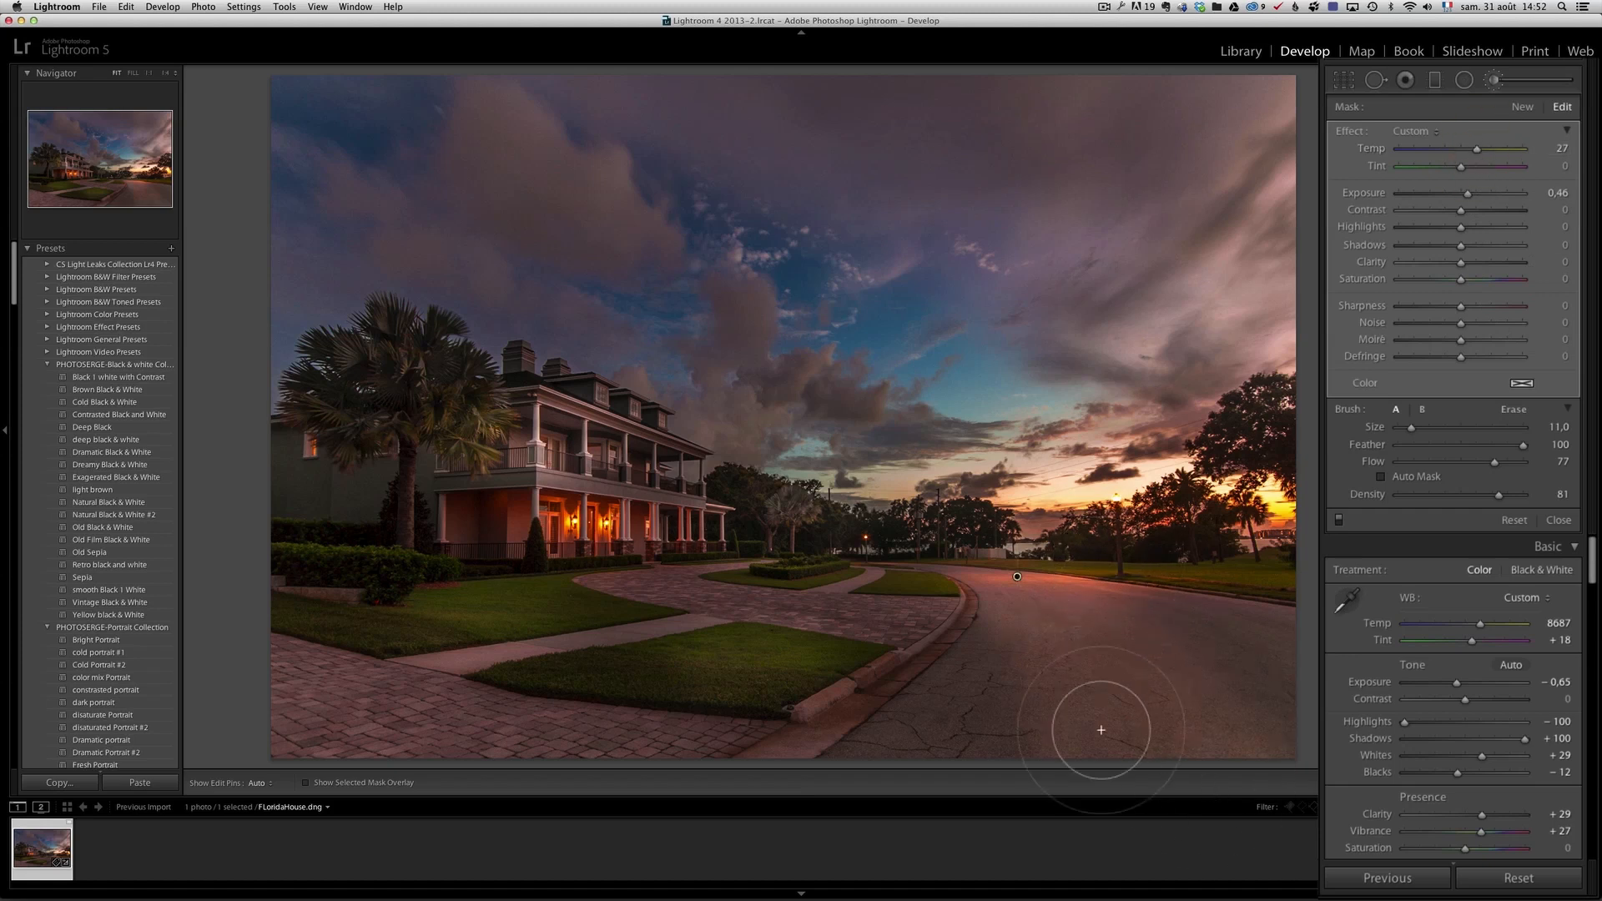
{"action": "mouse_move", "coordinate": [1003, 525]}
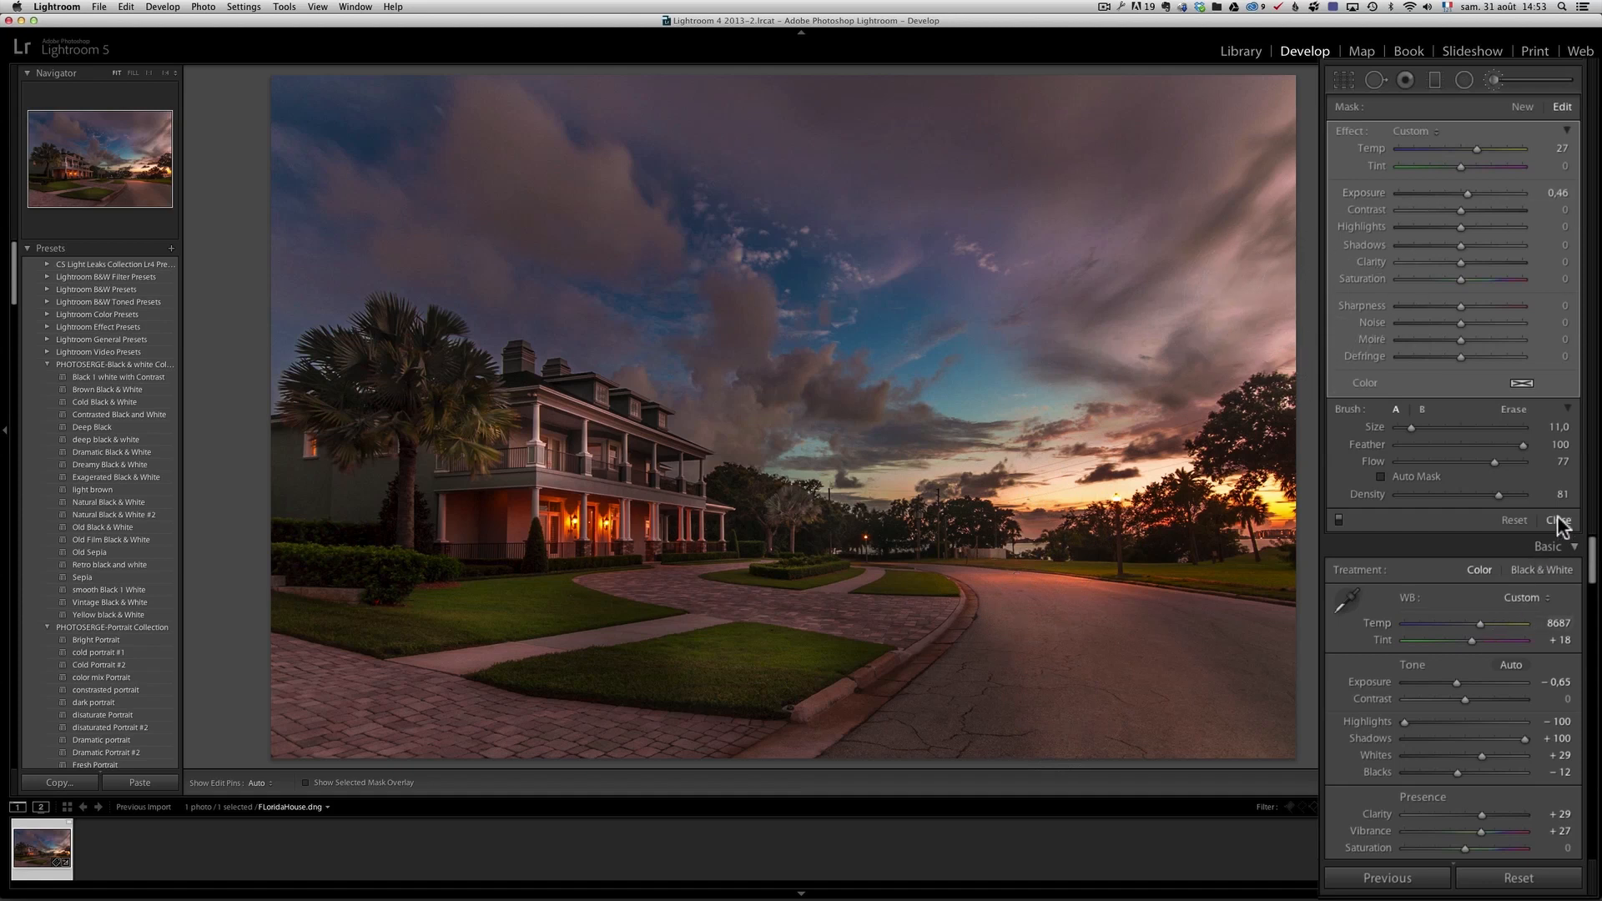
Close the Adjustment Brush and scroll down to the Detail panel's sharpening and noise settings.
{"action": "left_click", "coordinate": [1557, 520]}
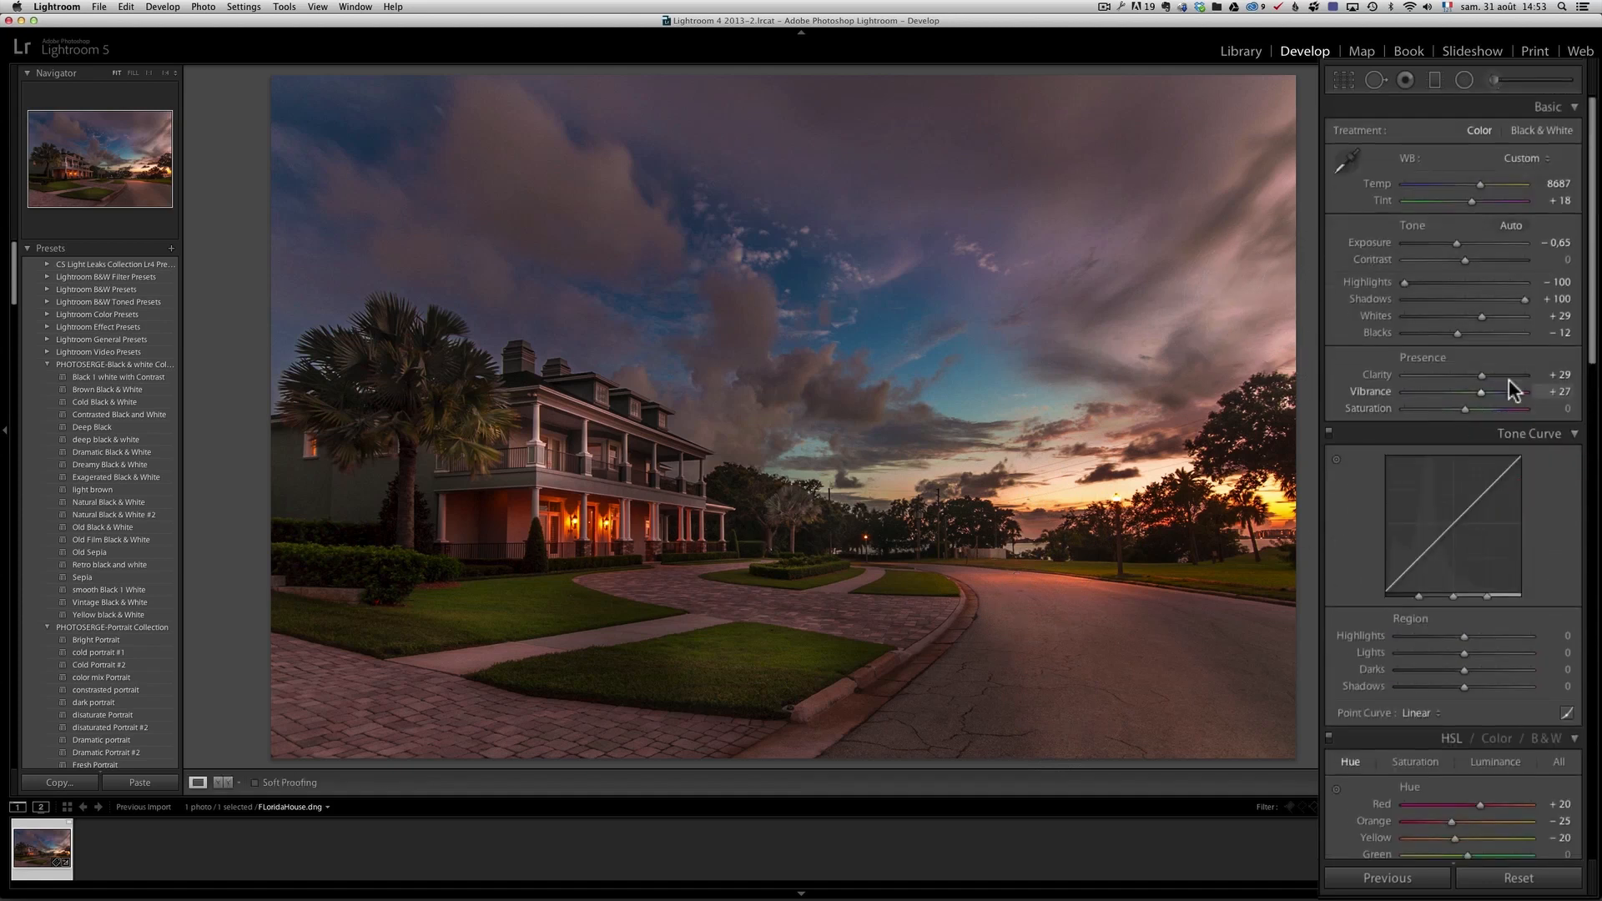
{"action": "scroll", "scroll_direction": "down", "scroll_amount": 3}
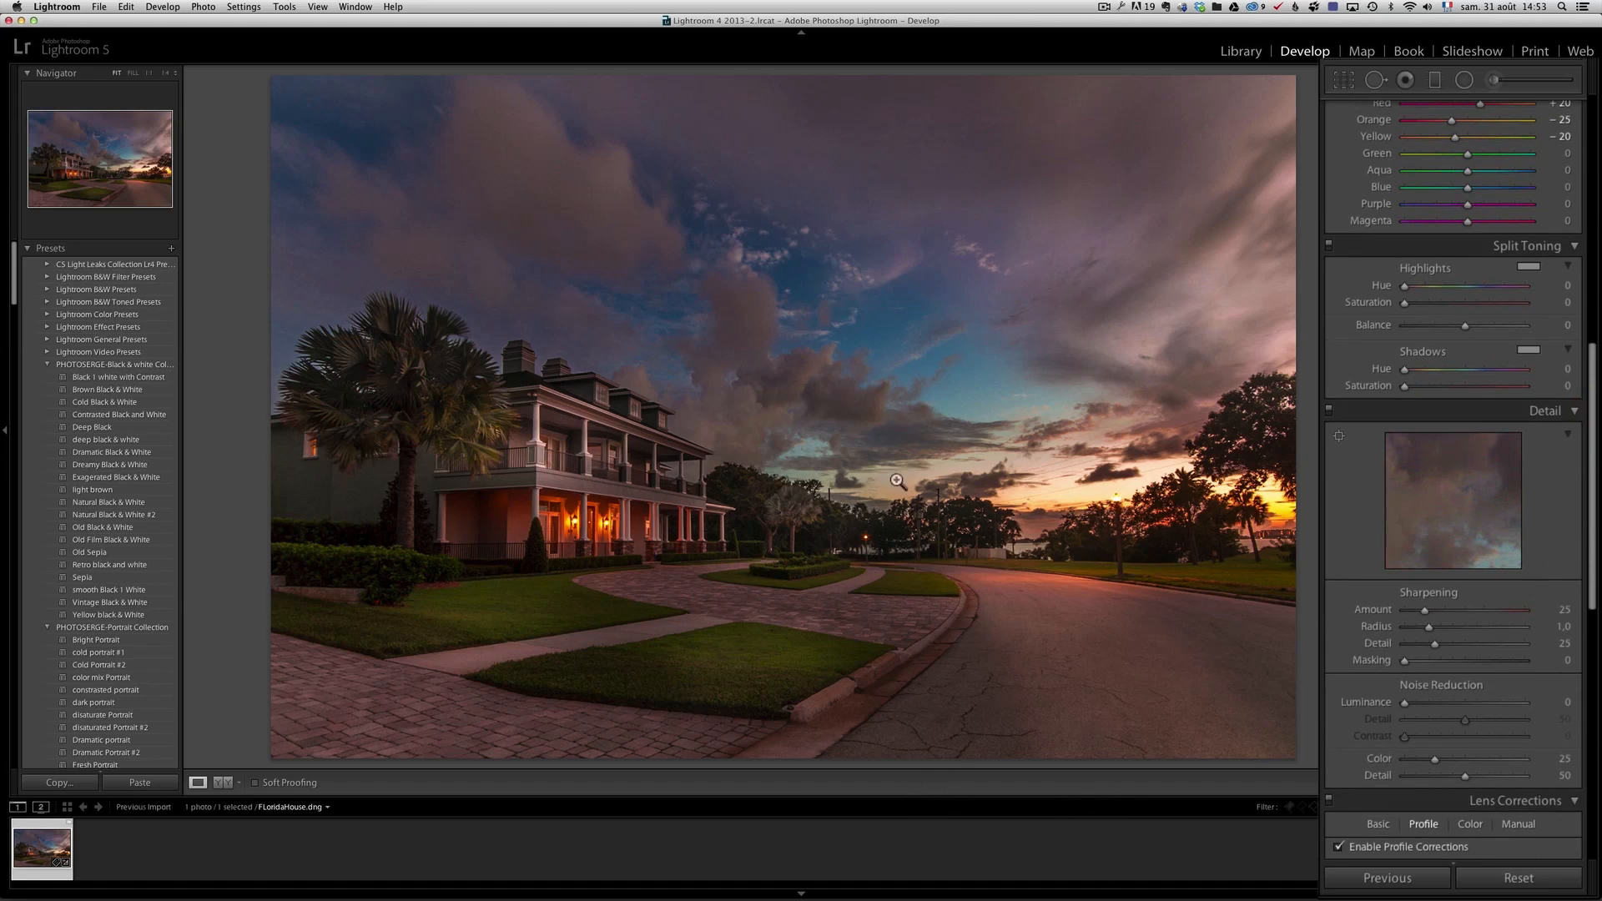
{"action": "mouse_move", "coordinate": [1585, 441]}
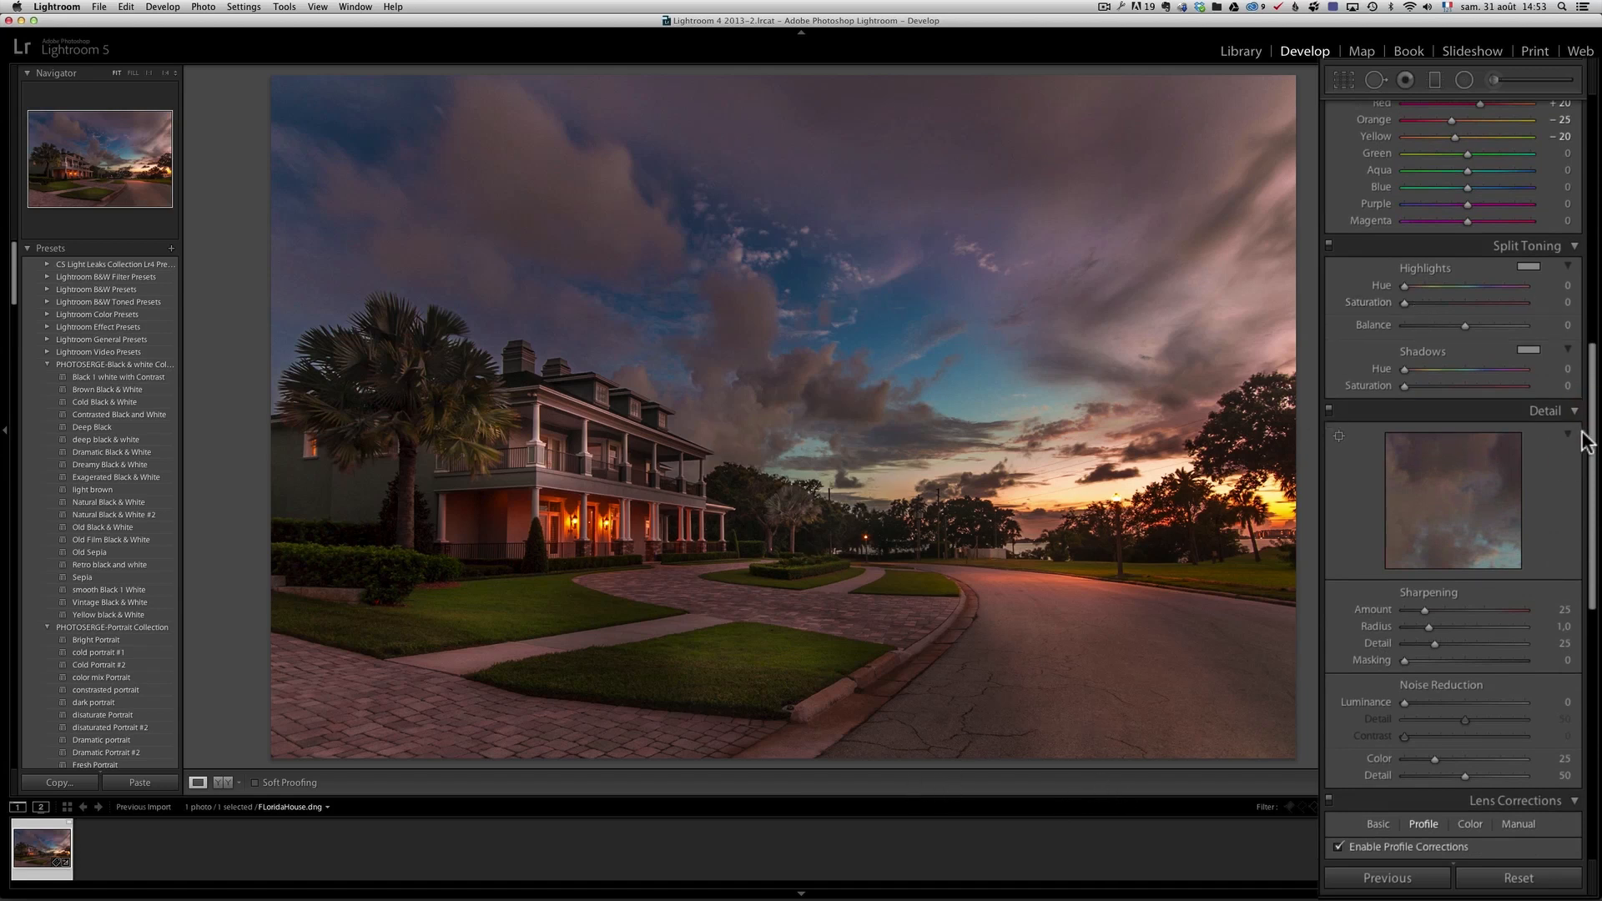
{"action": "scroll", "scroll_direction": "down", "scroll_amount": 3}
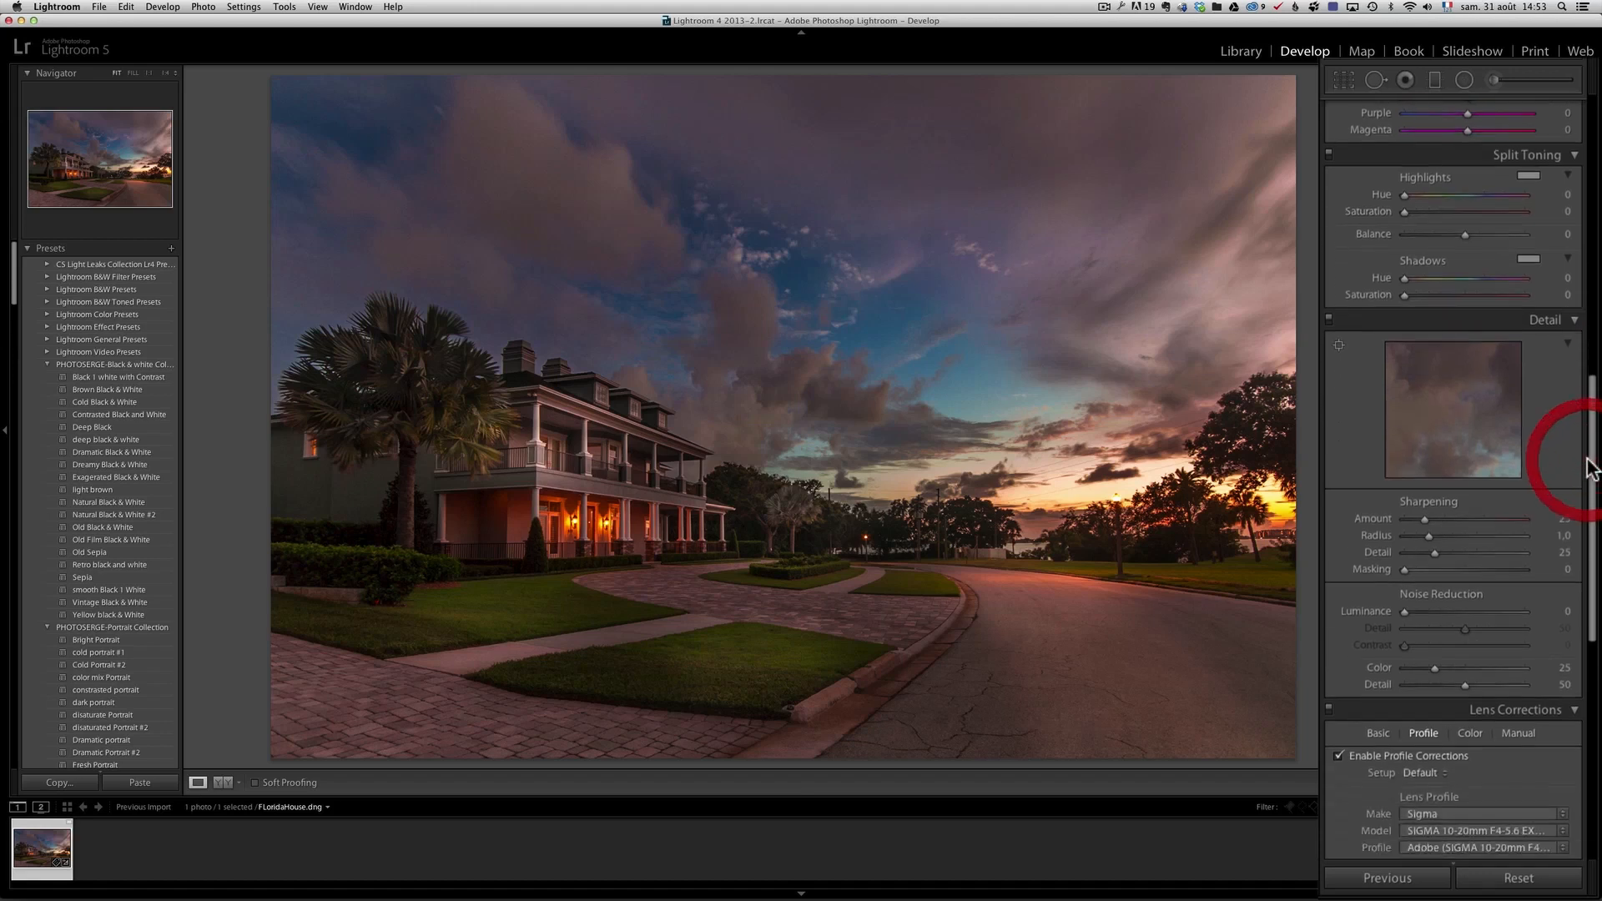
{"action": "mouse_move", "coordinate": [1198, 540]}
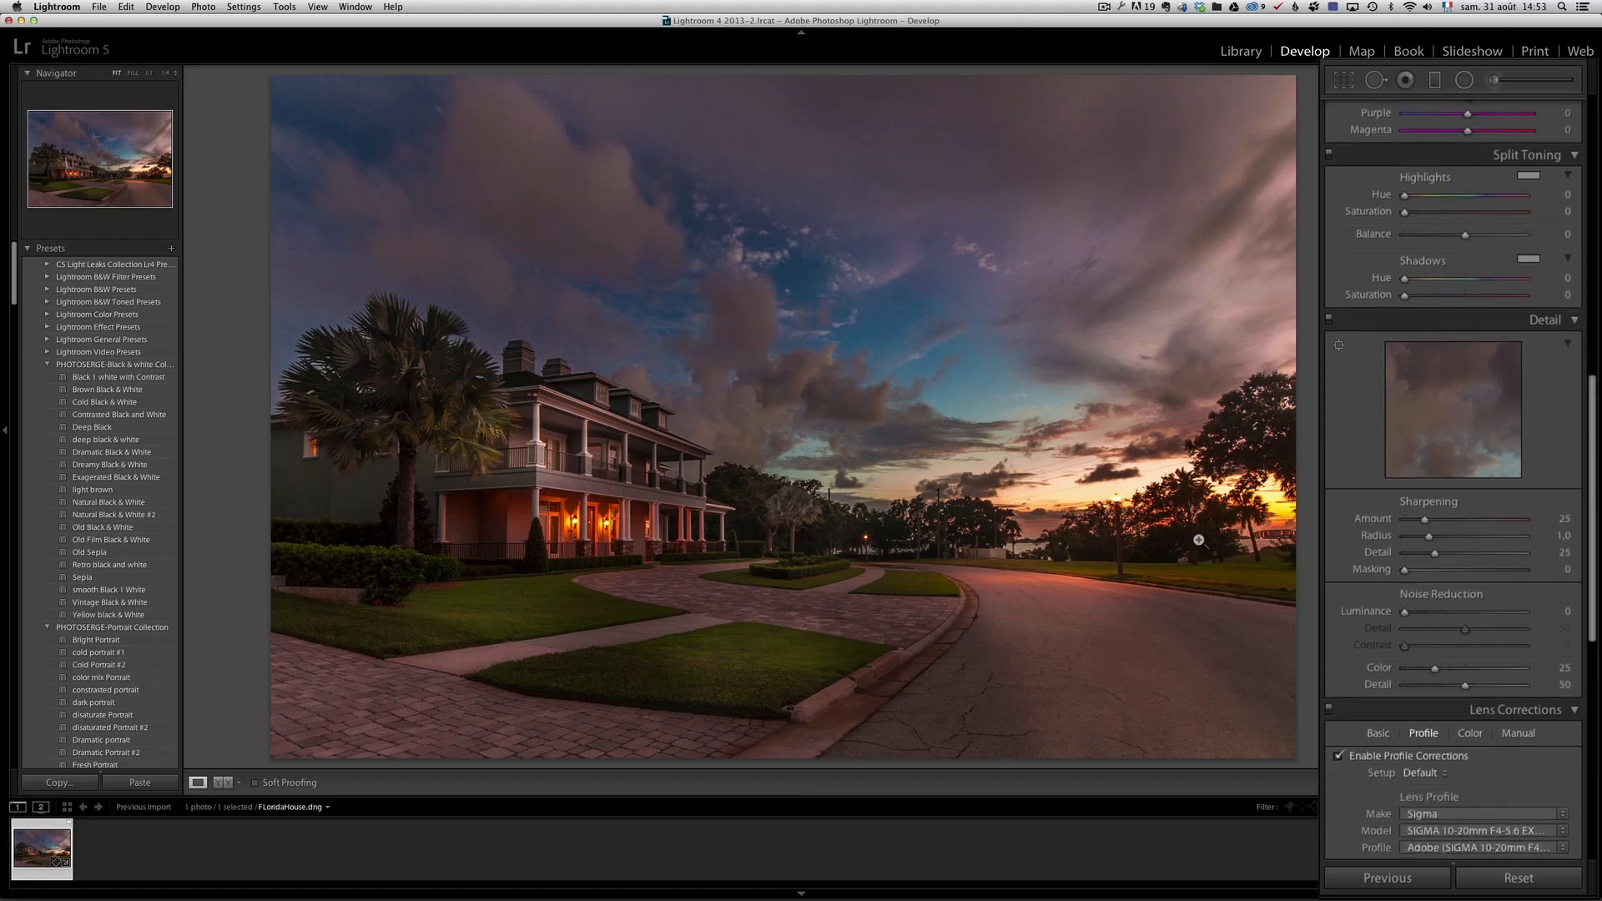
{"action": "mouse_move", "coordinate": [1193, 682]}
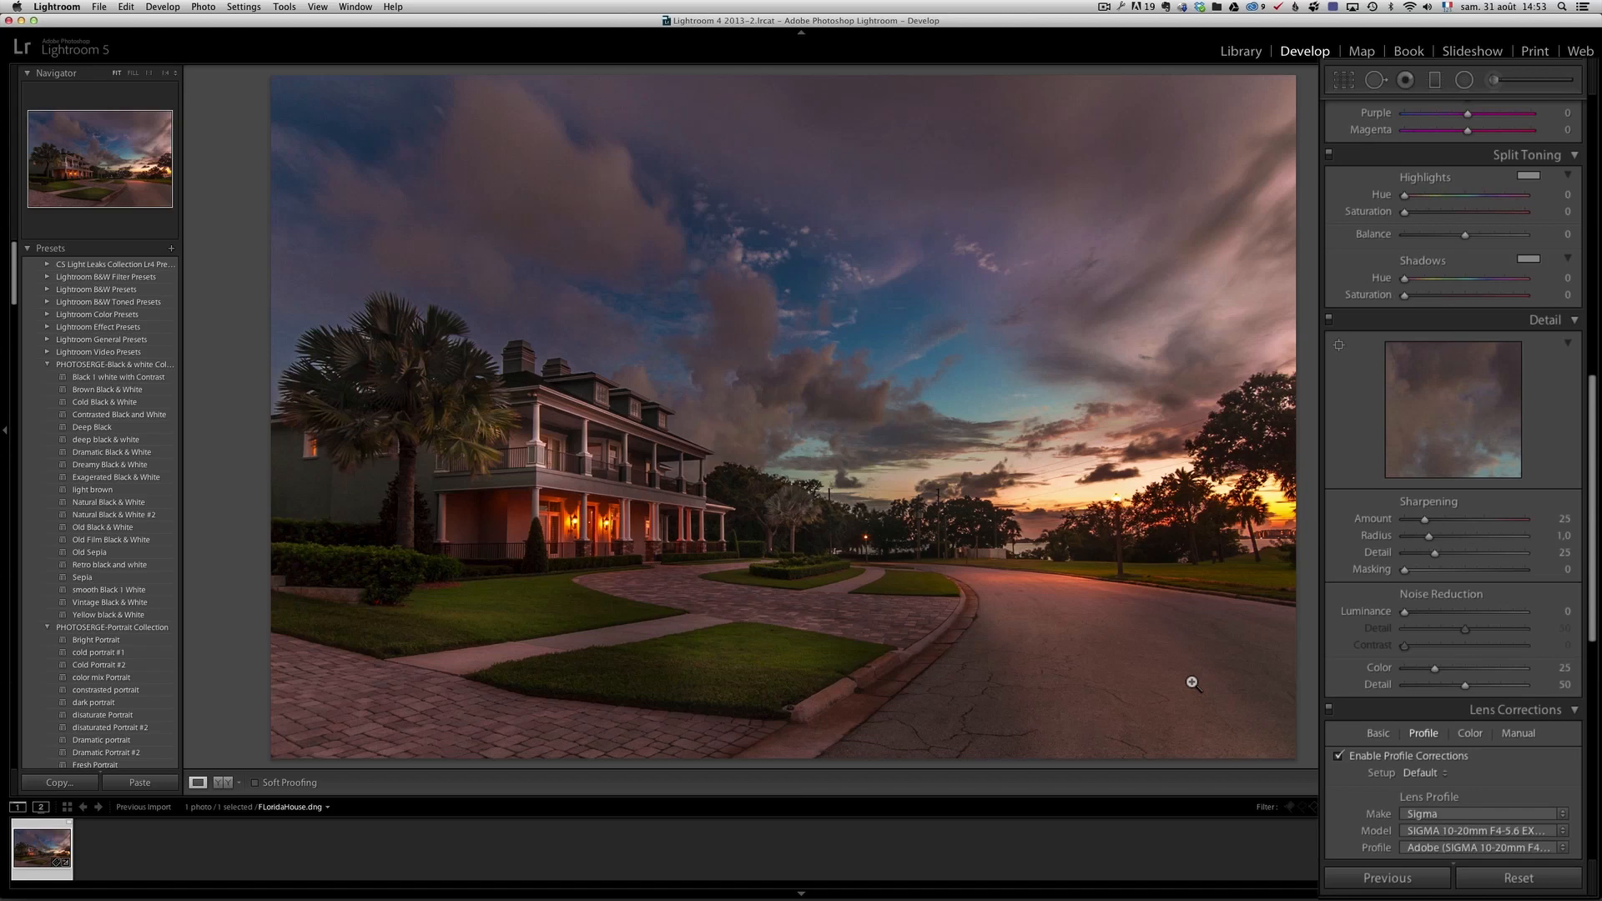
Visit the Library module to view the lit porch, then return to Develop.
{"action": "left_click", "coordinate": [1241, 51]}
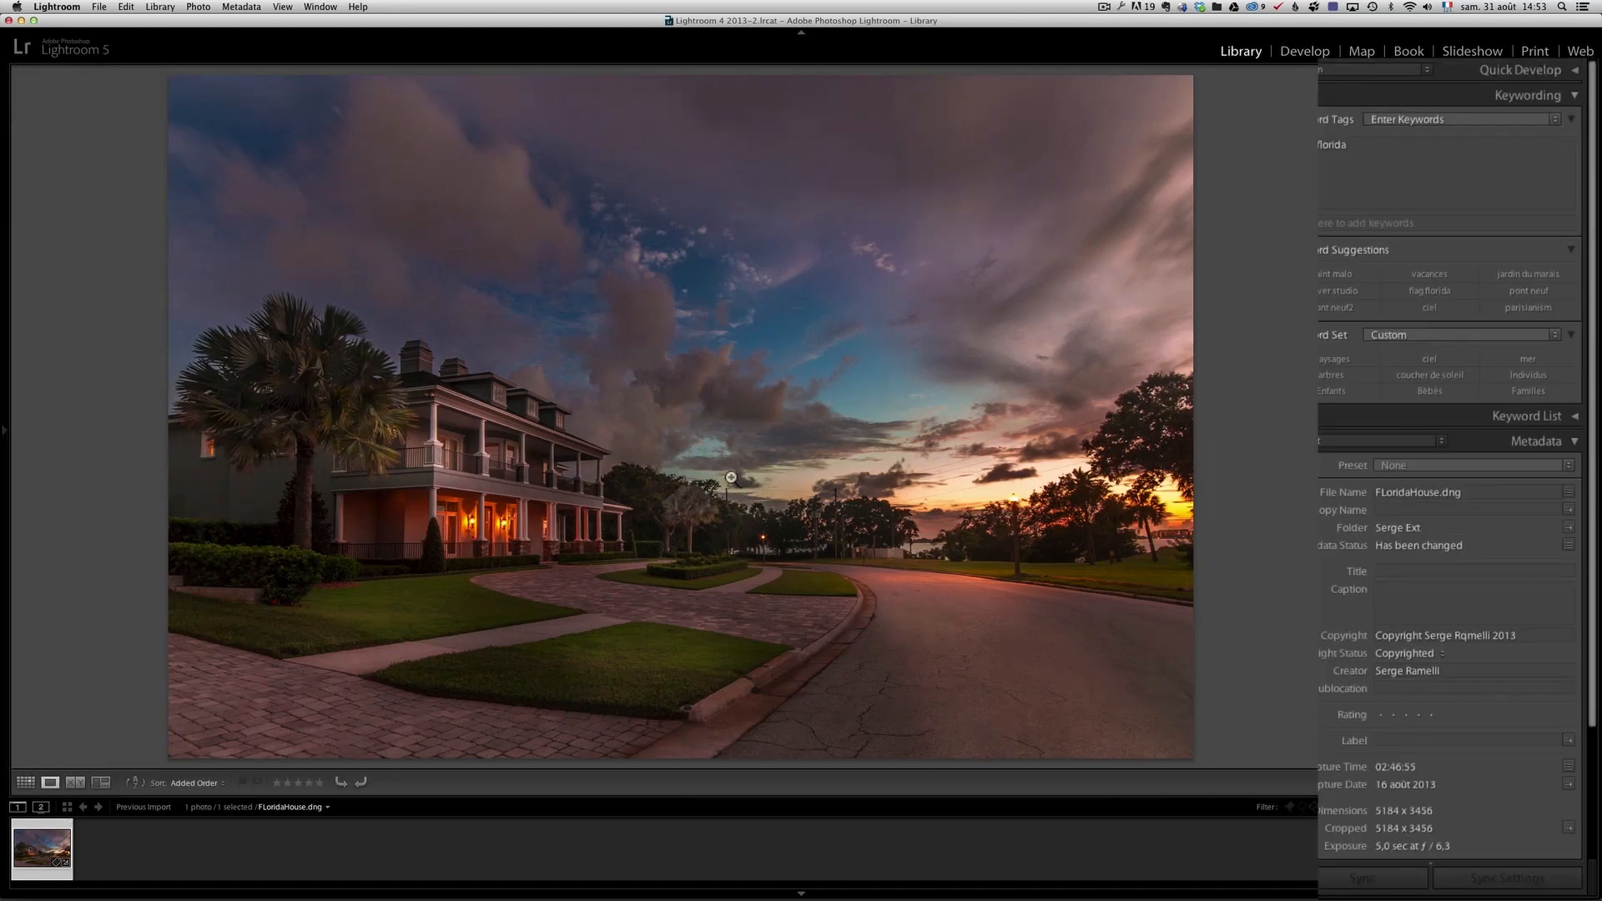
{"action": "mouse_move", "coordinate": [658, 583]}
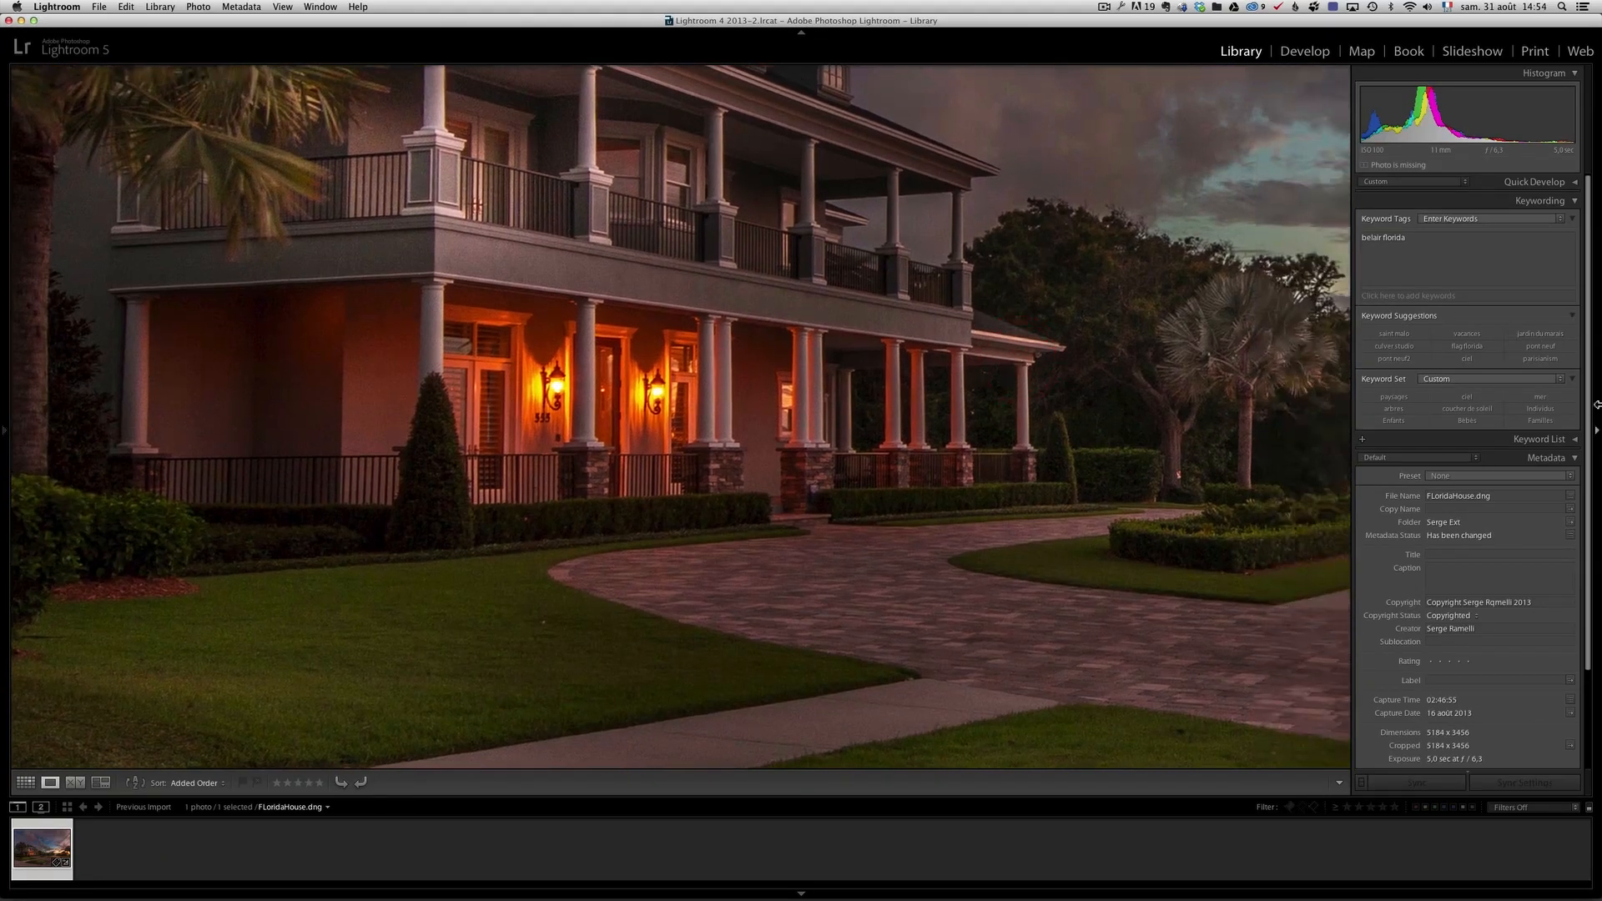
{"action": "left_click", "coordinate": [1303, 50]}
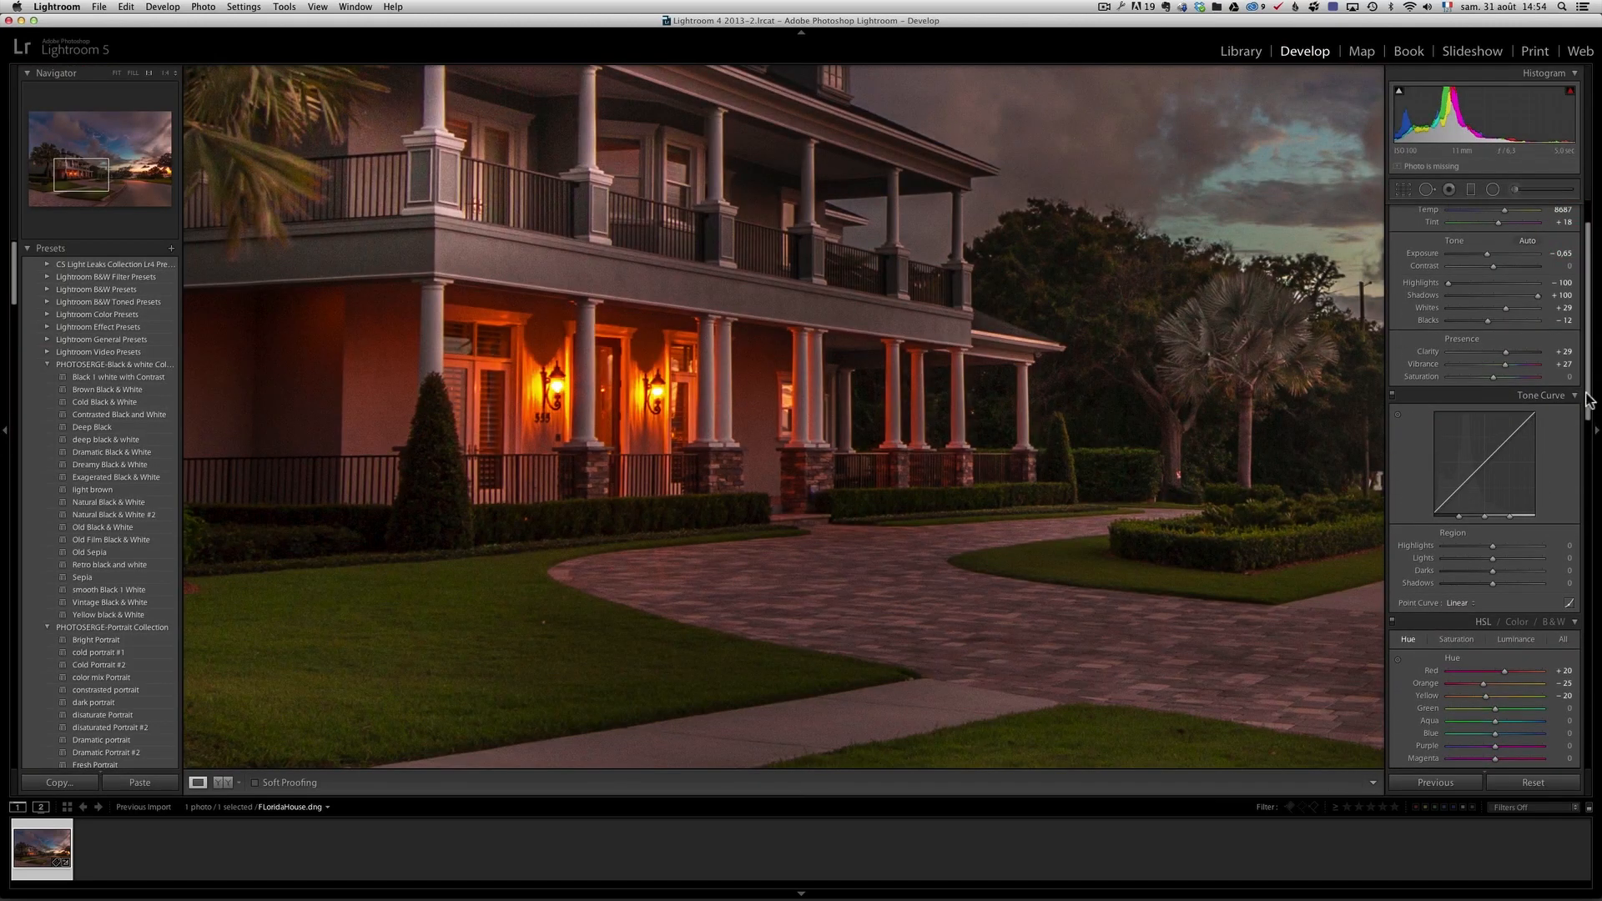
Scroll the right panel down to the Detail panel's Noise Reduction sliders.
{"action": "scroll", "scroll_direction": "down", "scroll_amount": 3}
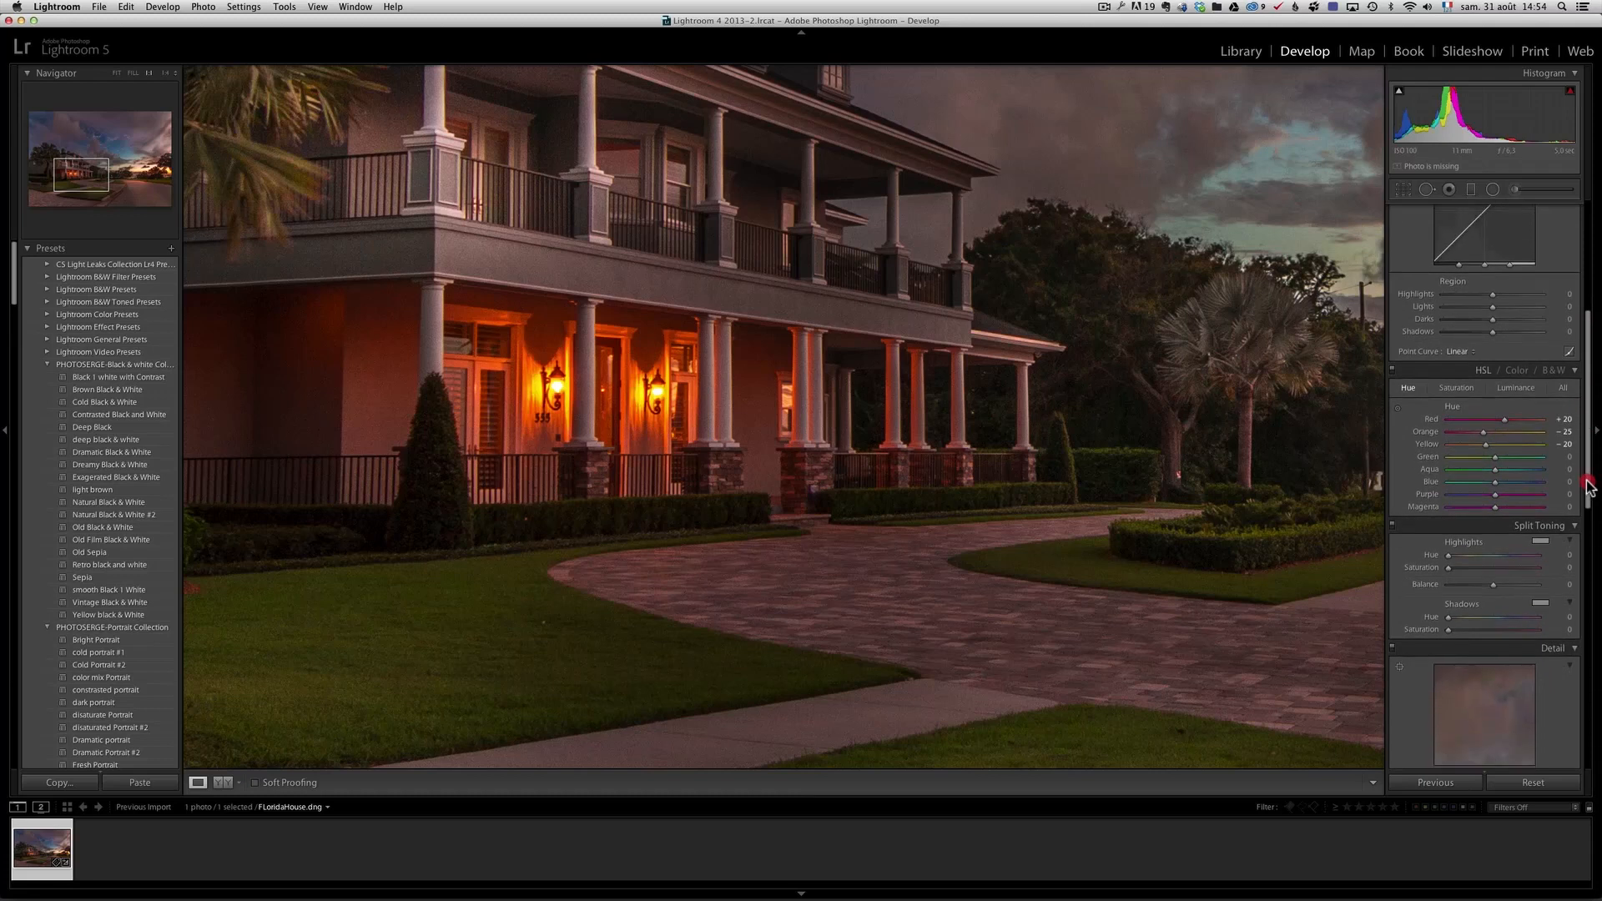
{"action": "scroll", "scroll_direction": "down", "scroll_amount": 3}
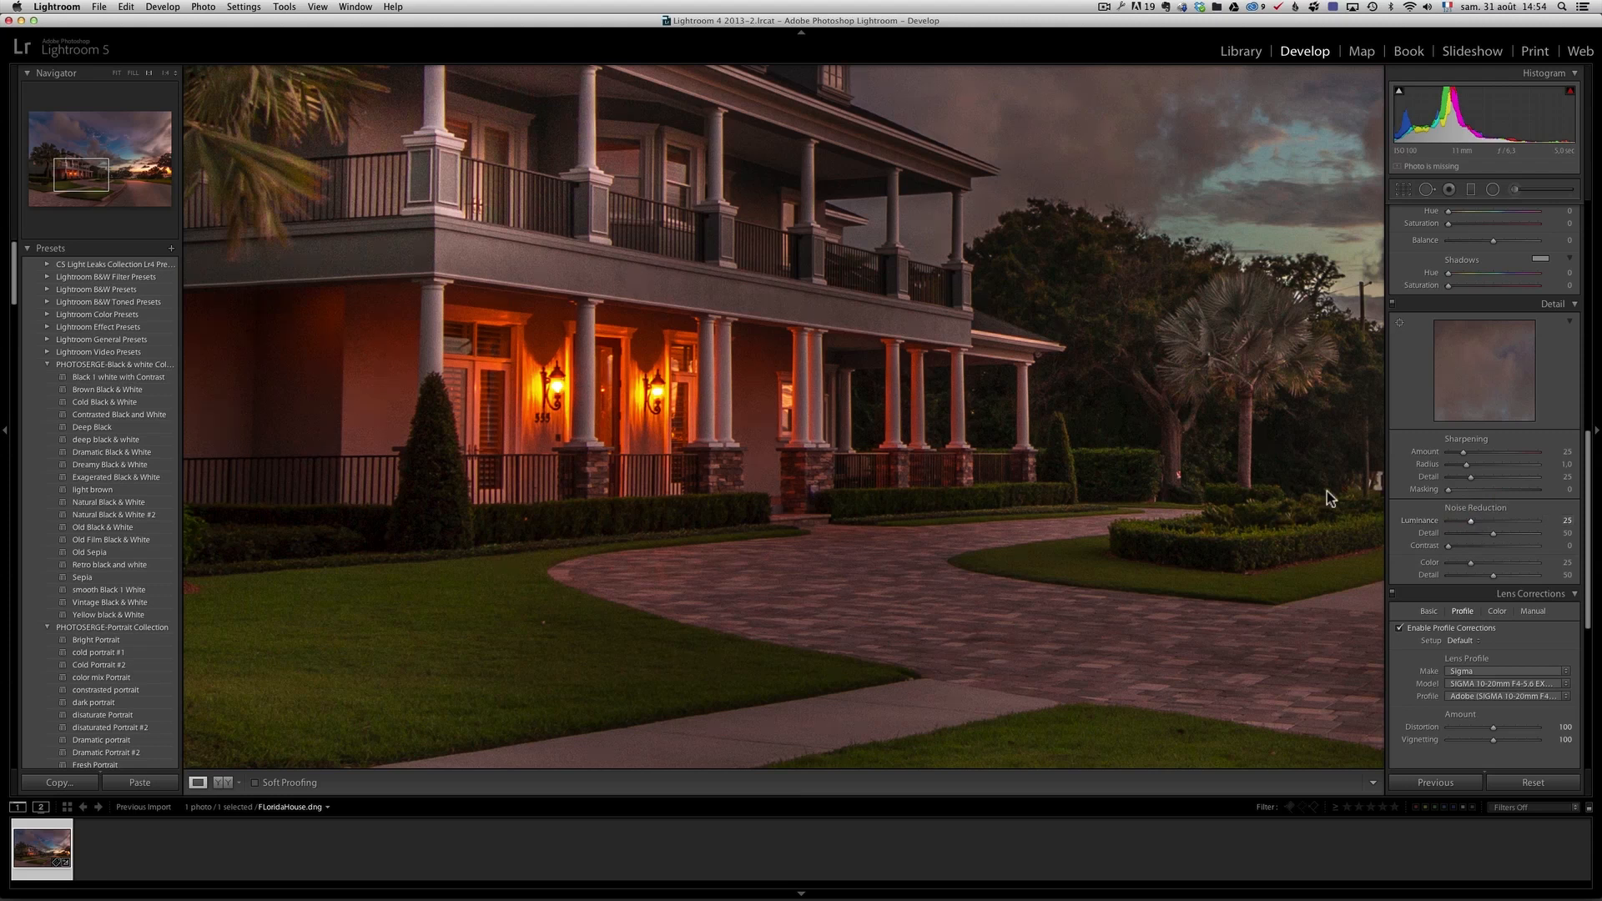
{"action": "mouse_move", "coordinate": [1438, 569]}
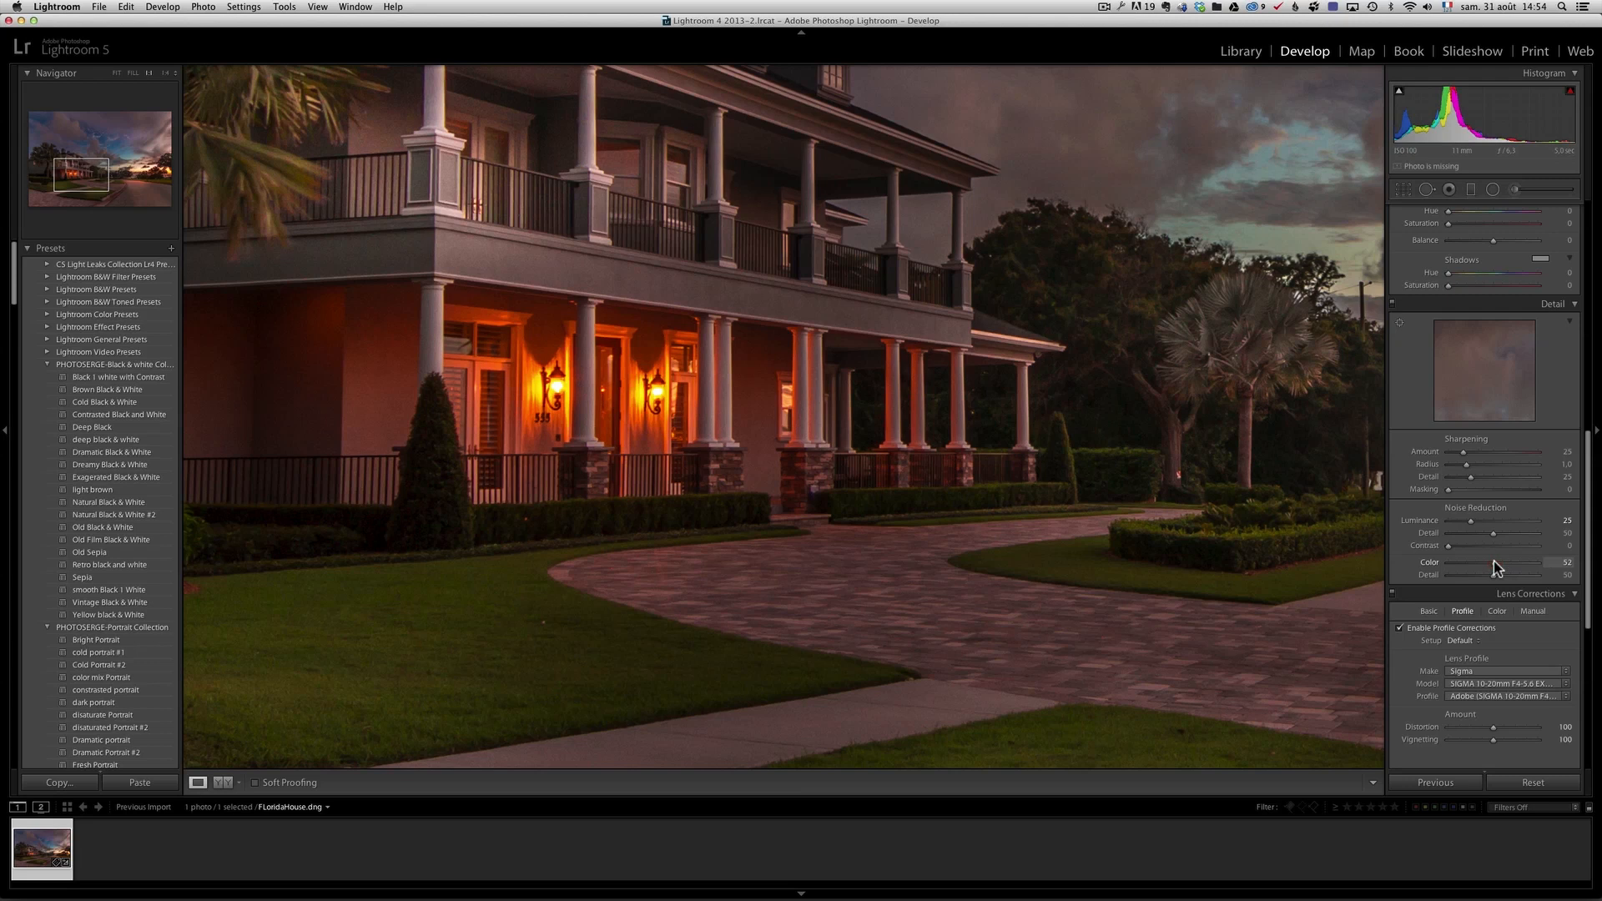
{"action": "mouse_move", "coordinate": [1468, 456]}
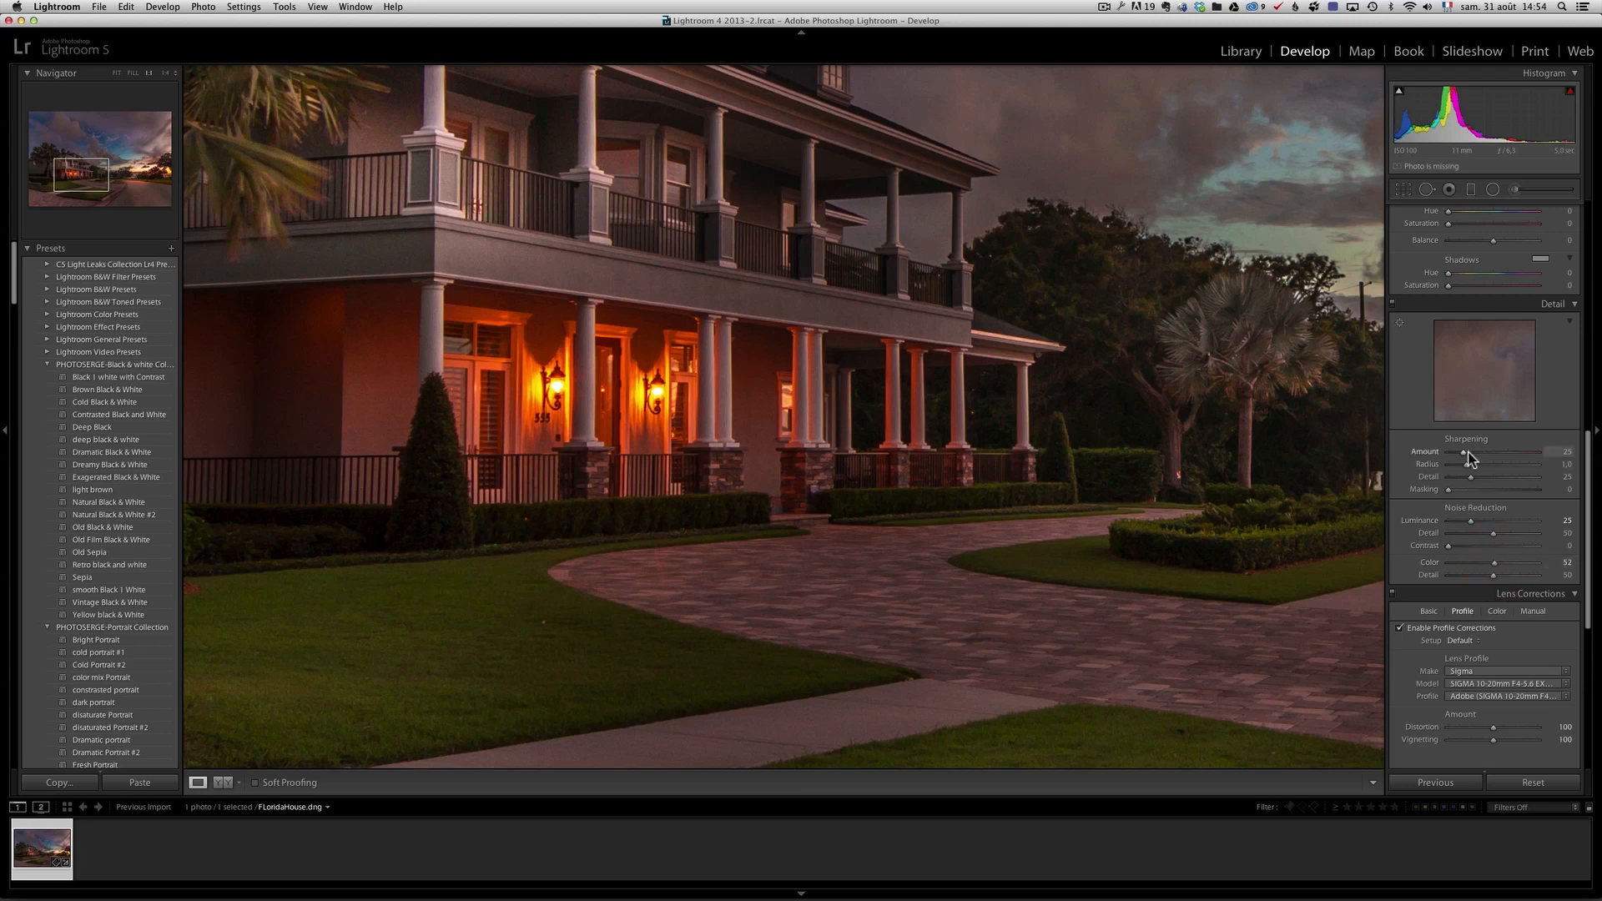
{"action": "mouse_move", "coordinate": [1484, 524]}
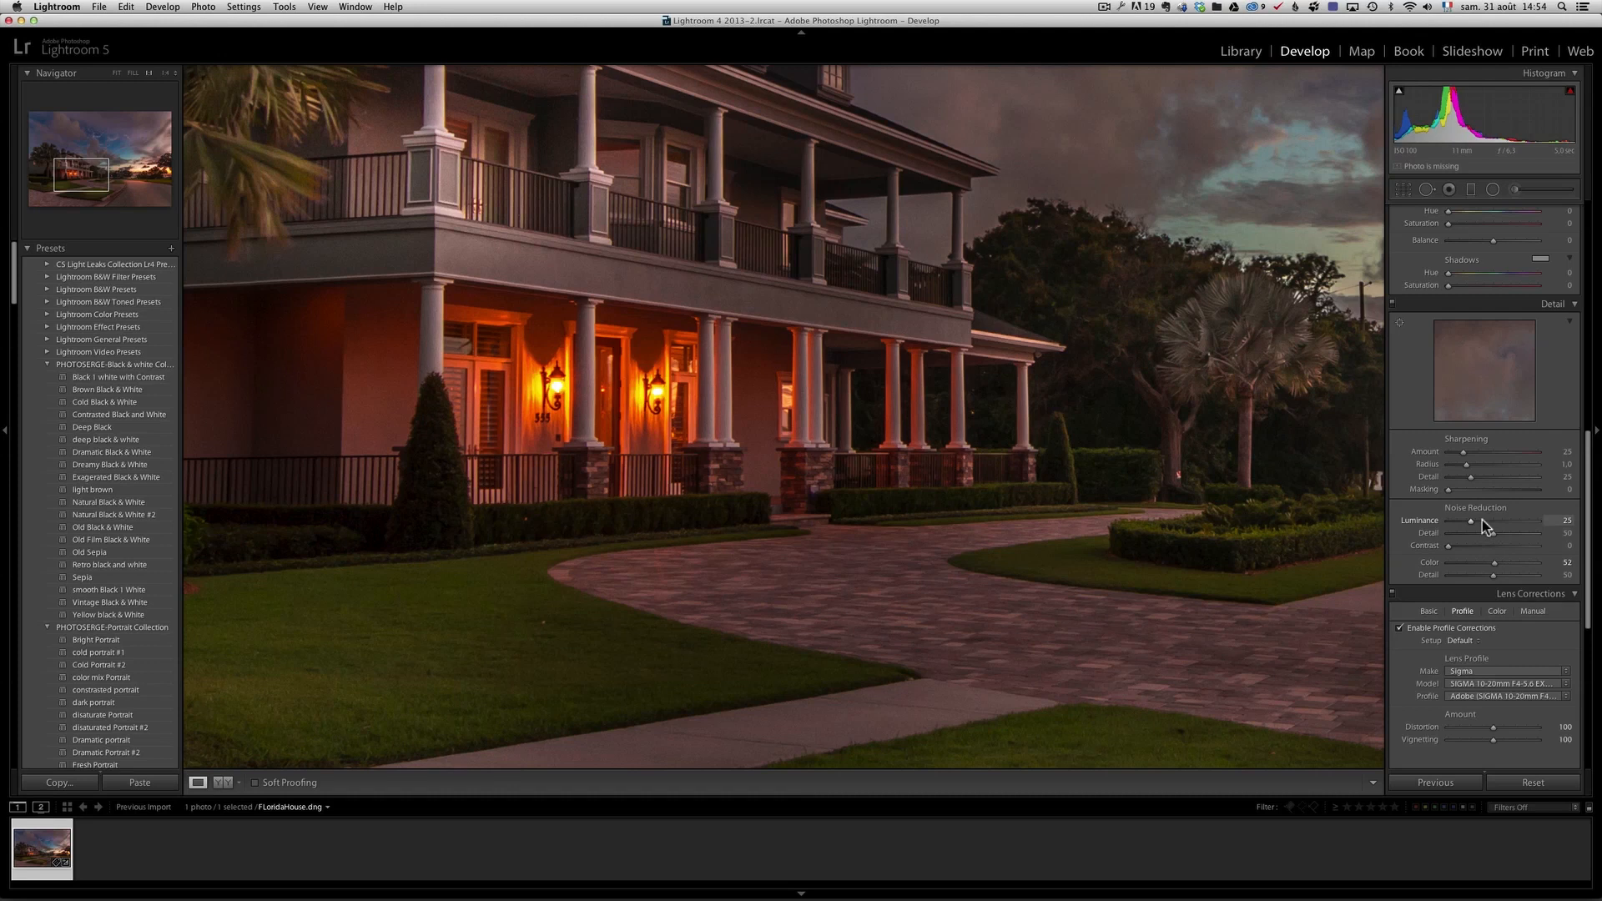
{"action": "mouse_move", "coordinate": [1523, 524]}
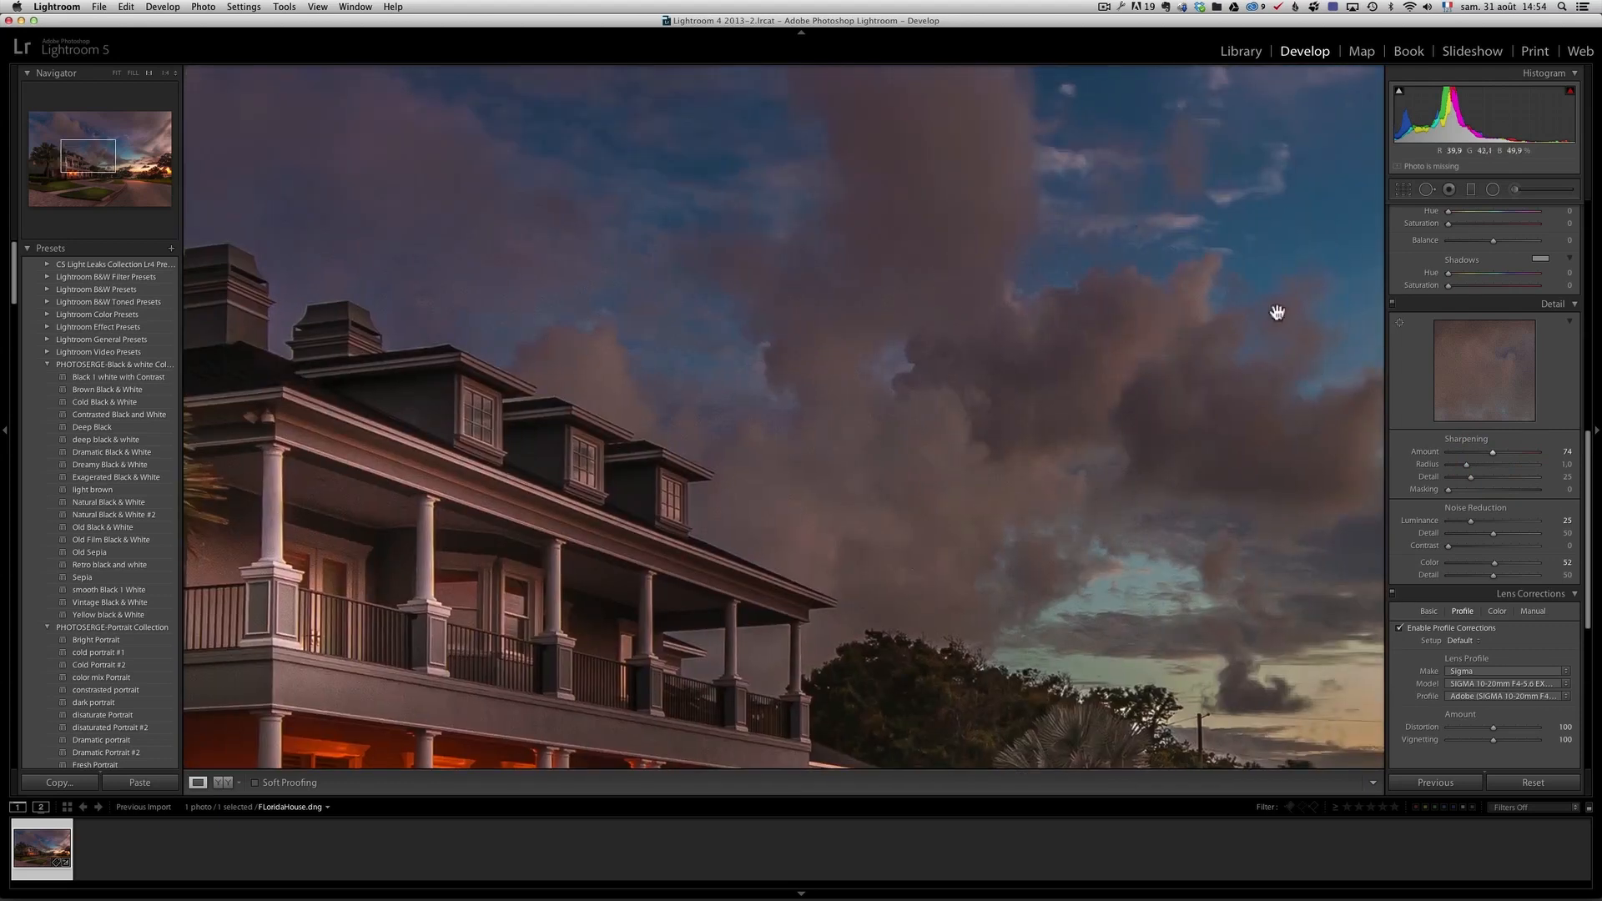
{"action": "mouse_move", "coordinate": [1488, 475]}
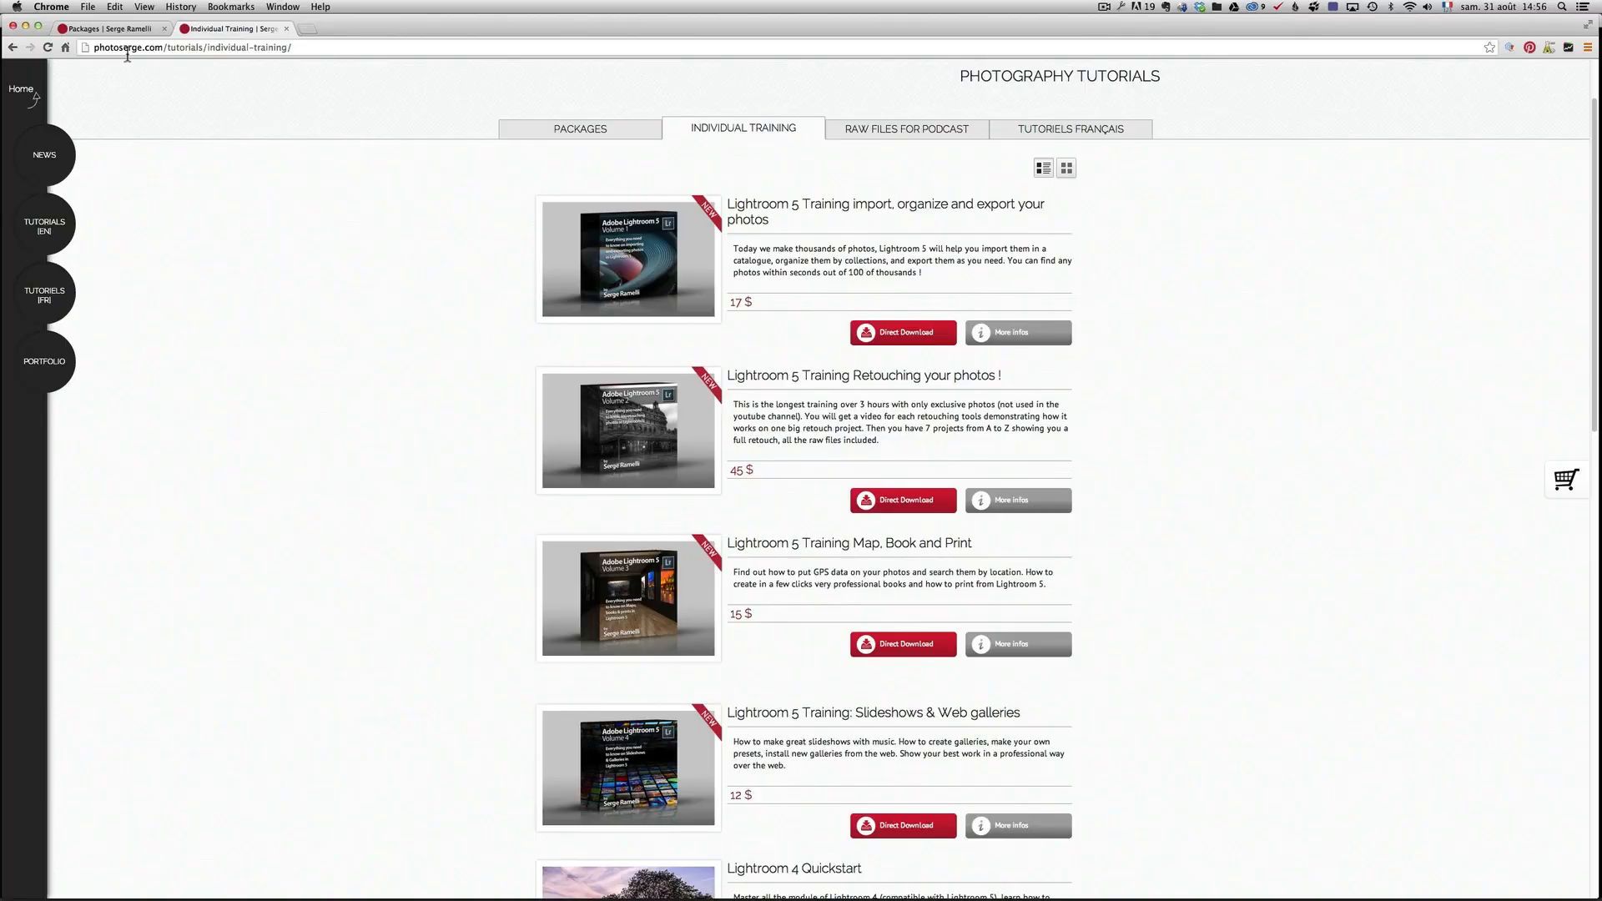
{"action": "mouse_move", "coordinate": [43, 226]}
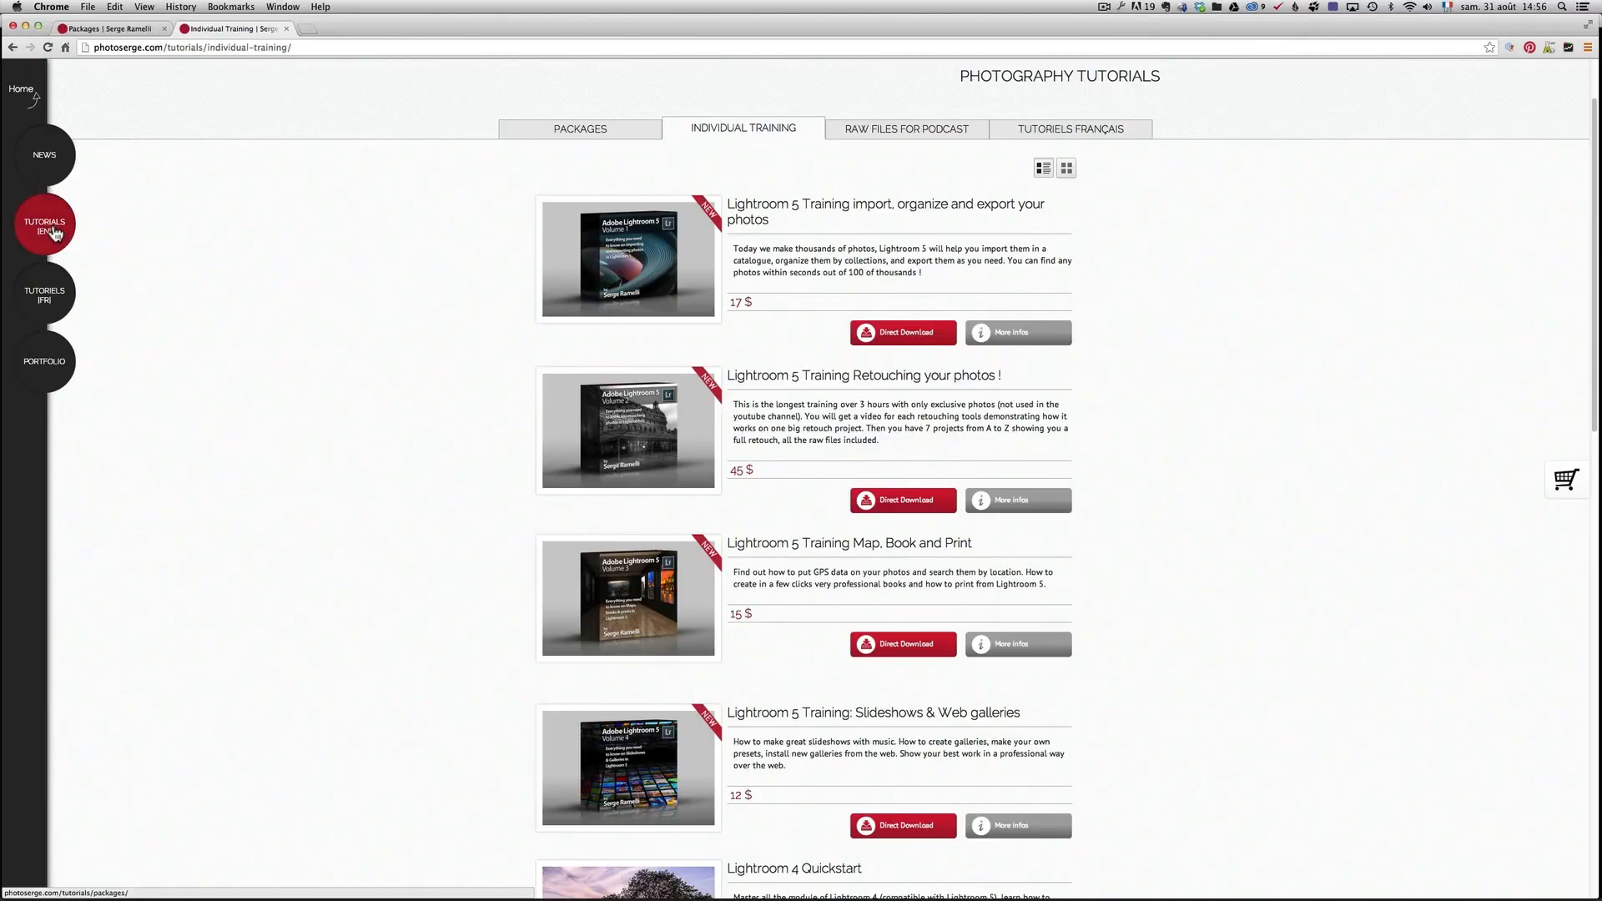
{"action": "mouse_move", "coordinate": [840, 247]}
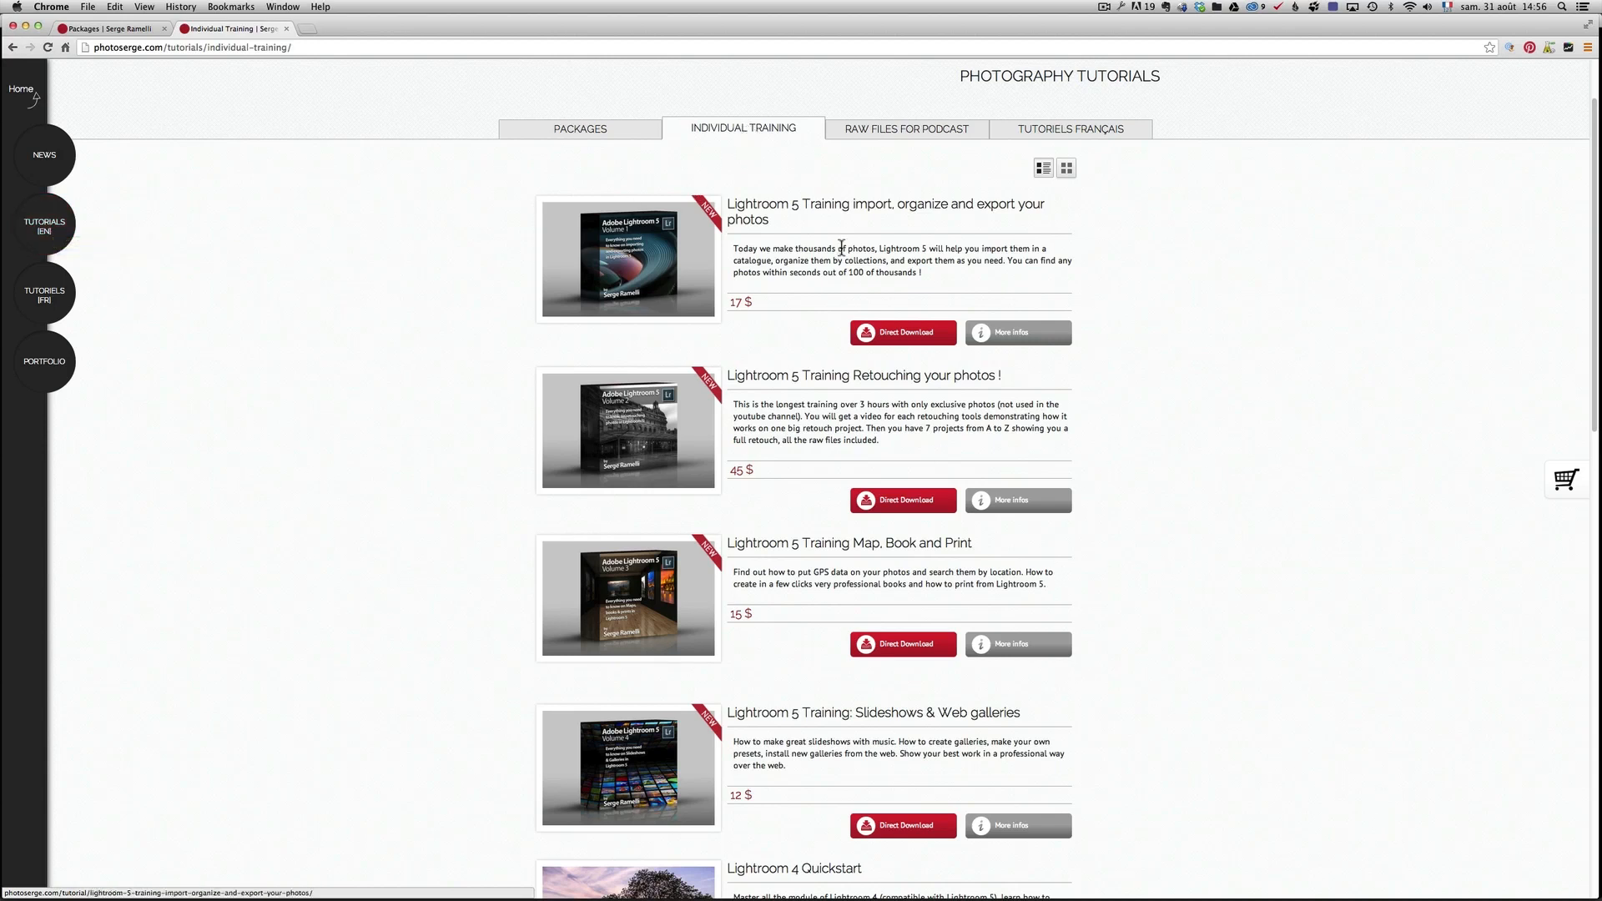
{"action": "mouse_move", "coordinate": [740, 754]}
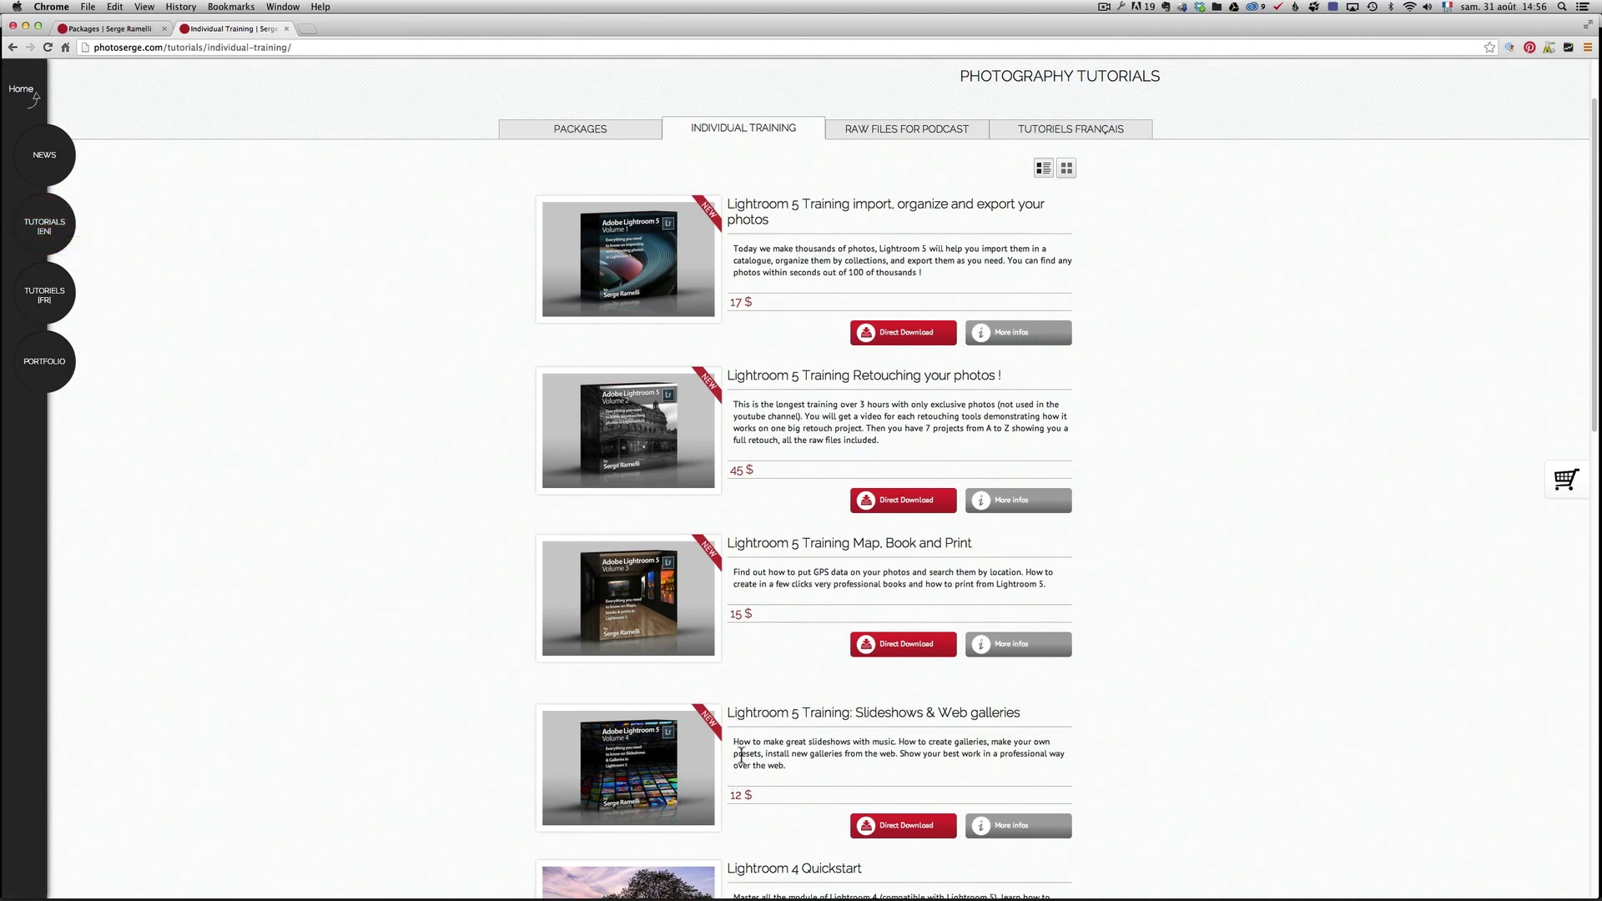
{"action": "mouse_move", "coordinate": [979, 703]}
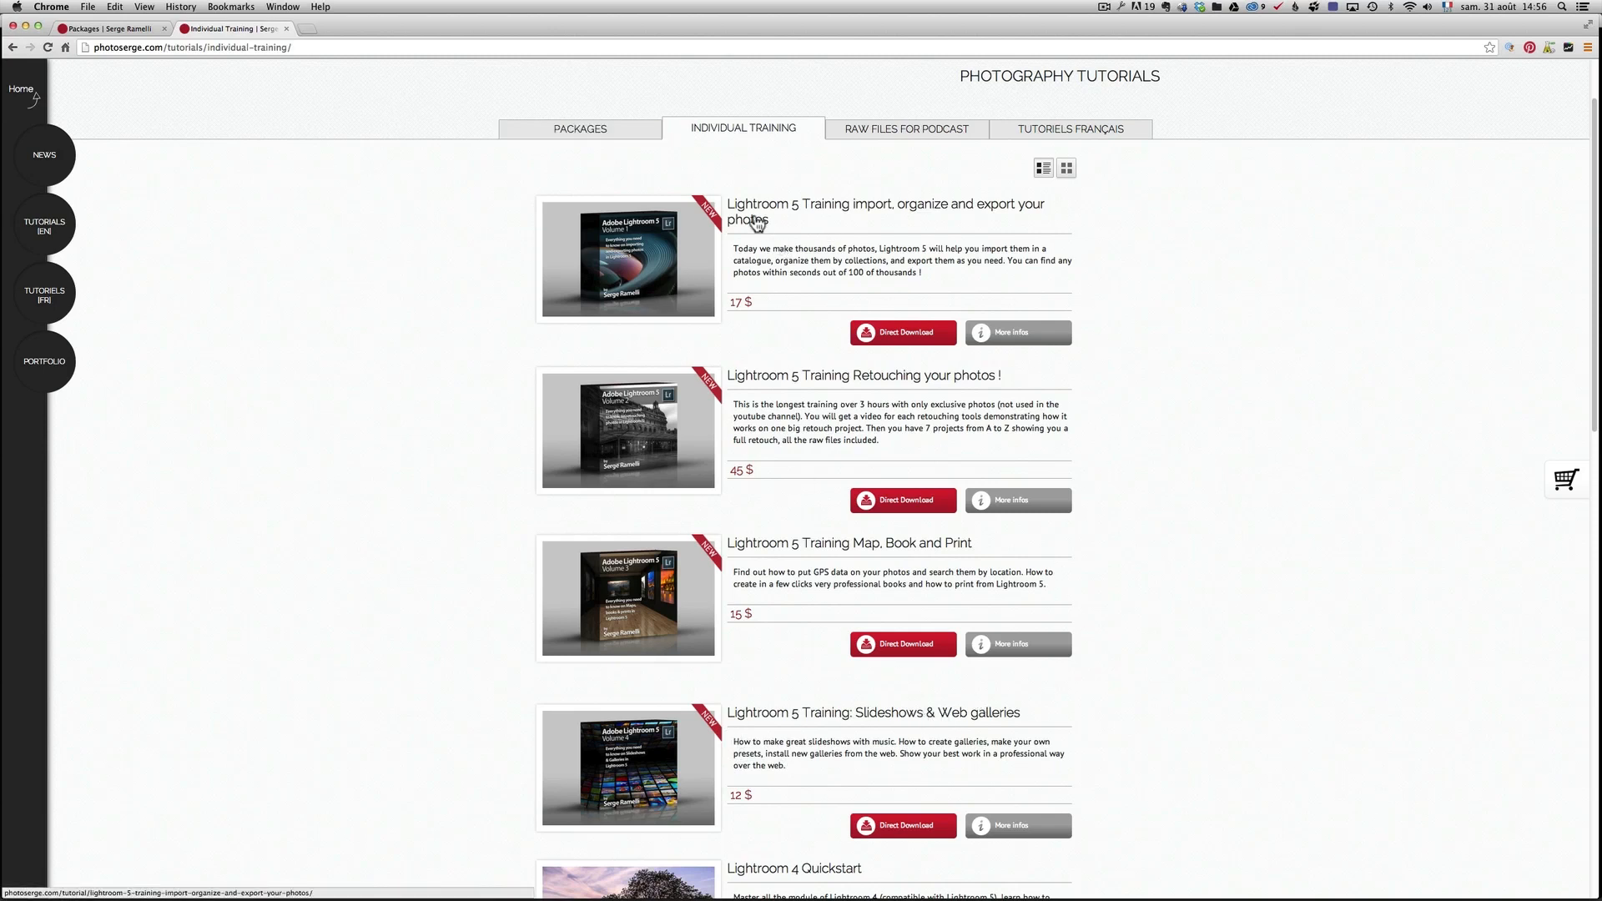
{"action": "mouse_move", "coordinate": [942, 211]}
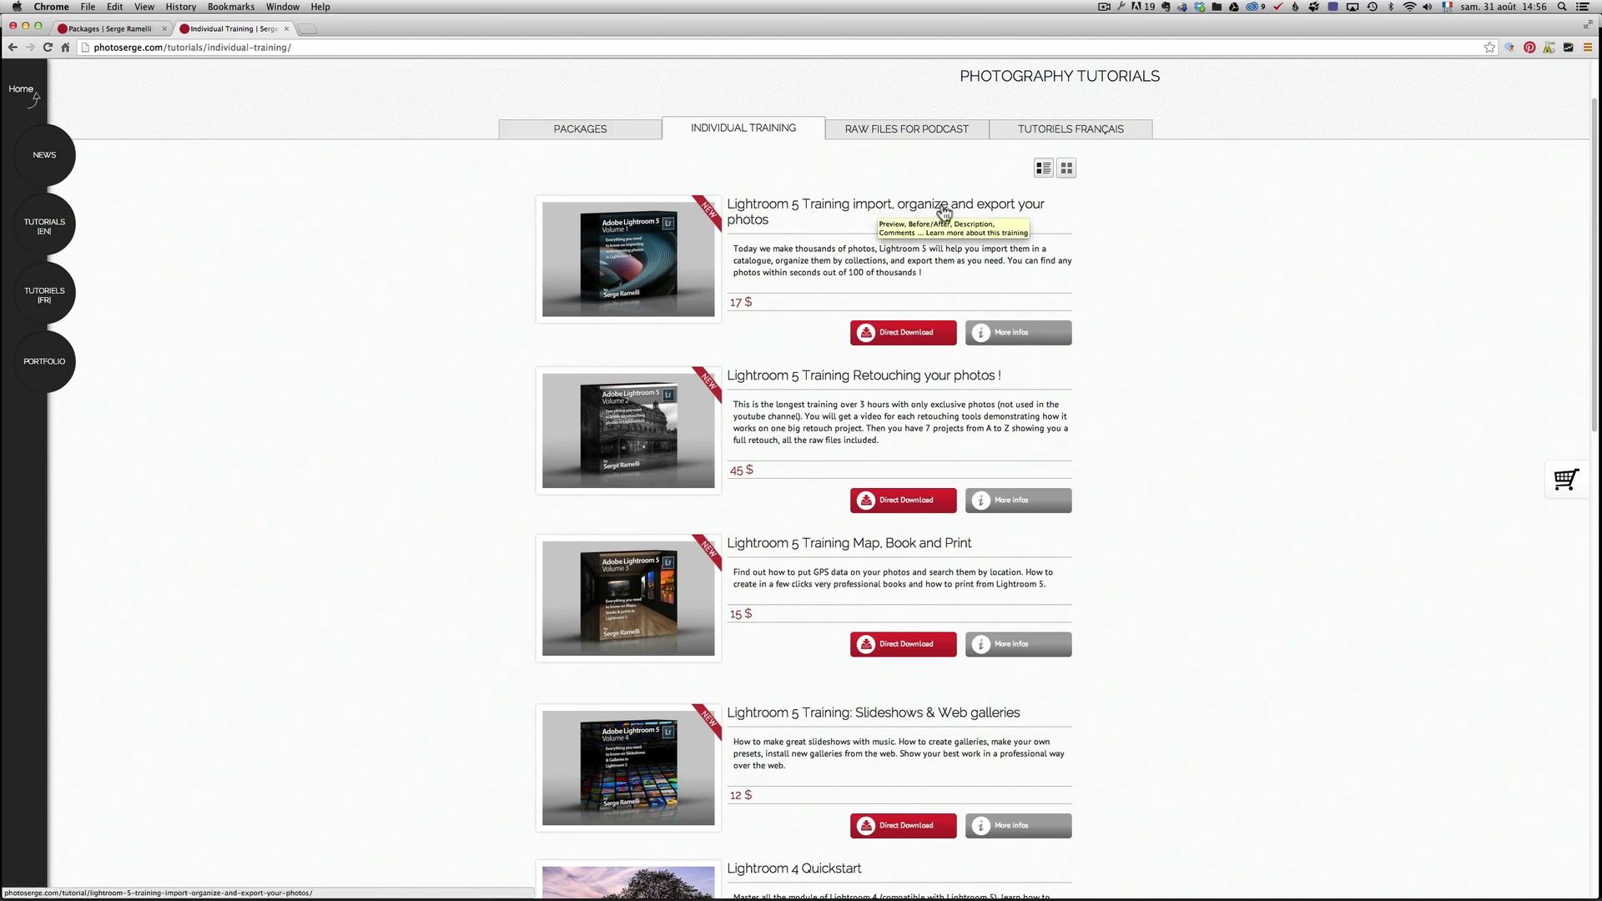
{"action": "mouse_move", "coordinate": [738, 317]}
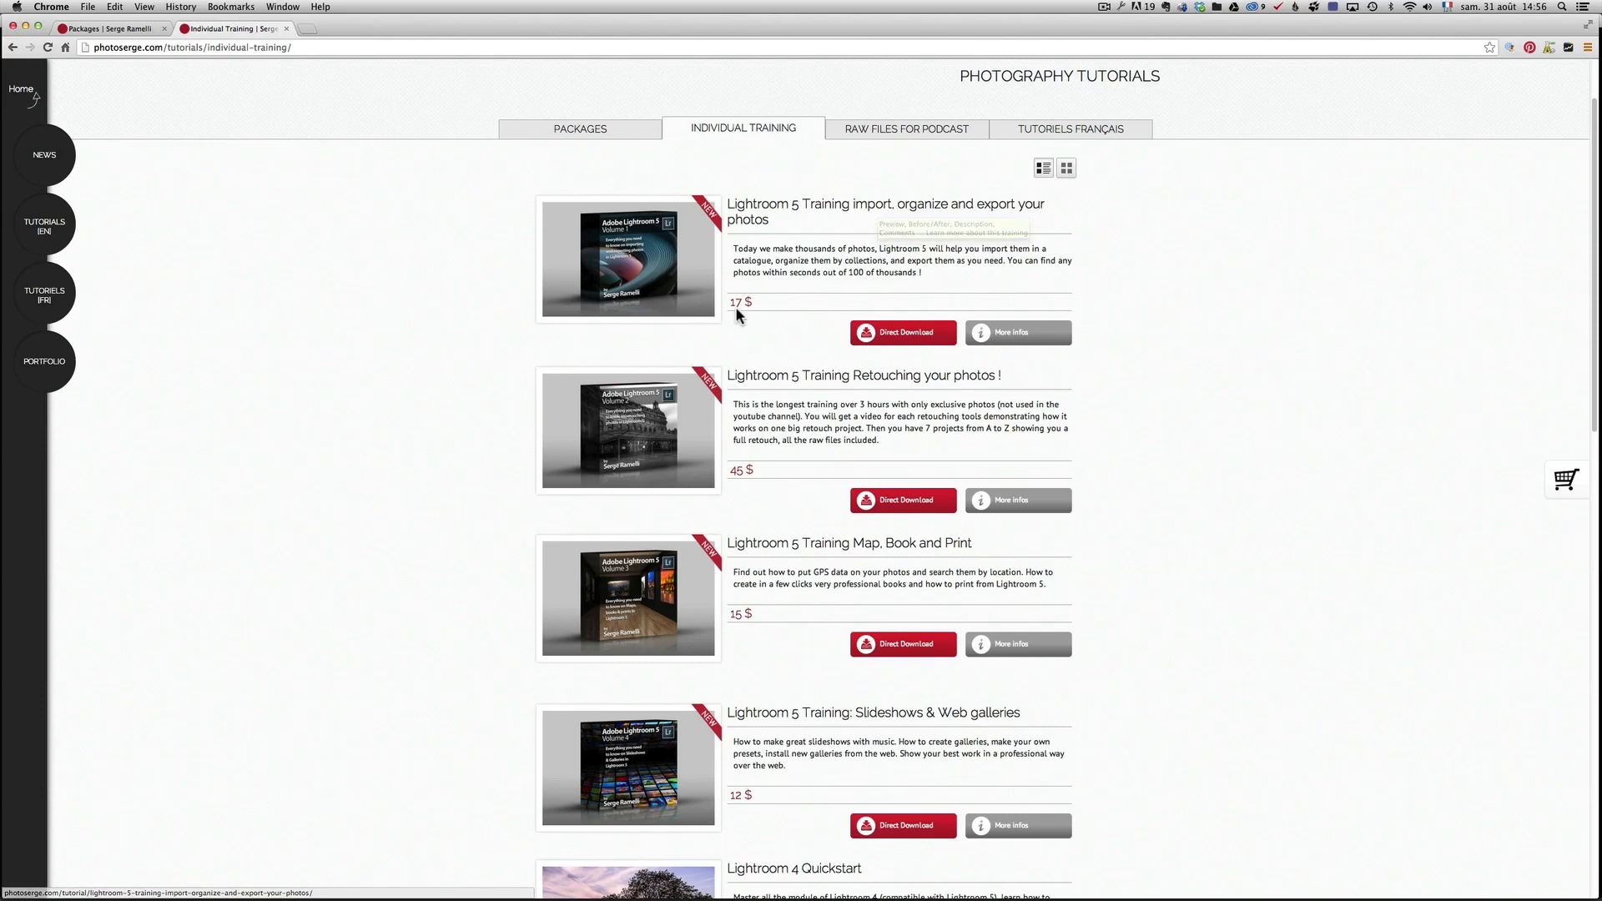
{"action": "mouse_move", "coordinate": [780, 264]}
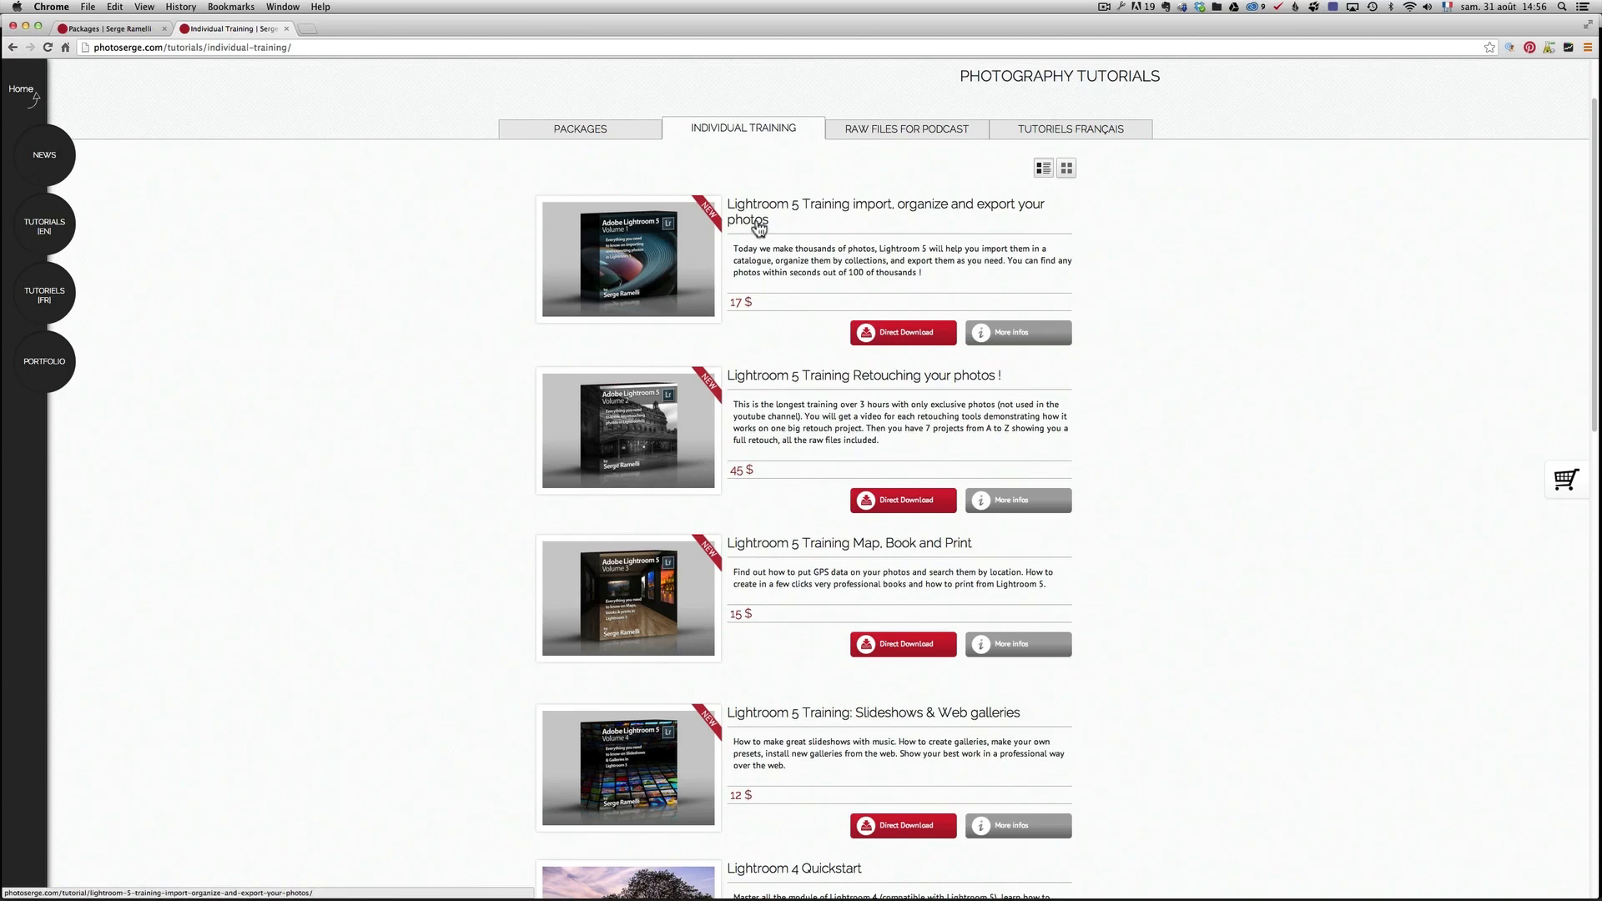
{"action": "mouse_move", "coordinate": [695, 263]}
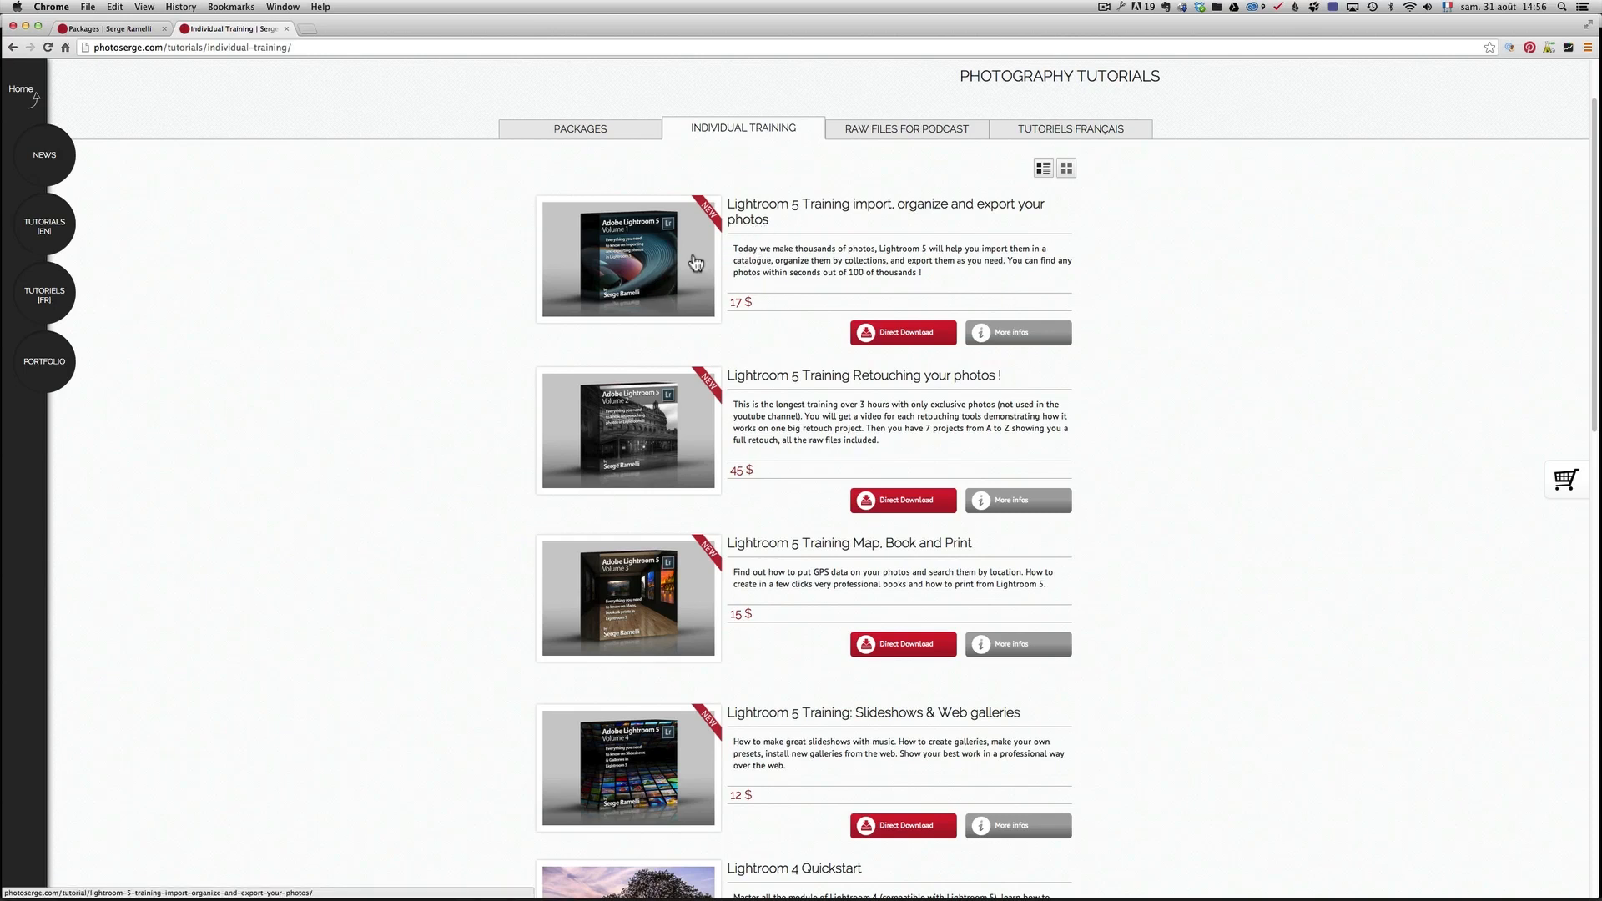
{"action": "mouse_move", "coordinate": [773, 253]}
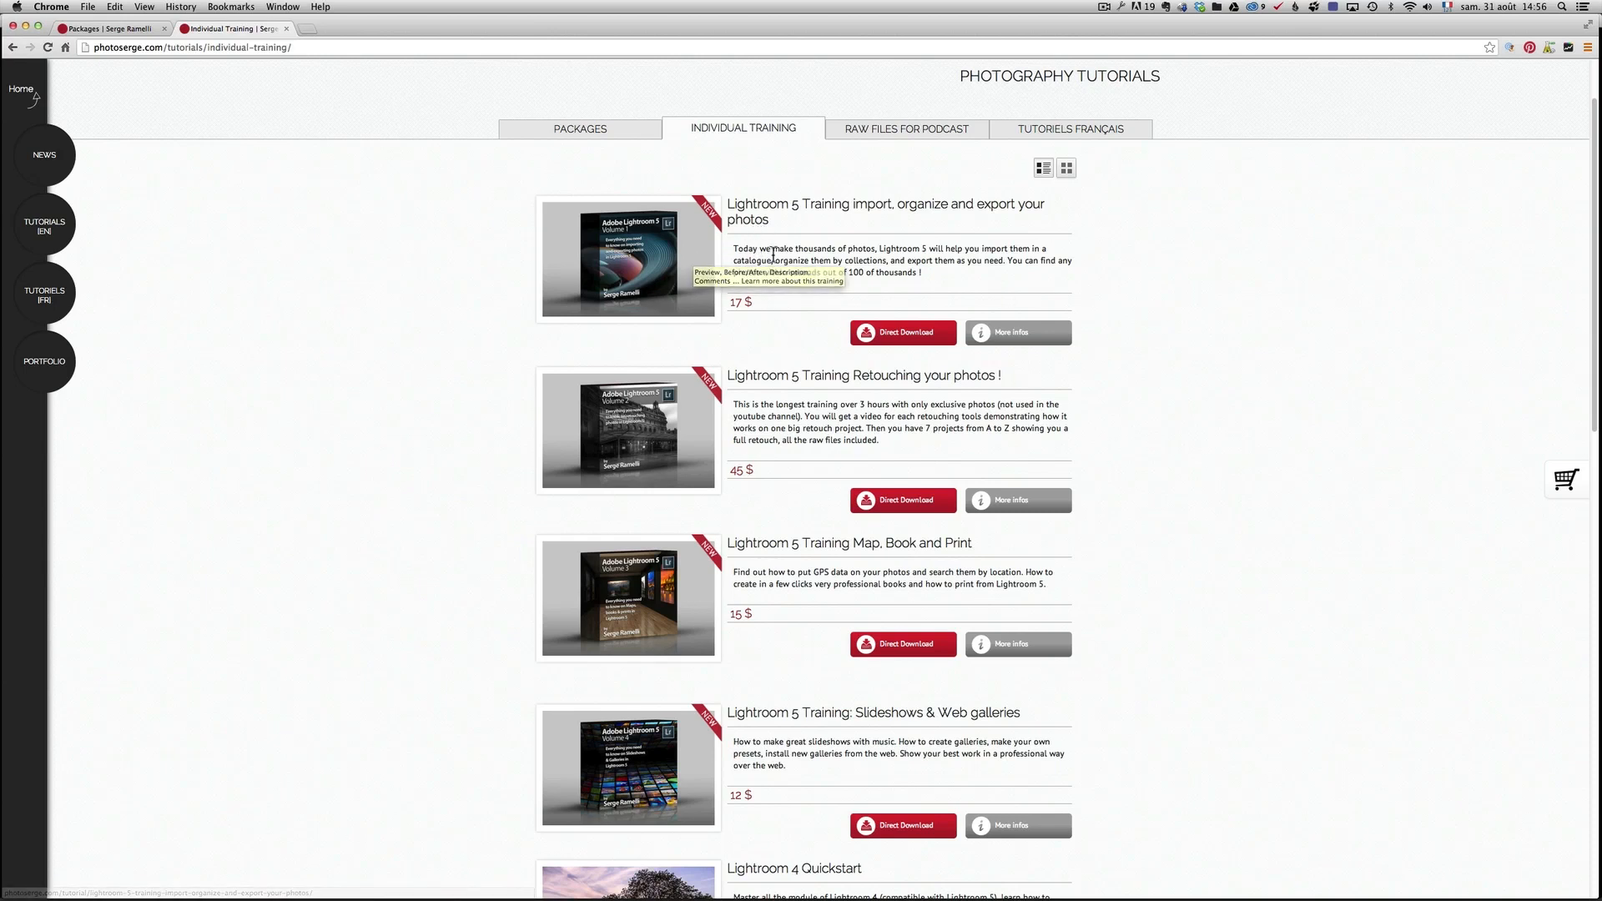
{"action": "mouse_move", "coordinate": [786, 245]}
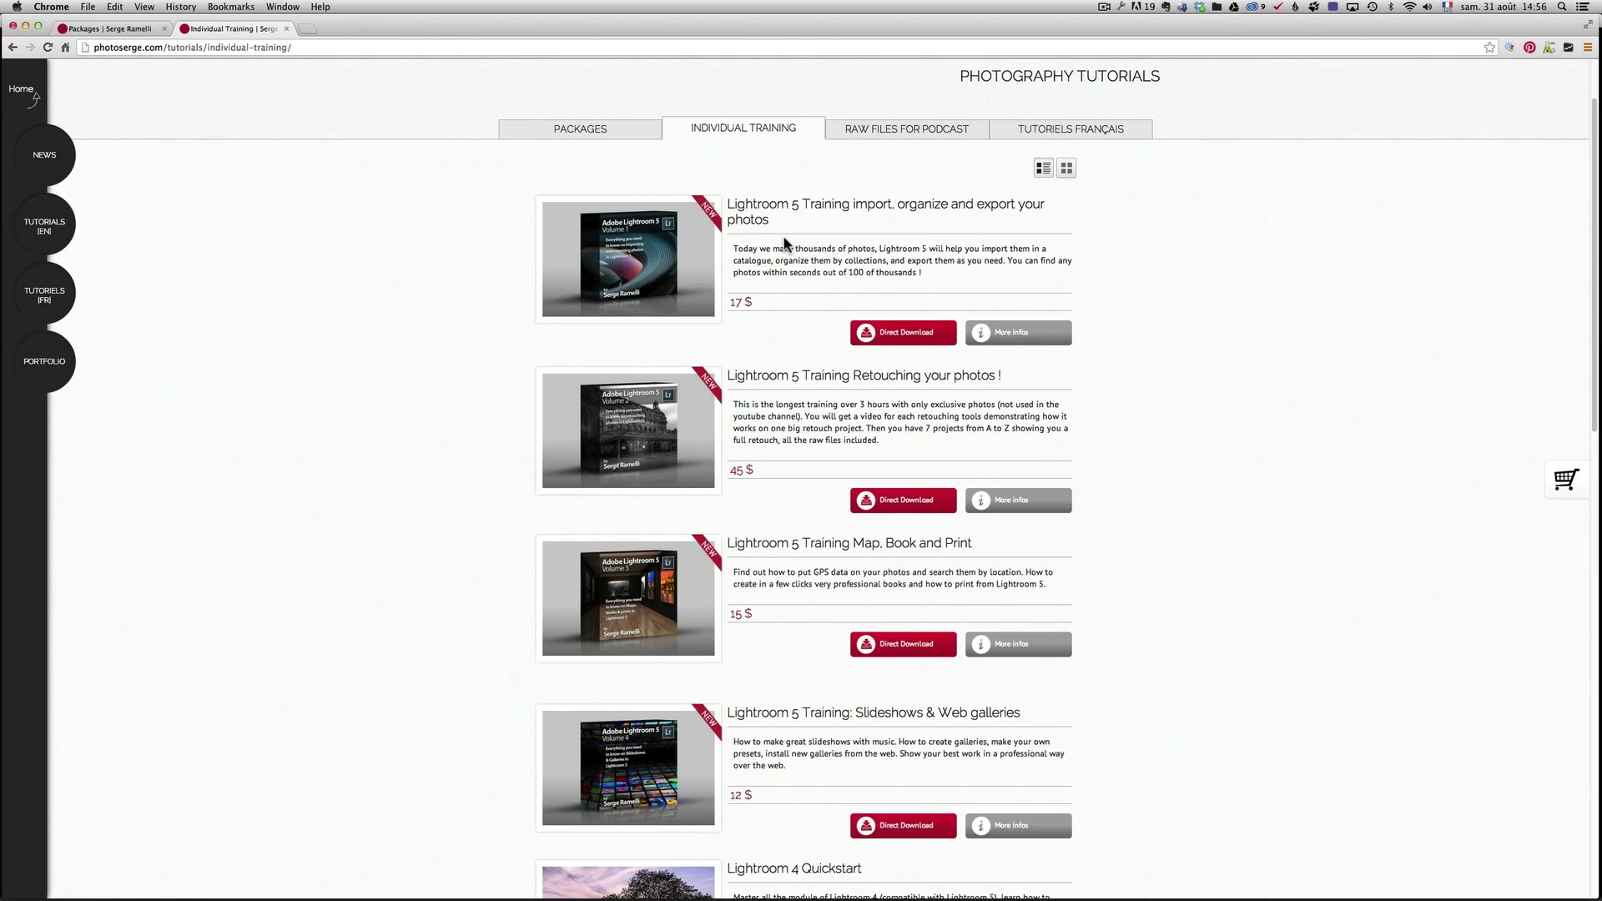
{"action": "mouse_move", "coordinate": [786, 376]}
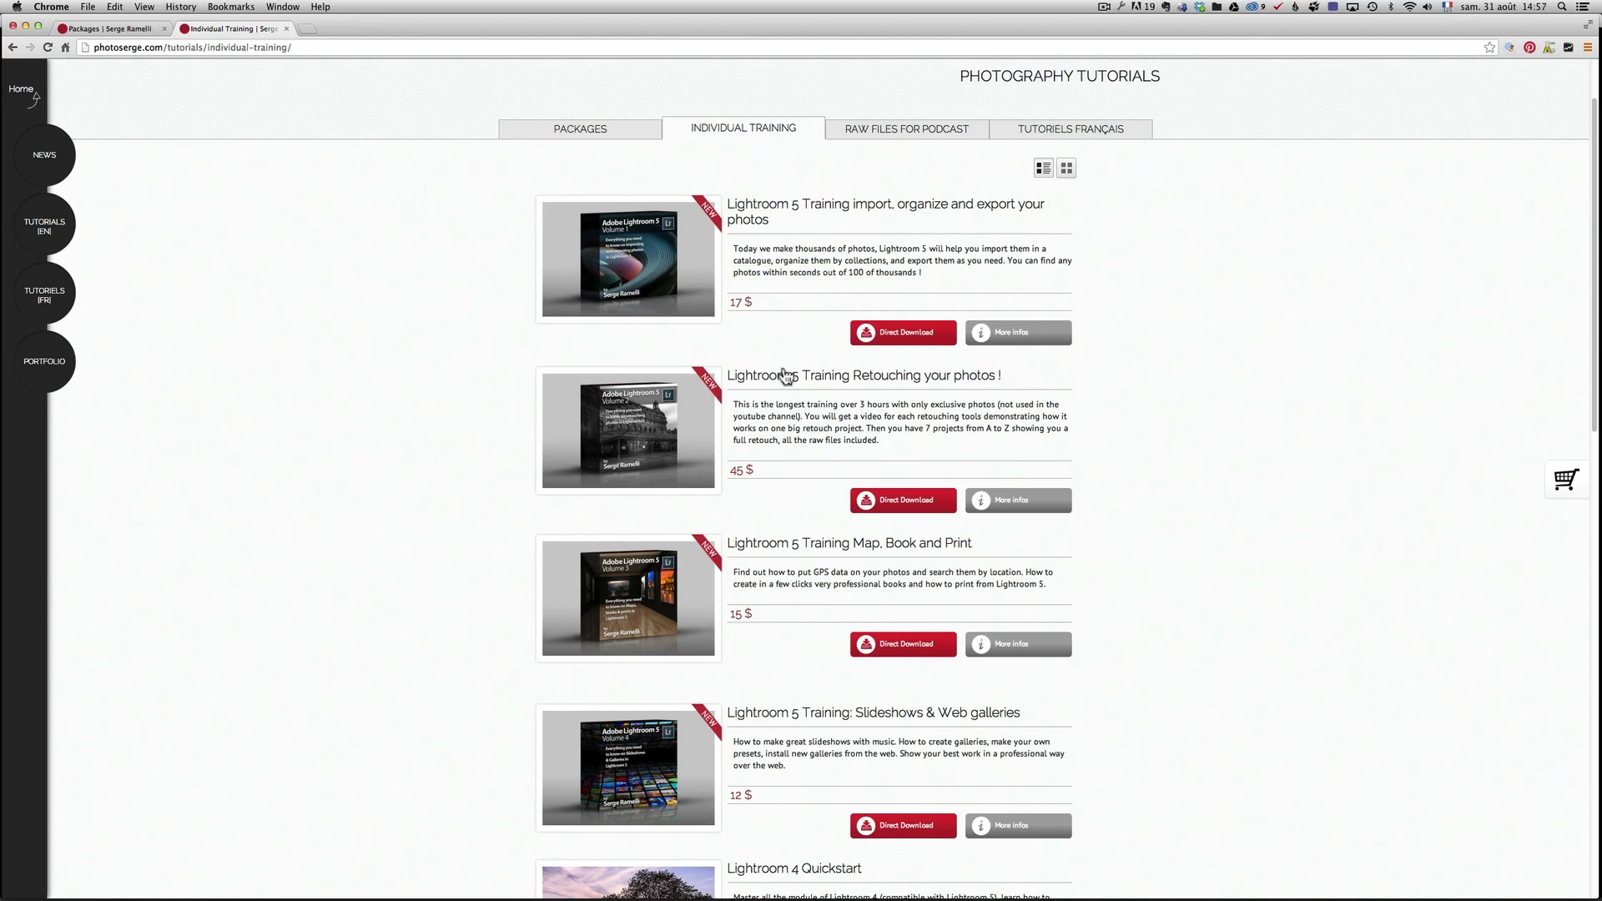
{"action": "mouse_move", "coordinate": [927, 380]}
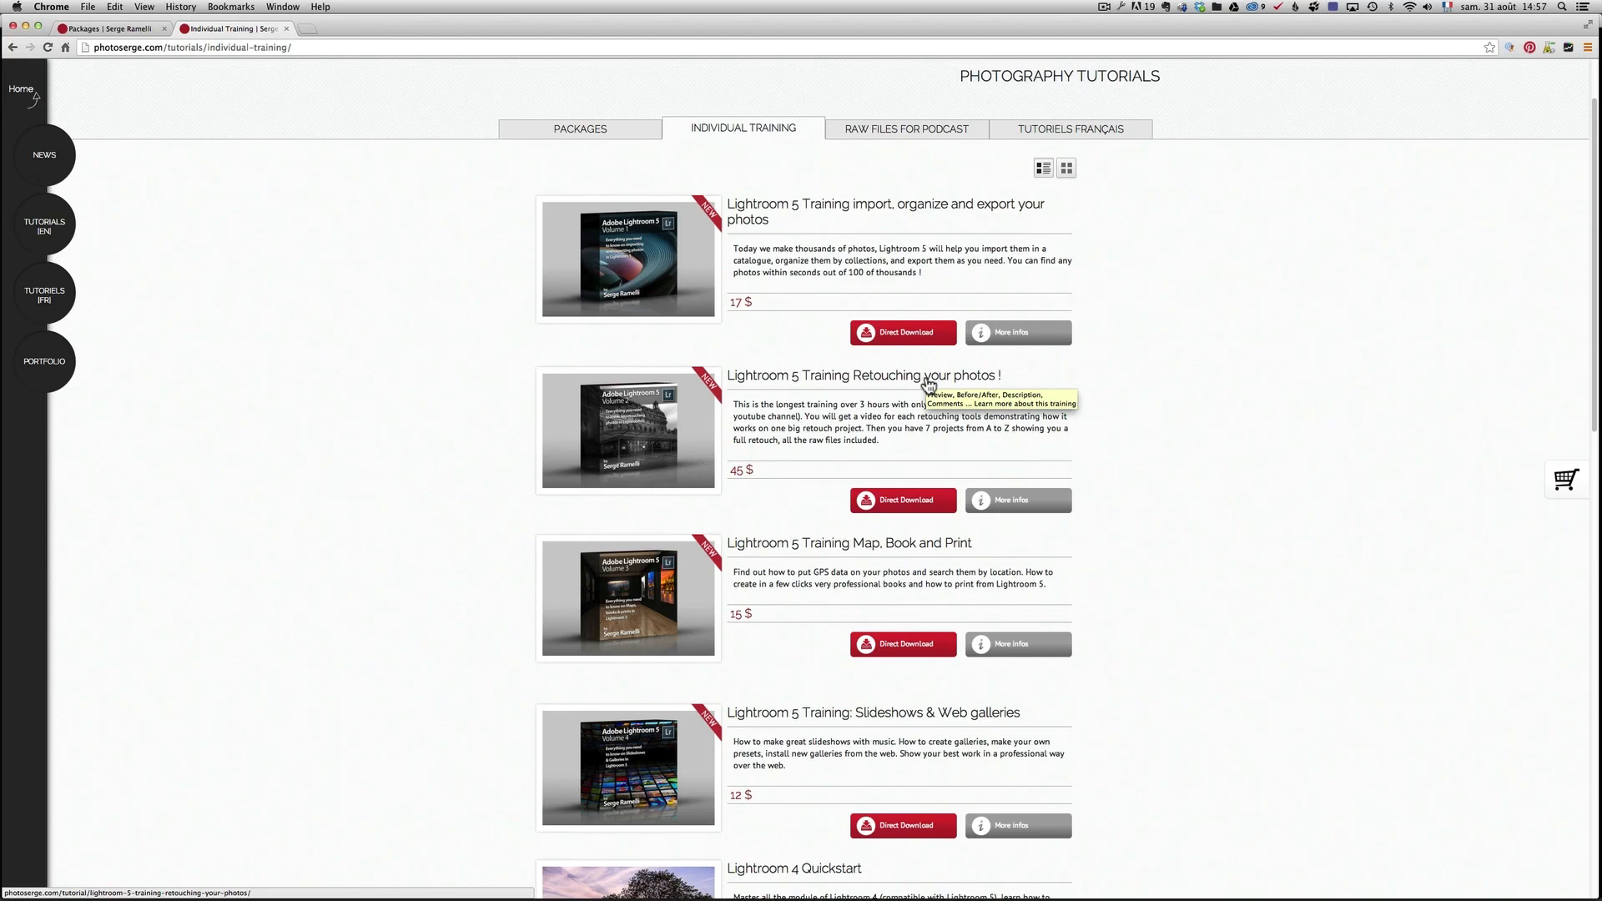
{"action": "mouse_move", "coordinate": [843, 434]}
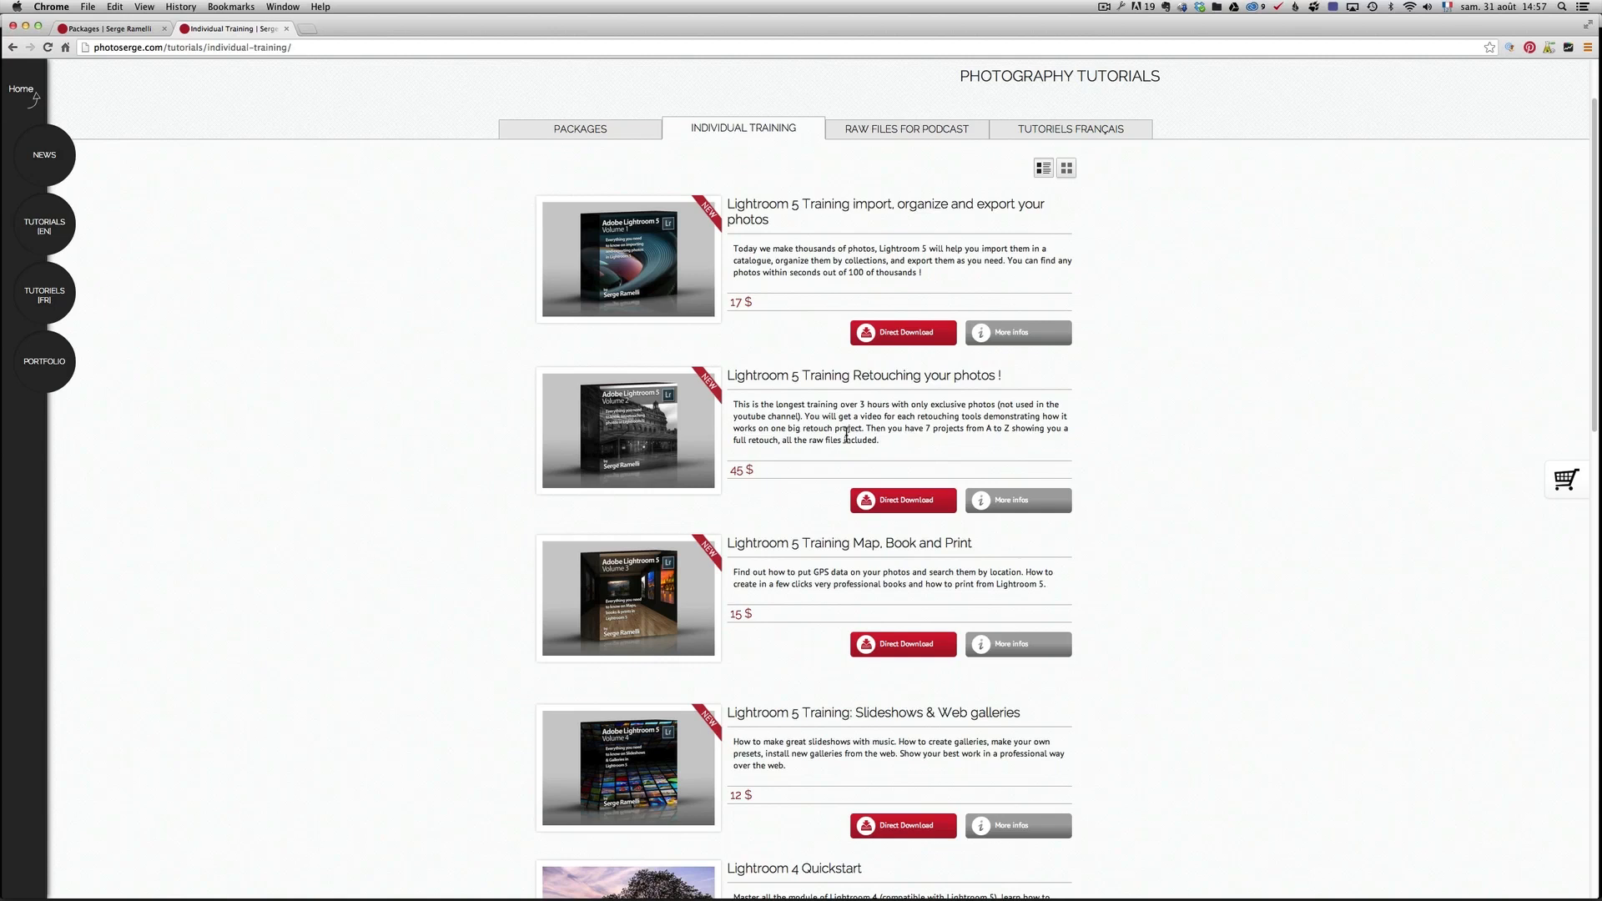
{"action": "mouse_move", "coordinate": [784, 468]}
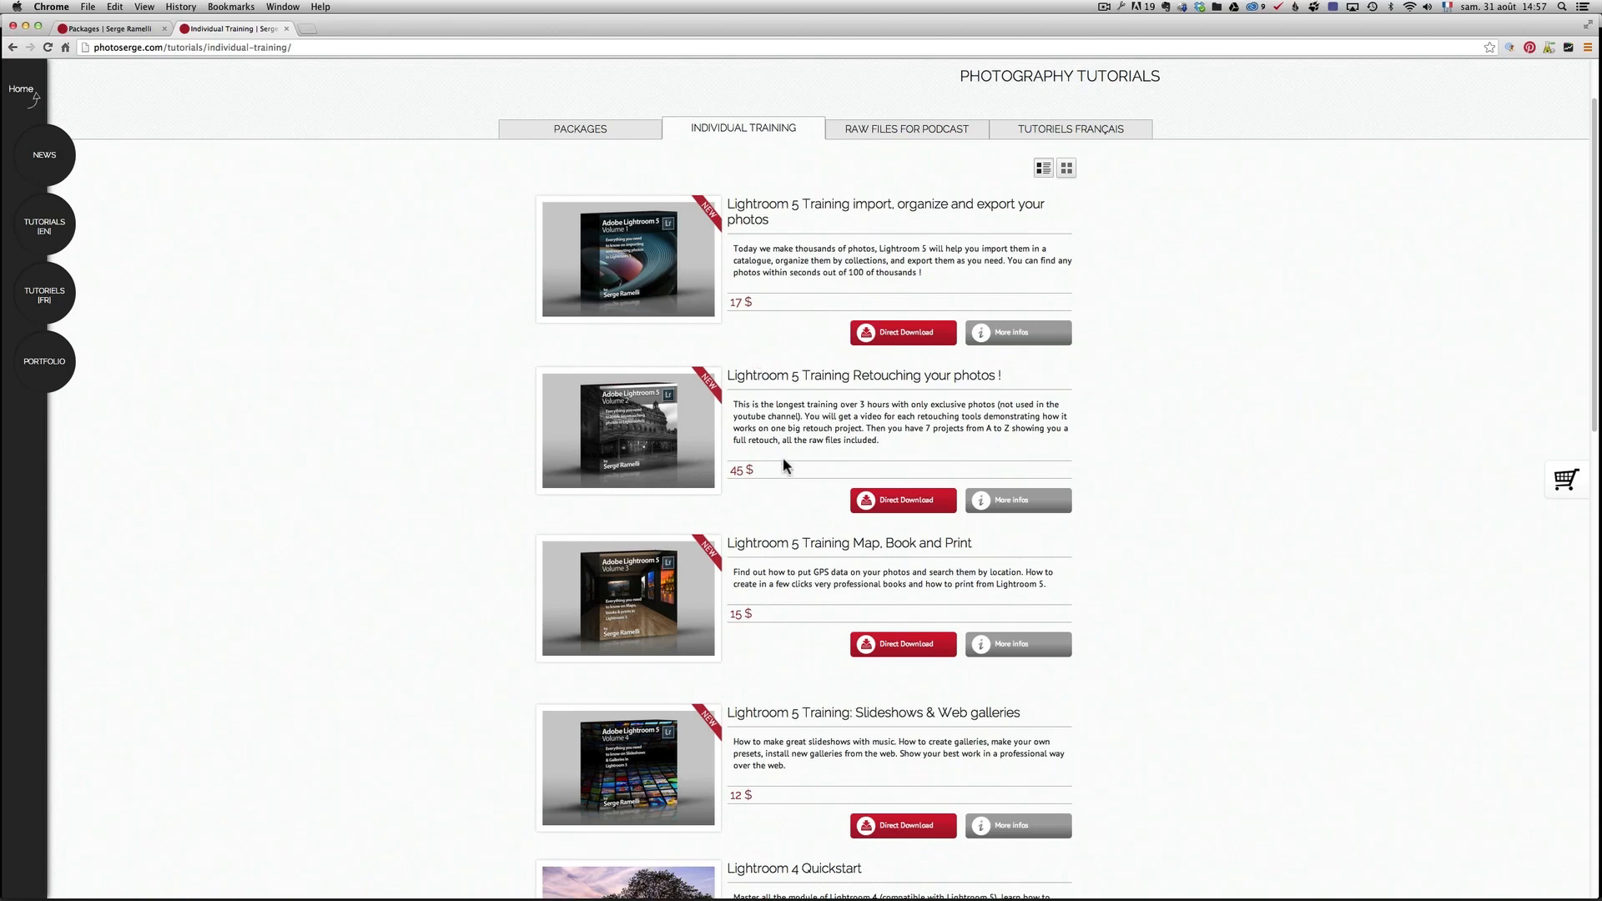
{"action": "mouse_move", "coordinate": [838, 540]}
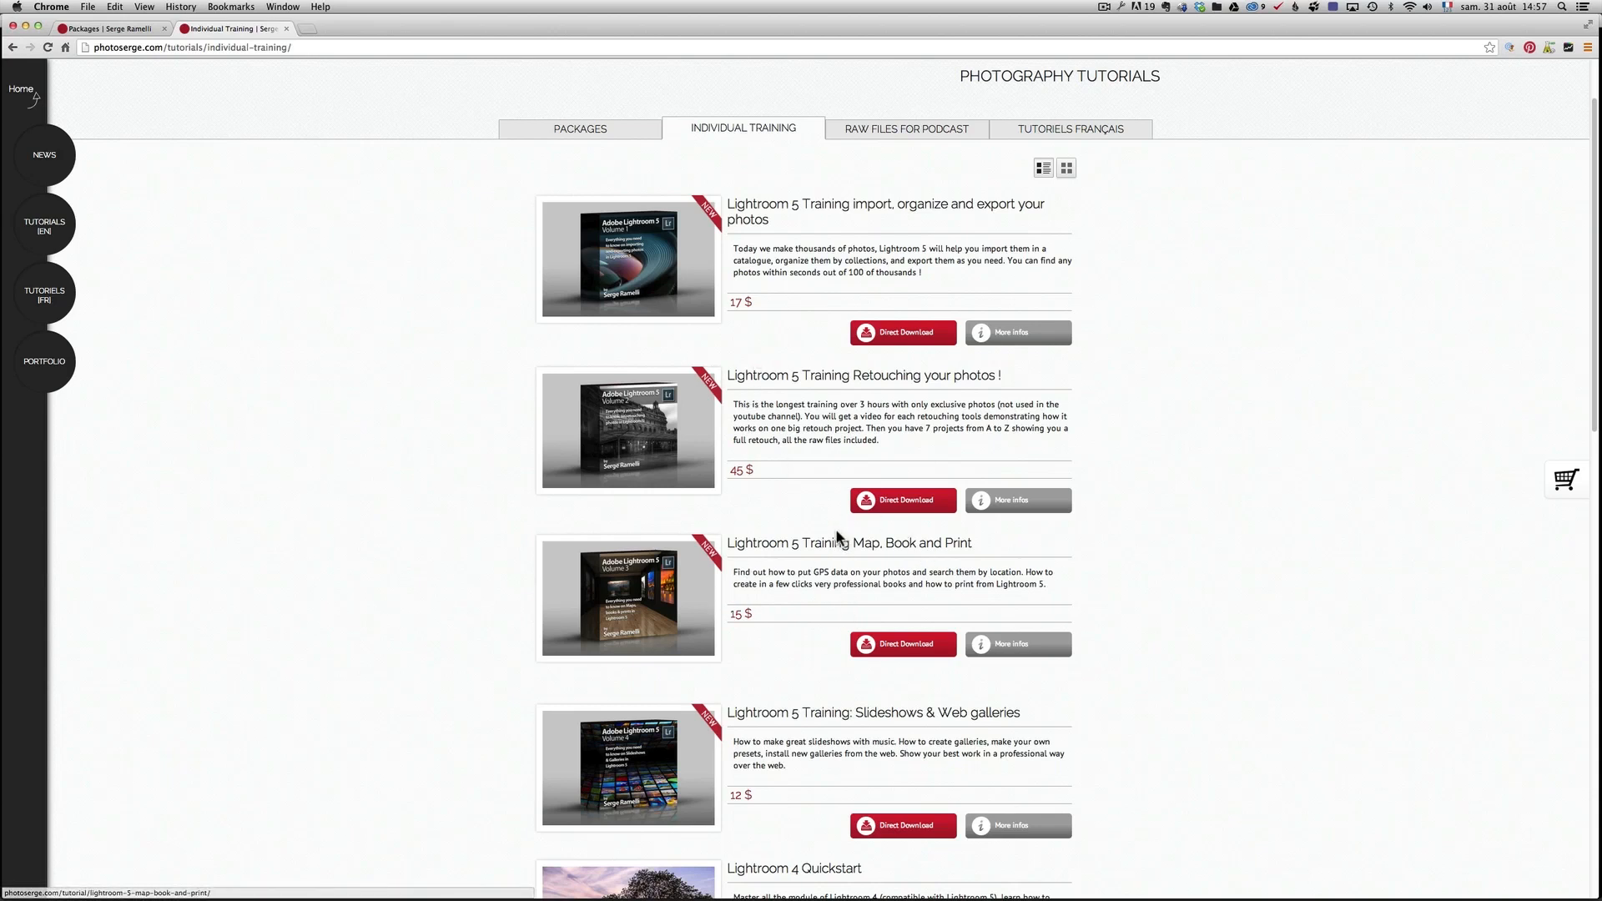
{"action": "mouse_move", "coordinate": [961, 549]}
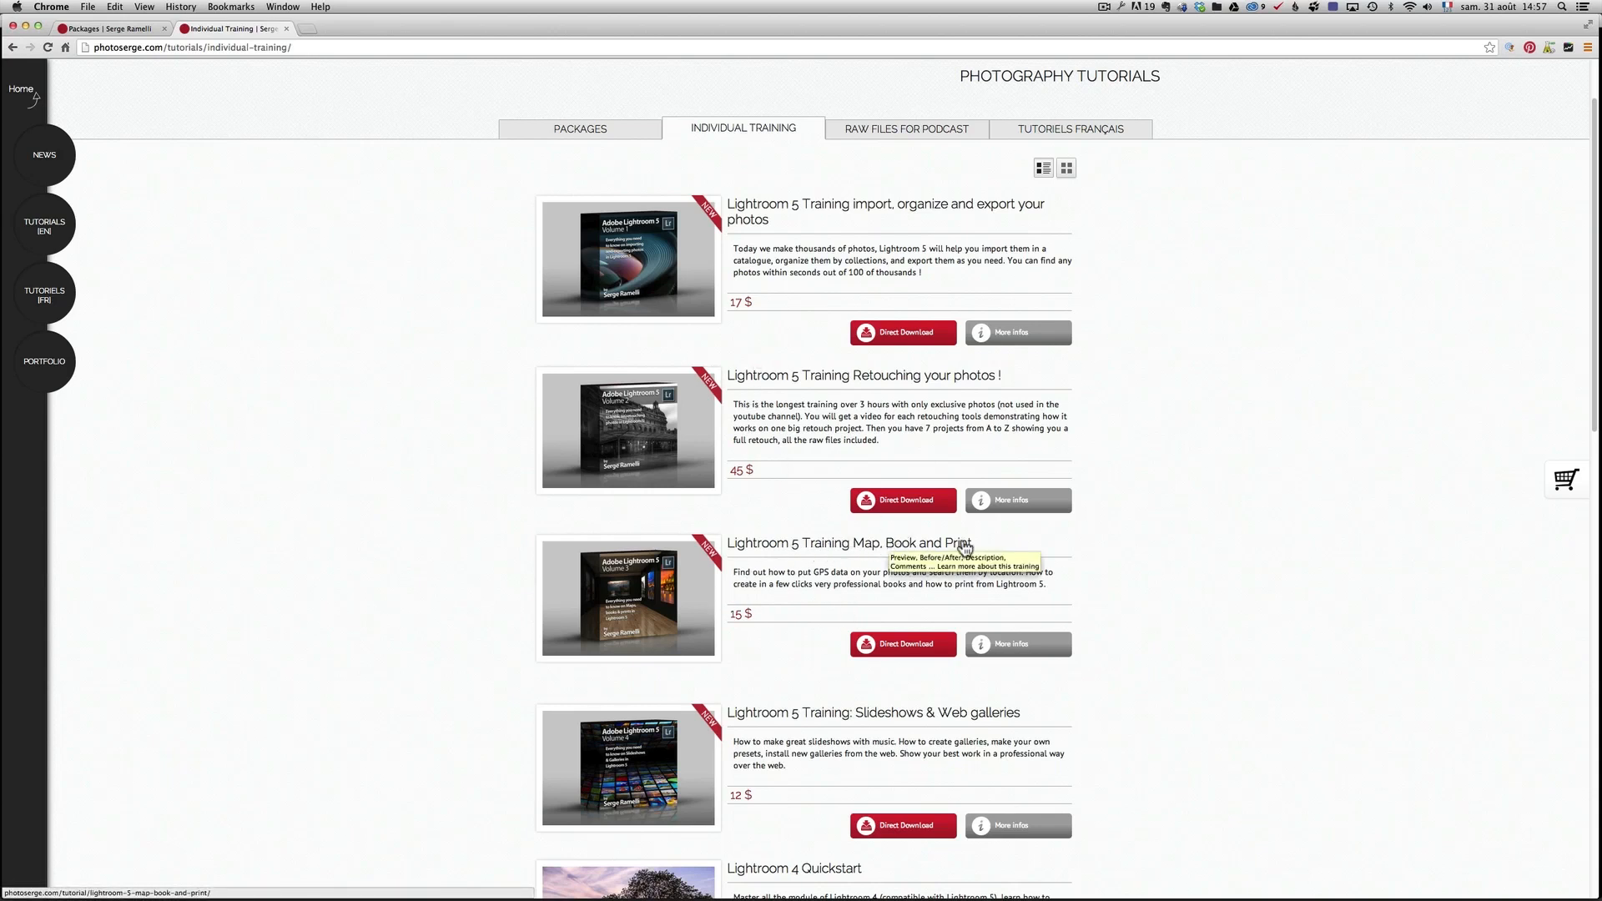
{"action": "mouse_move", "coordinate": [870, 546]}
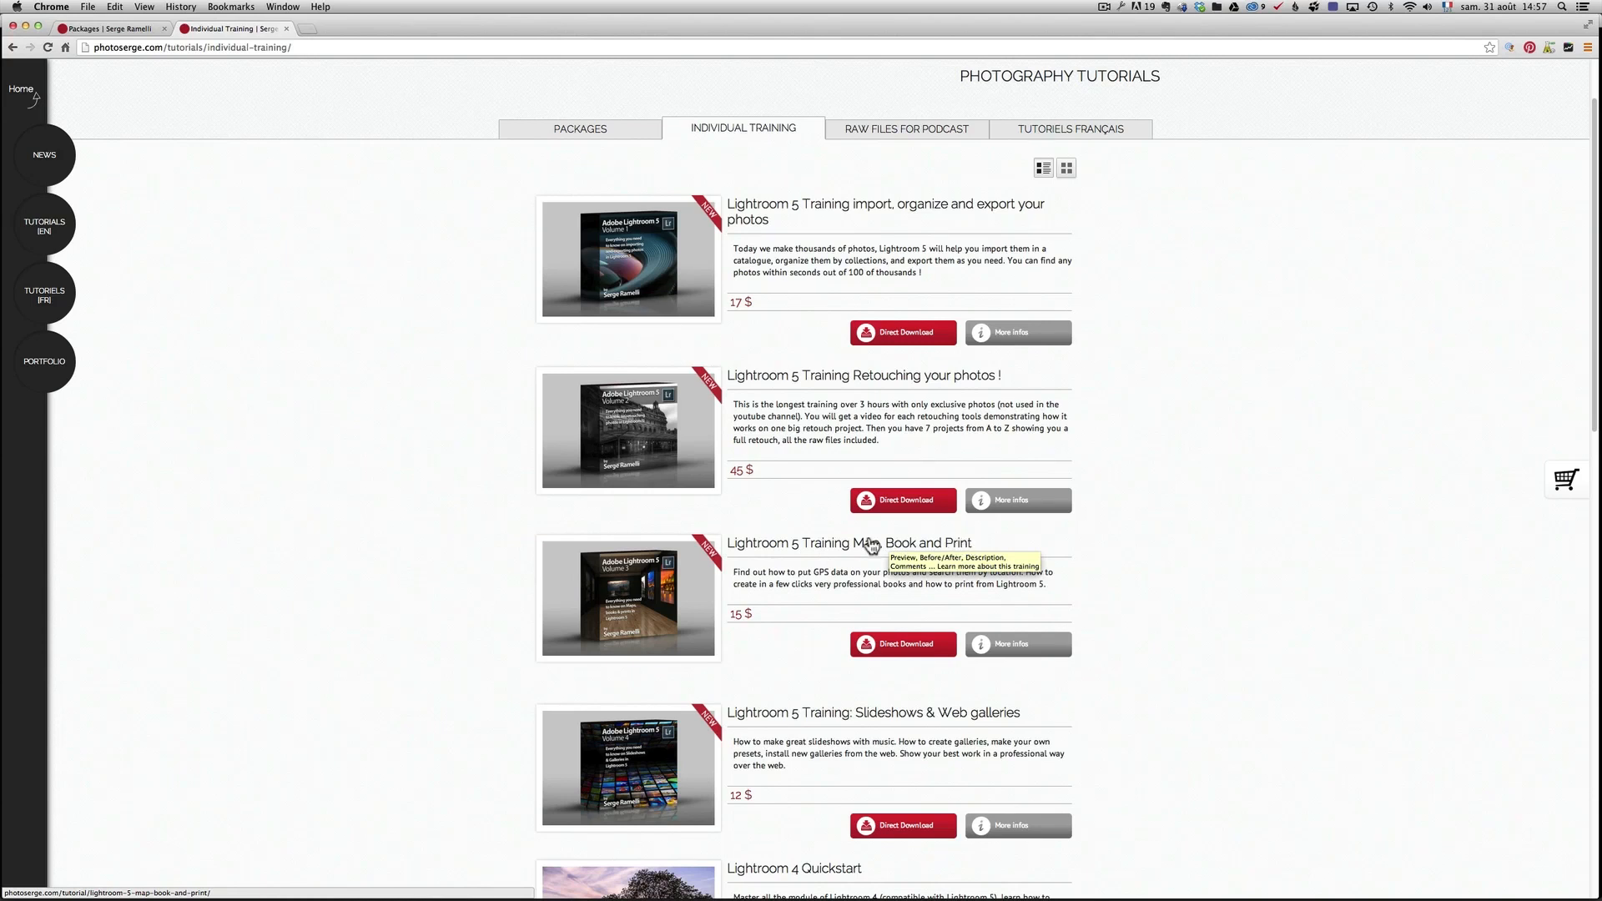
{"action": "scroll", "scroll_direction": "down", "scroll_amount": 3}
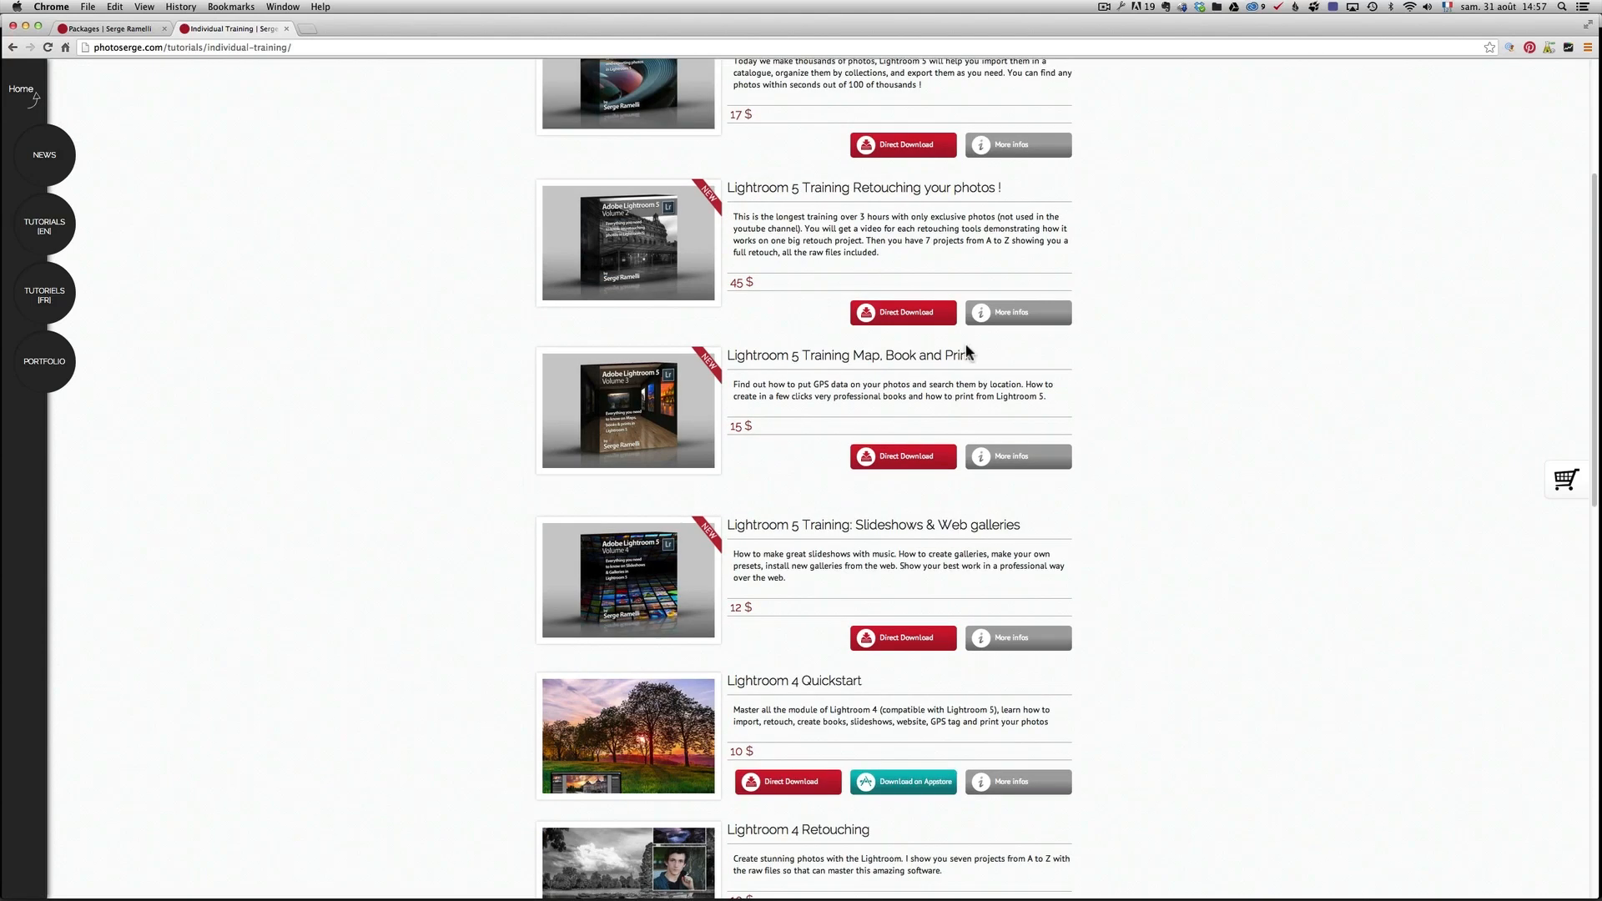
{"action": "mouse_move", "coordinate": [875, 529]}
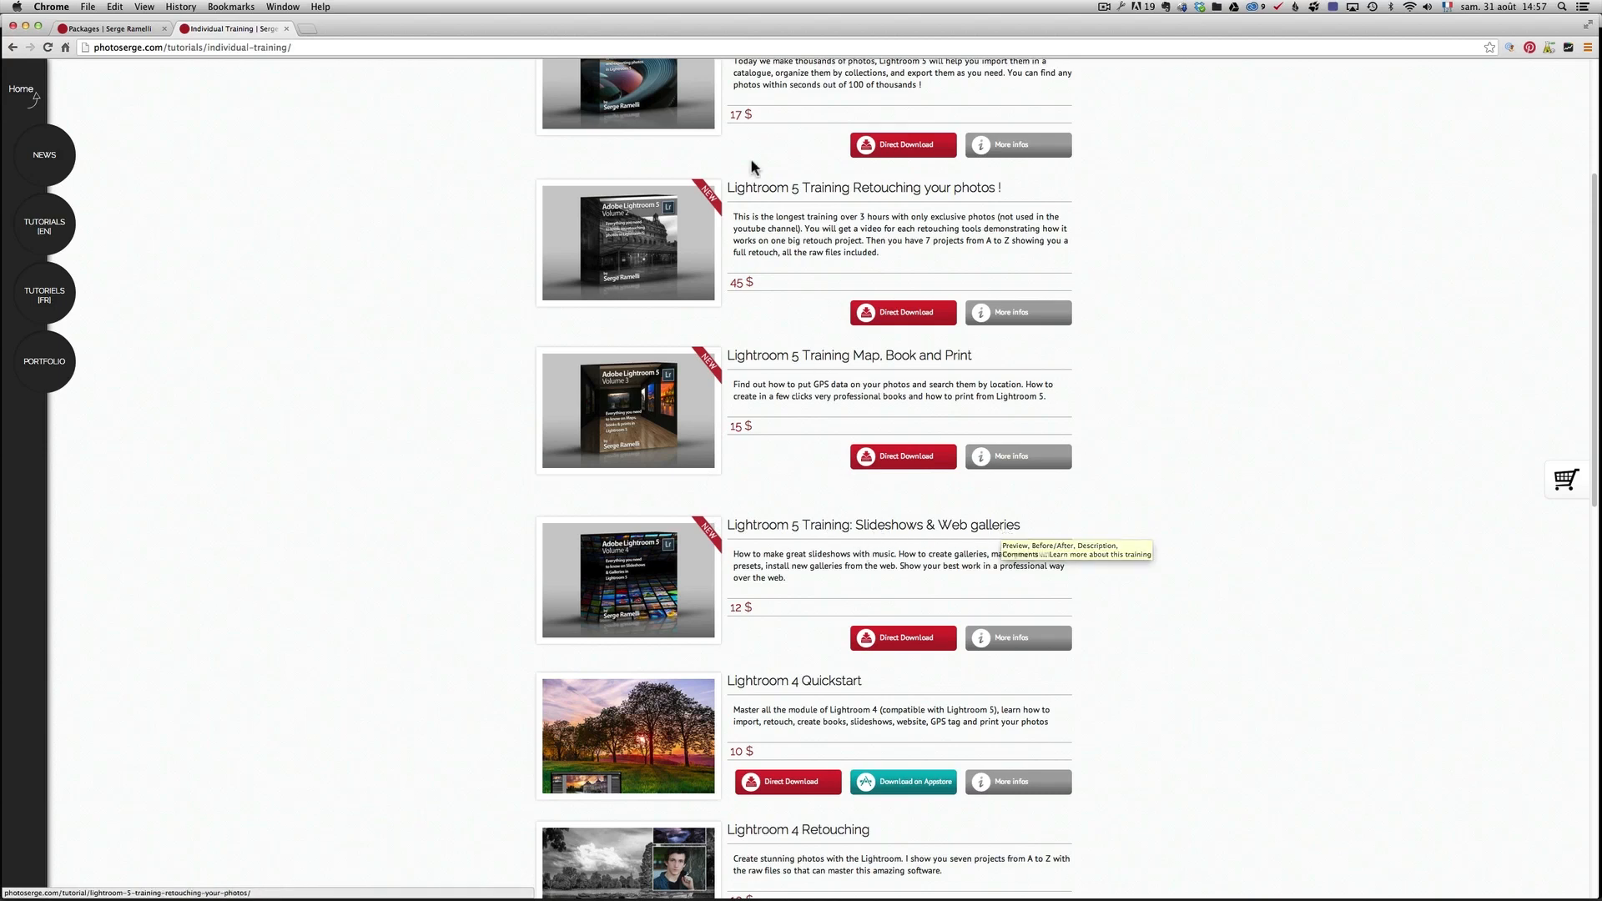
{"action": "scroll", "scroll_direction": "up", "scroll_amount": 3}
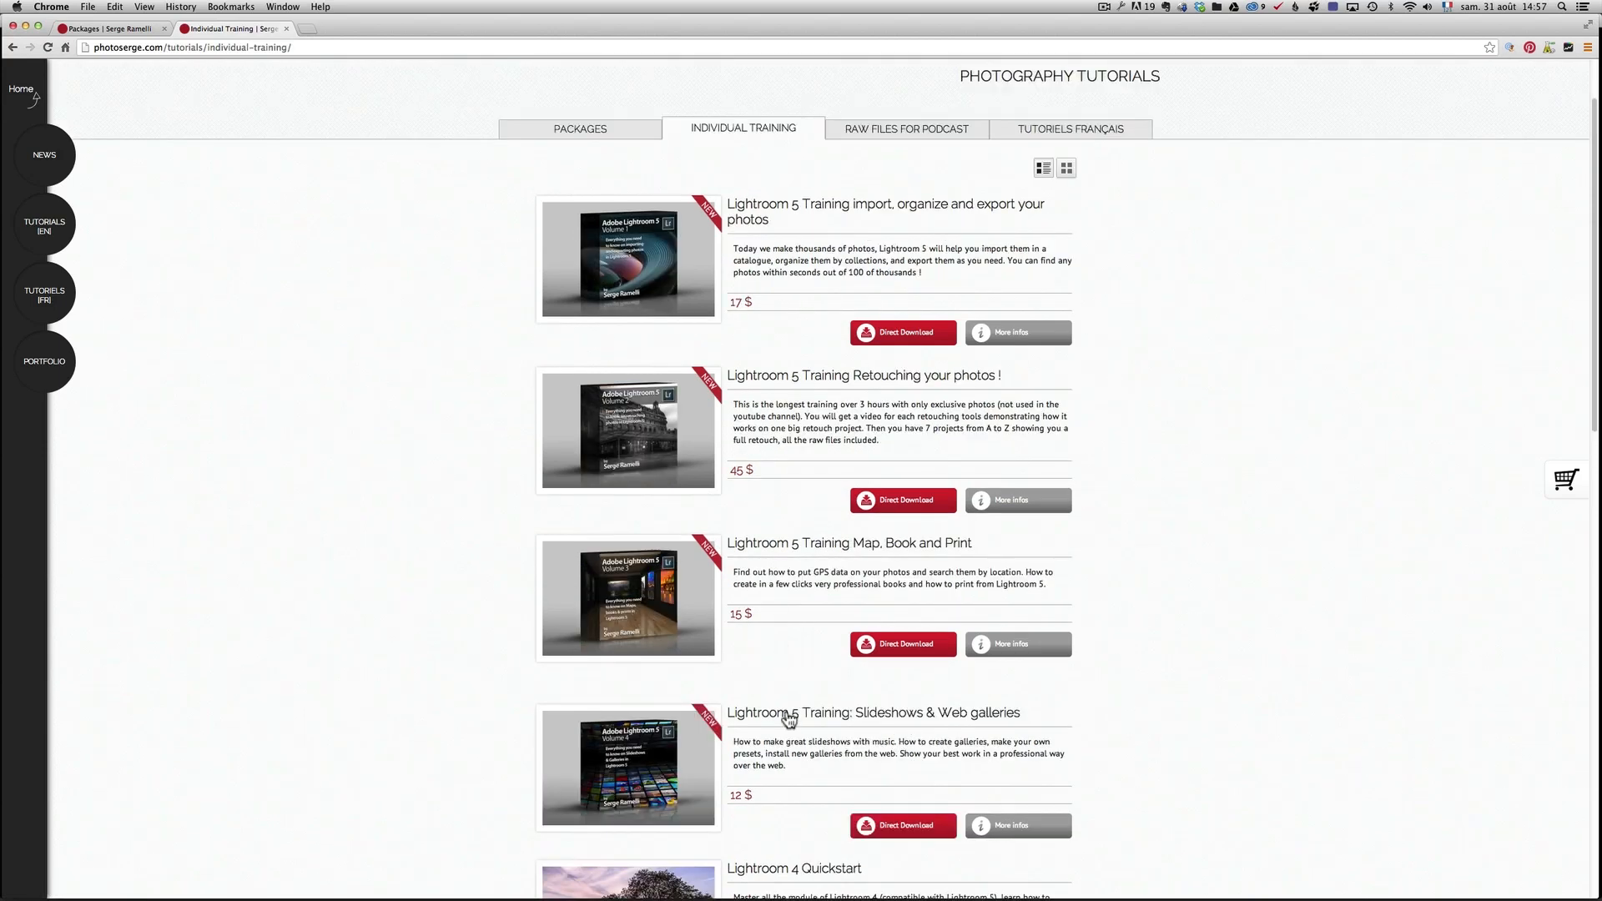
{"action": "mouse_move", "coordinate": [755, 546]}
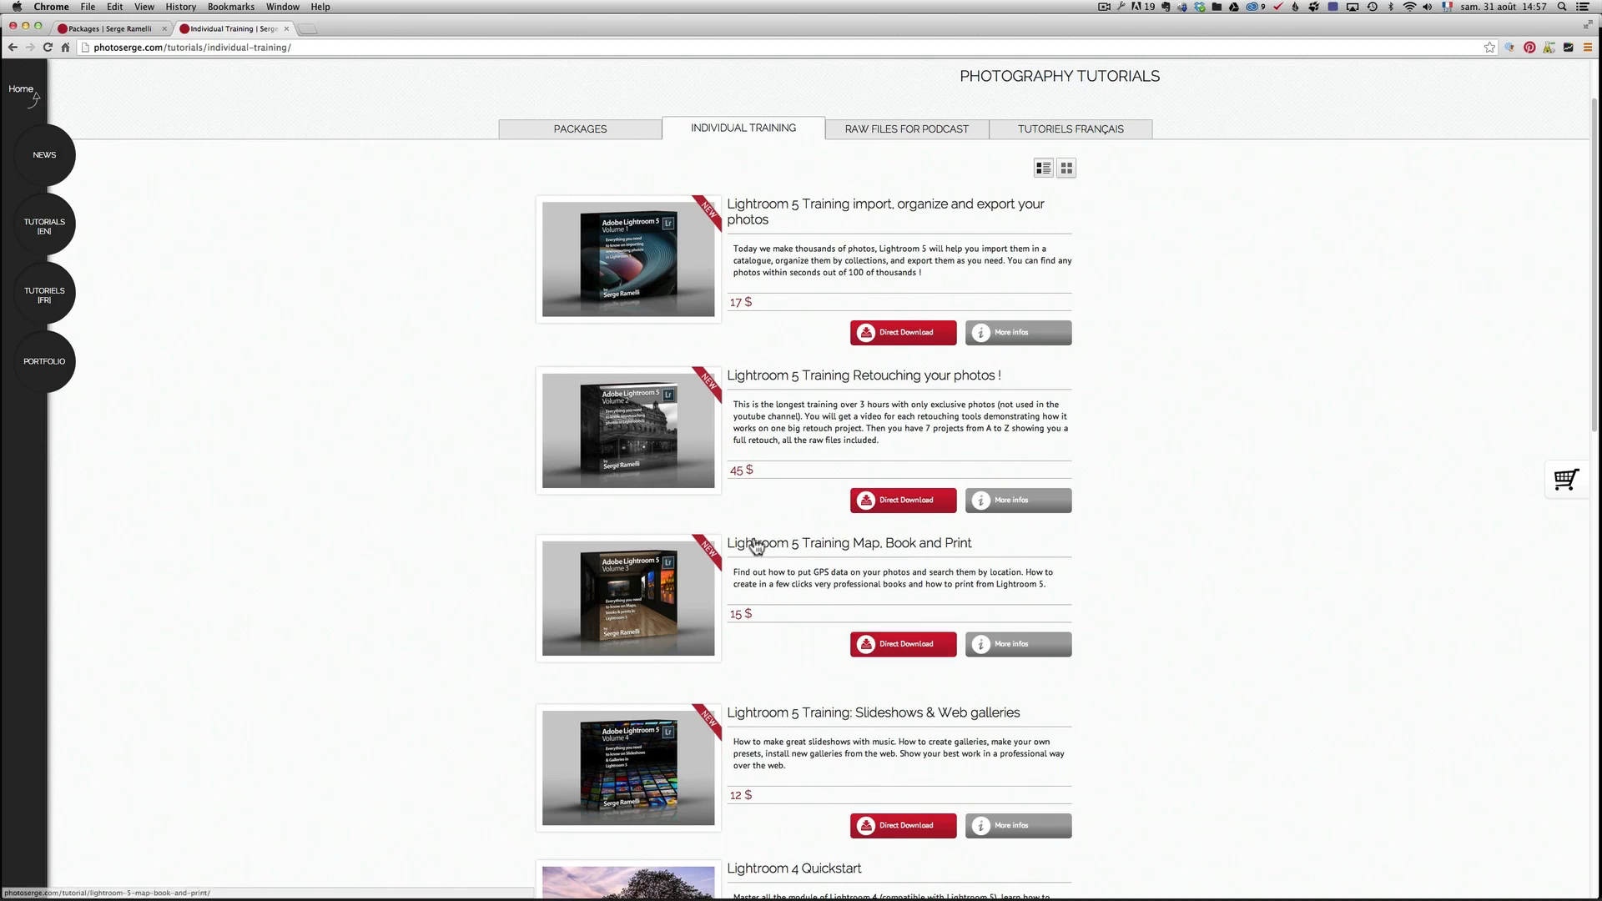
{"action": "mouse_move", "coordinate": [756, 299]}
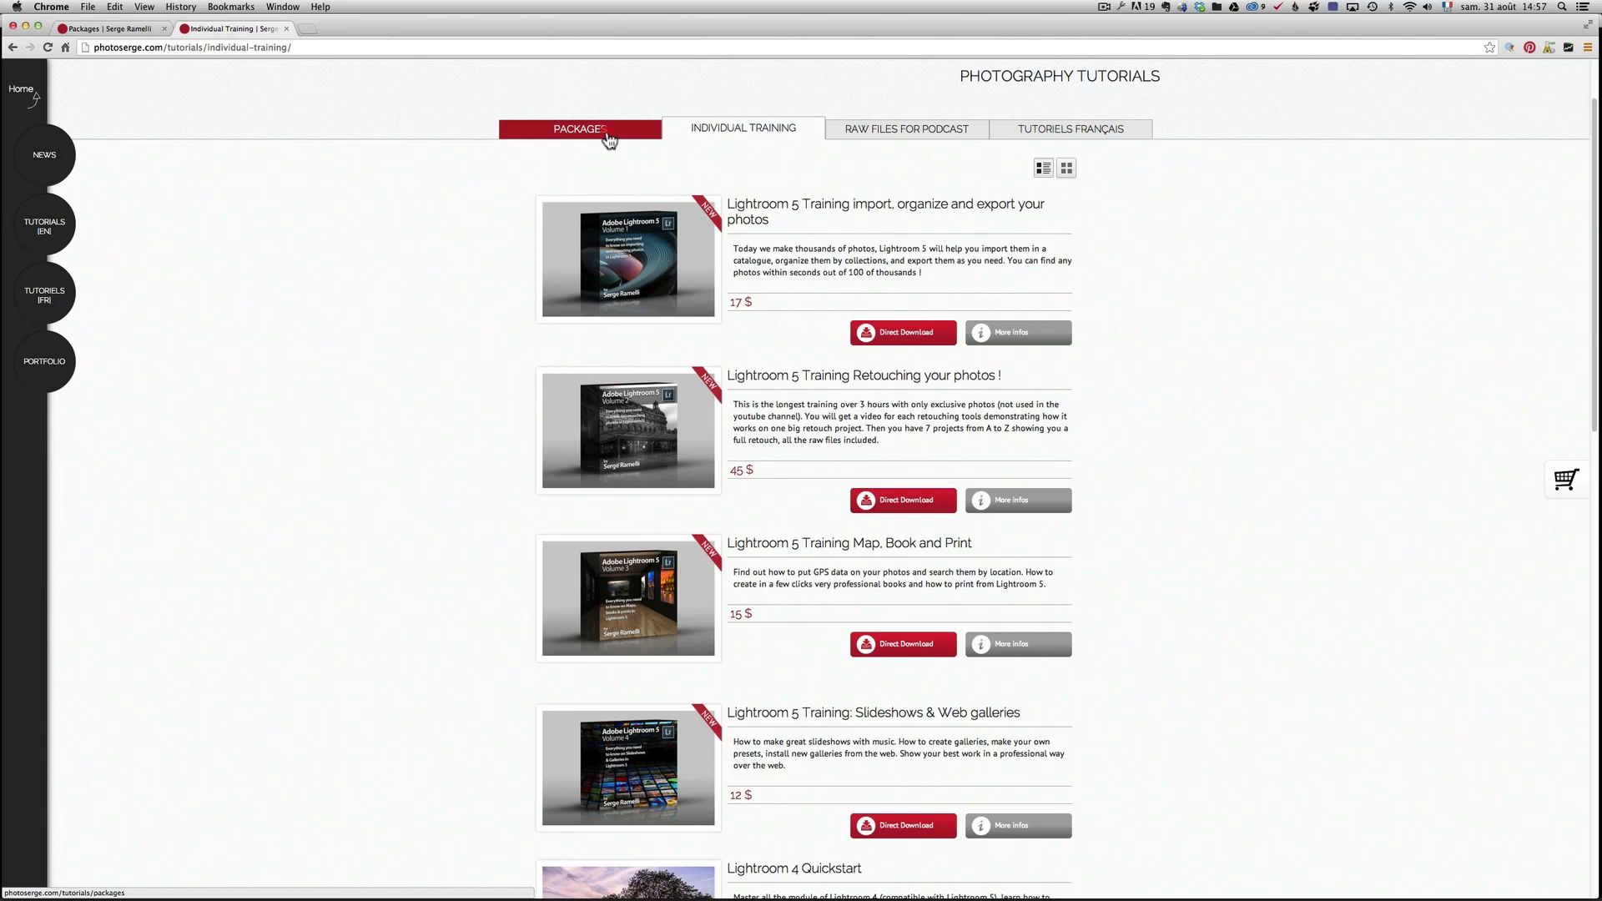
Open photoserge.com's Packages list, led by the Lightroom 5 full training.
{"action": "left_click", "coordinate": [579, 129]}
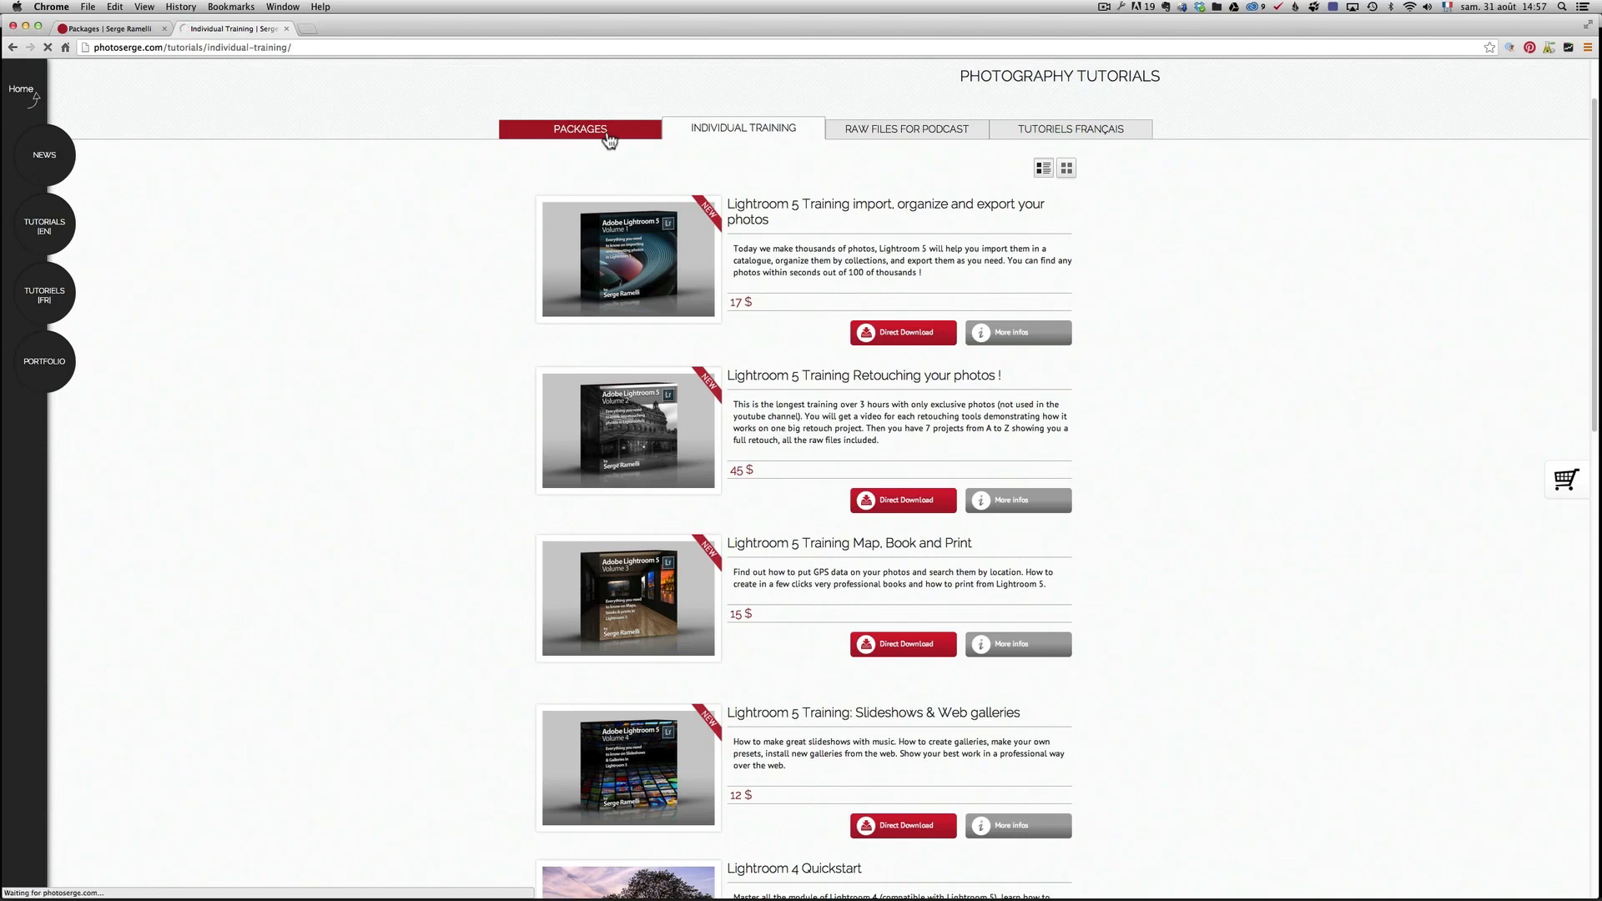
{"action": "left_click", "coordinate": [579, 128]}
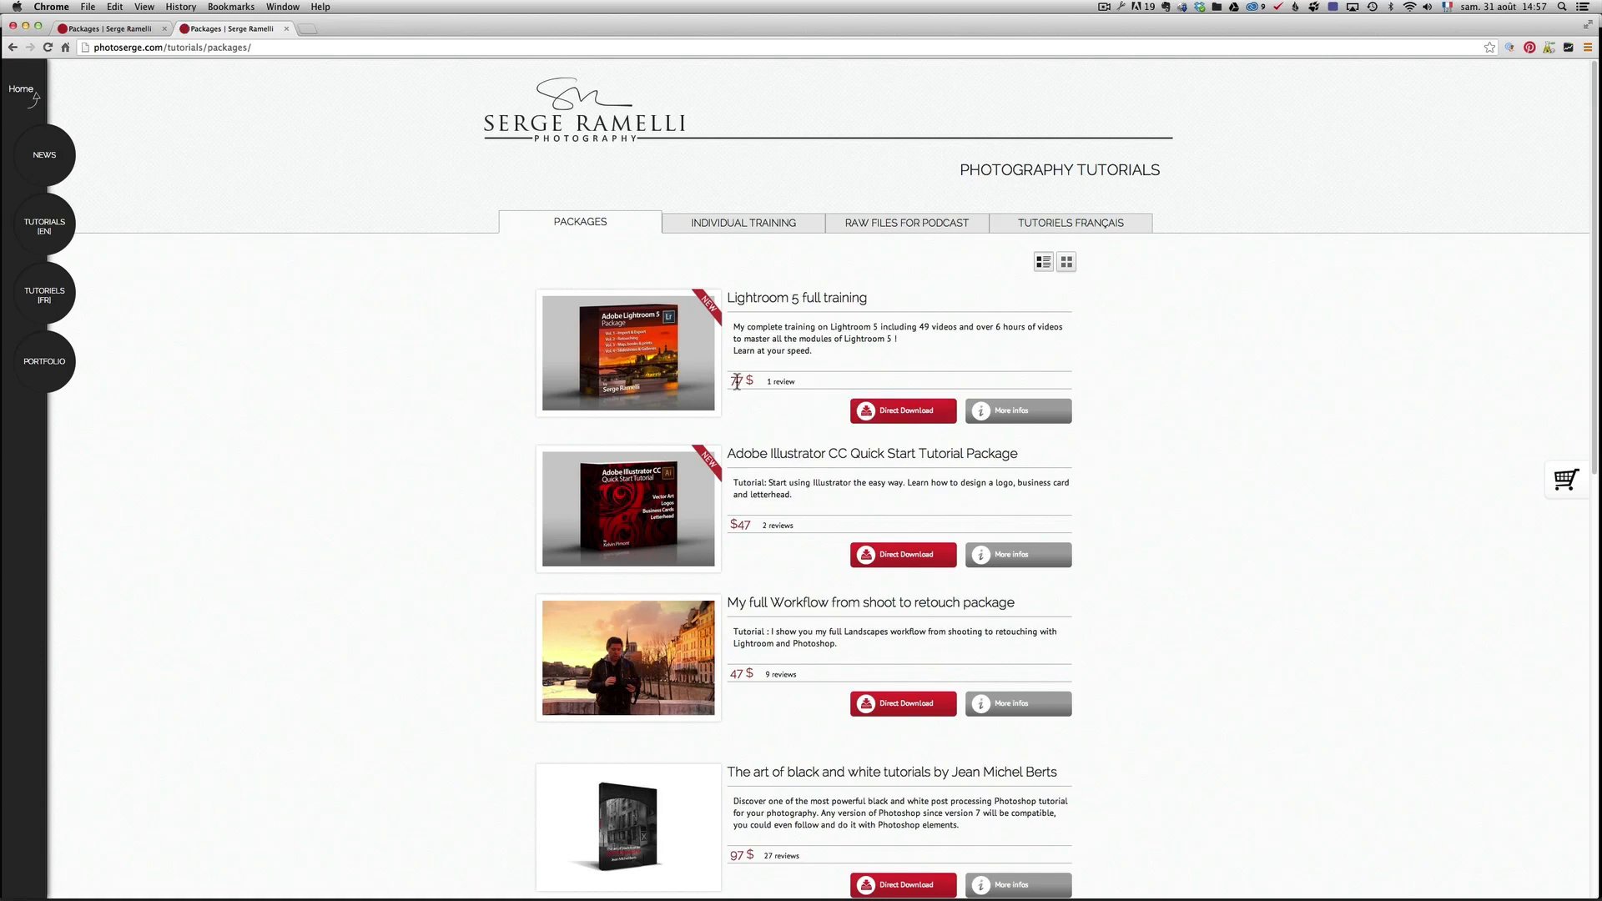
{"action": "mouse_move", "coordinate": [757, 388]}
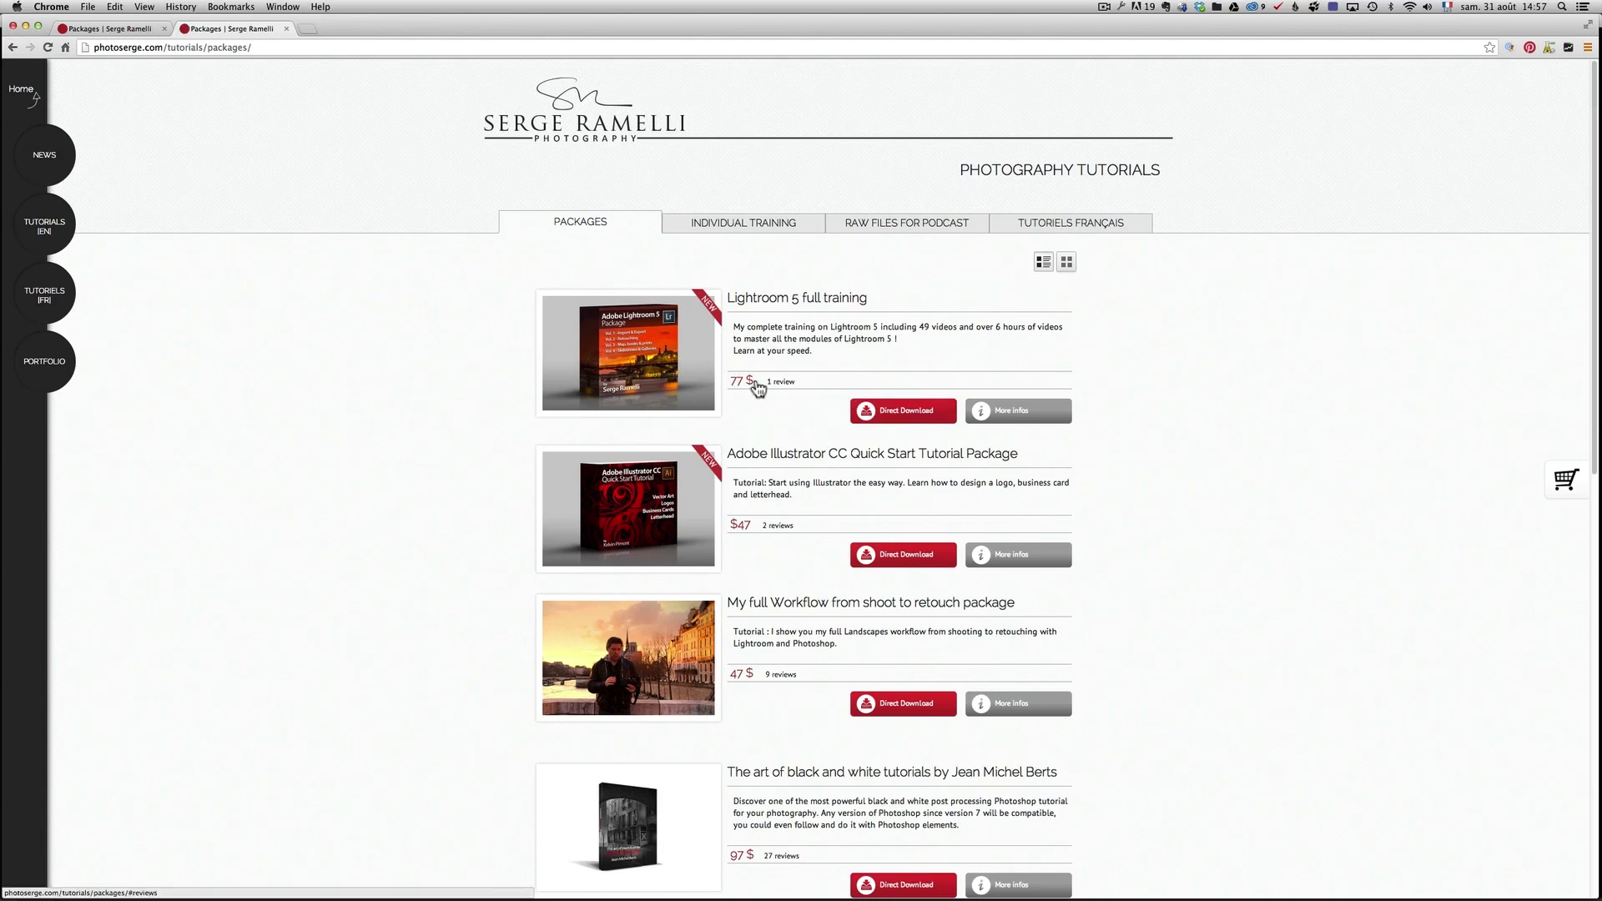
{"action": "mouse_move", "coordinate": [781, 381]}
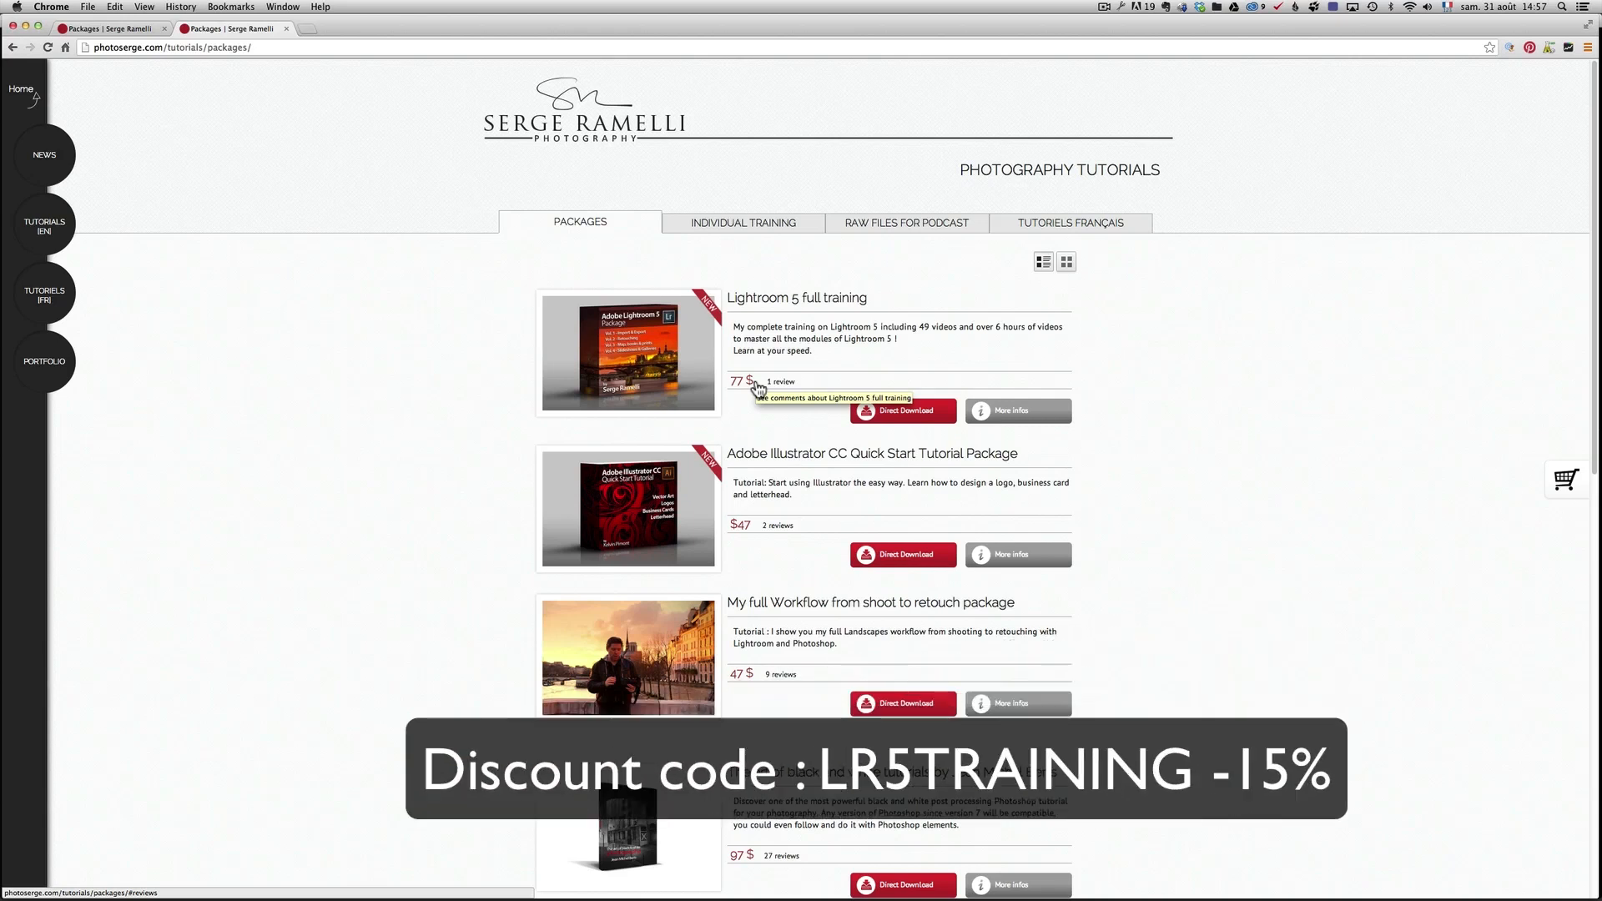
{"action": "mouse_move", "coordinate": [756, 391]}
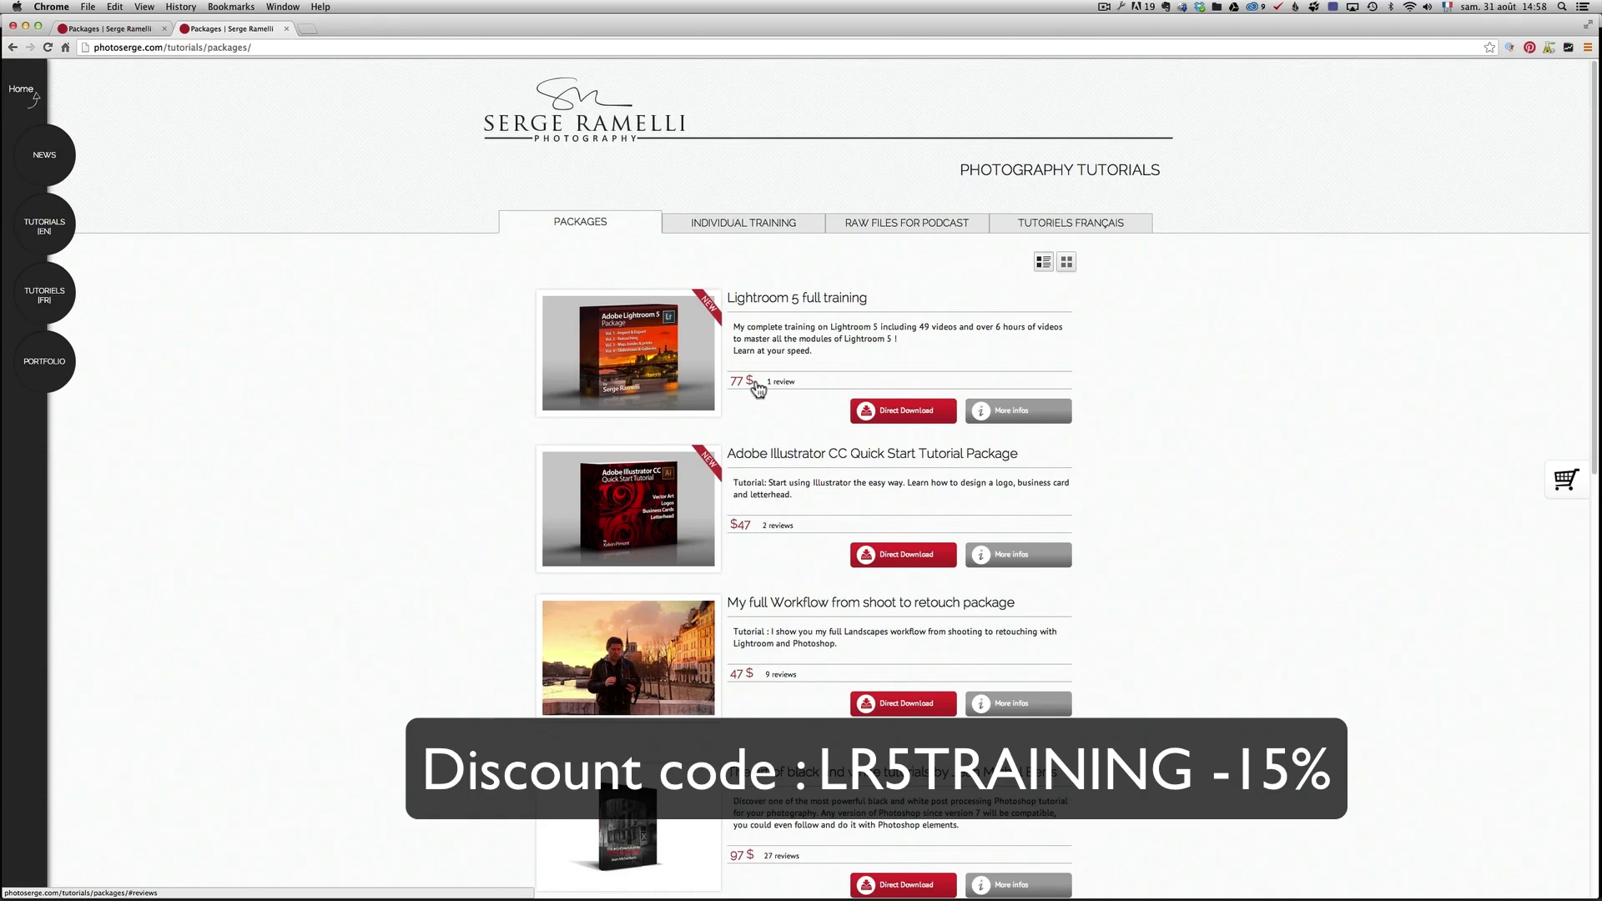
{"action": "left_click", "coordinate": [742, 223]}
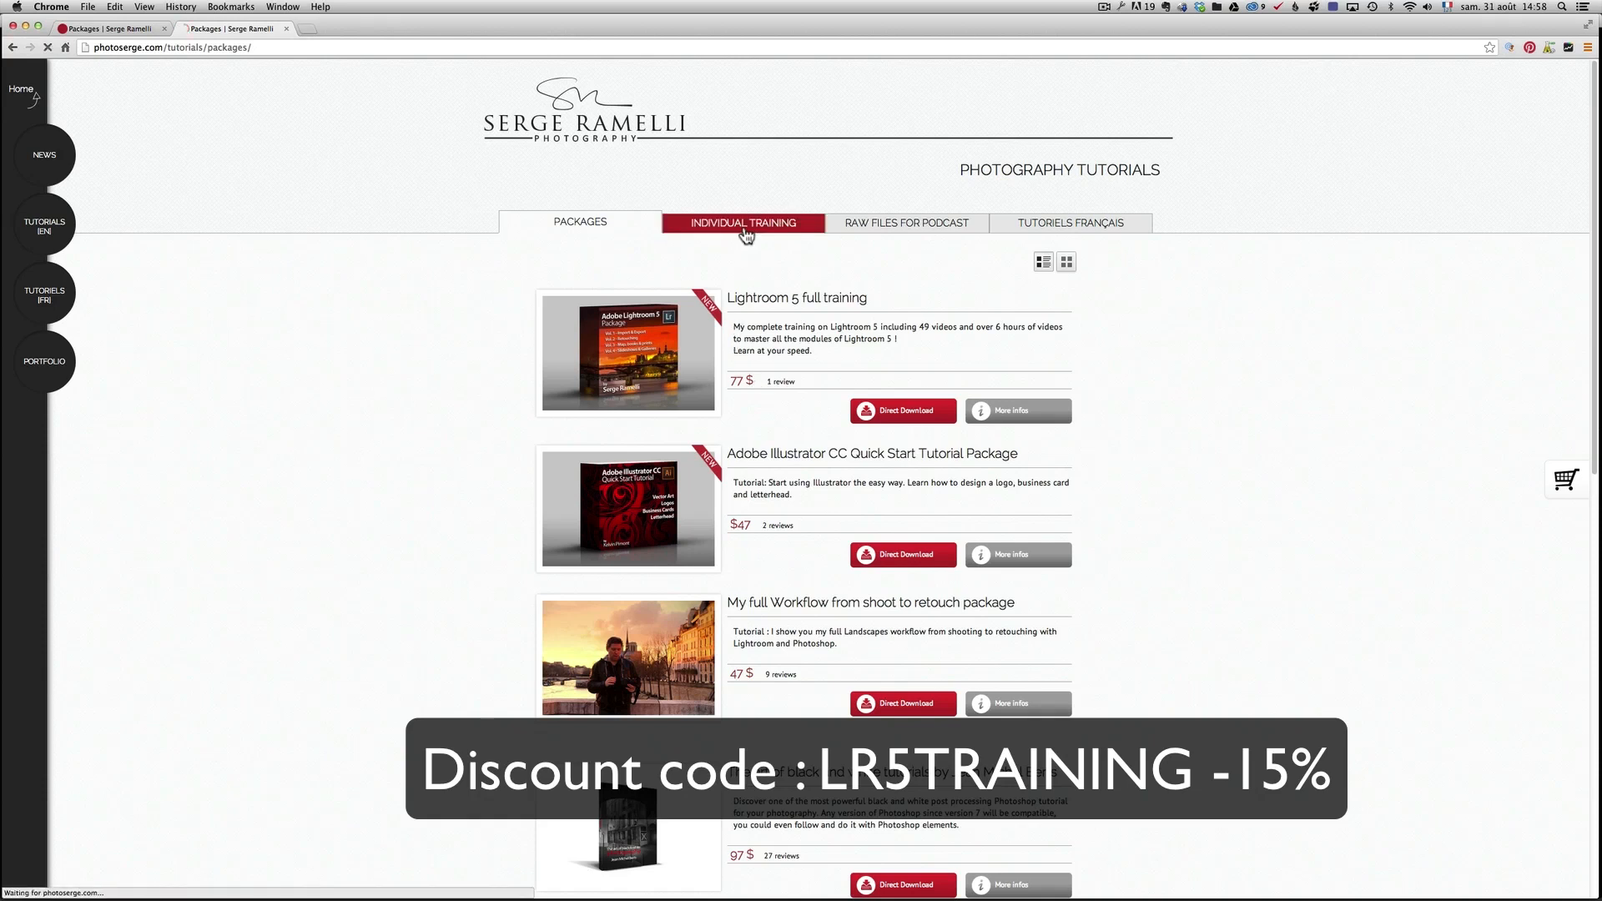
{"action": "left_click", "coordinate": [742, 223]}
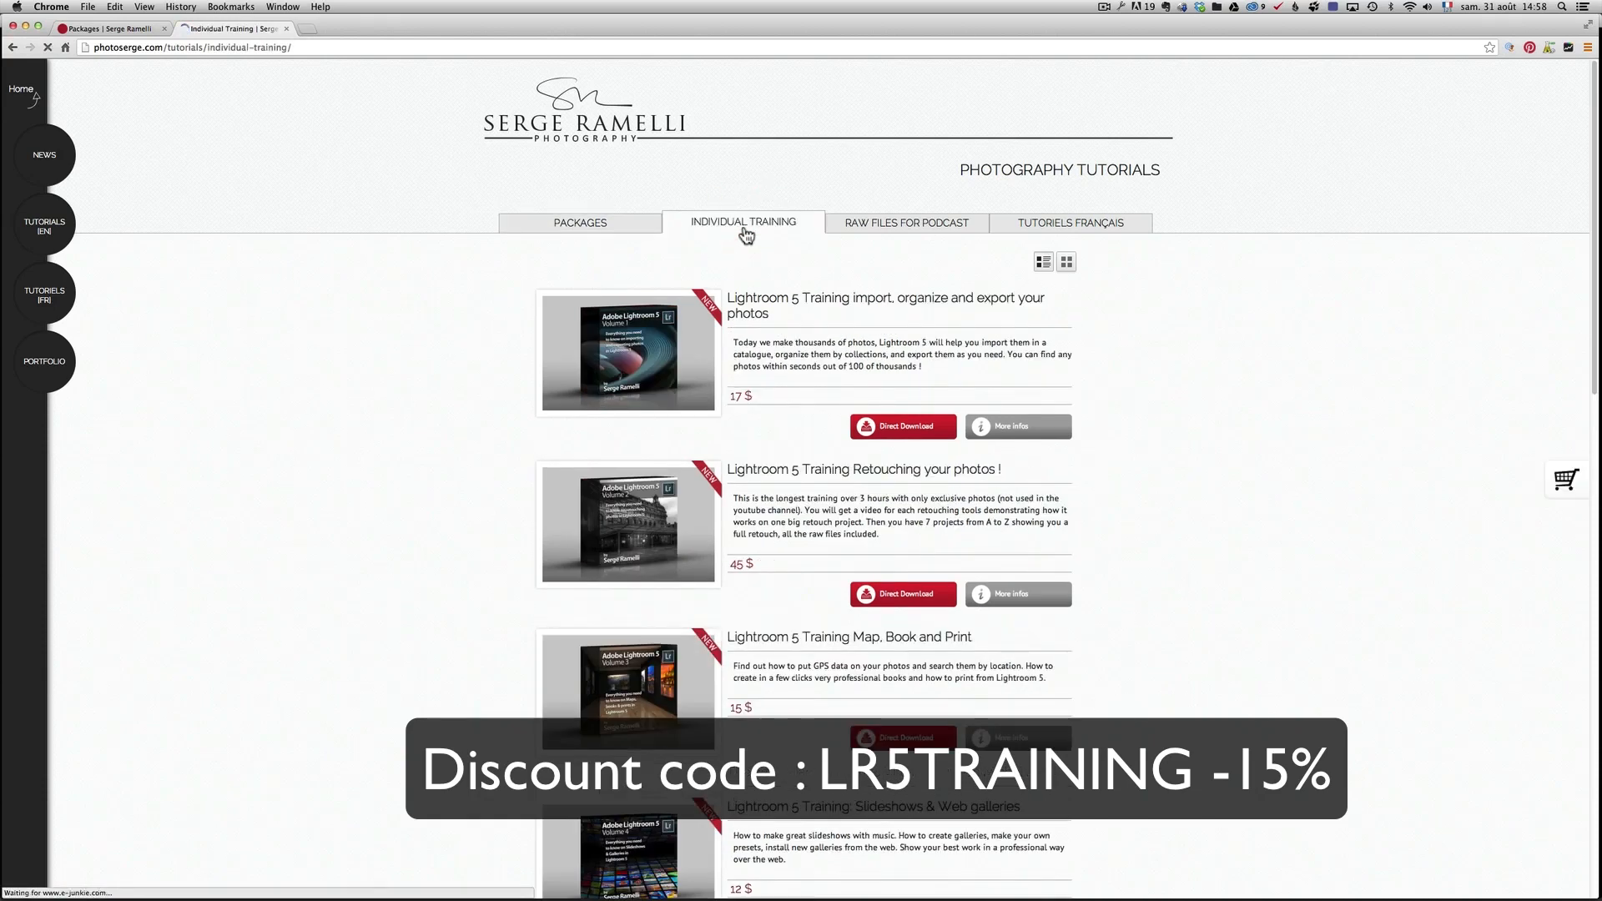
{"action": "scroll", "scroll_direction": "down", "scroll_amount": 3}
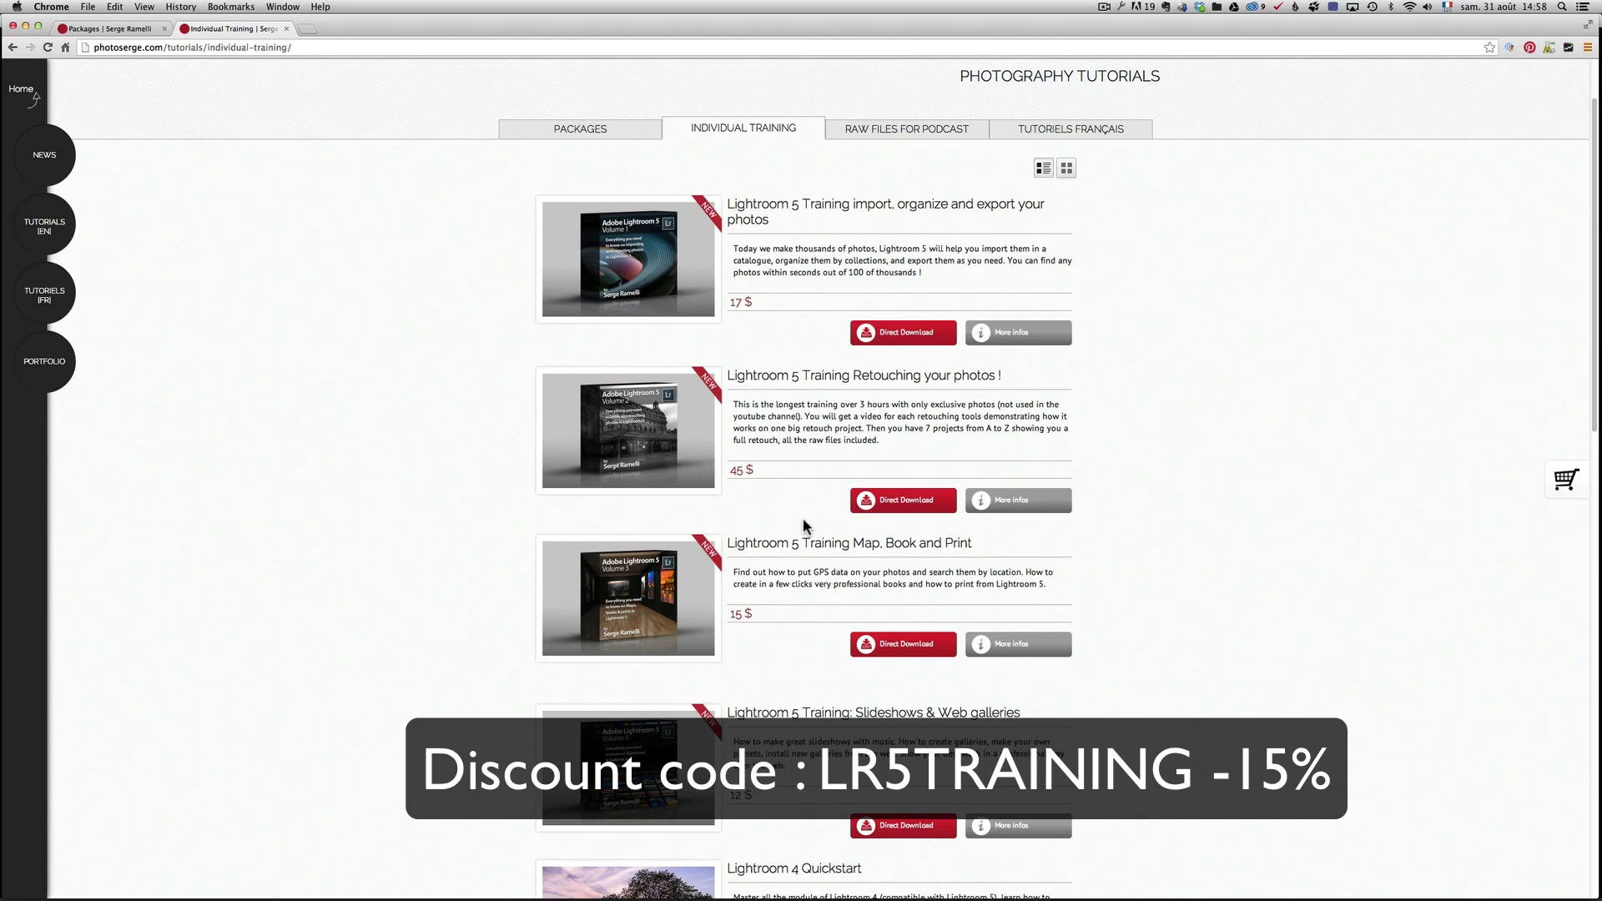
{"action": "left_click", "coordinate": [579, 129]}
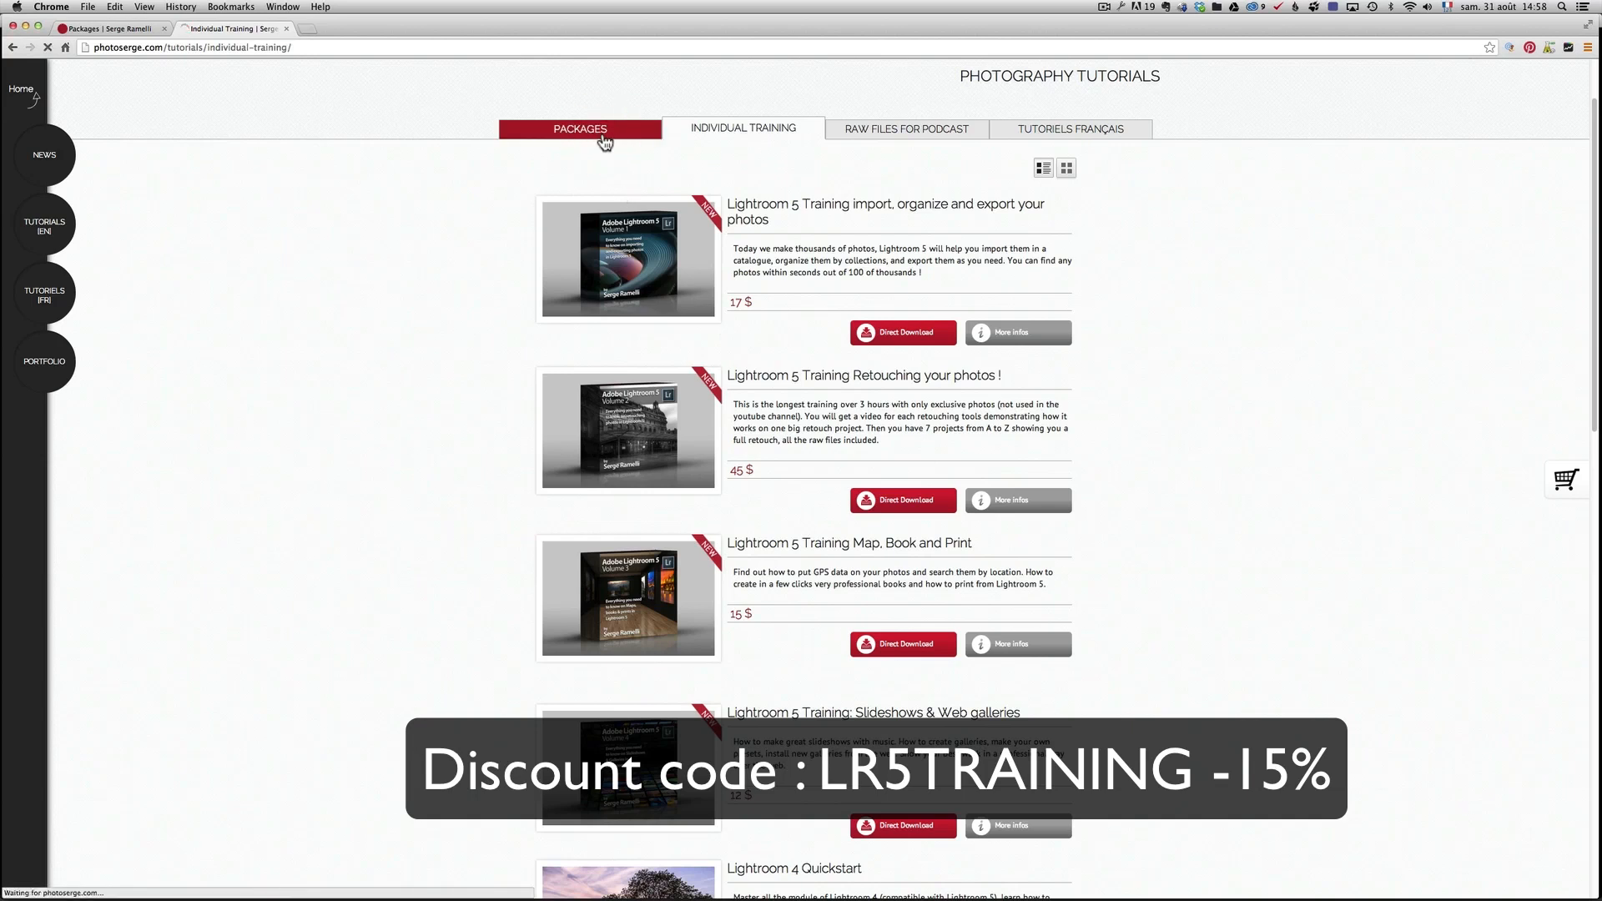